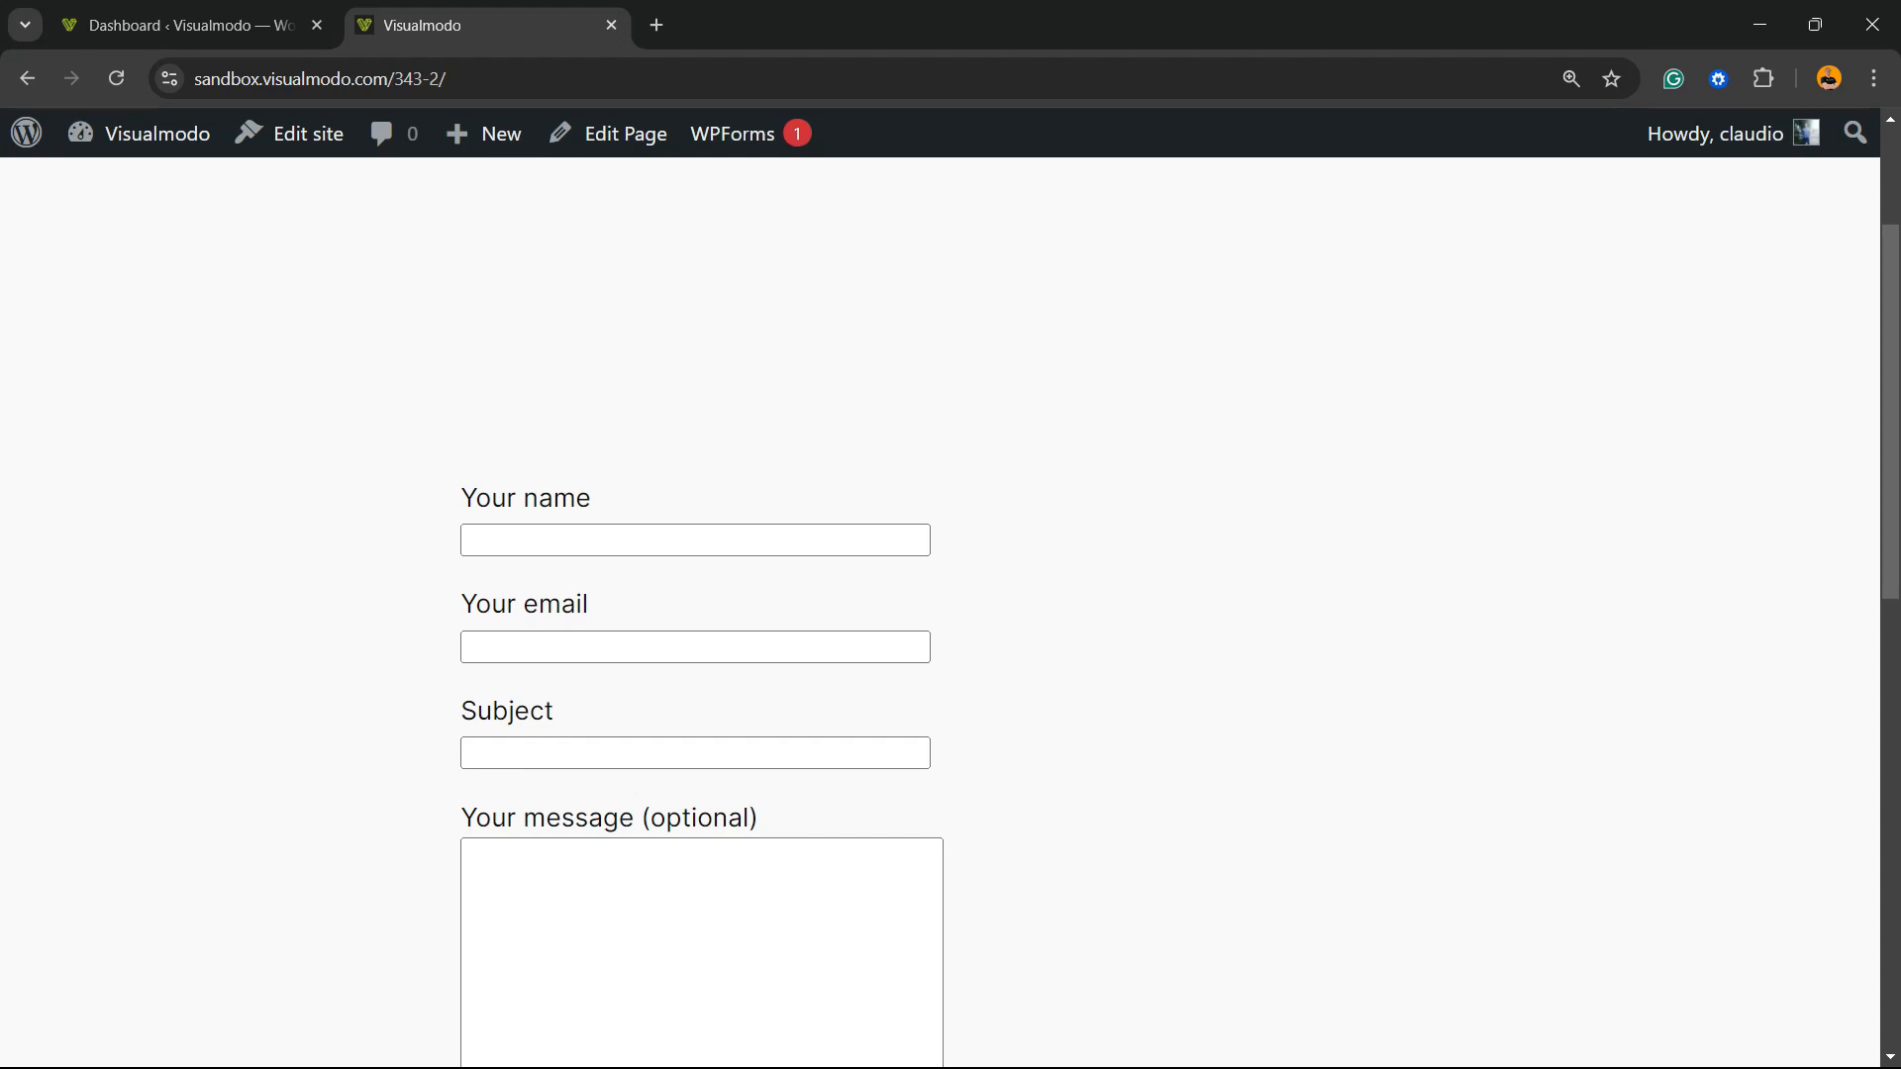
Scroll through the Dashboard and go to the Add New Plugin page
scroll(down, 3)
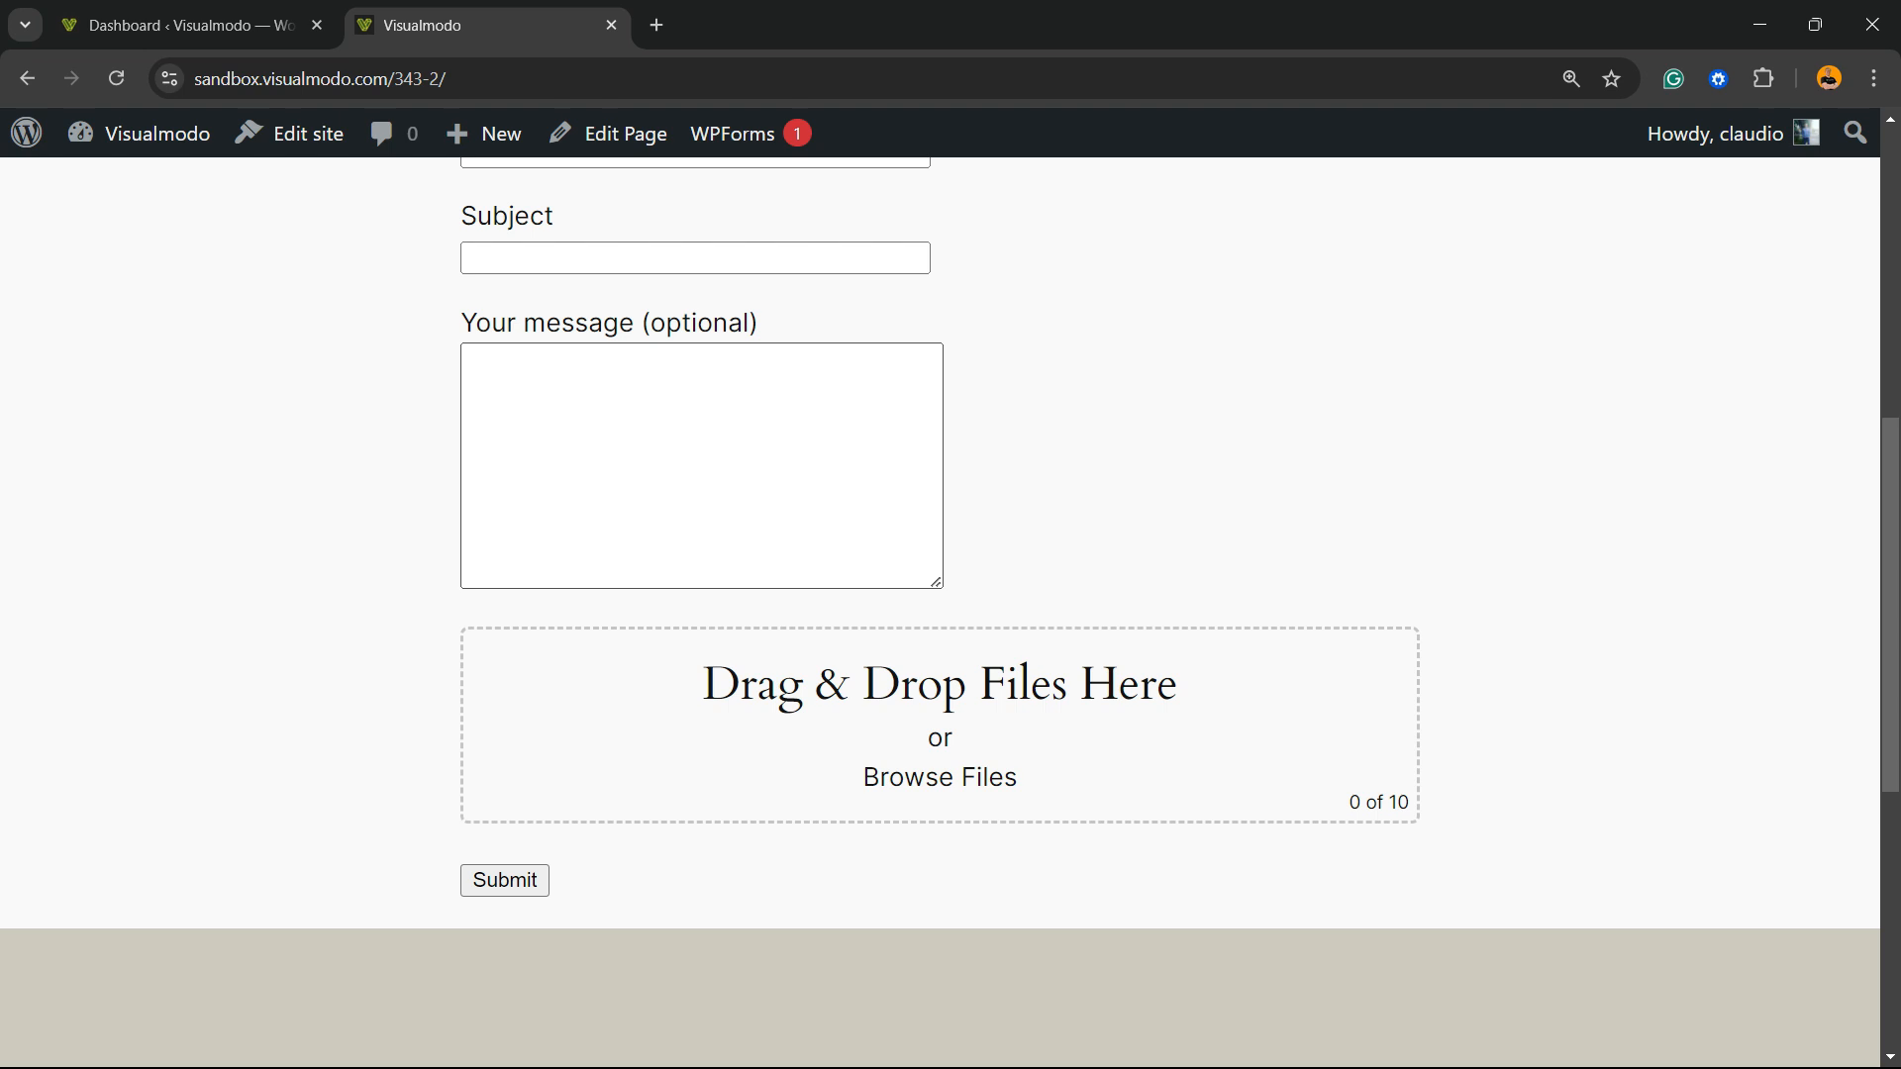
scroll(up, 3)
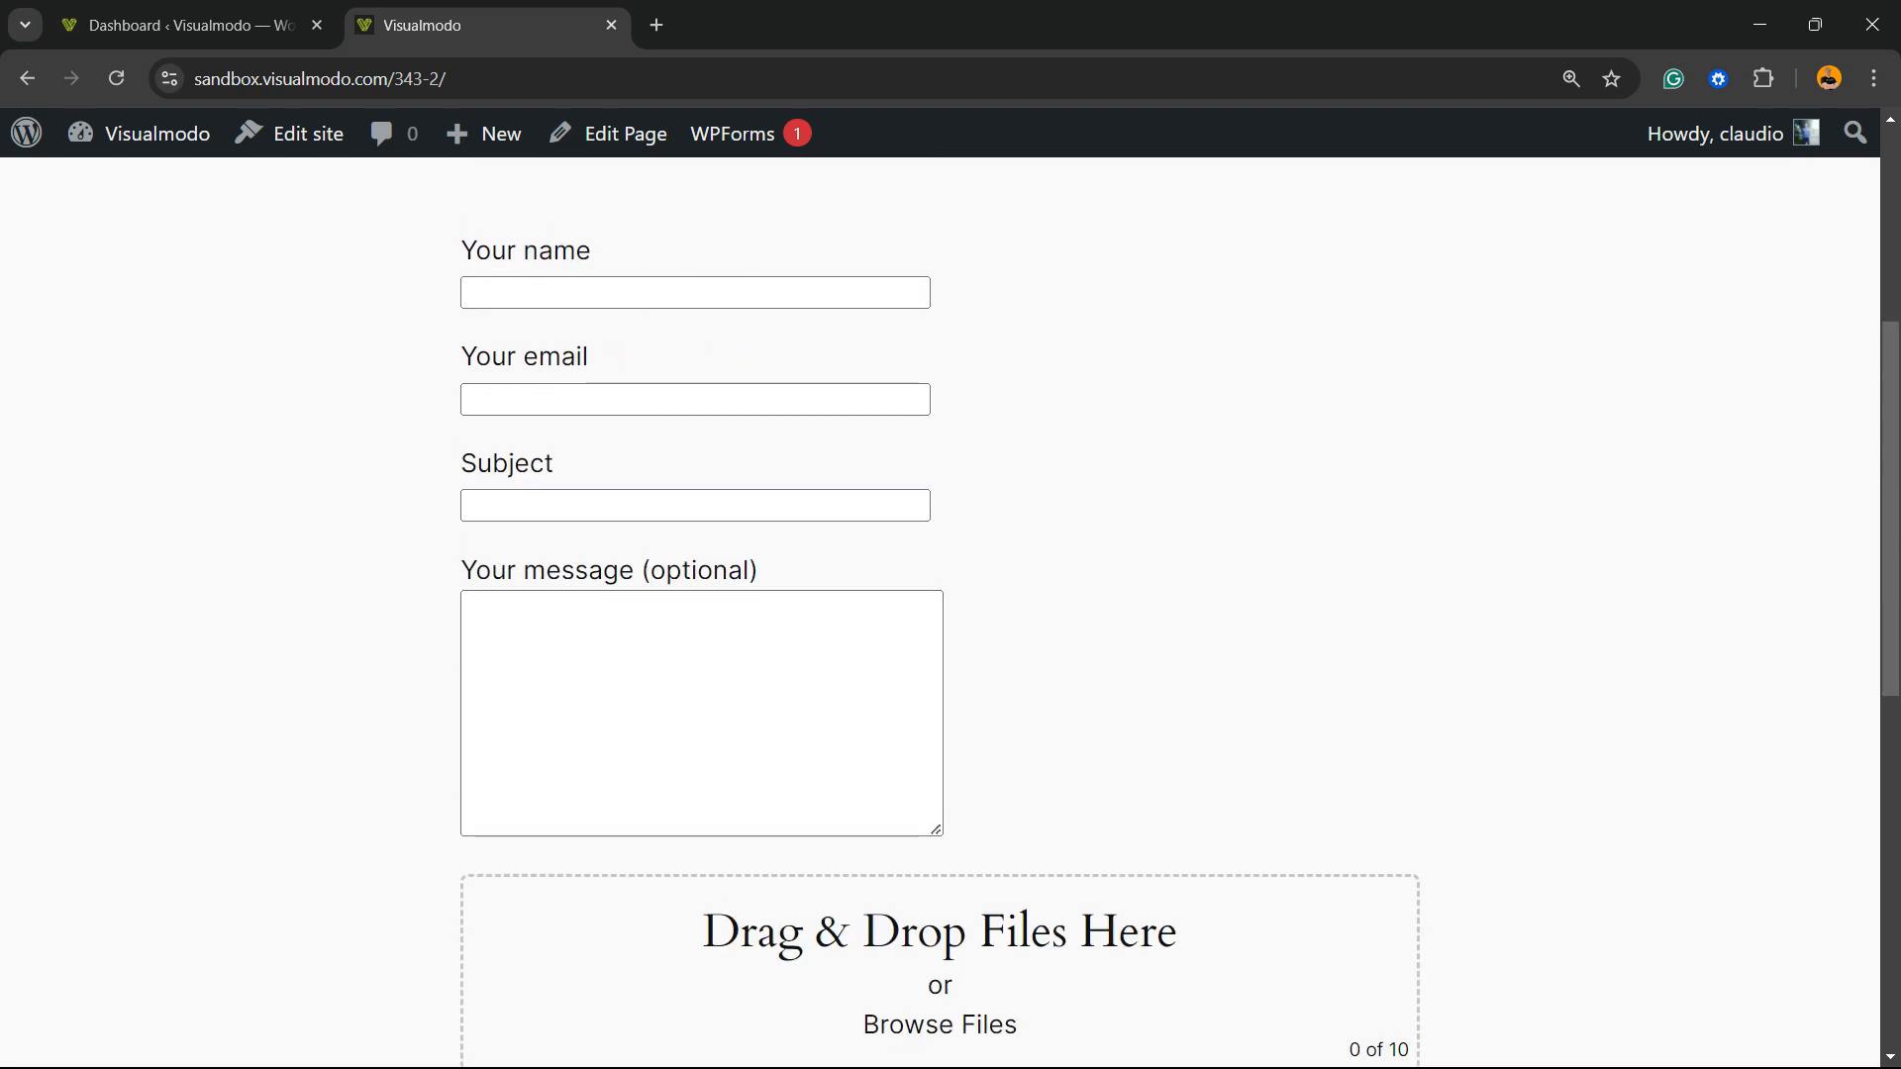
scroll(down, 3)
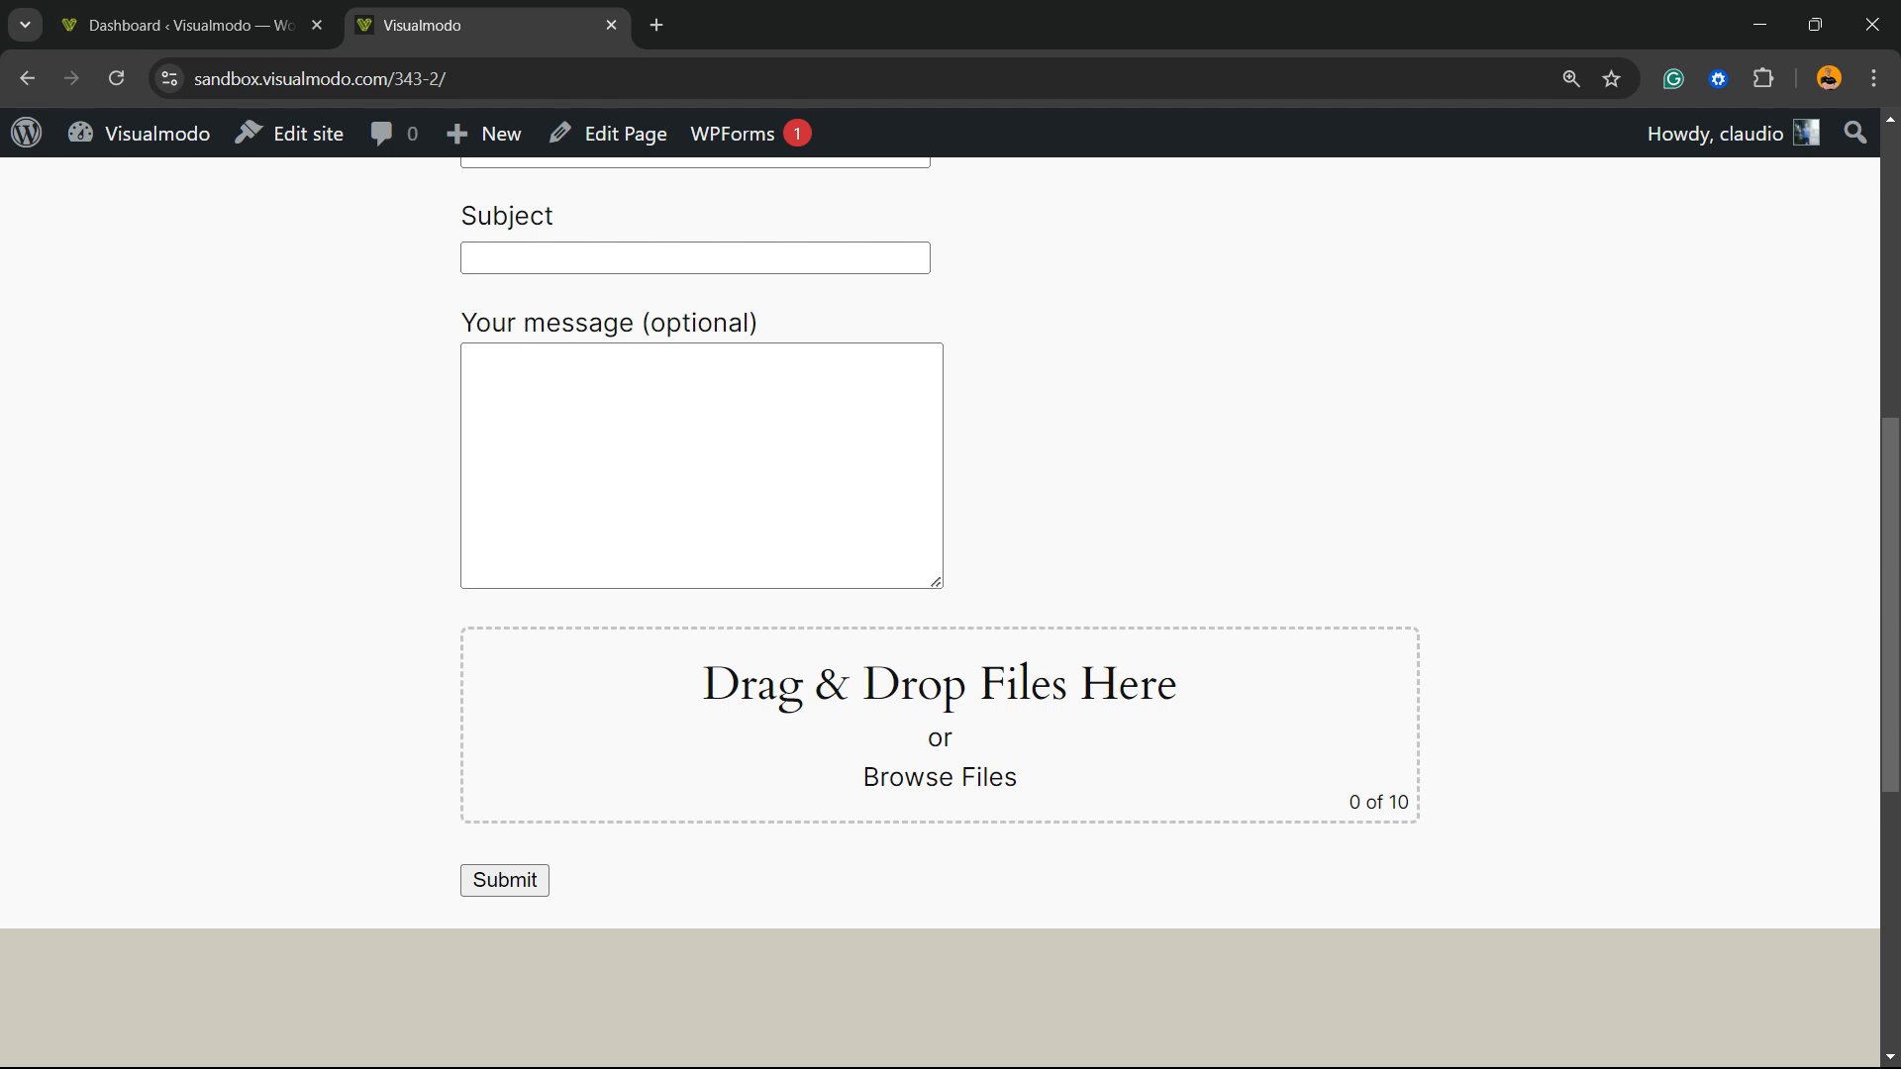
scroll(up, 3)
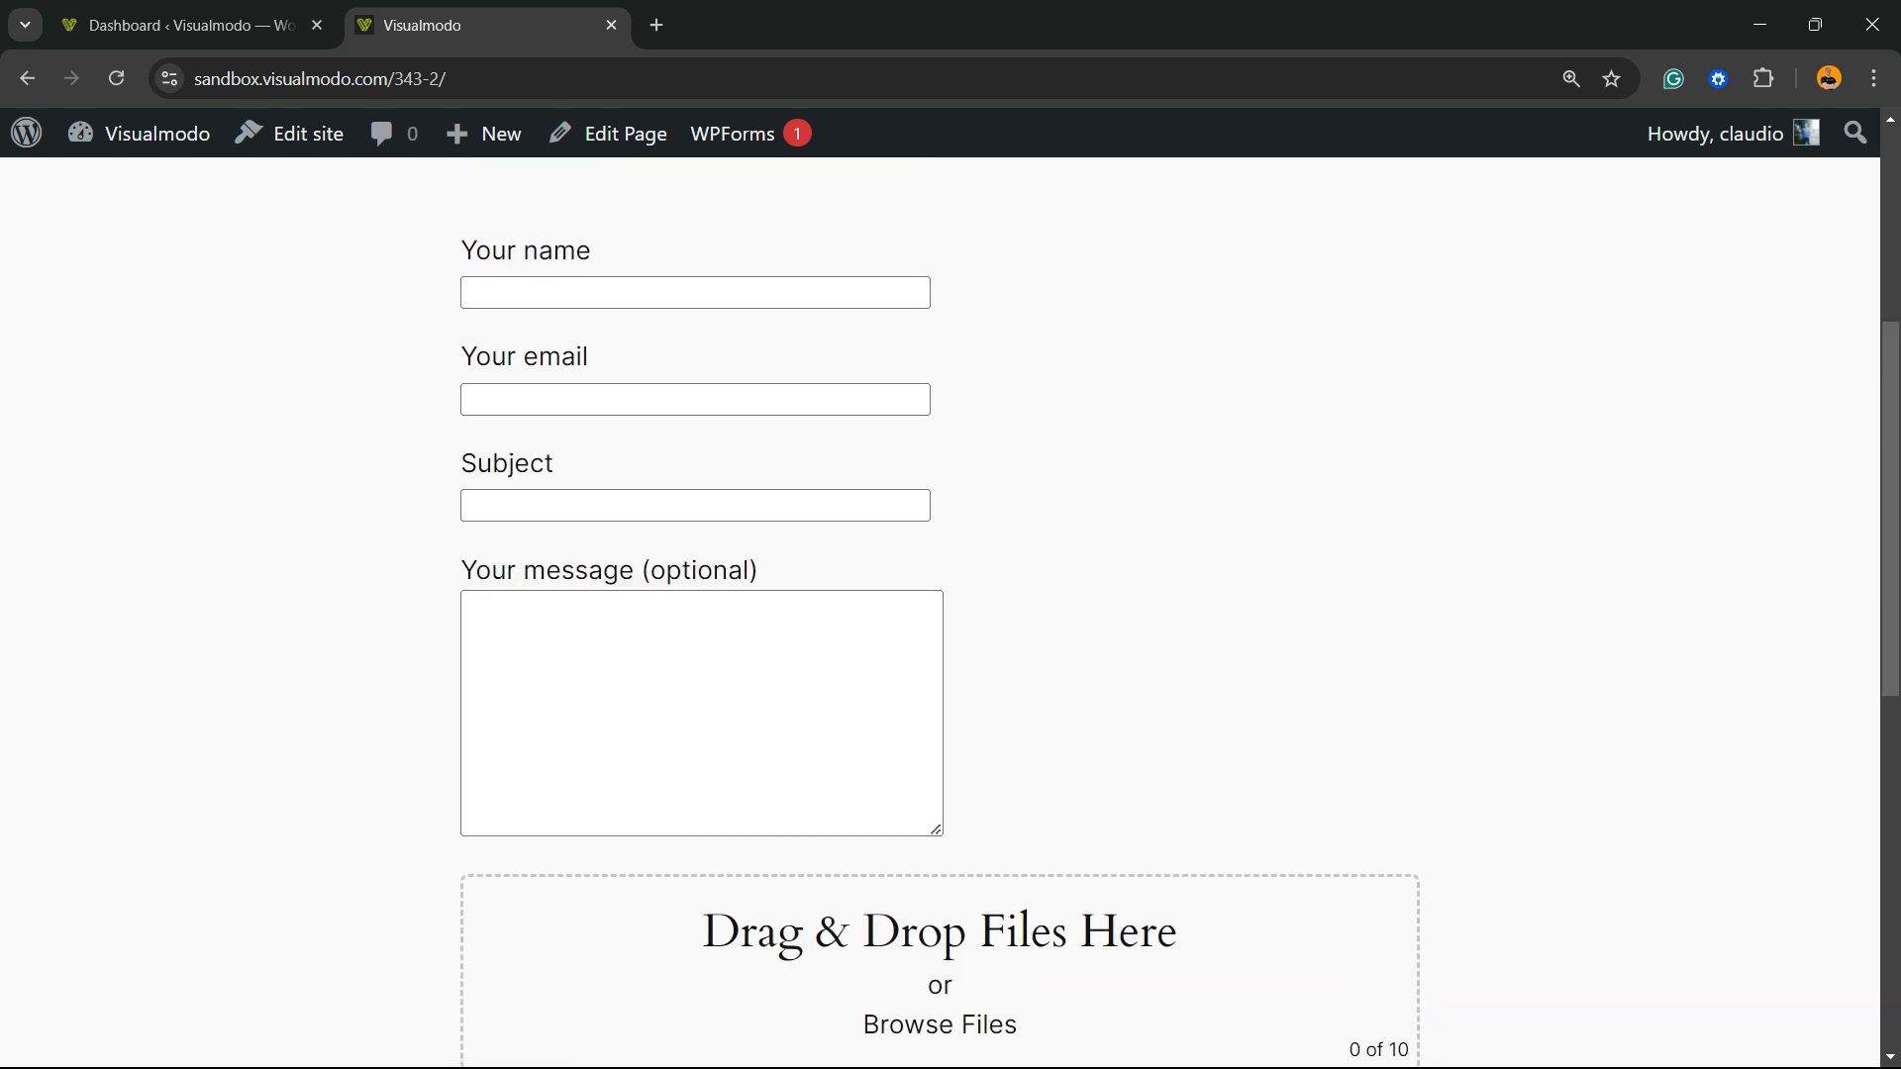
scroll(up, 3)
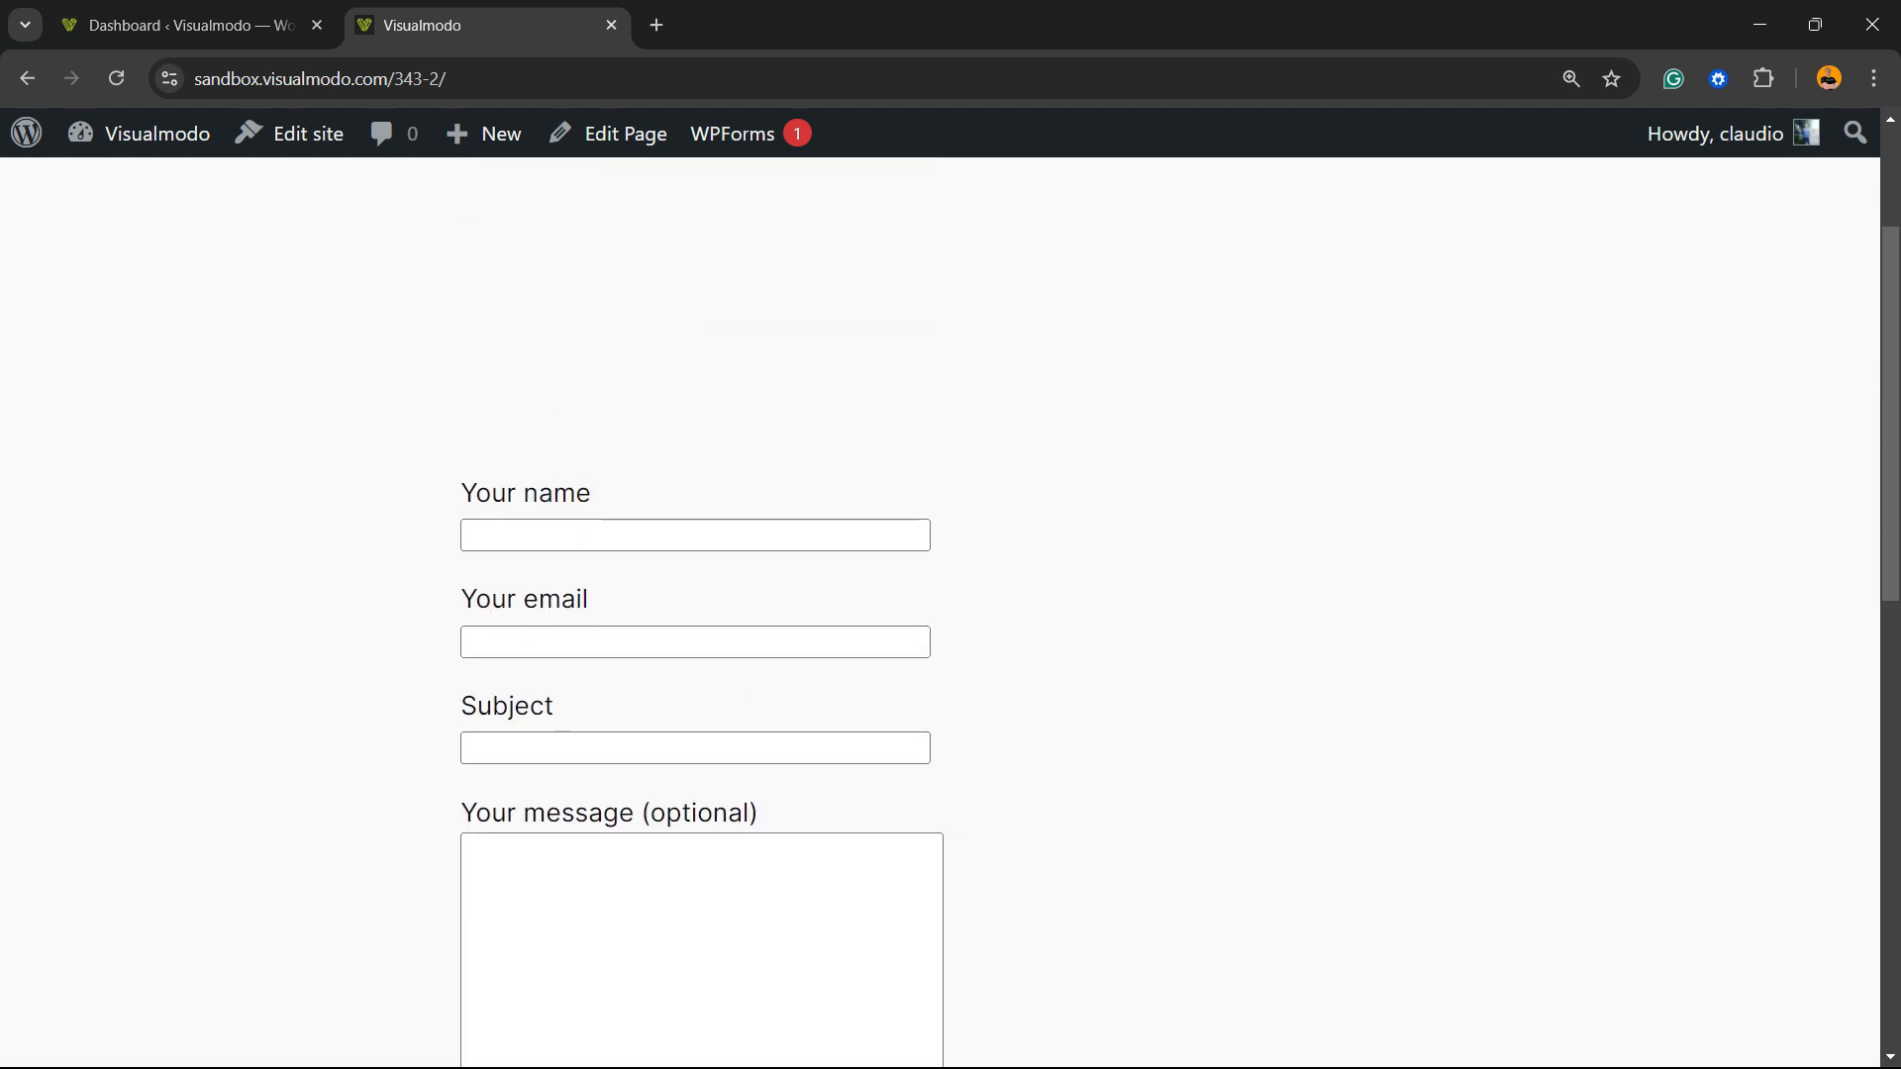
scroll(down, 3)
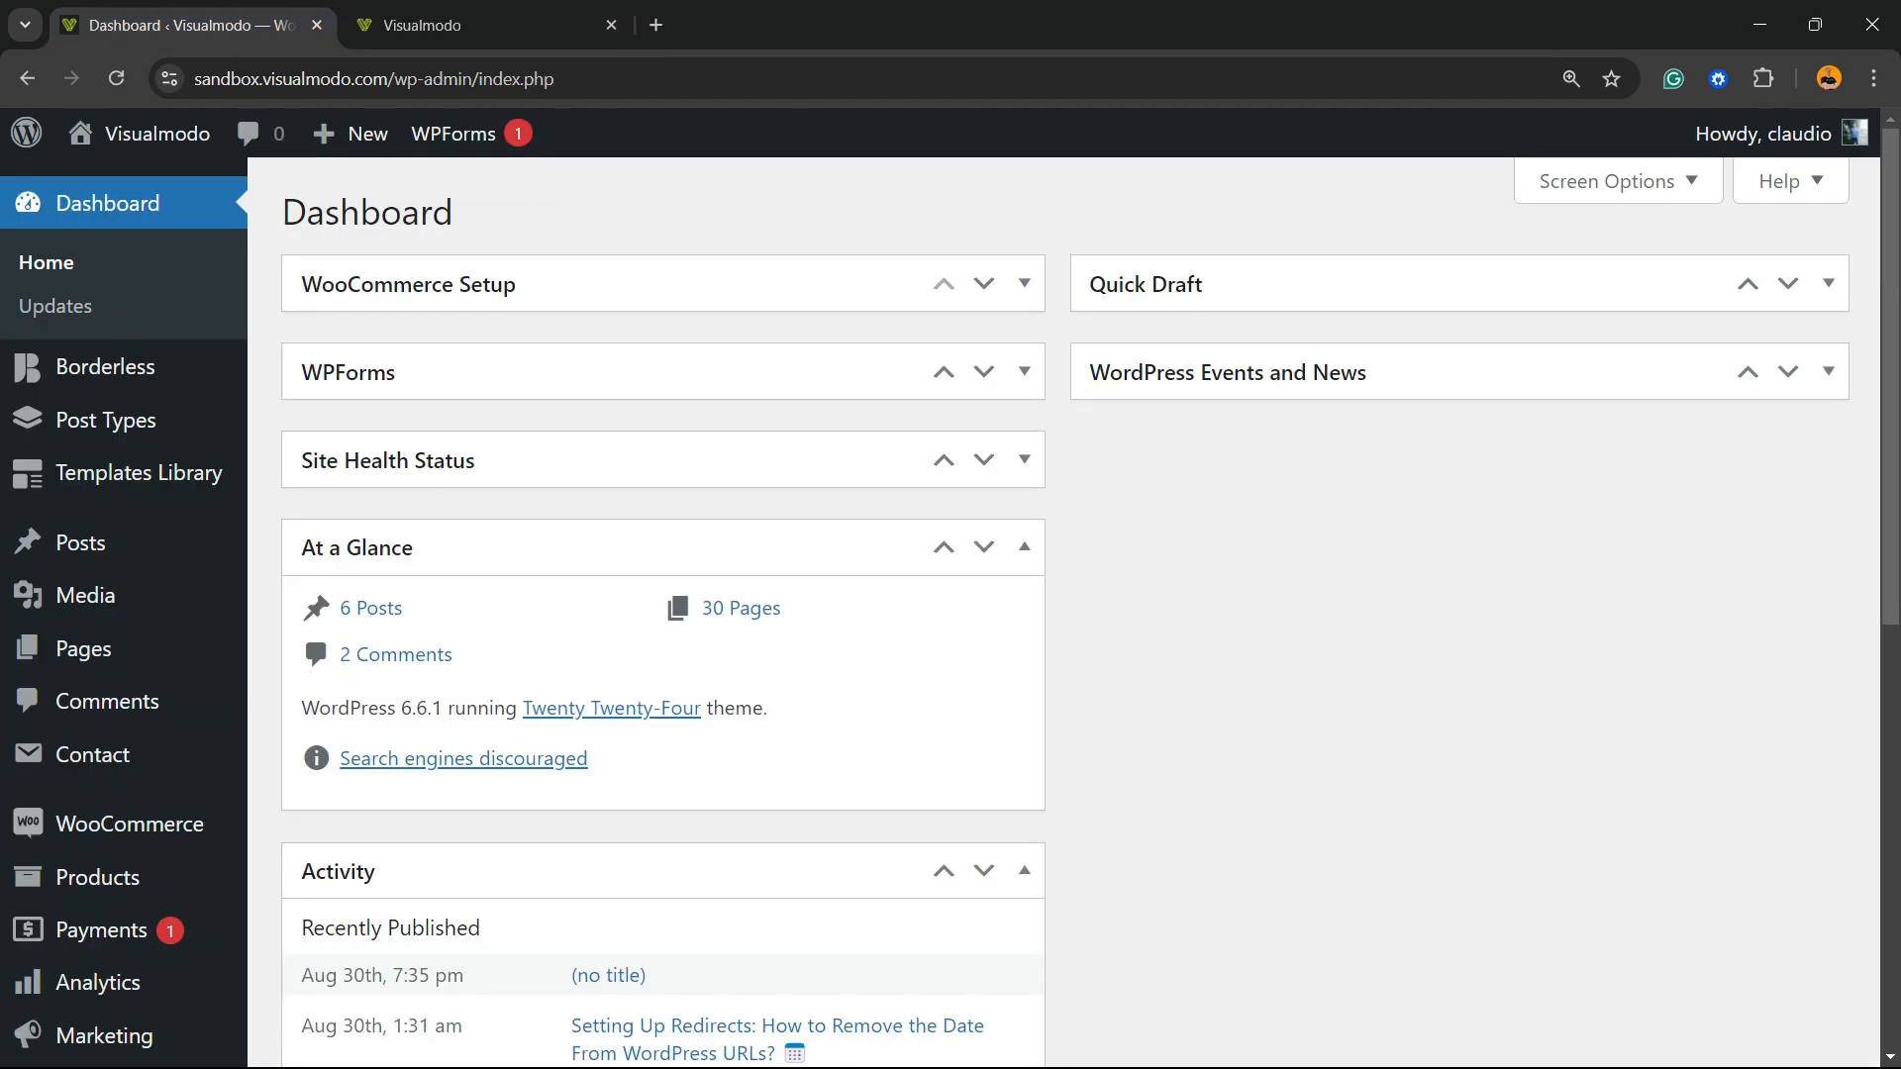
scroll(down, 3)
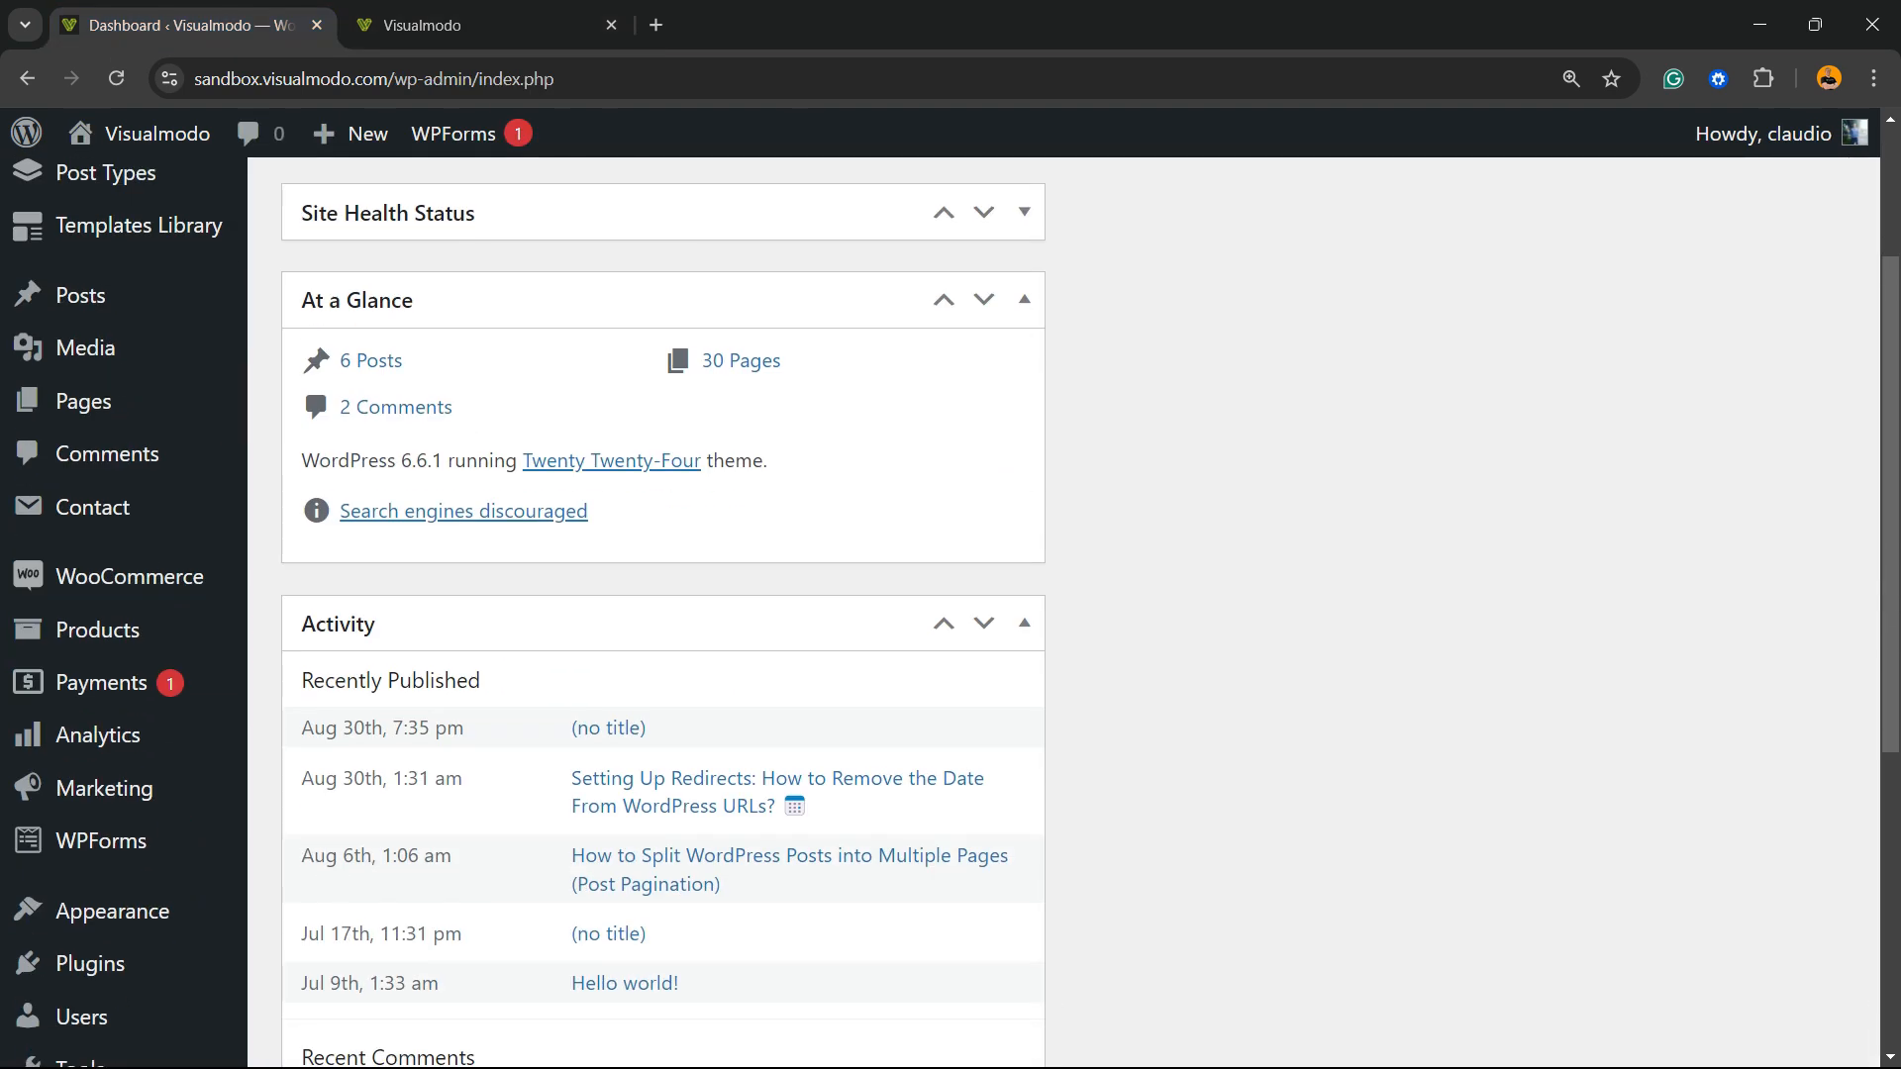
mouse_move(88, 962)
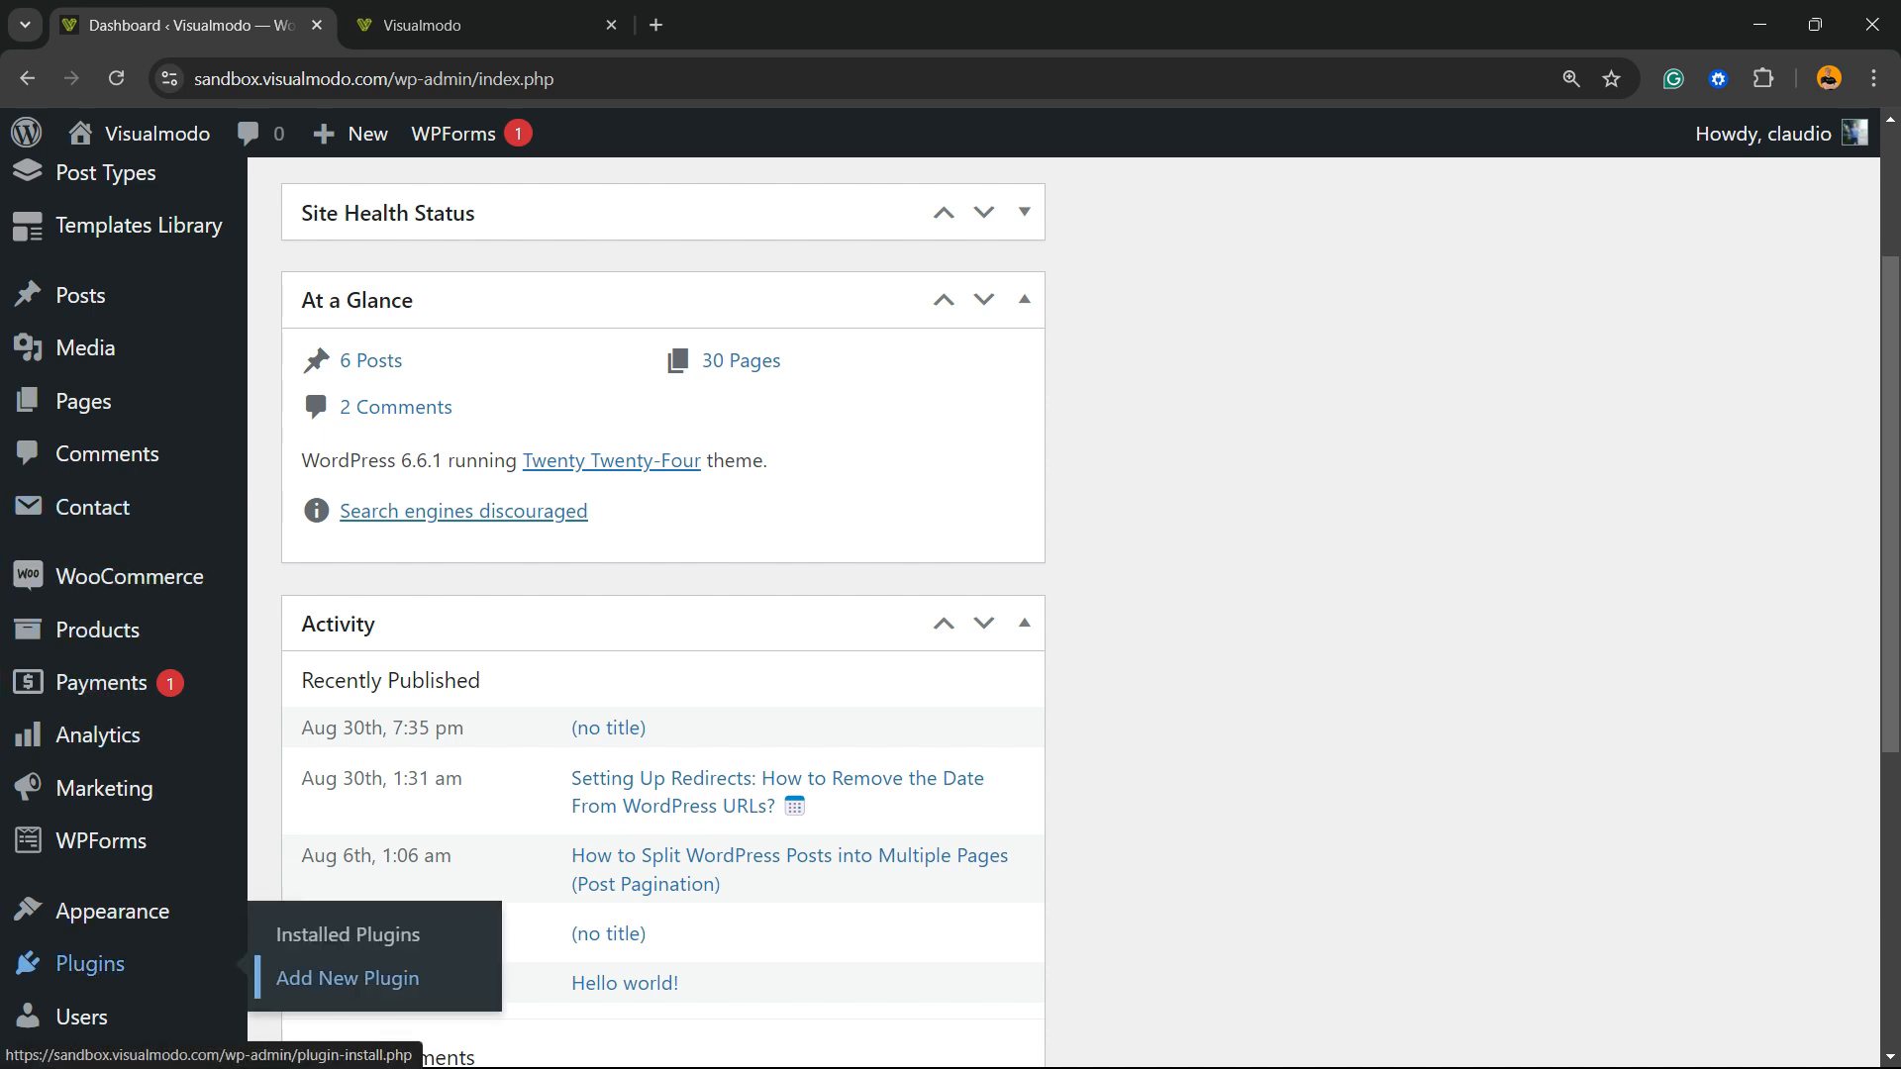
click(347, 978)
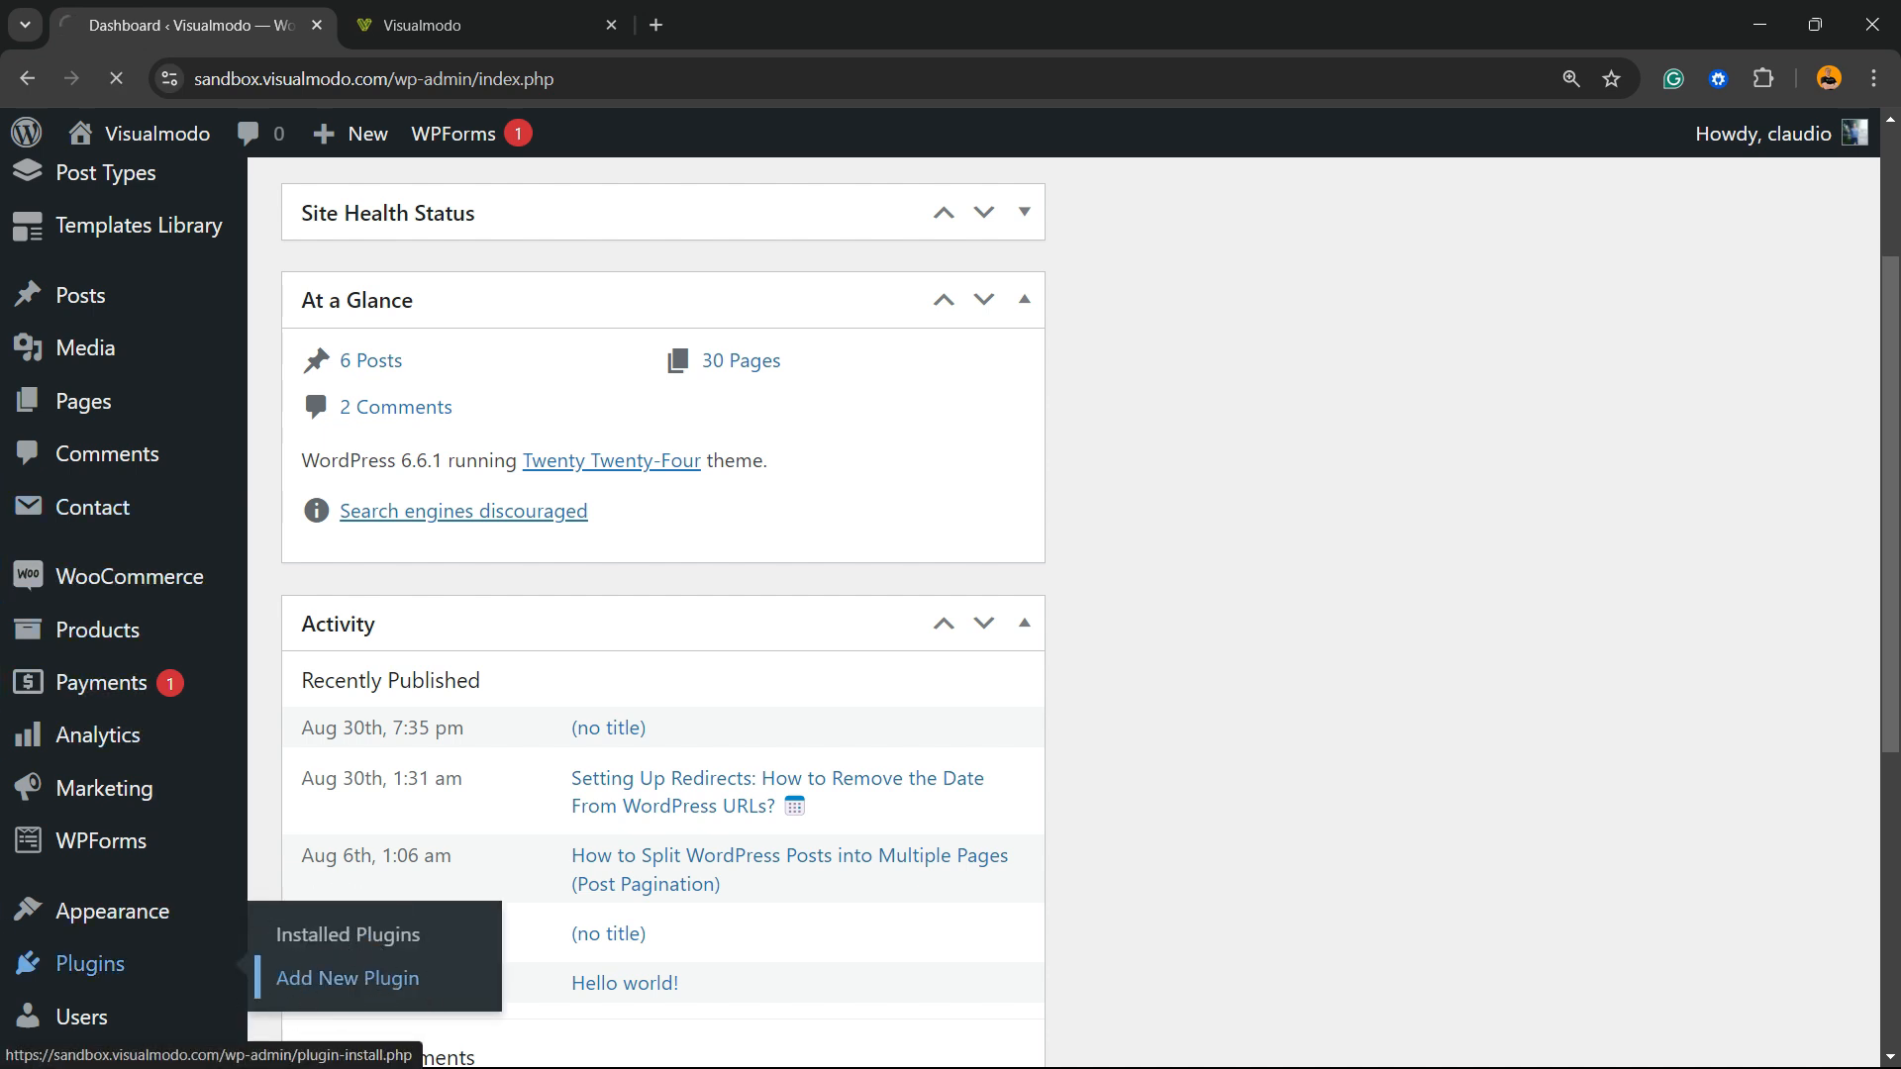
click(347, 978)
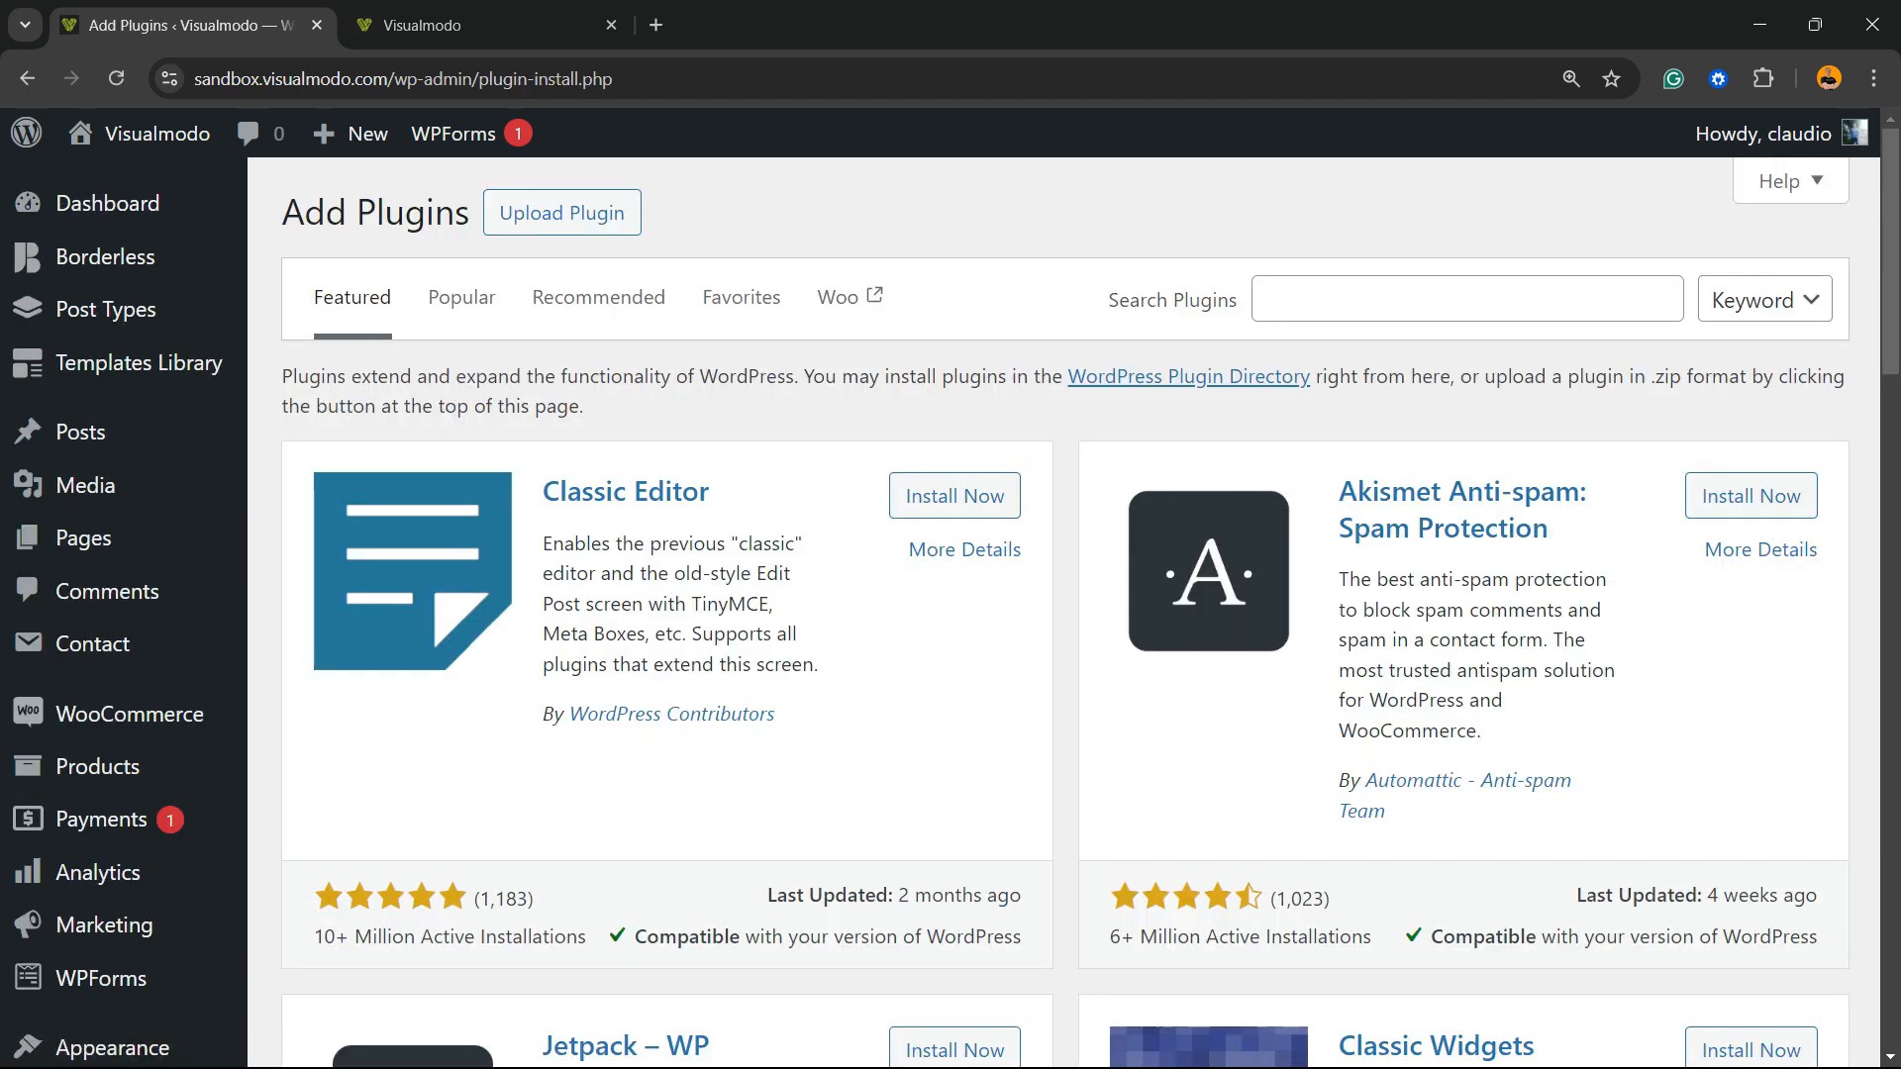
Search the plugin directory for 'contact', correcting the misspelled term
click(1464, 298)
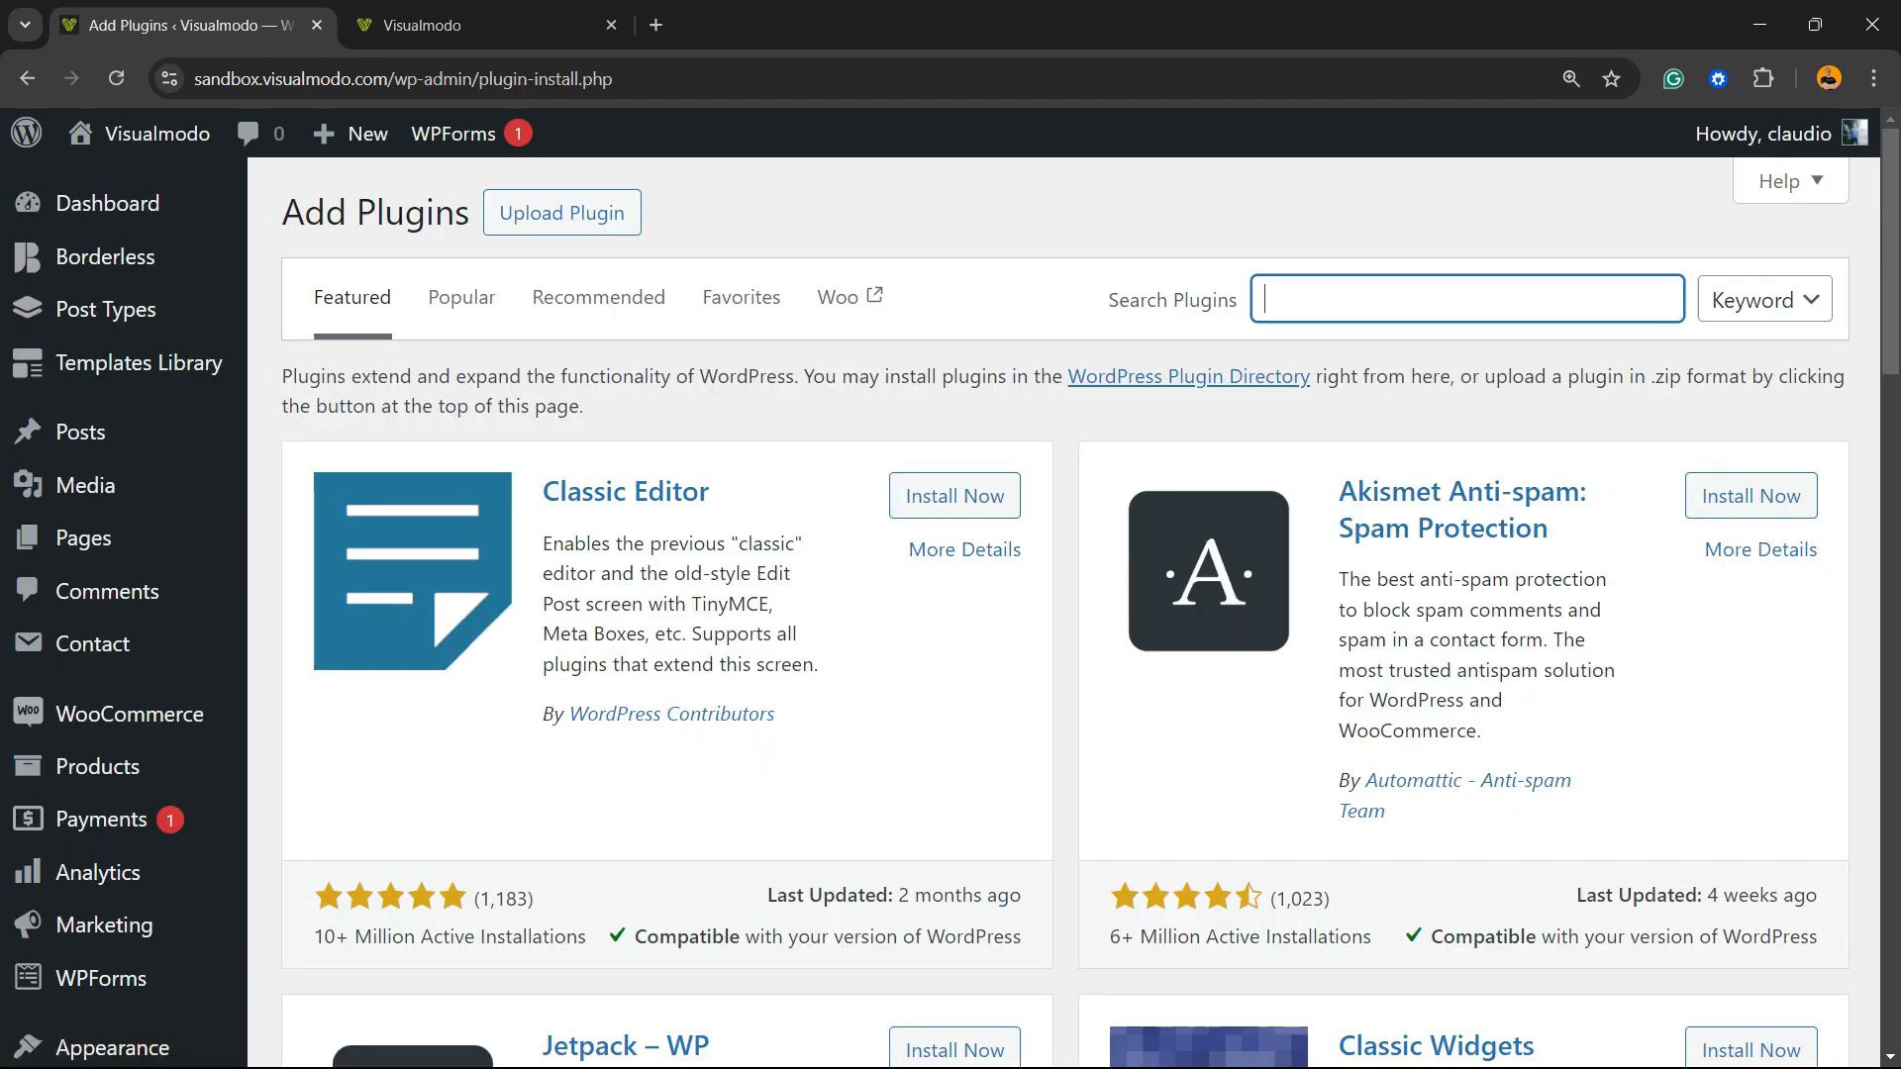
text(c)
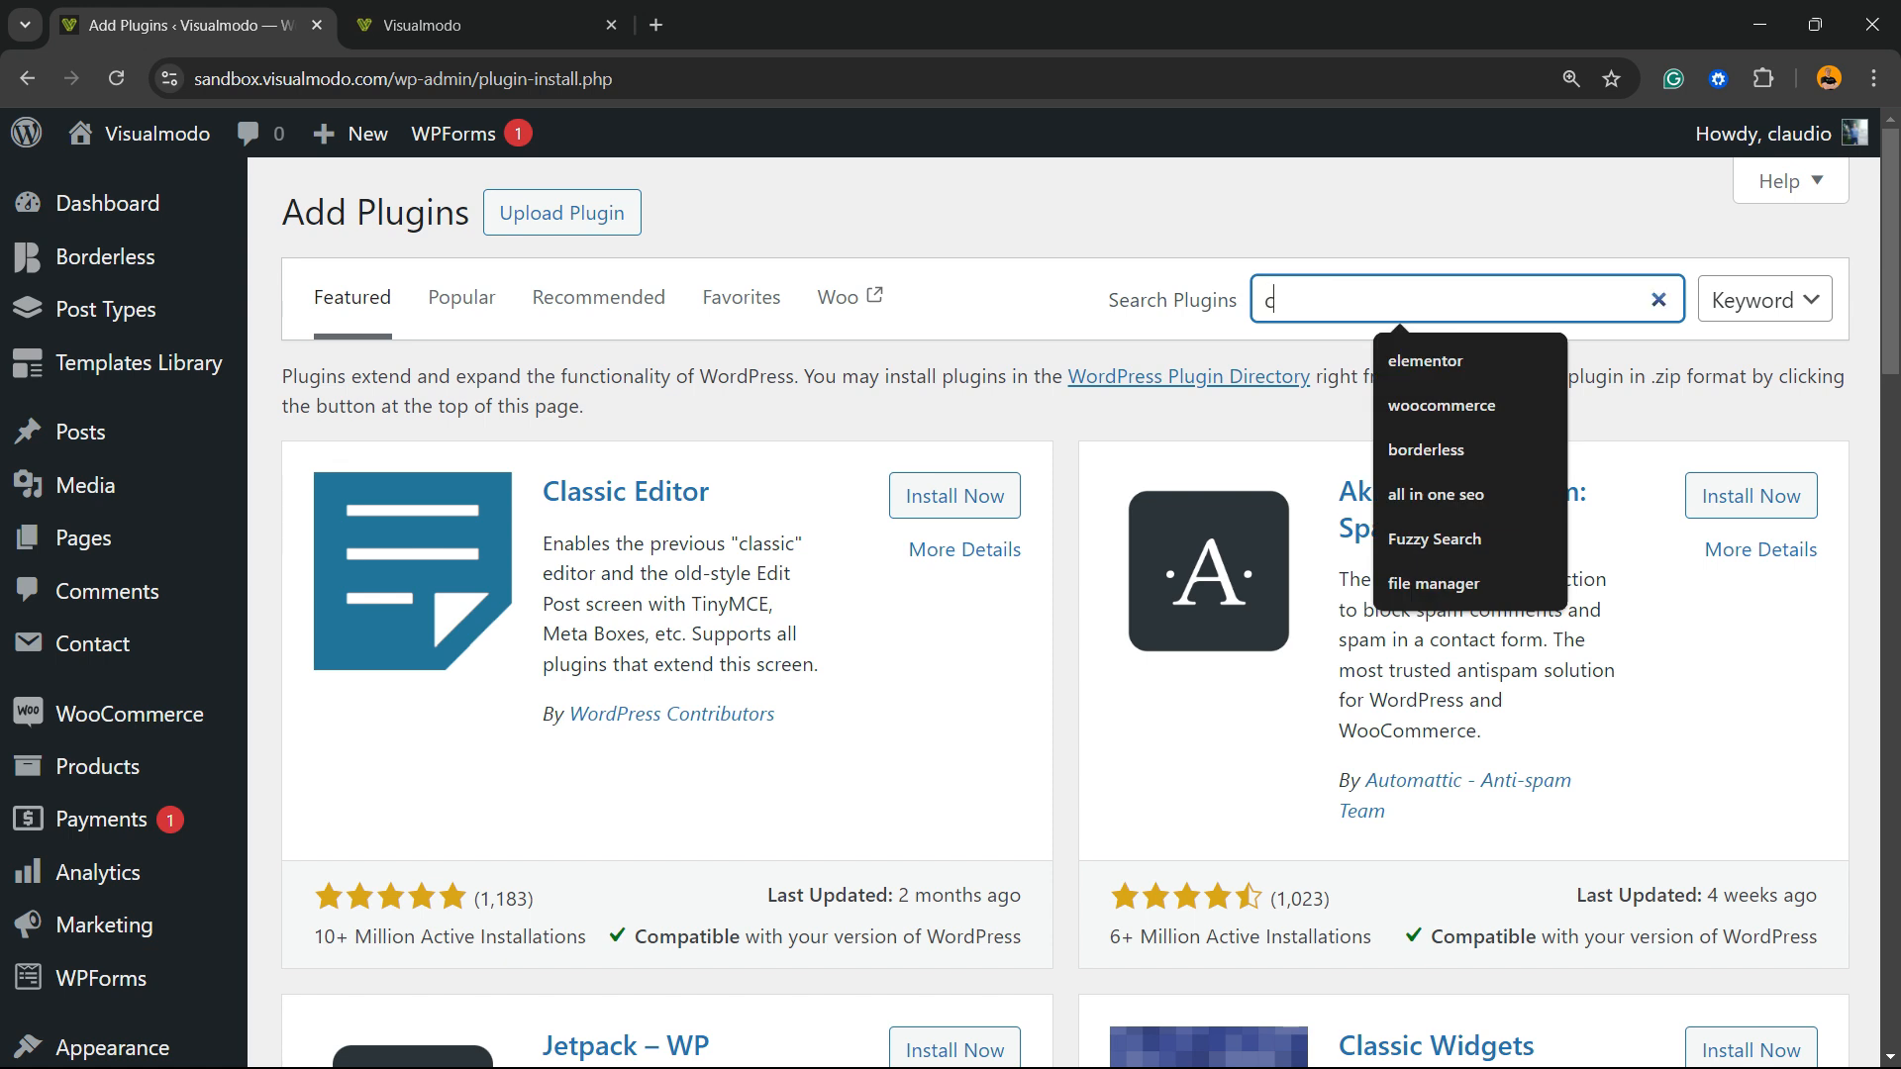
text(ontat)
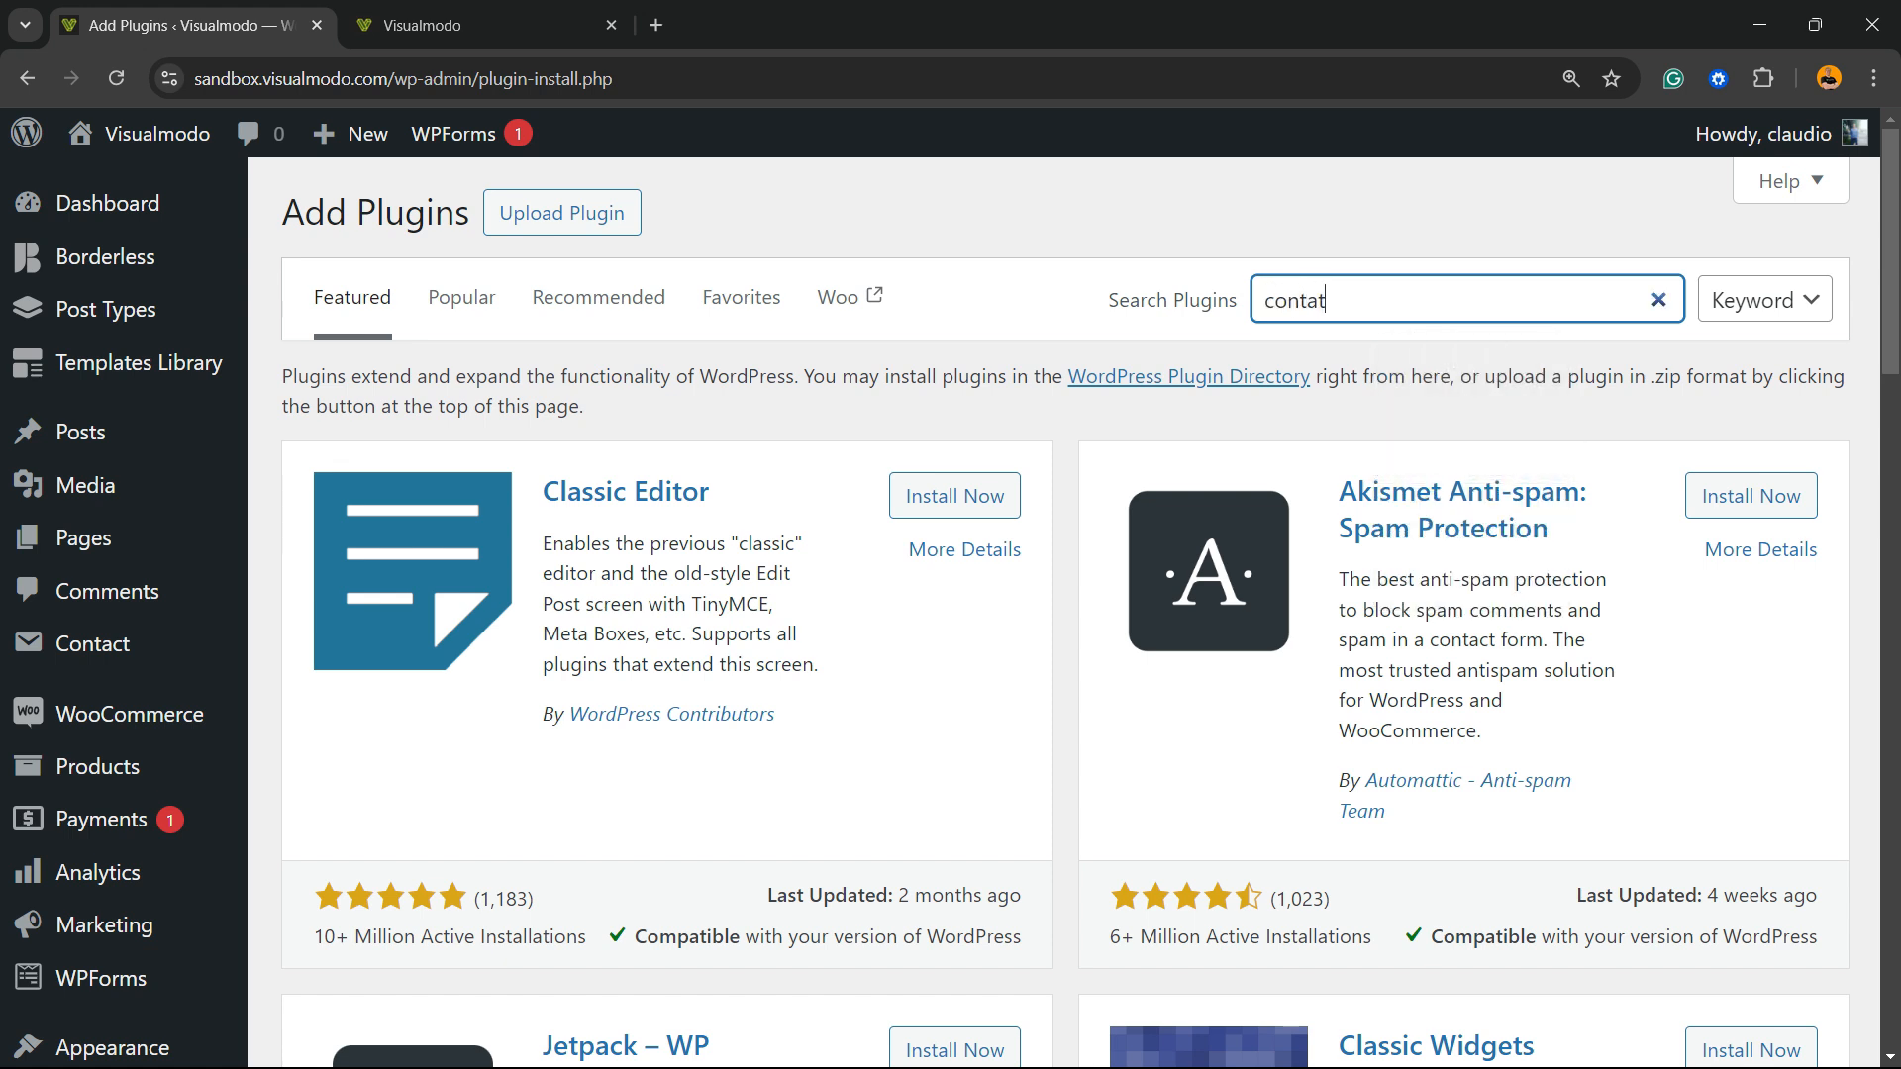
key(Enter)
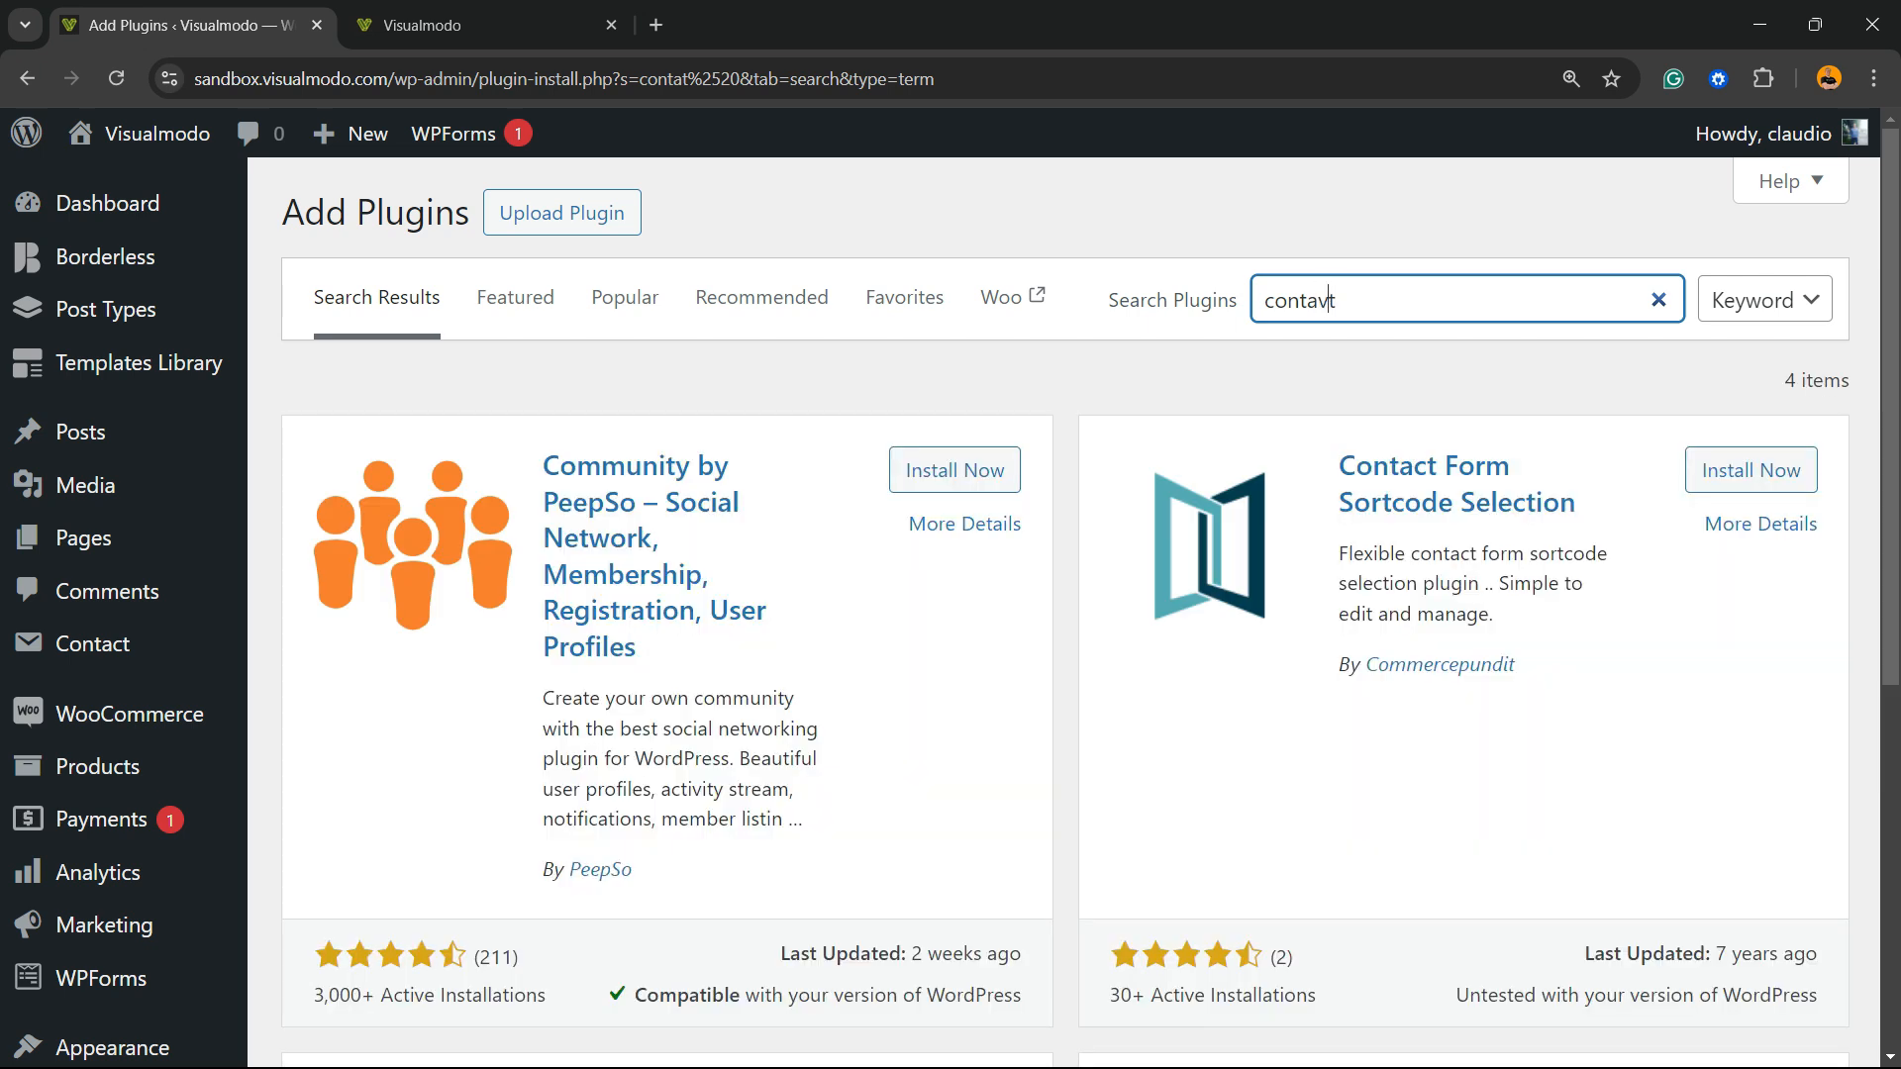
key(Backspace)
text(c)
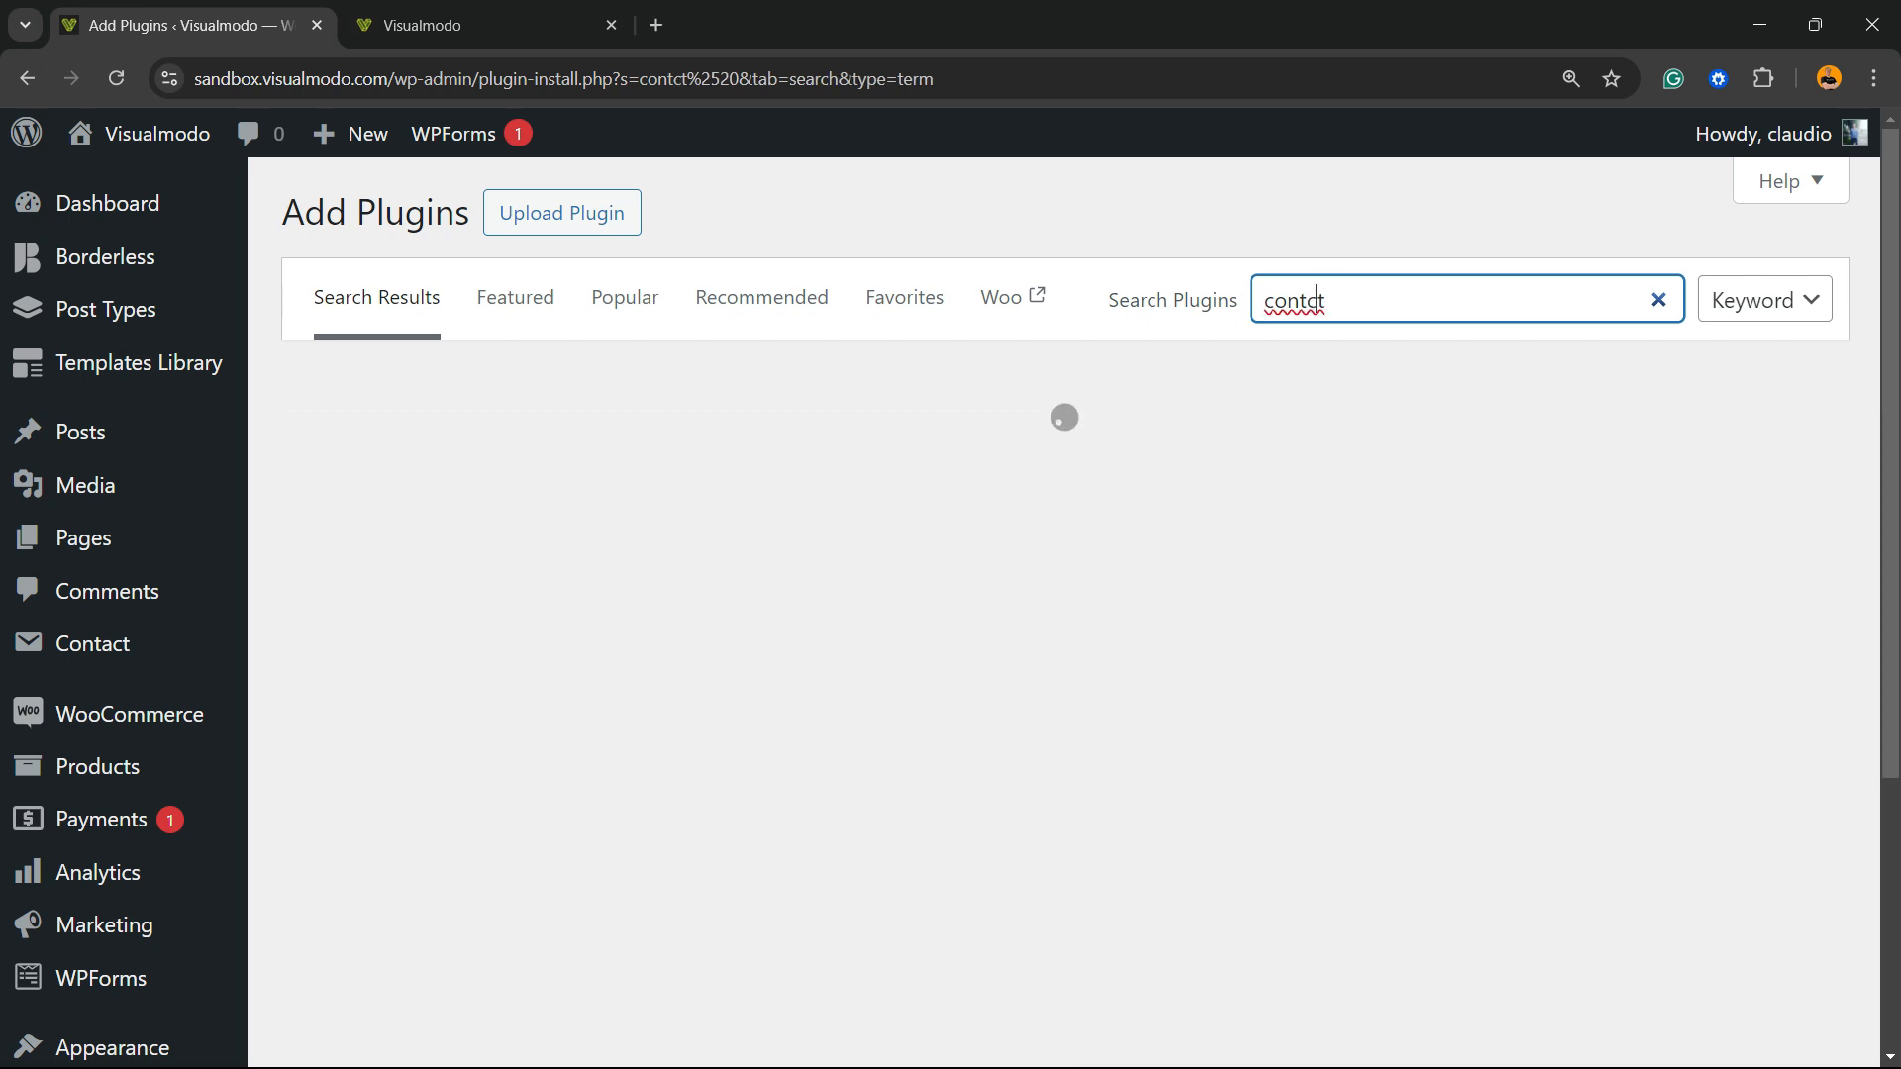
text(t)
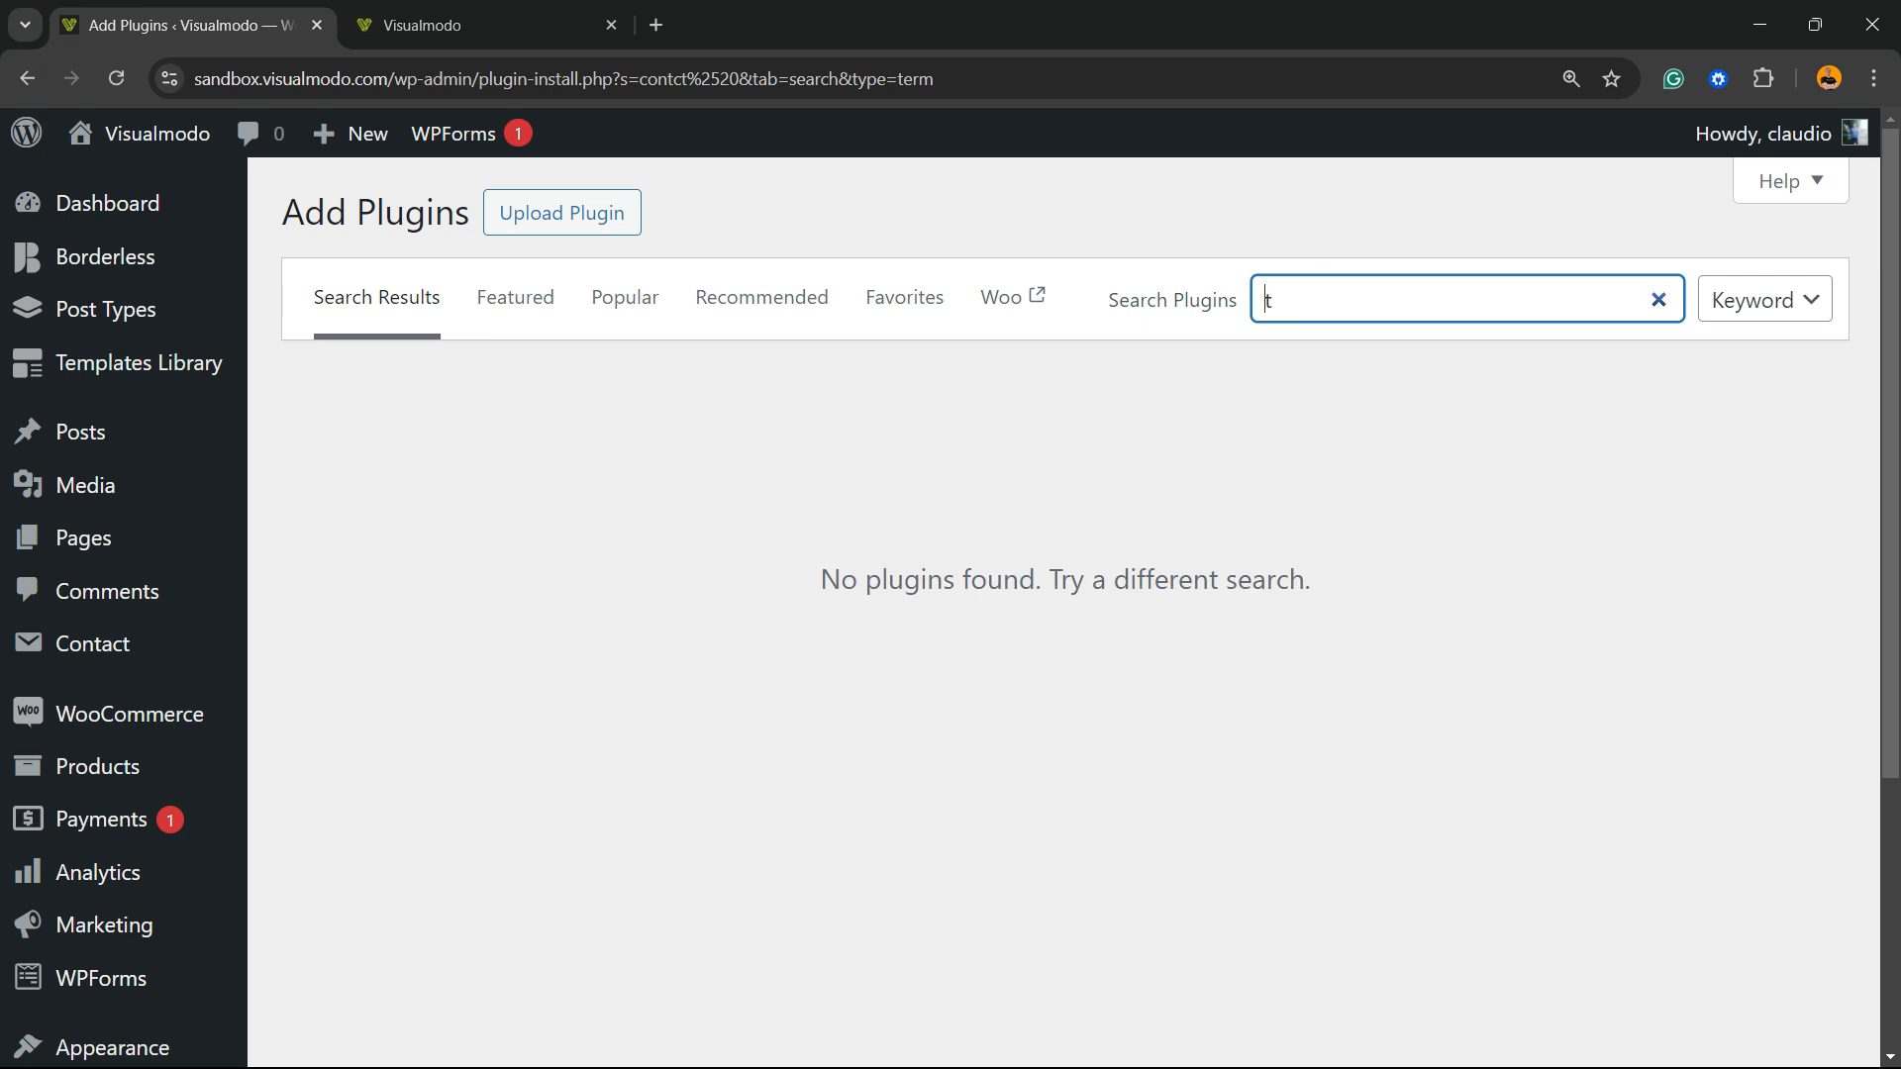
text(contact)
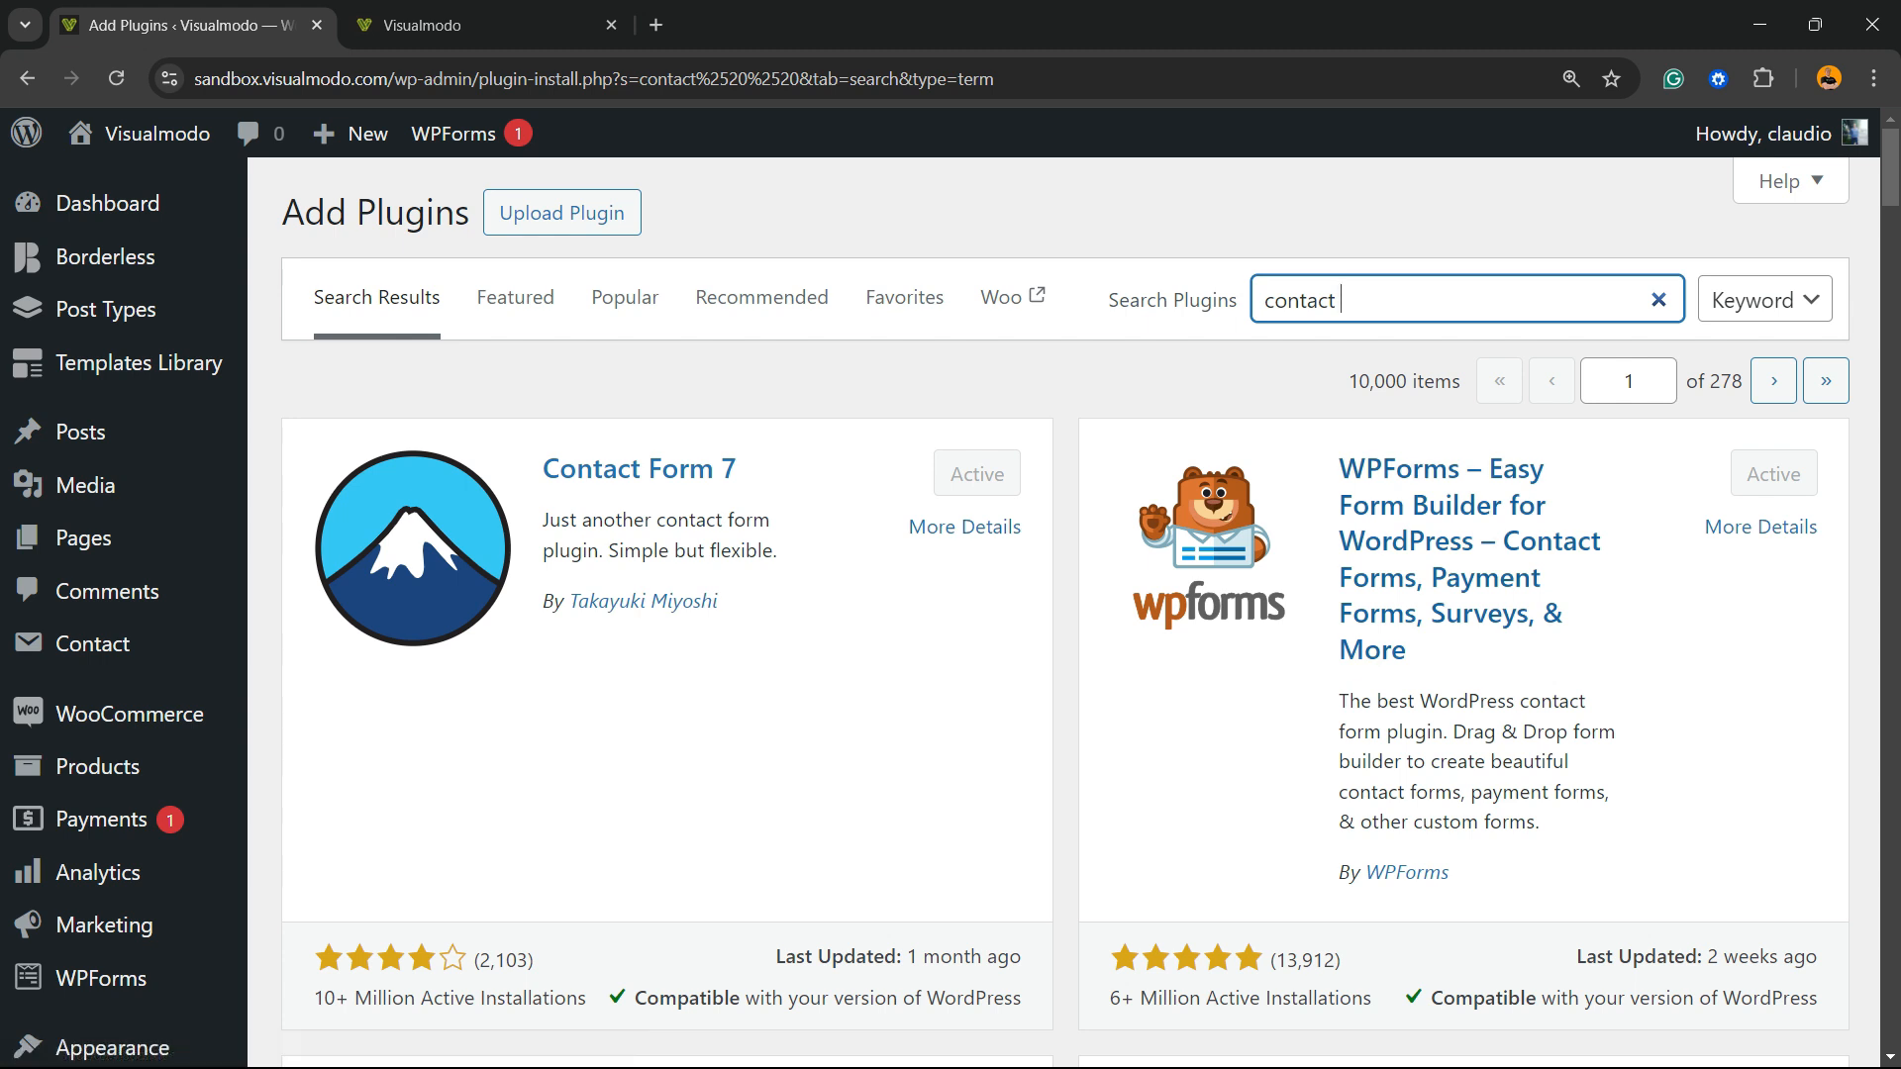
mouse_move(82, 539)
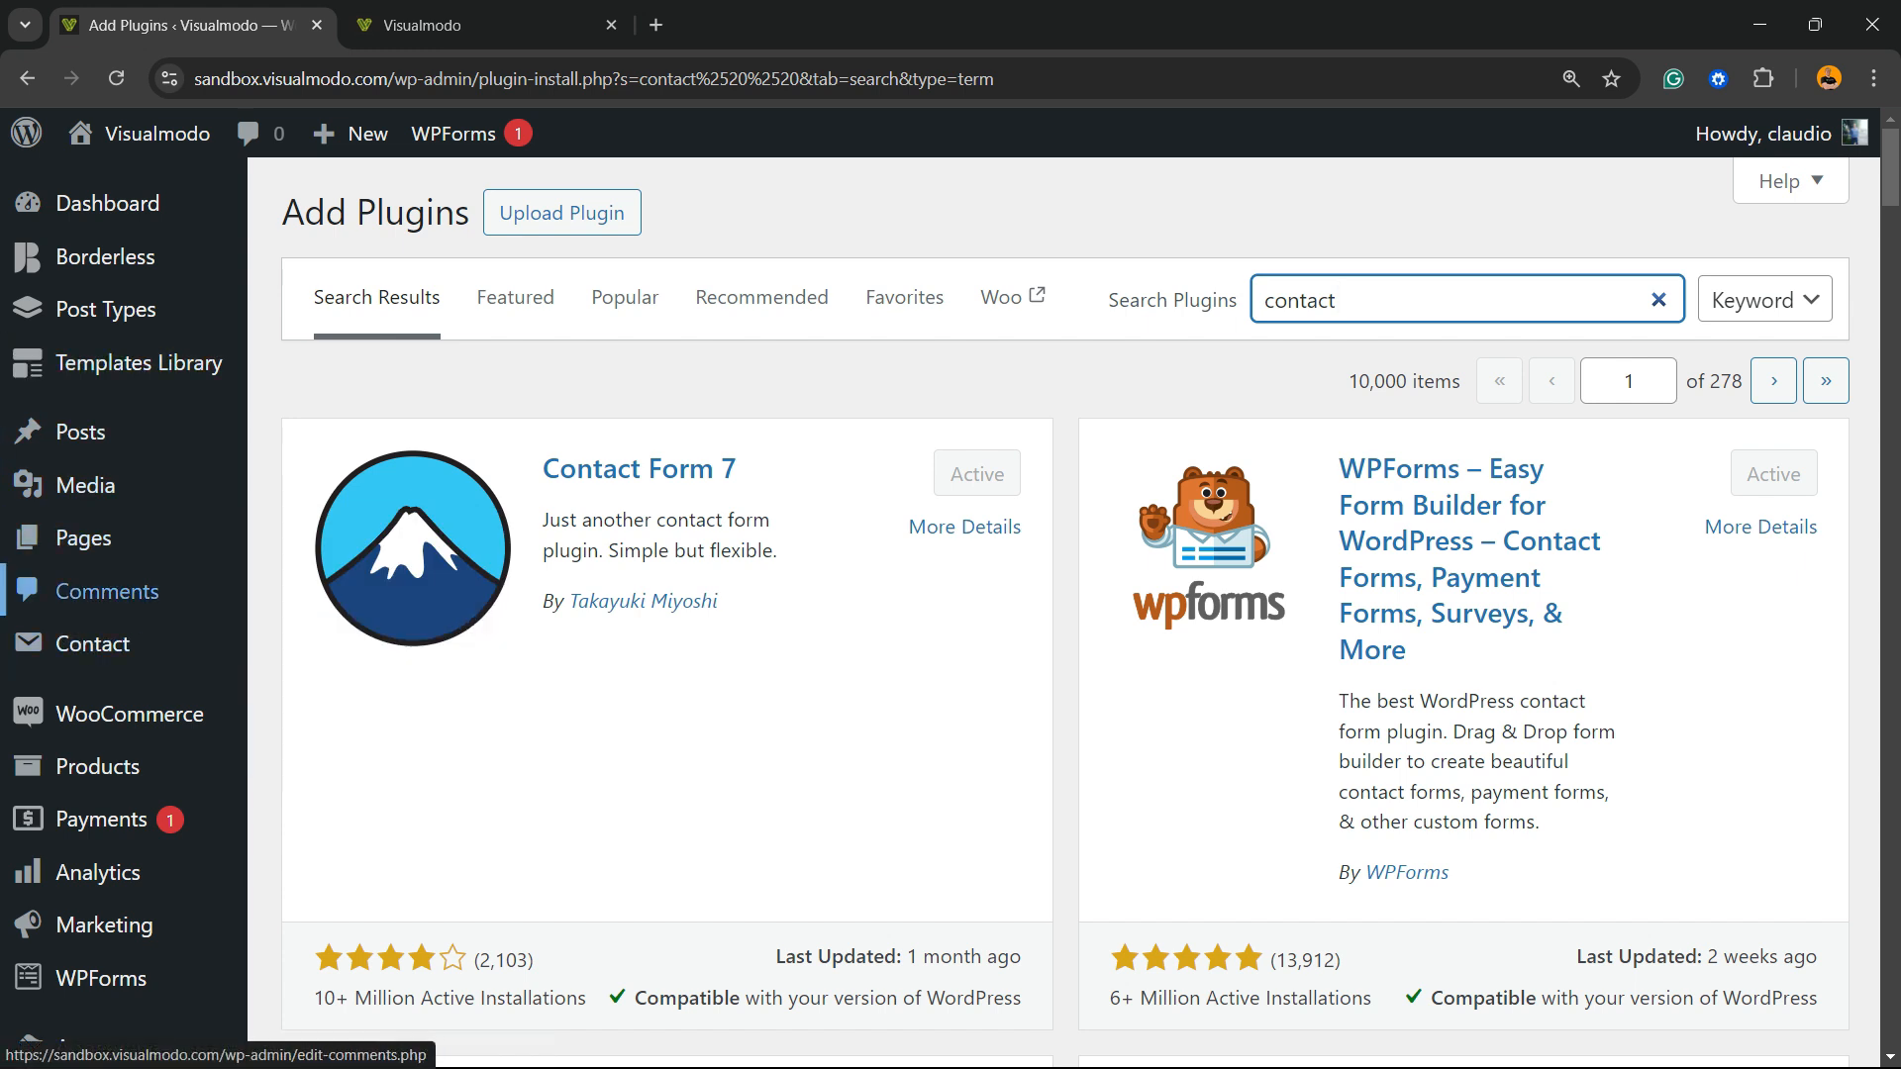
mouse_move(88, 642)
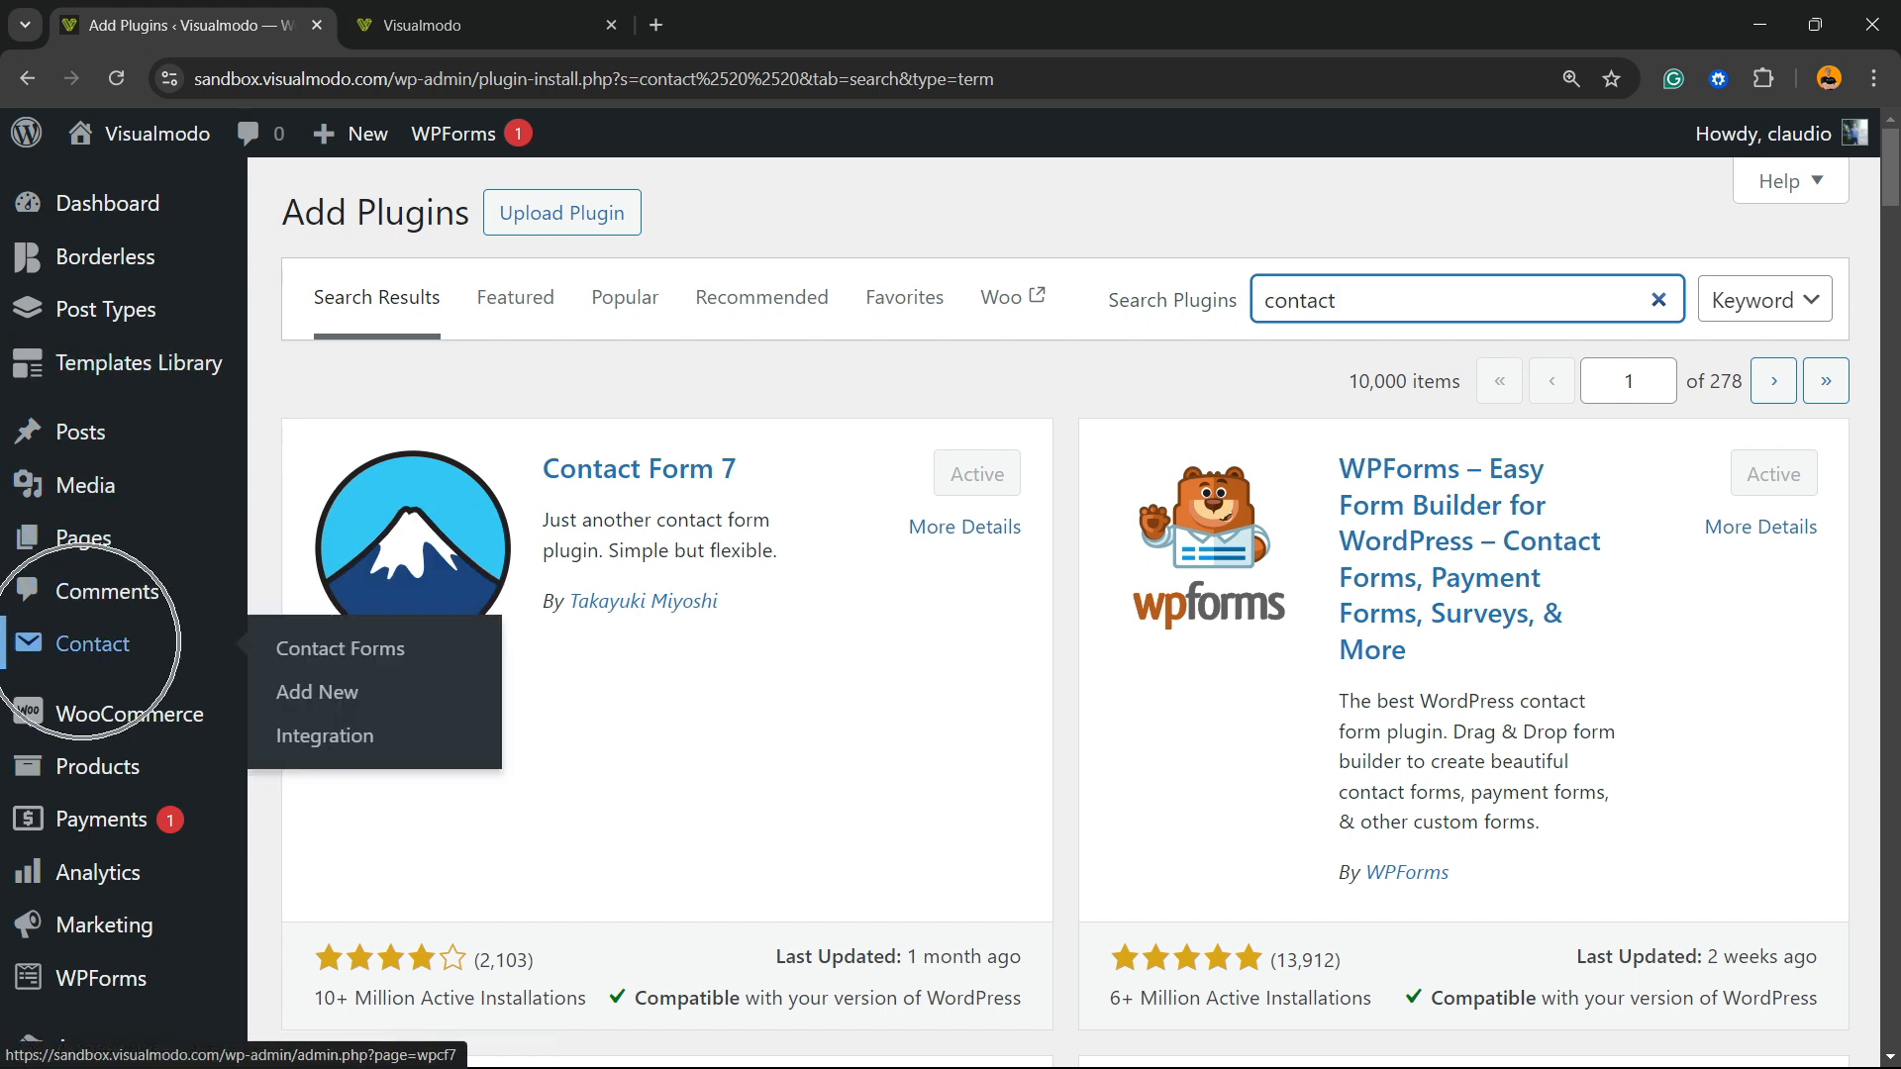
Open Contact > Contact Forms to see Contact form 1 and its shortcode
click(340, 648)
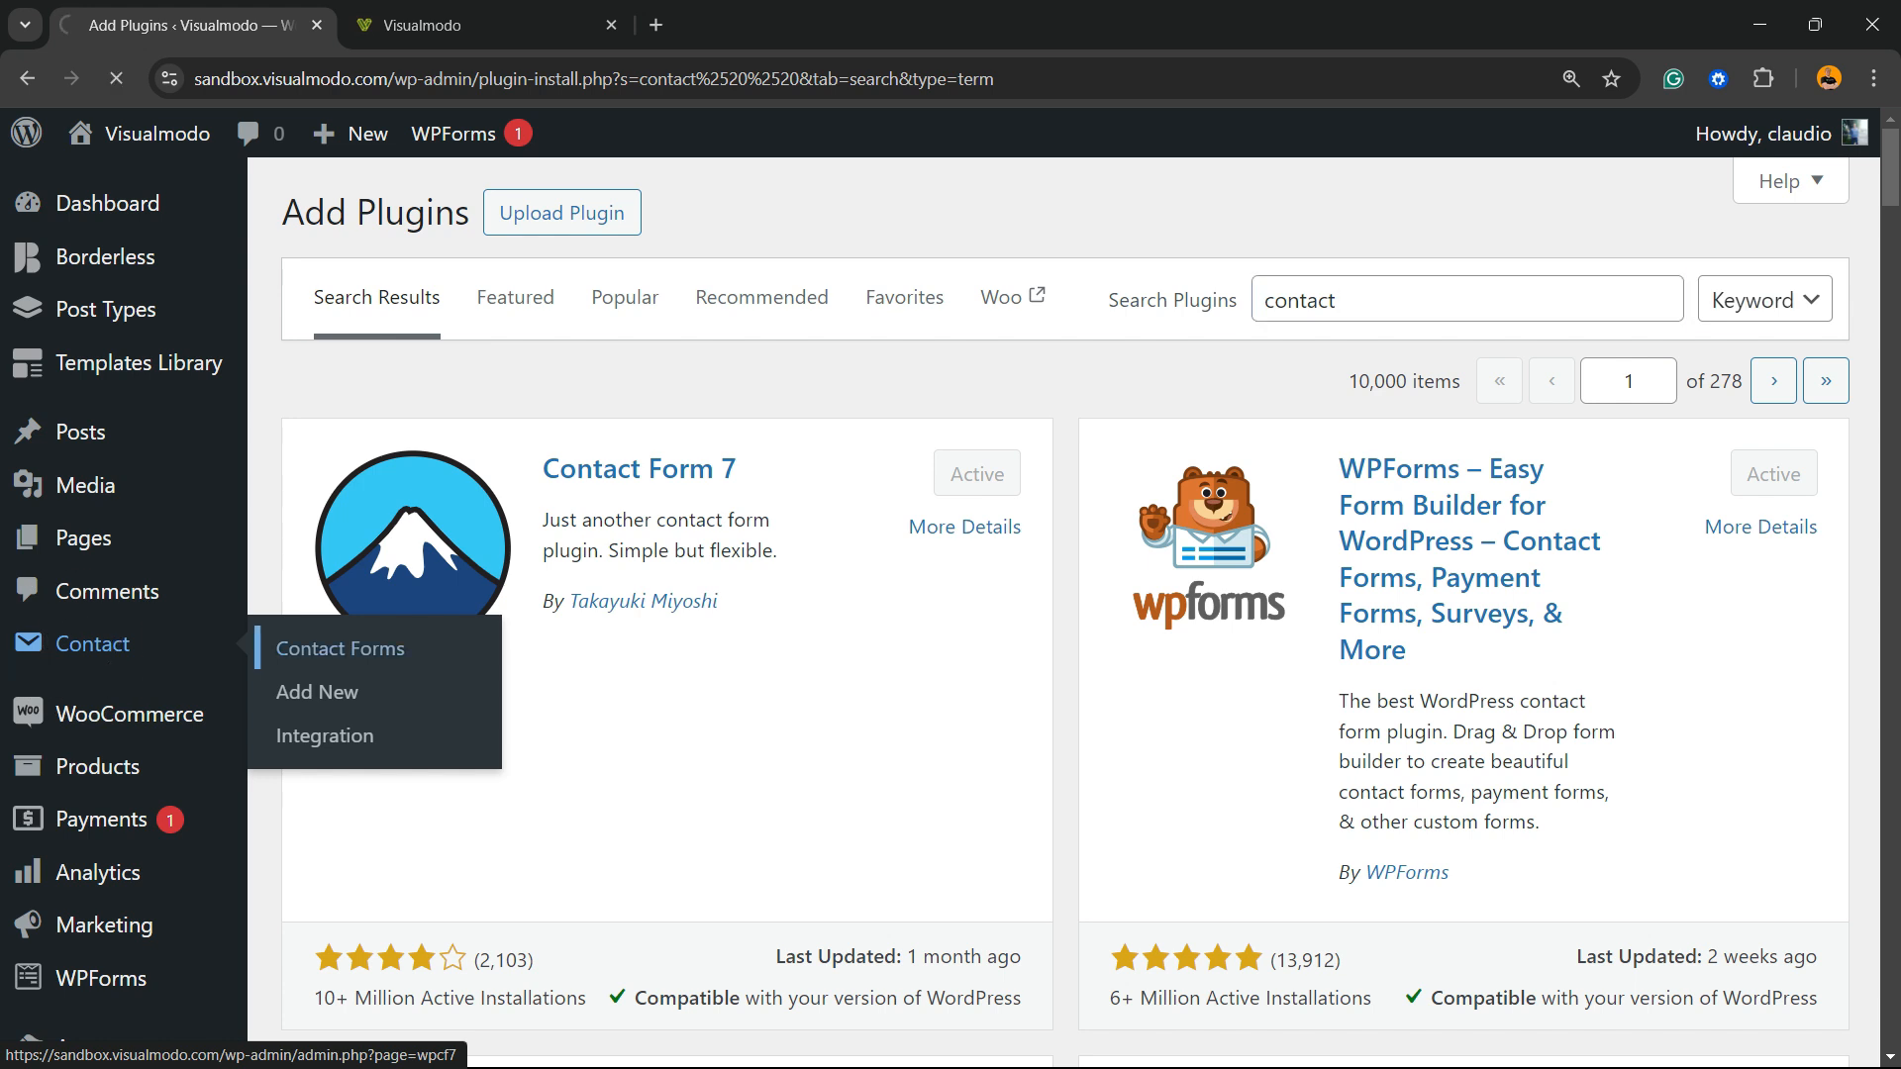
click(340, 649)
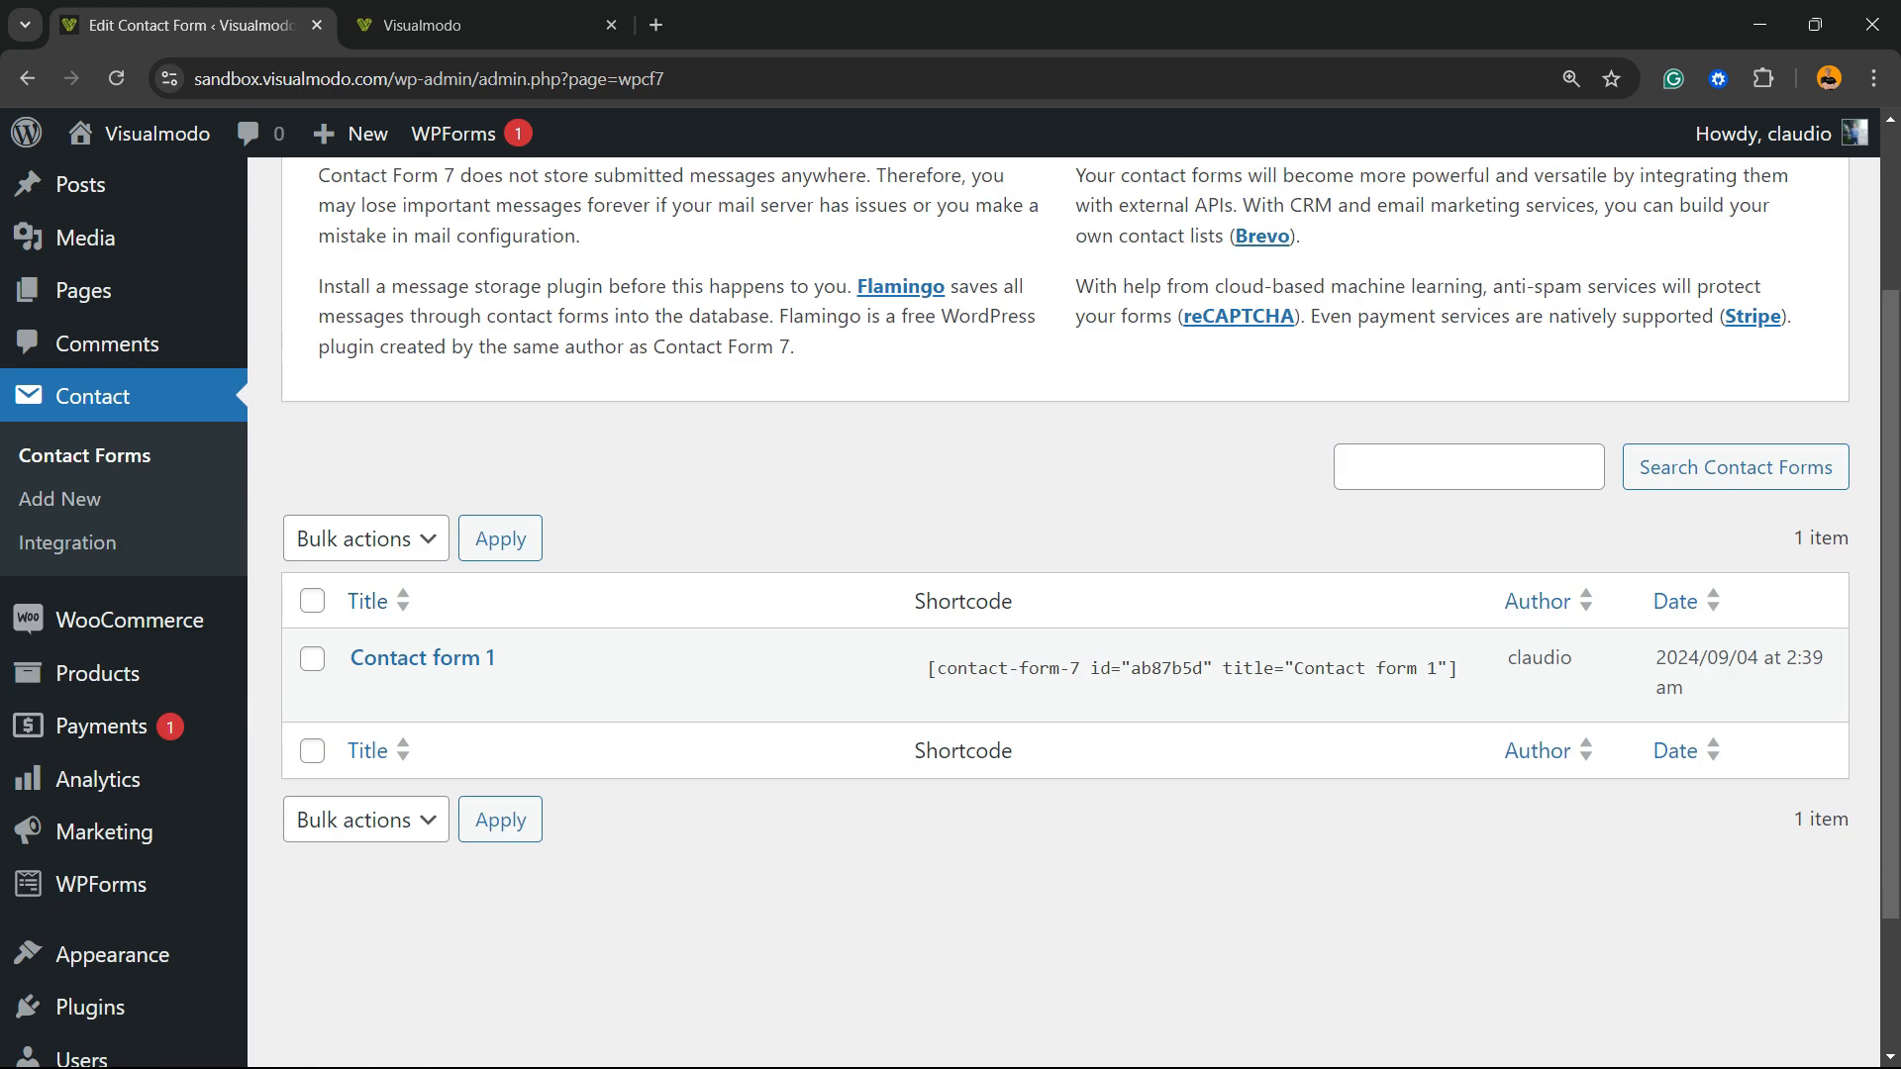
mouse_move(422, 657)
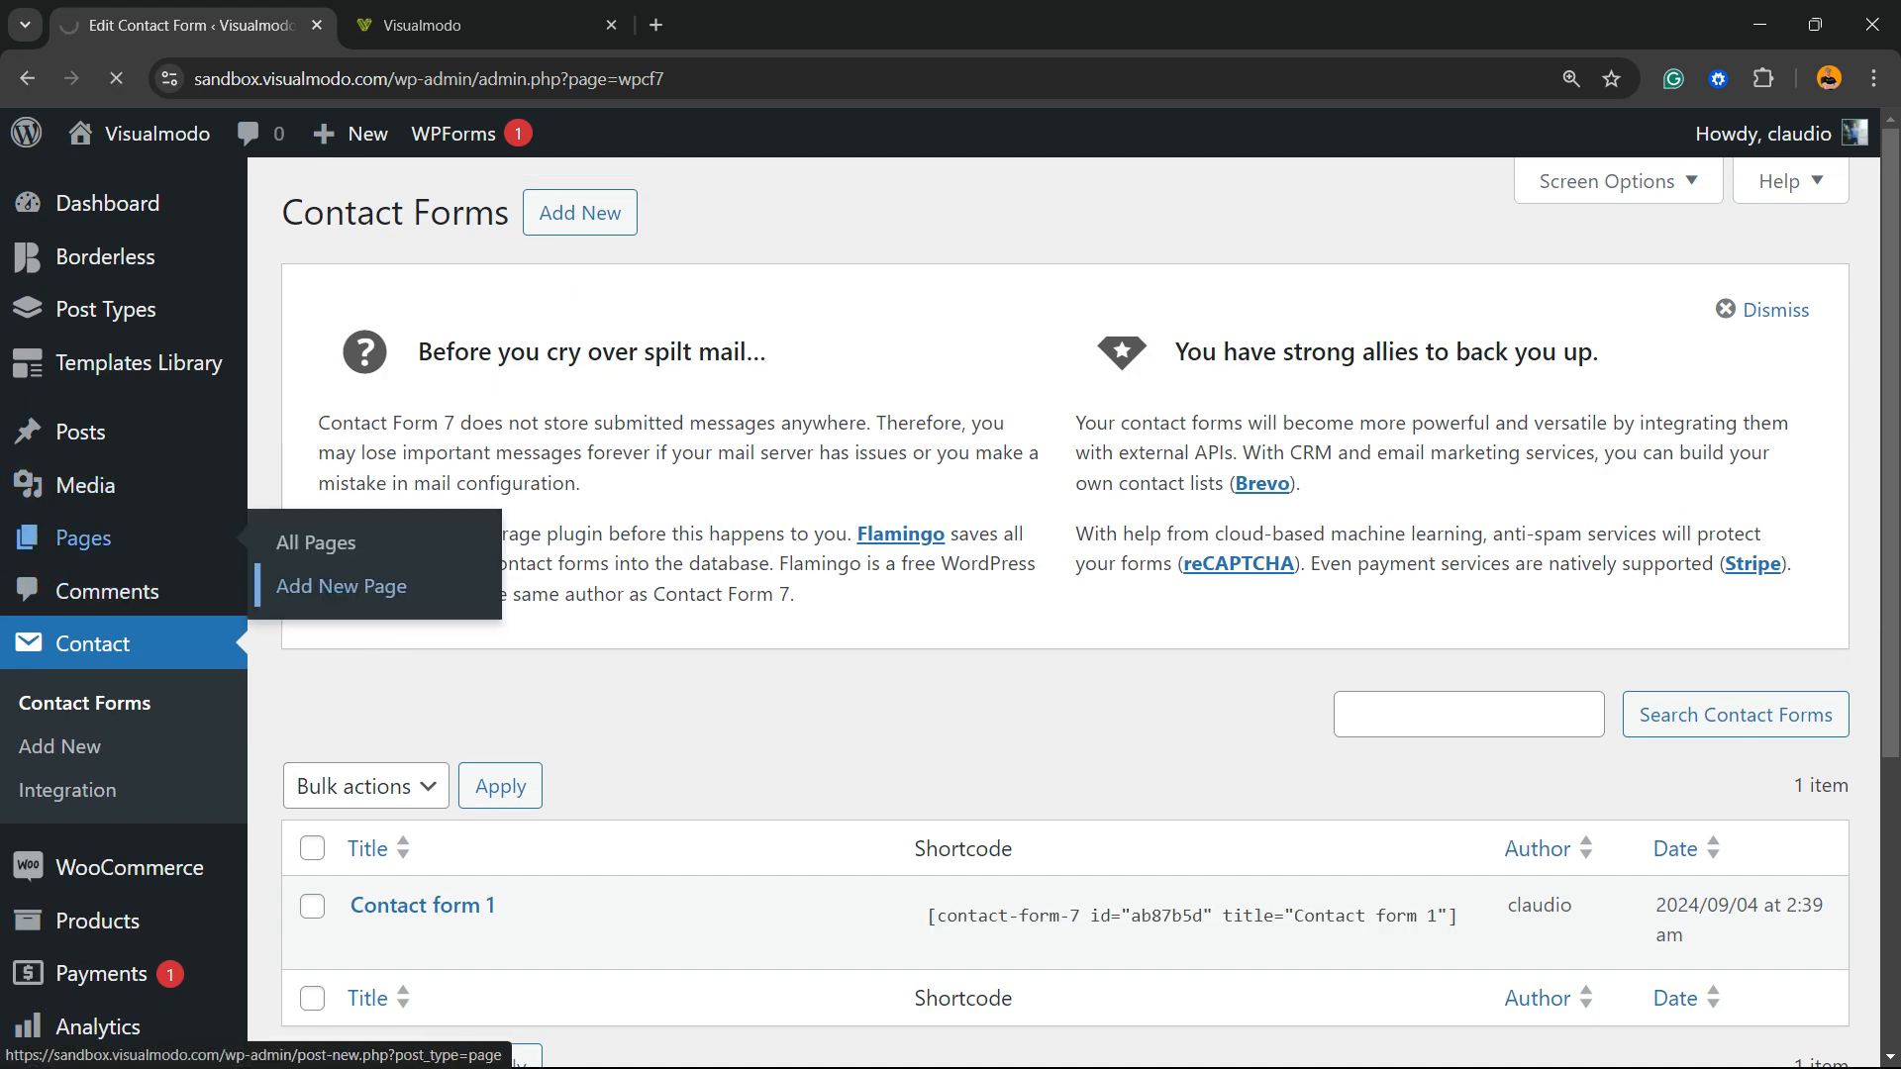
Publish a new page containing [contact-form-7 id="ab87b5d" title="Contact form 1"] and view it
click(340, 587)
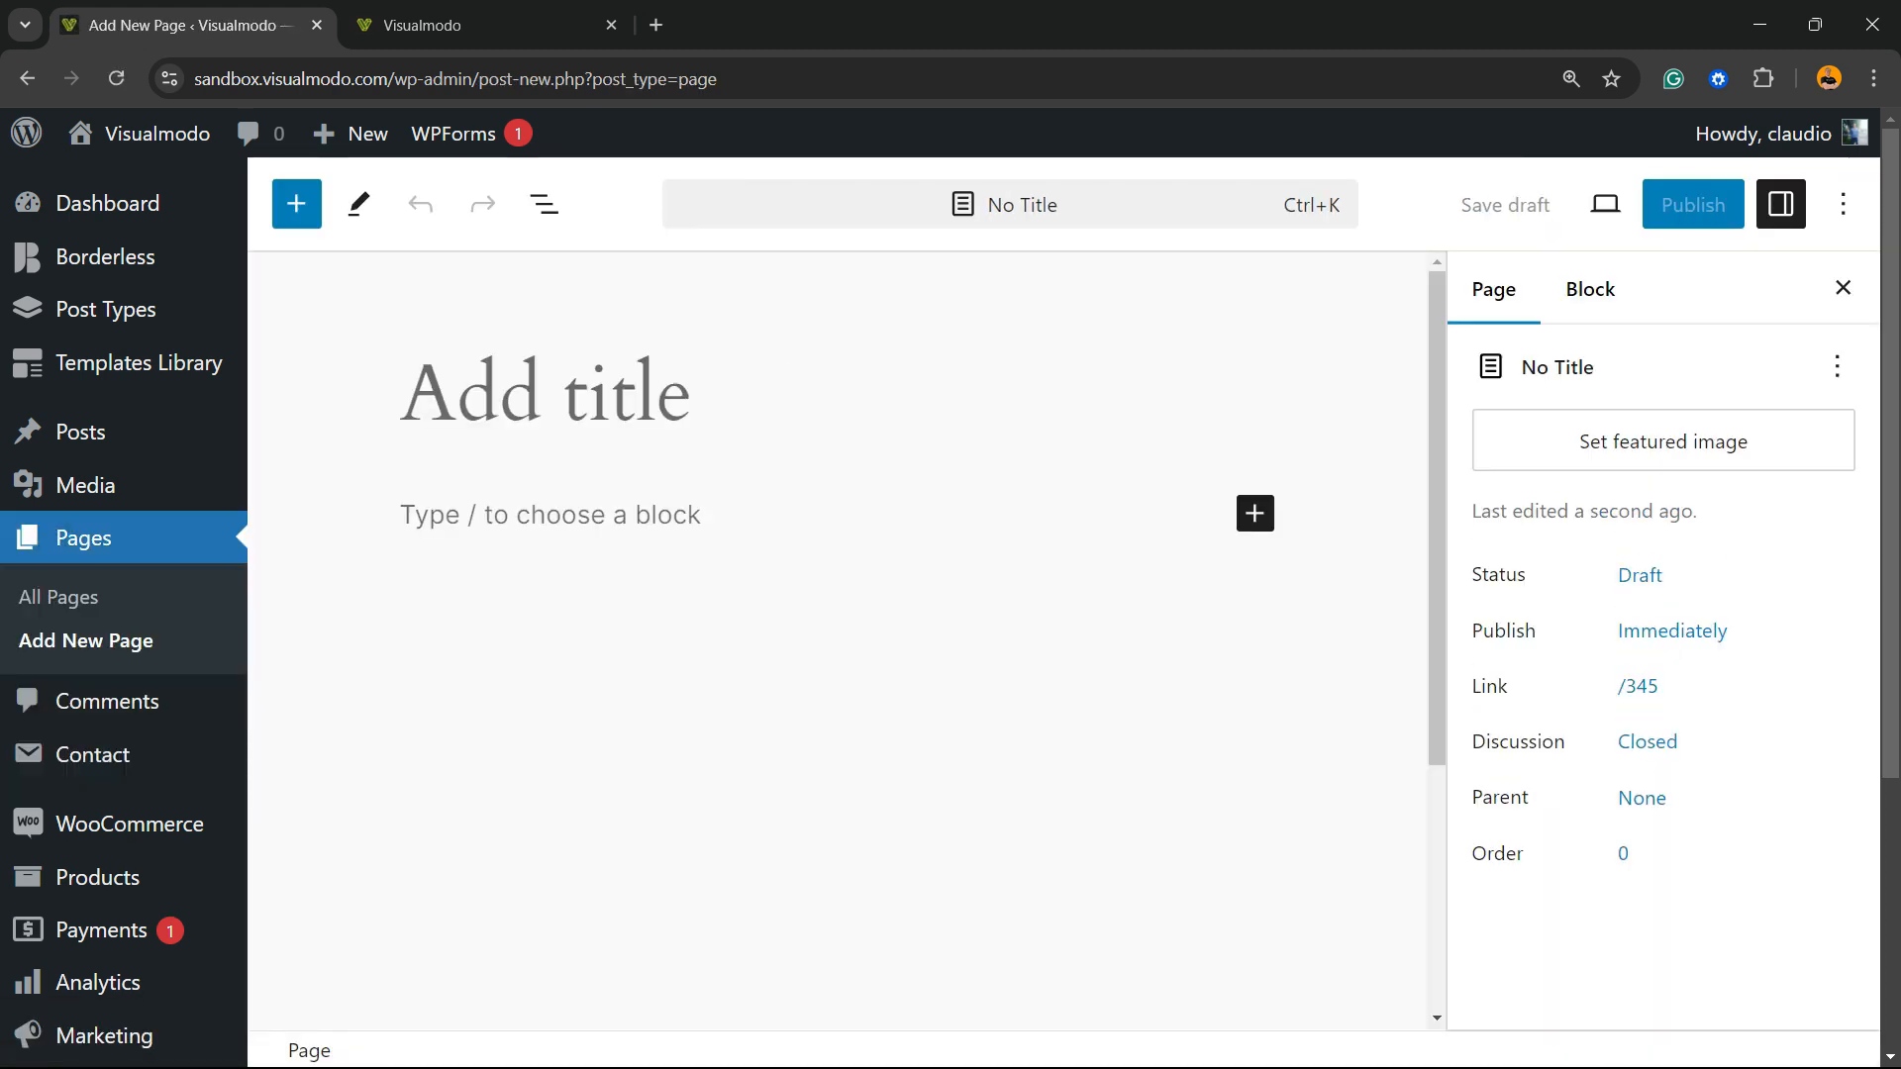
text([contact-form-7 id="ab87b5d" title="Contact form 1"])
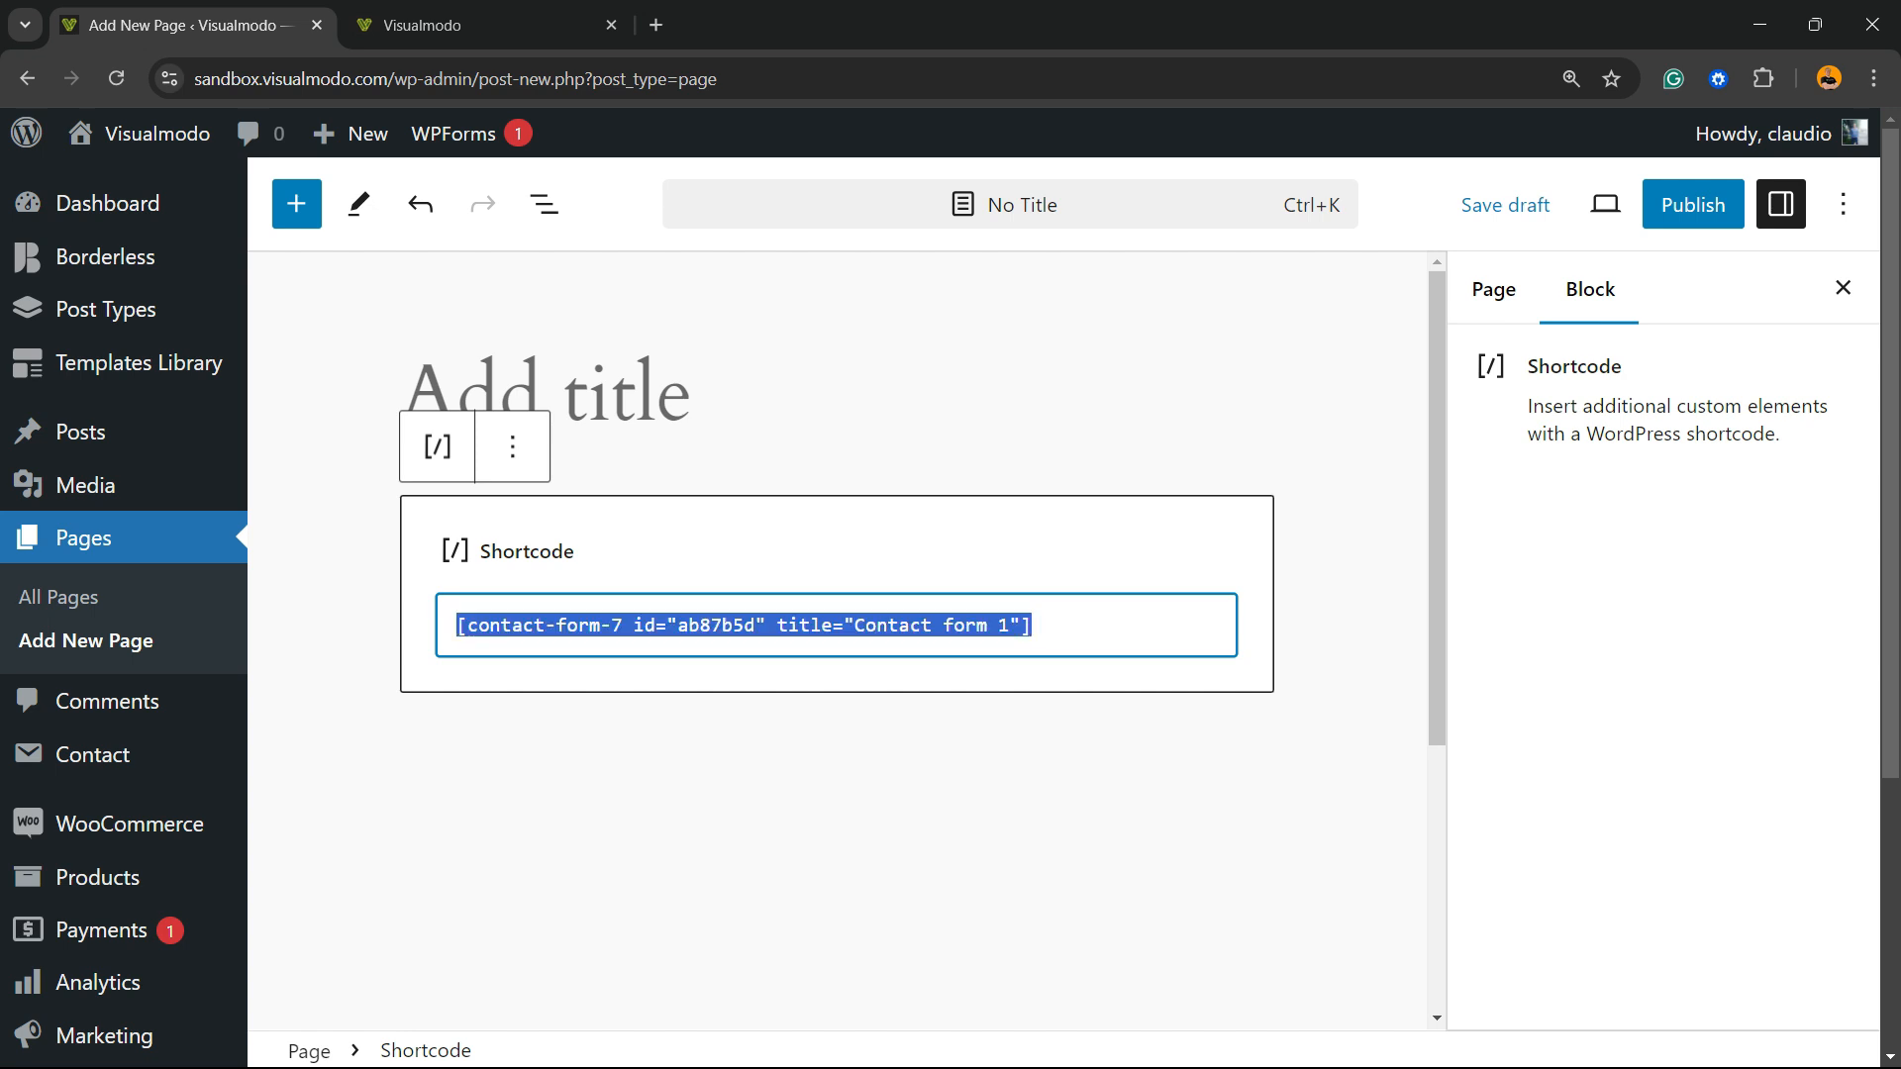
click(1491, 290)
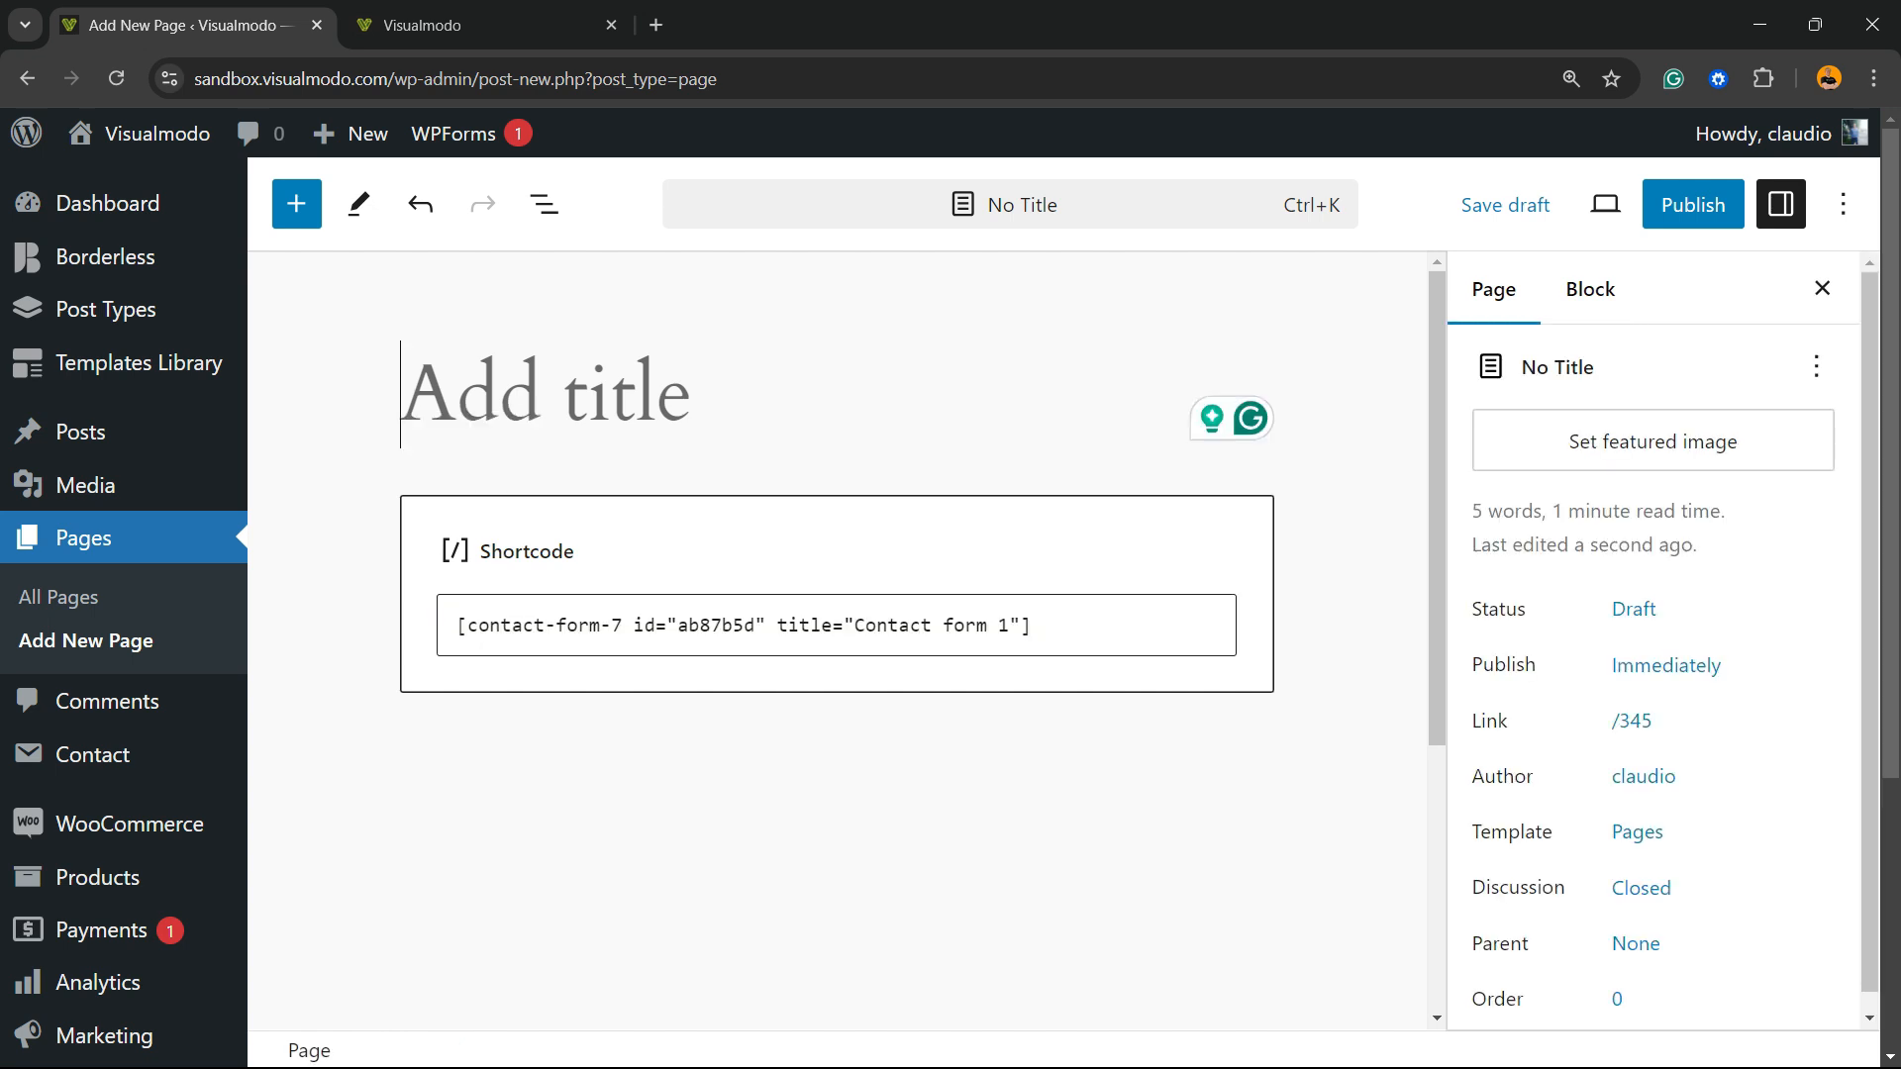
click(1692, 204)
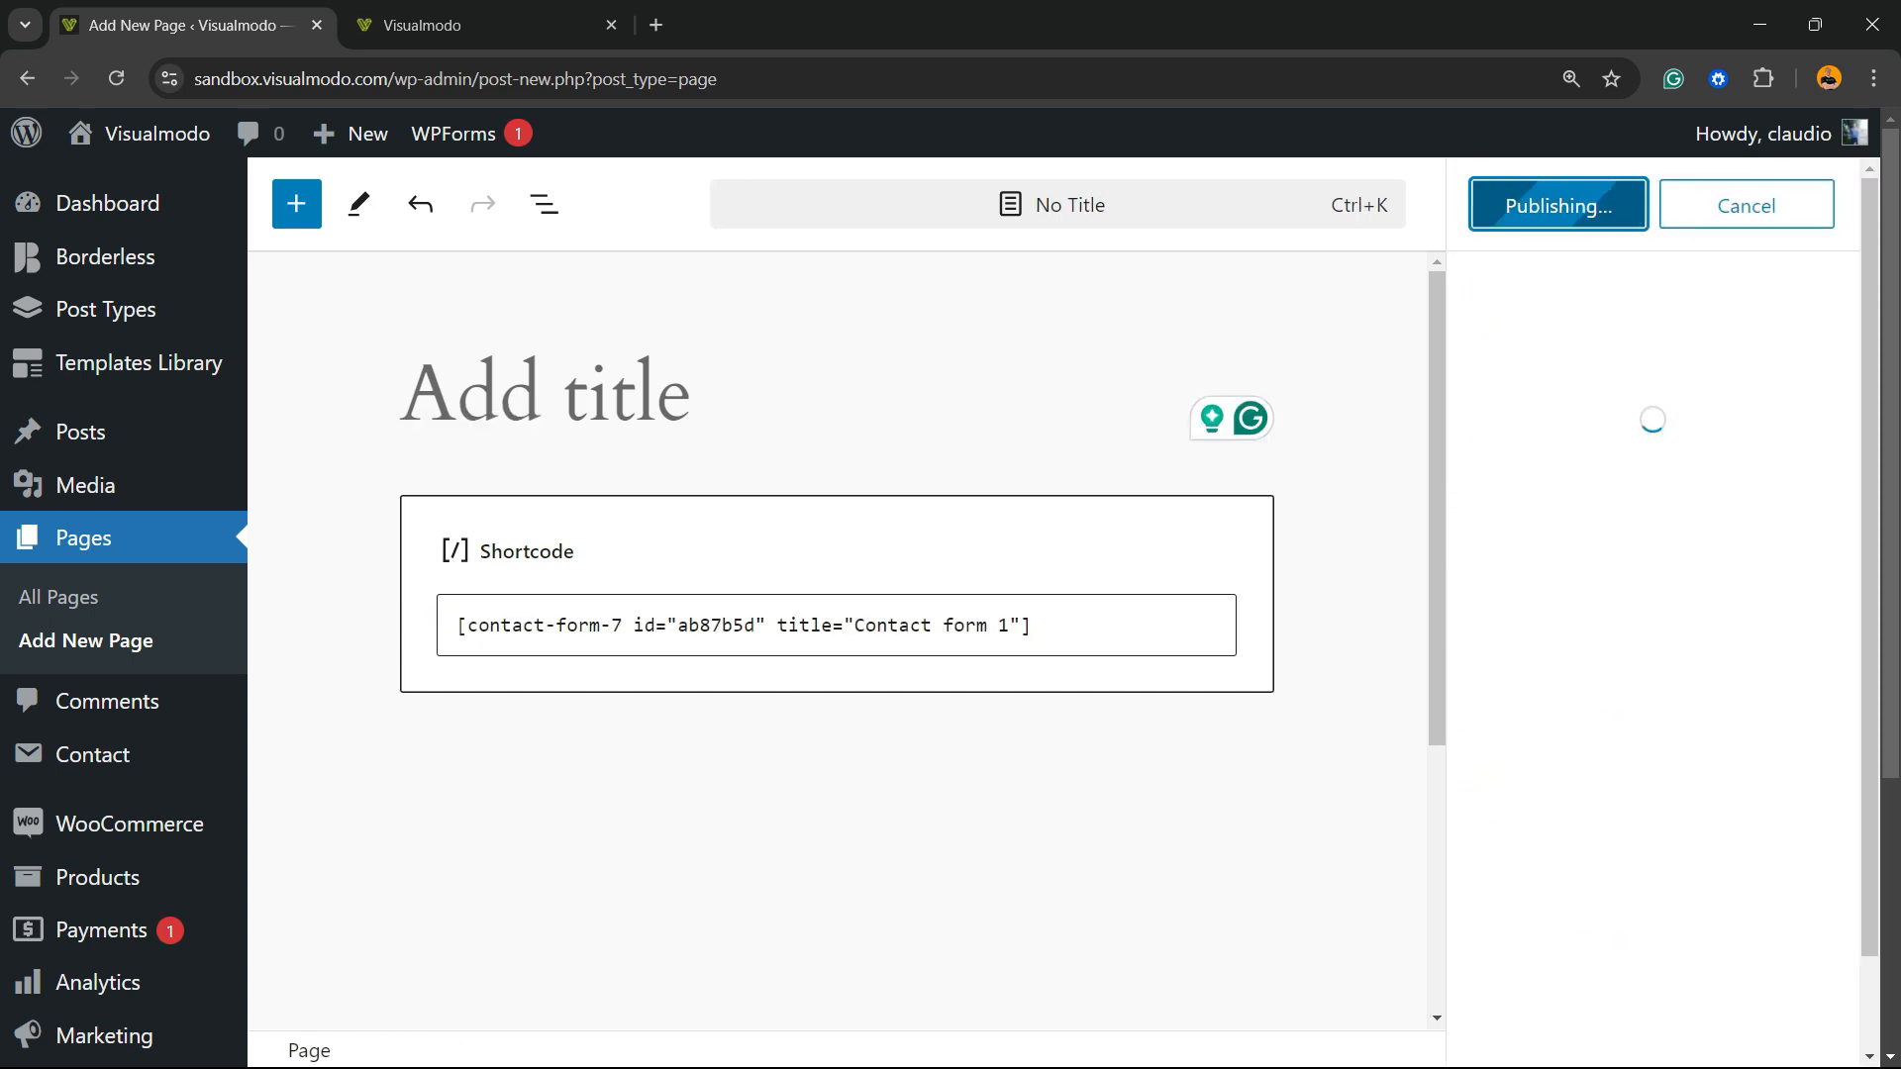
click(1556, 204)
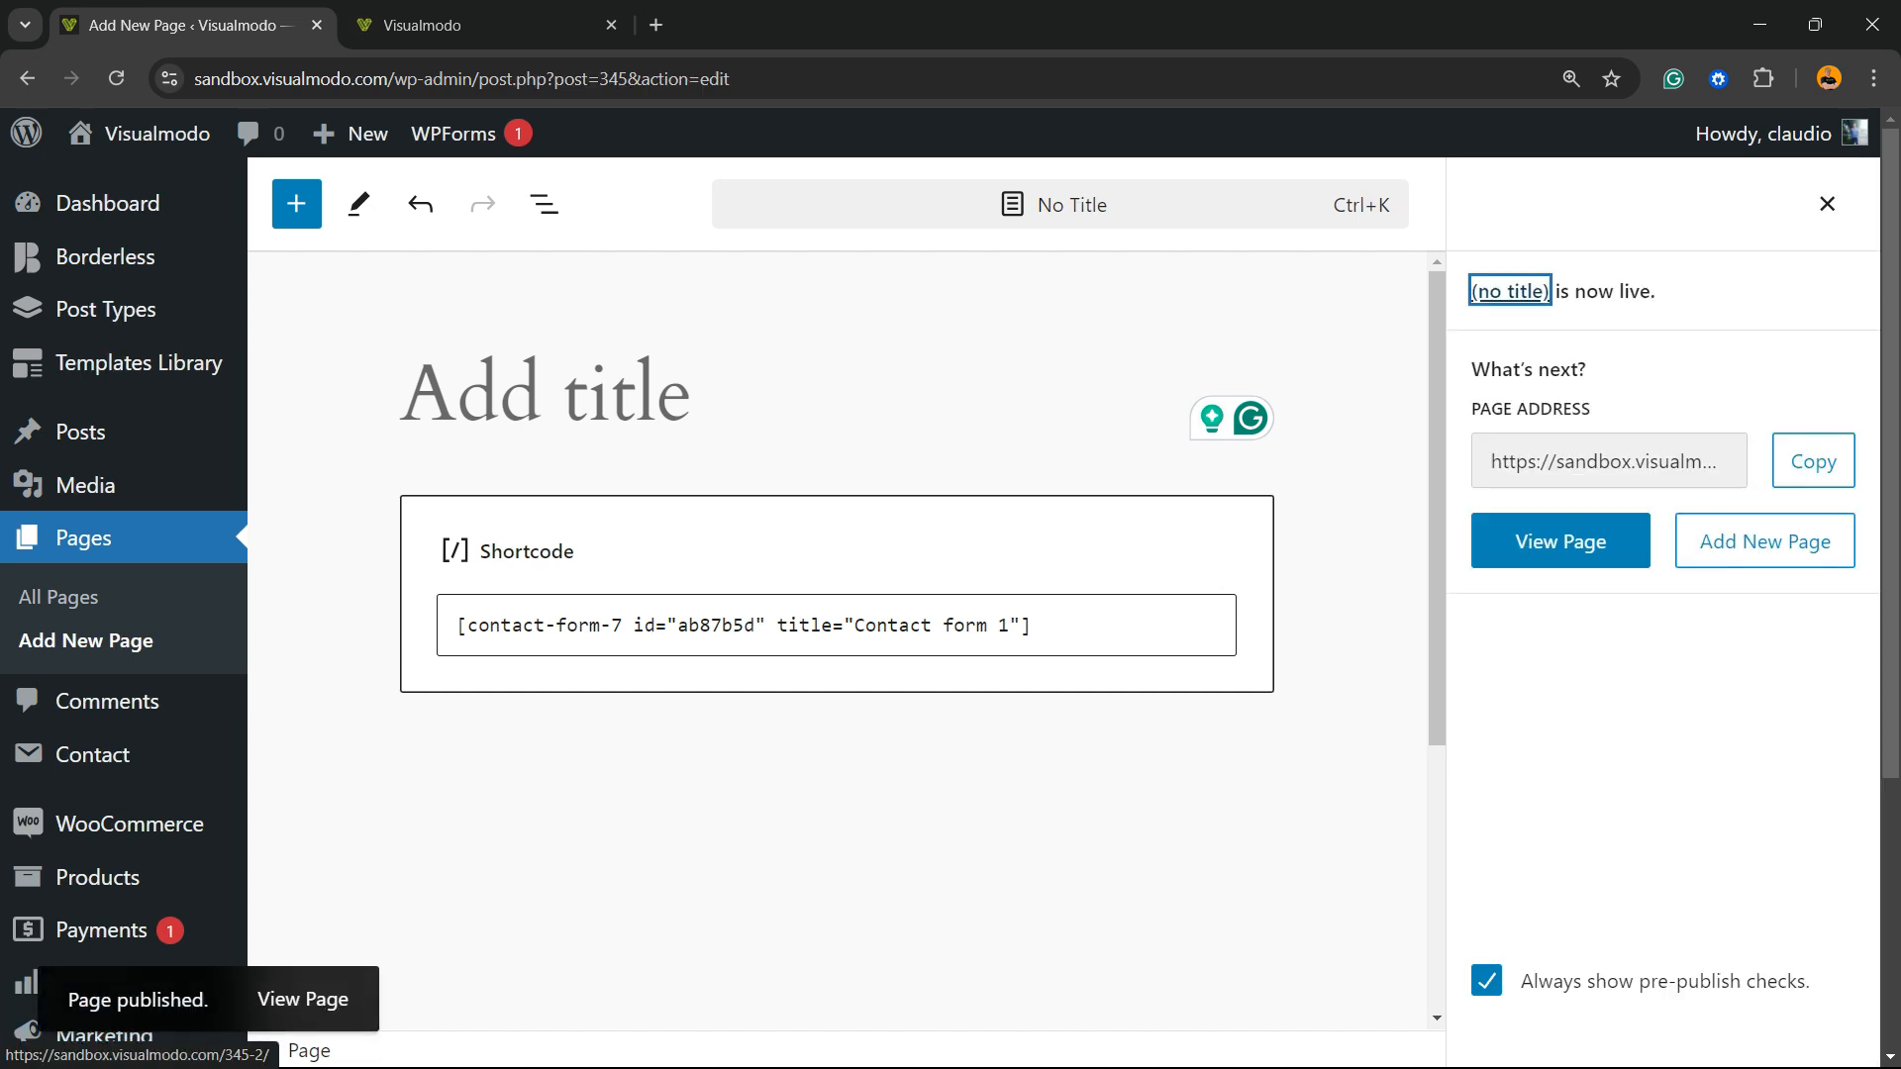
click(301, 999)
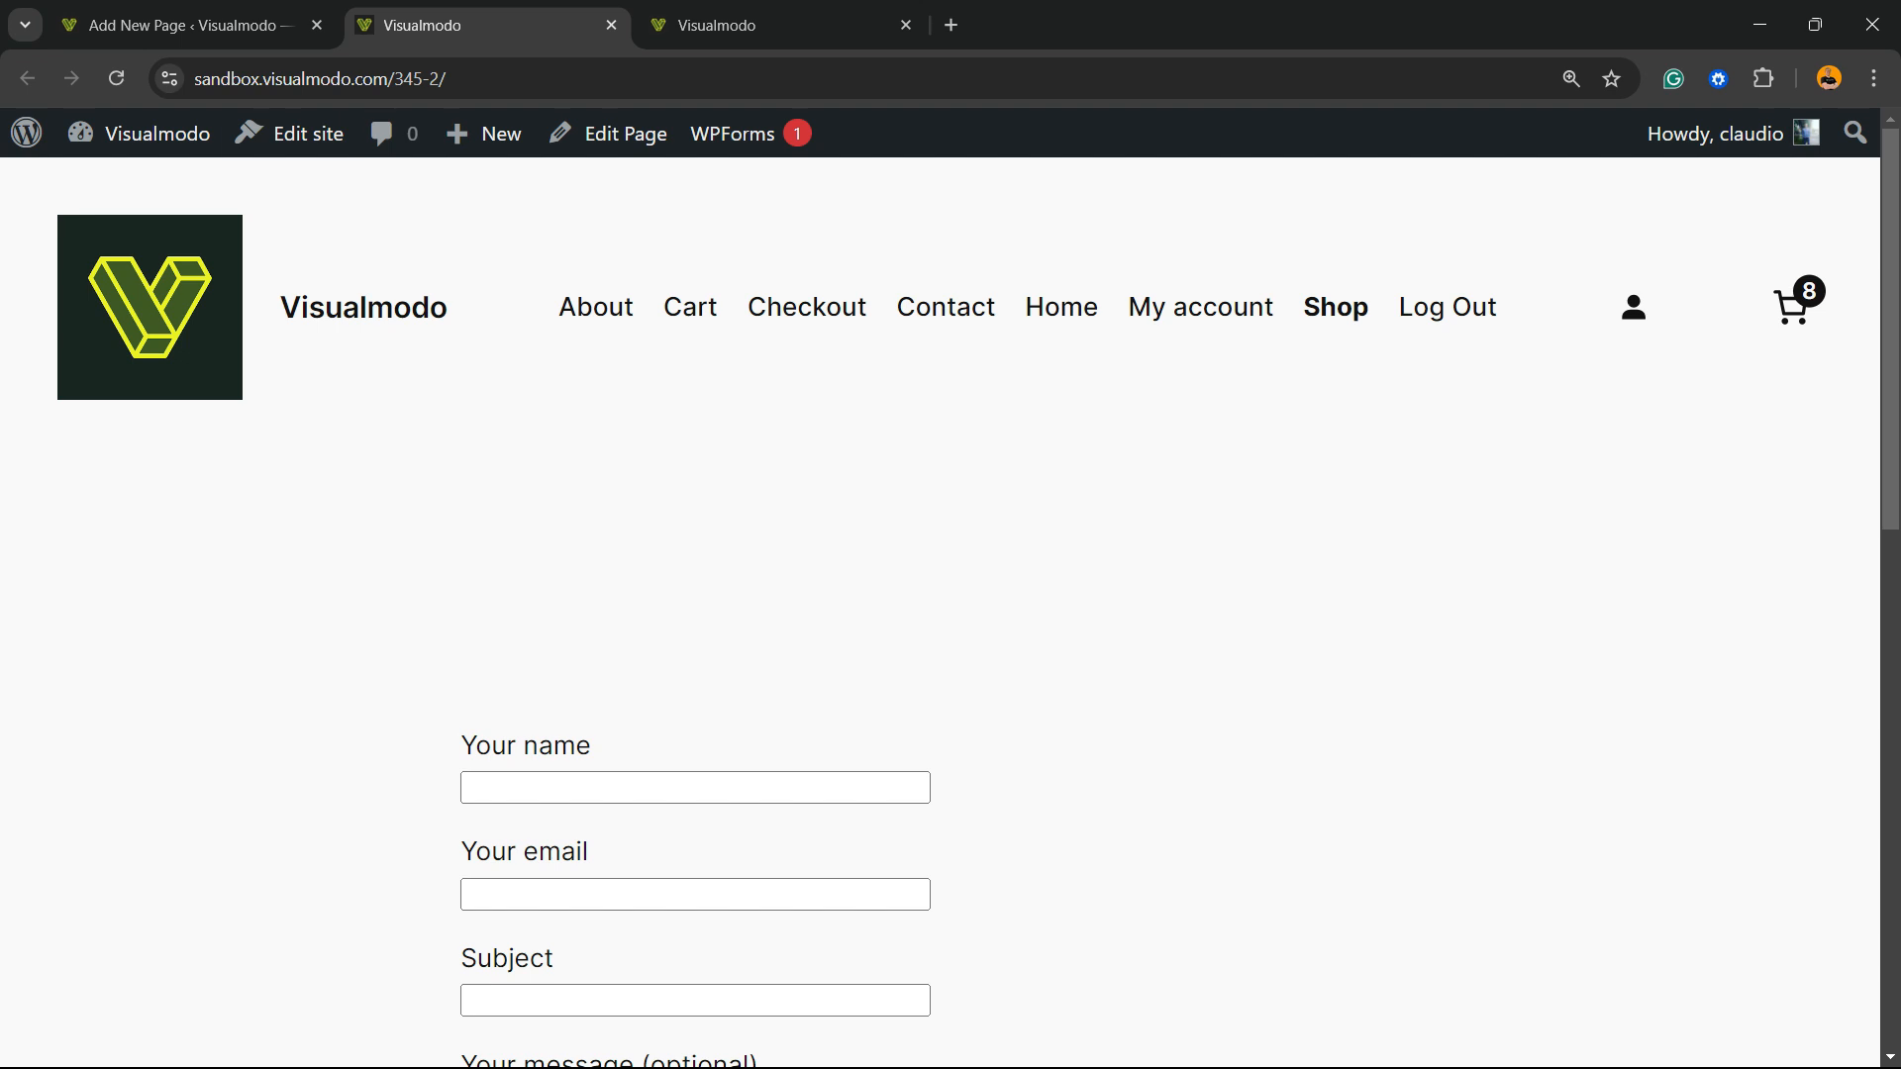
mouse_move(182, 24)
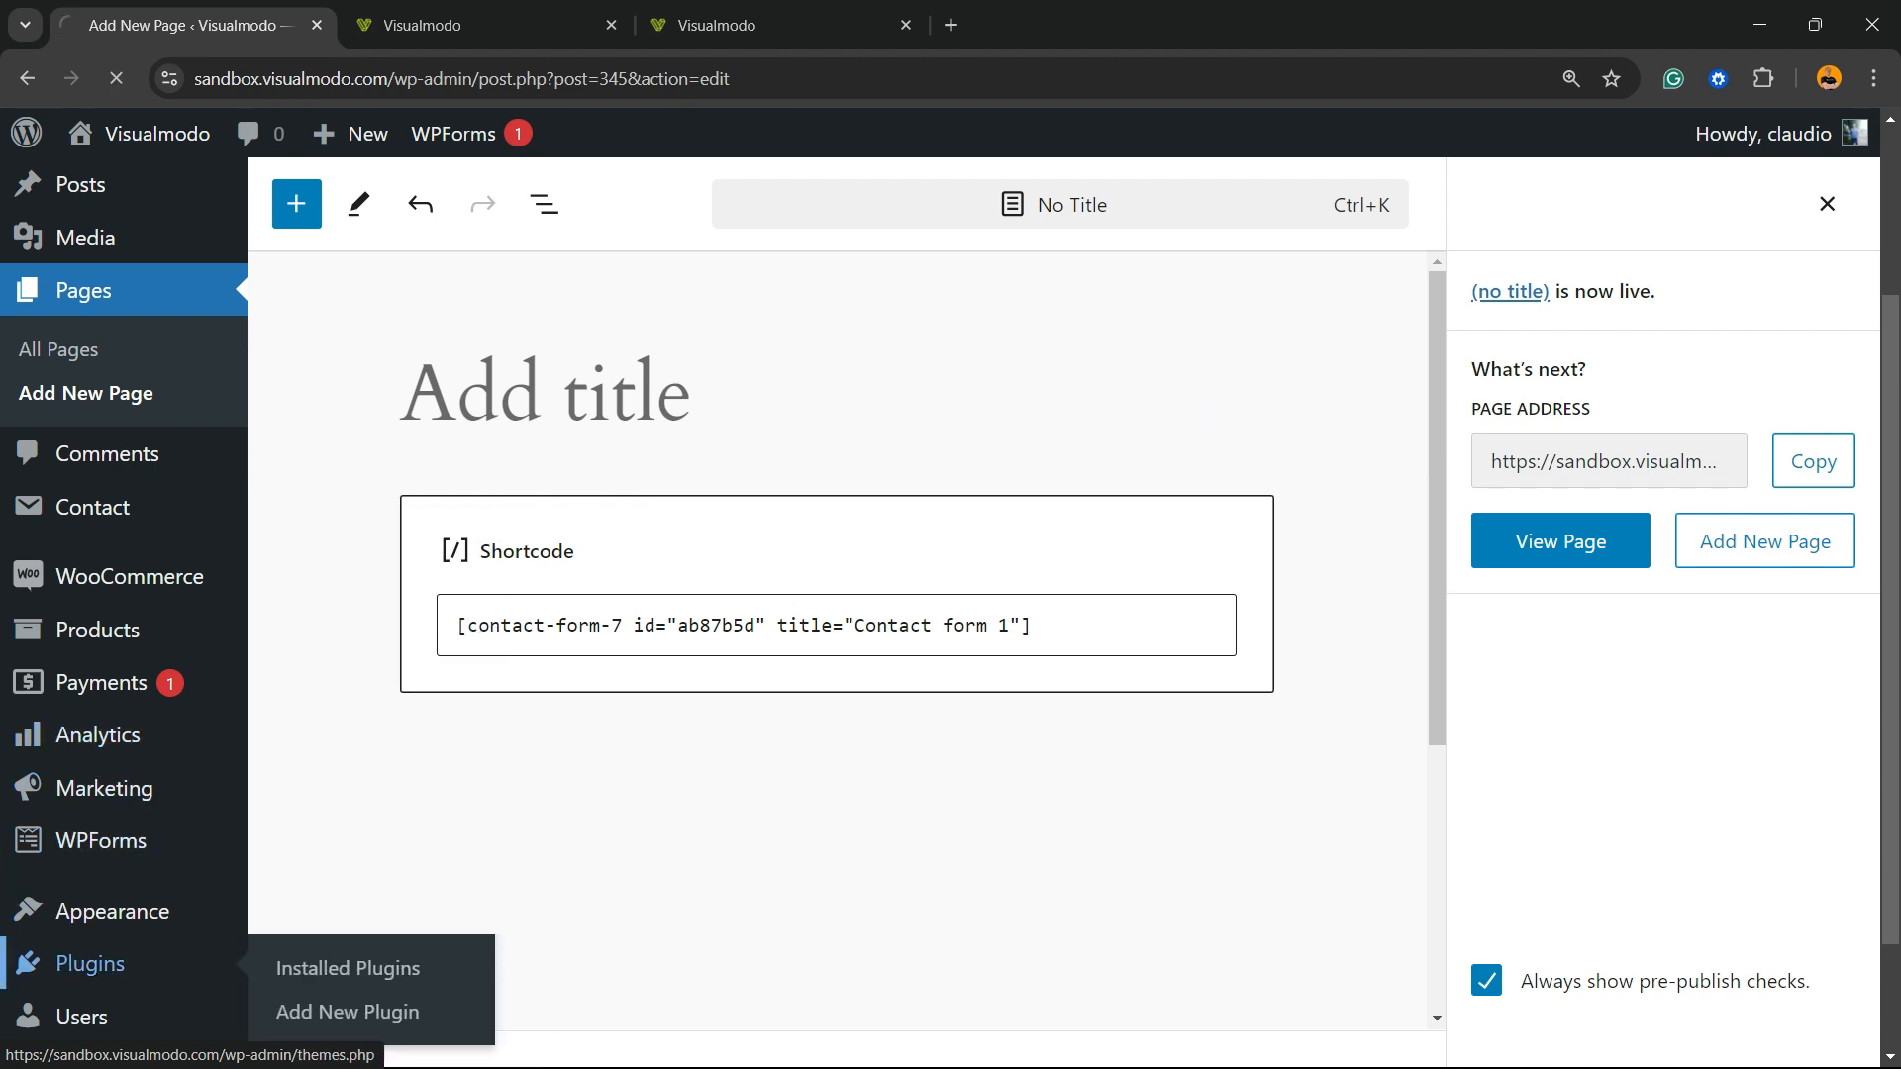
Delete the Drag and Drop Multiple File Upload – Contact Form 7 plugin, then go to Add Plugins
click(346, 967)
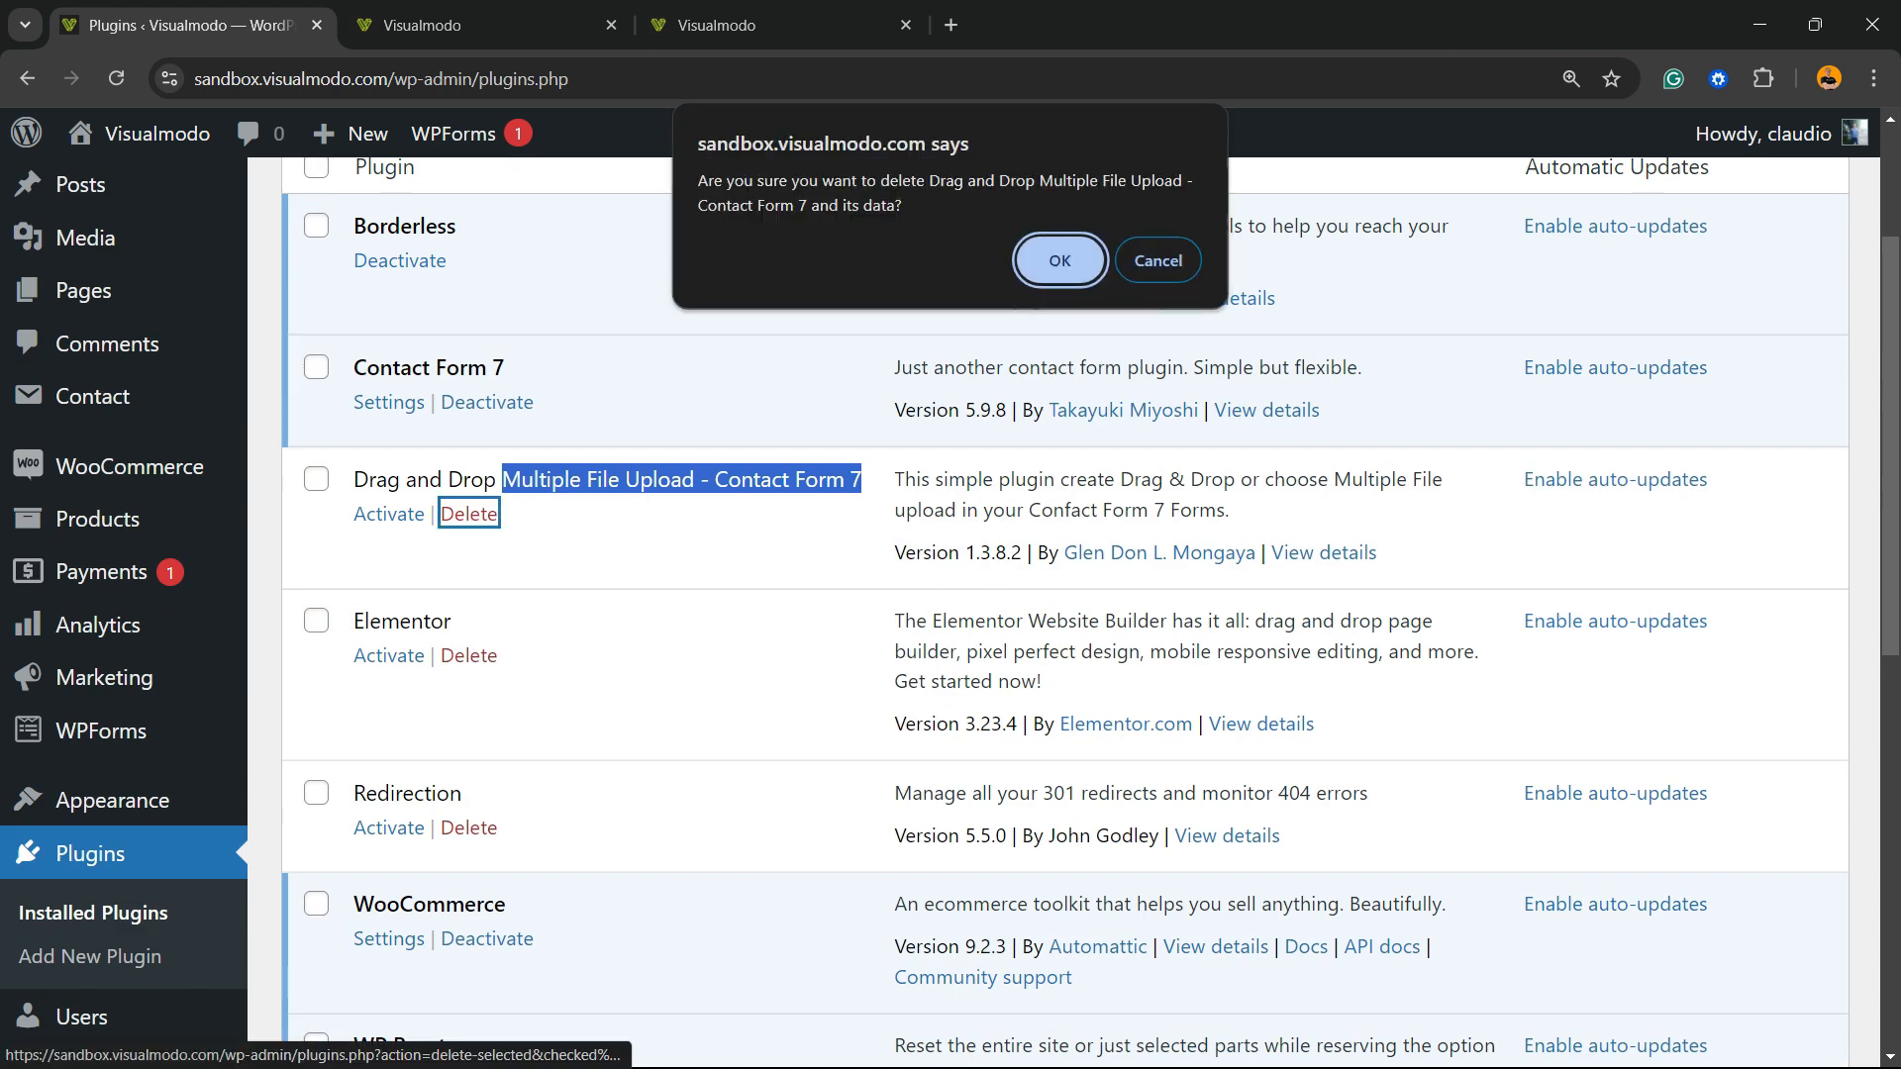
click(1058, 260)
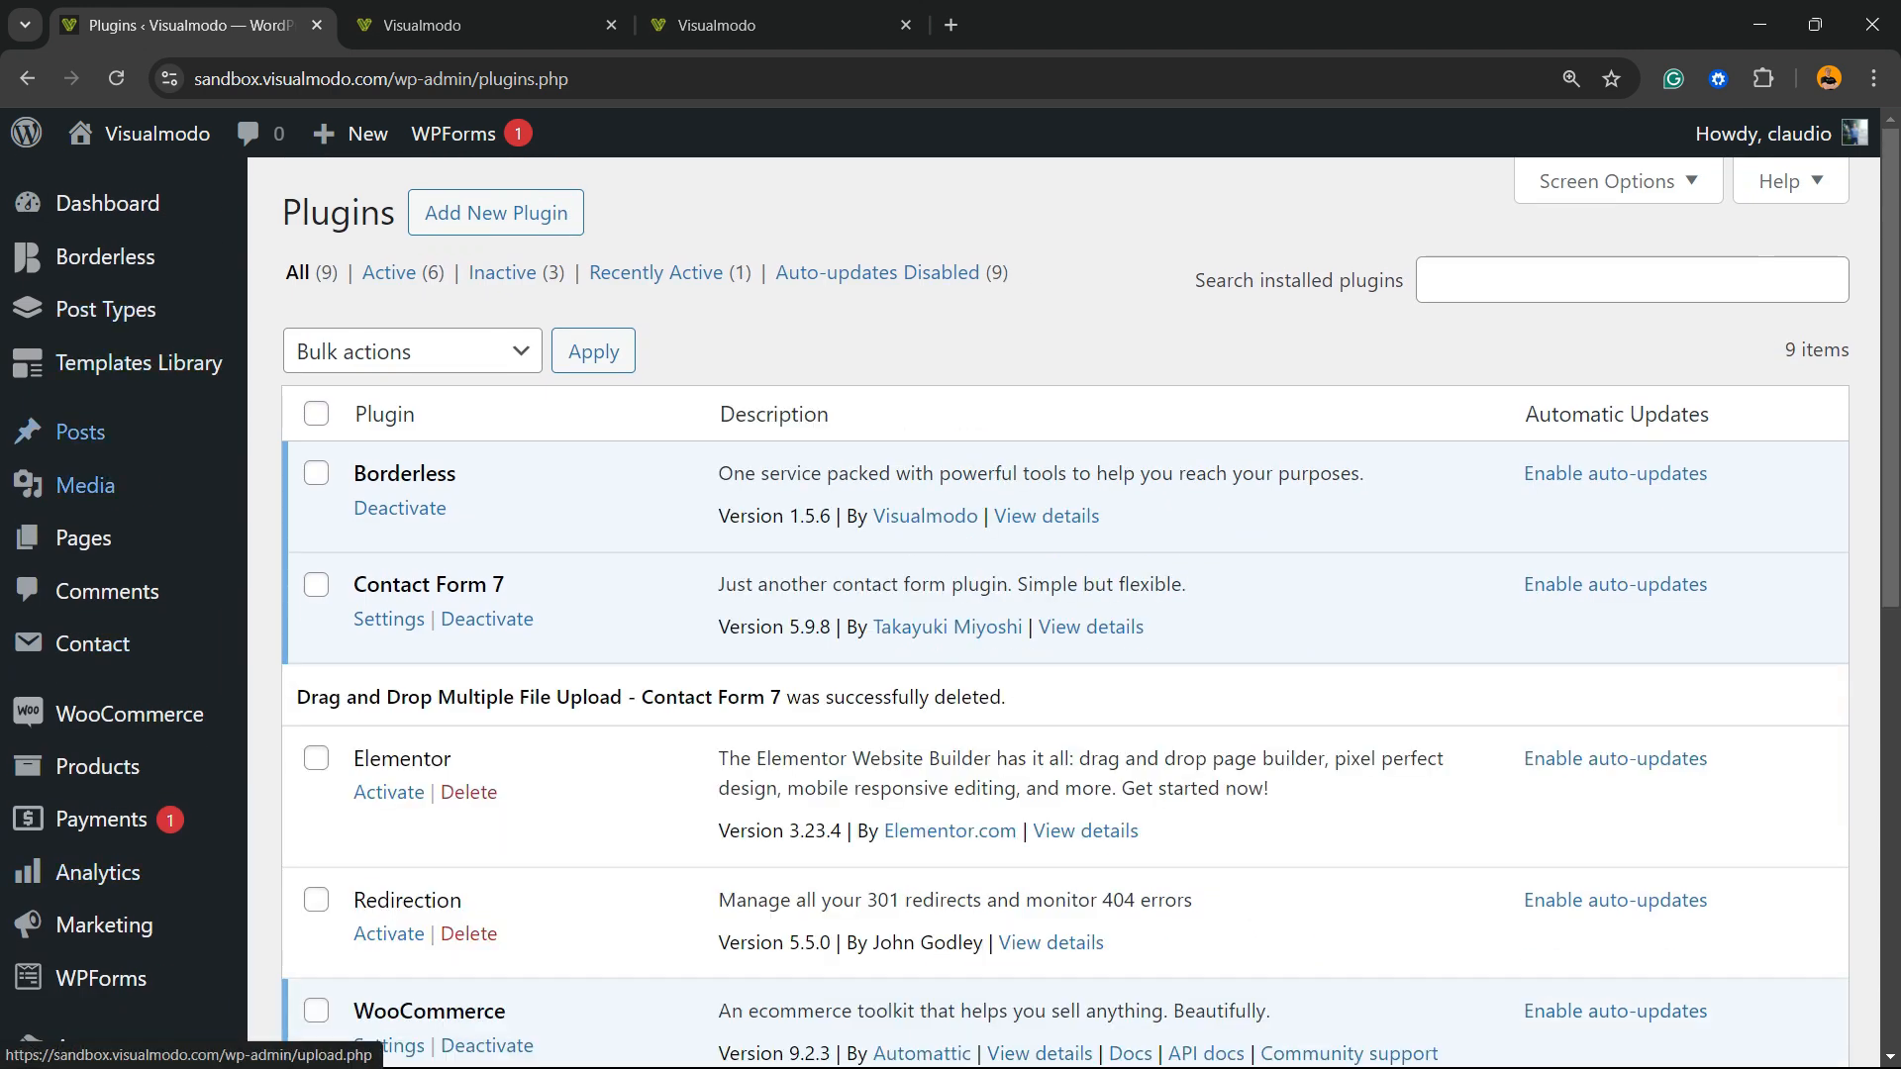
scroll(down, 3)
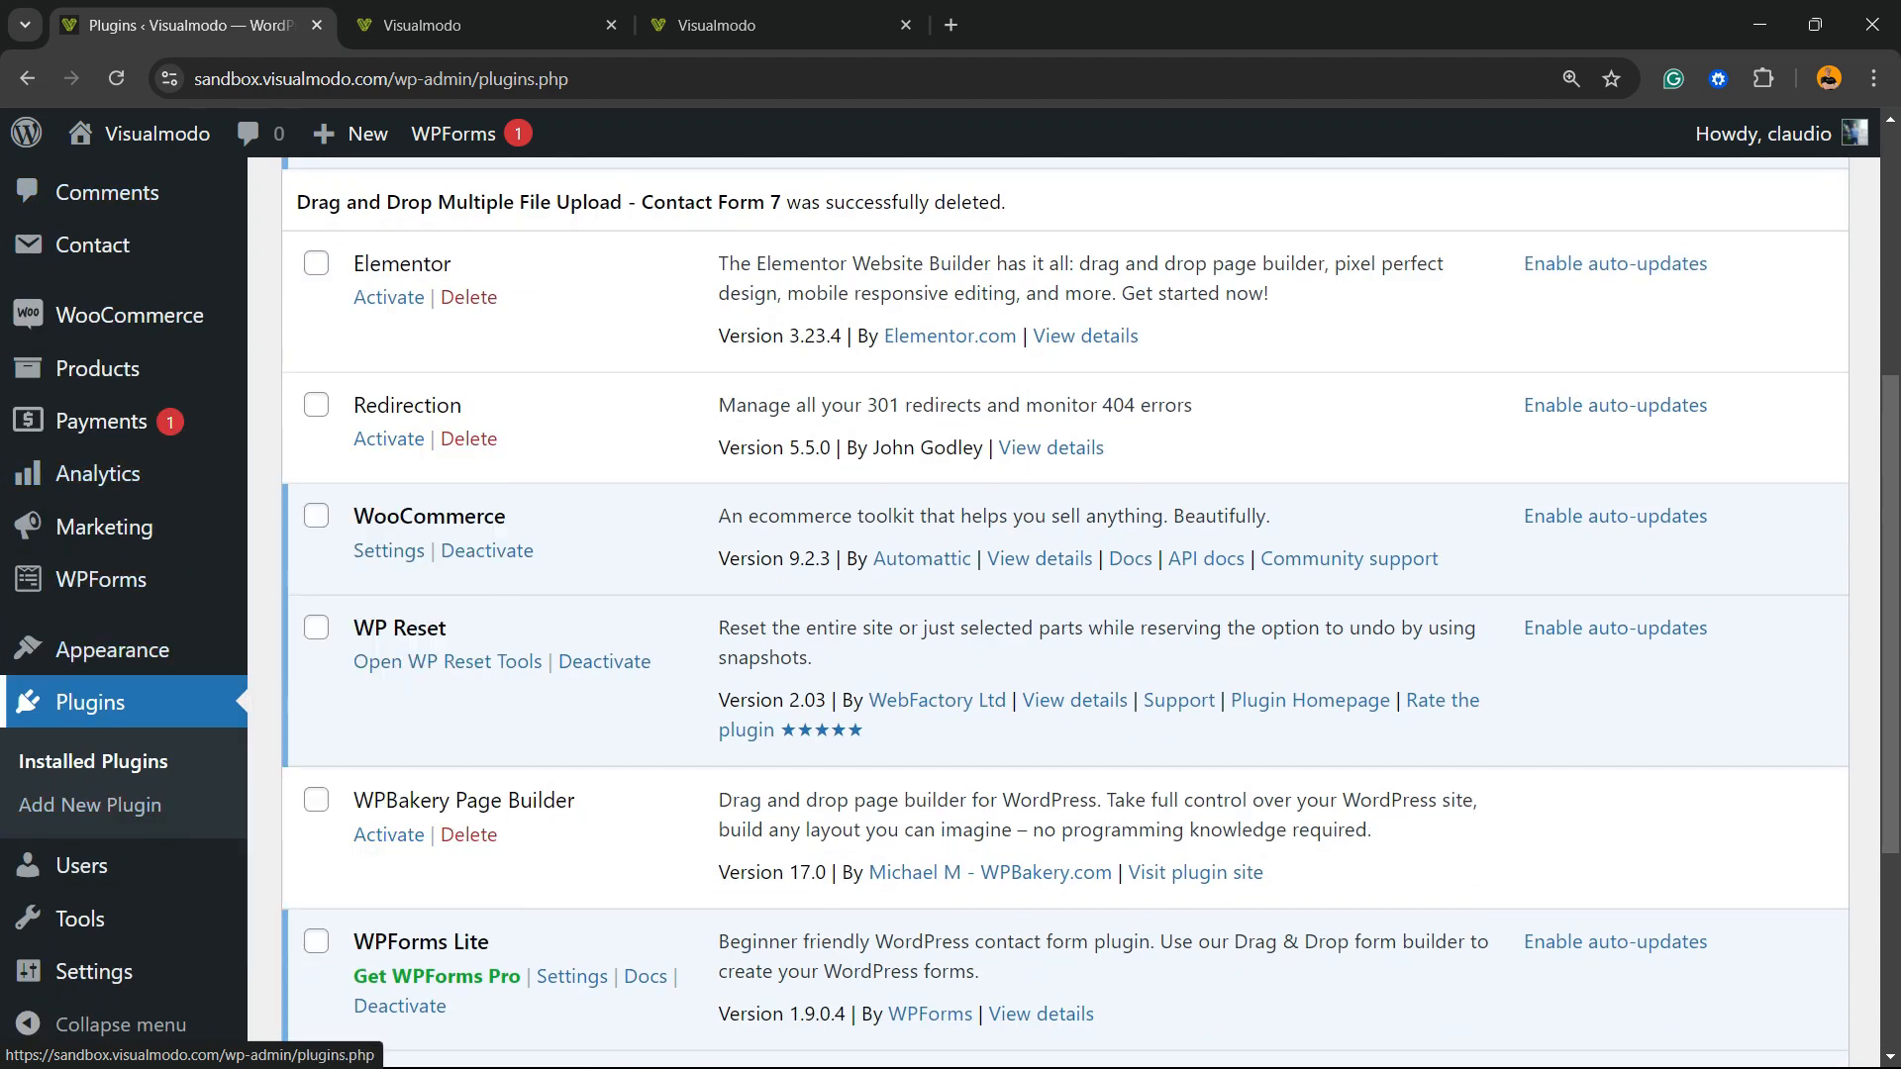
click(88, 805)
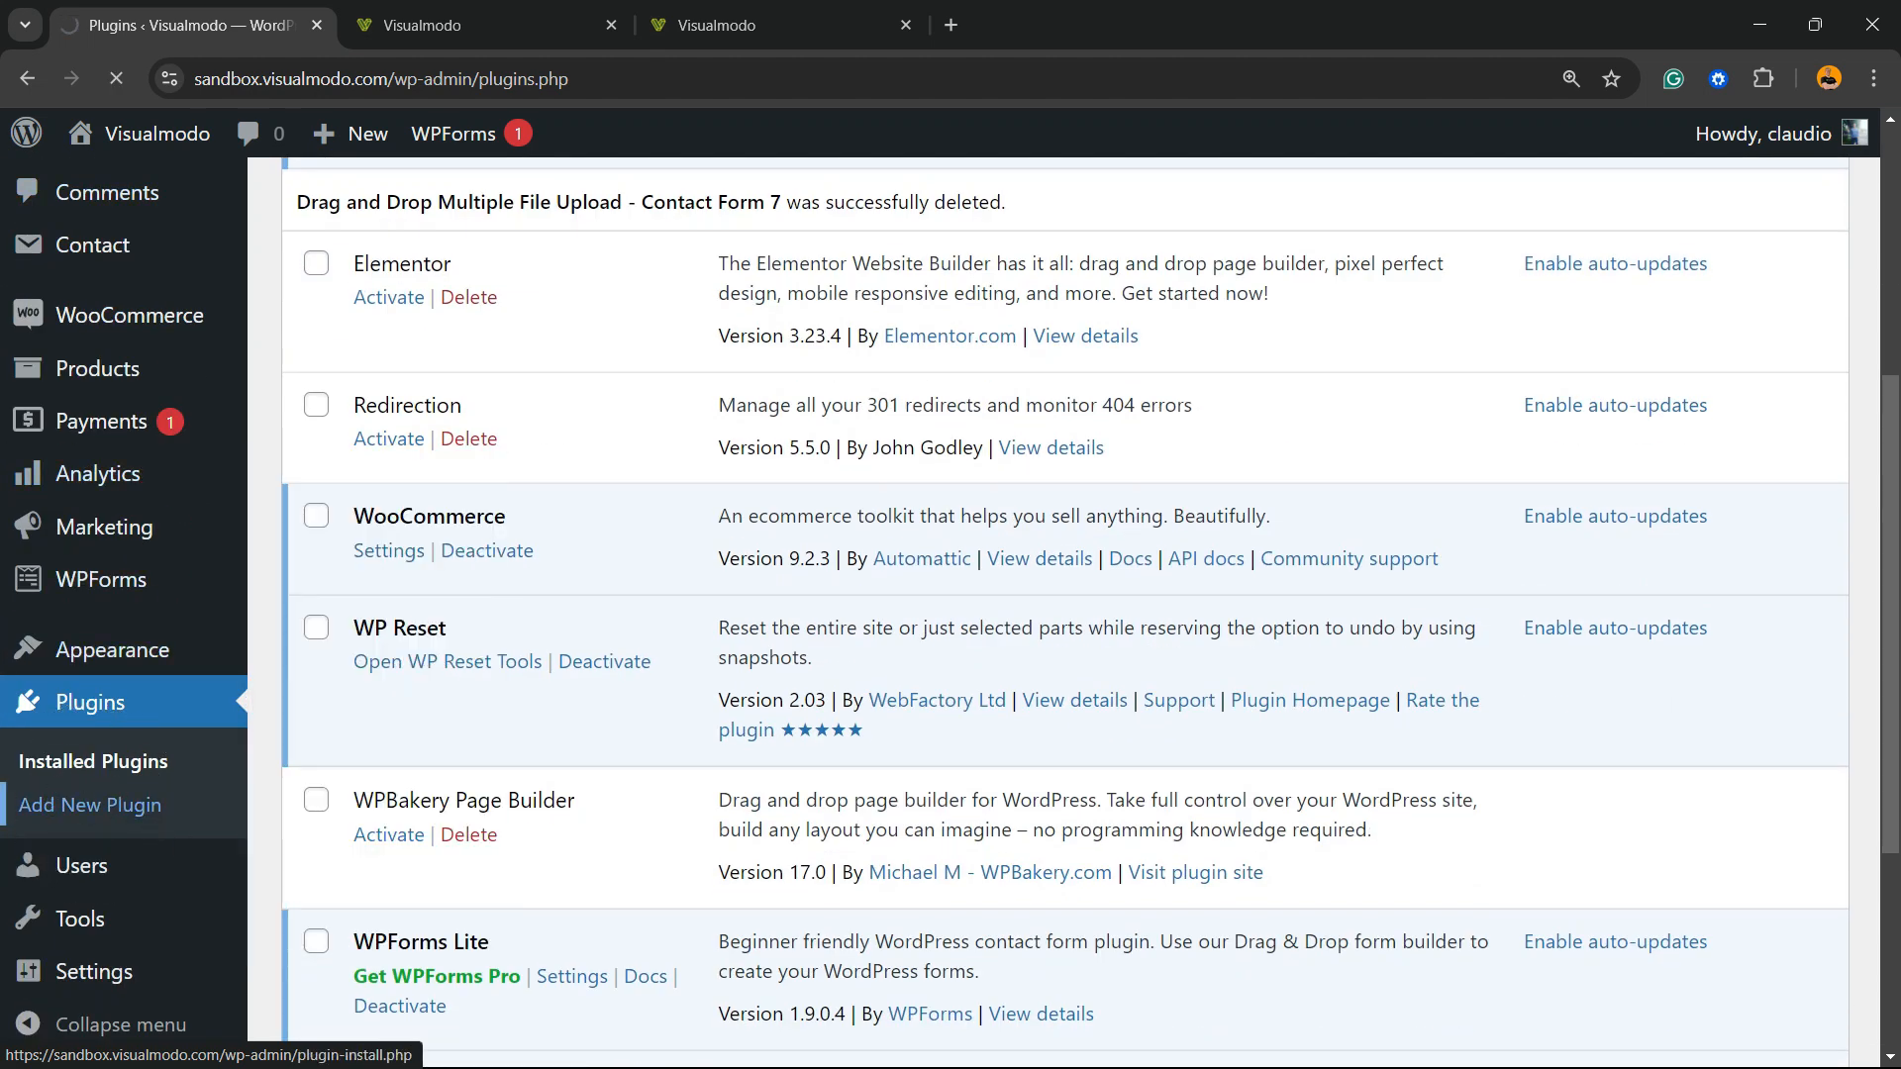
click(88, 804)
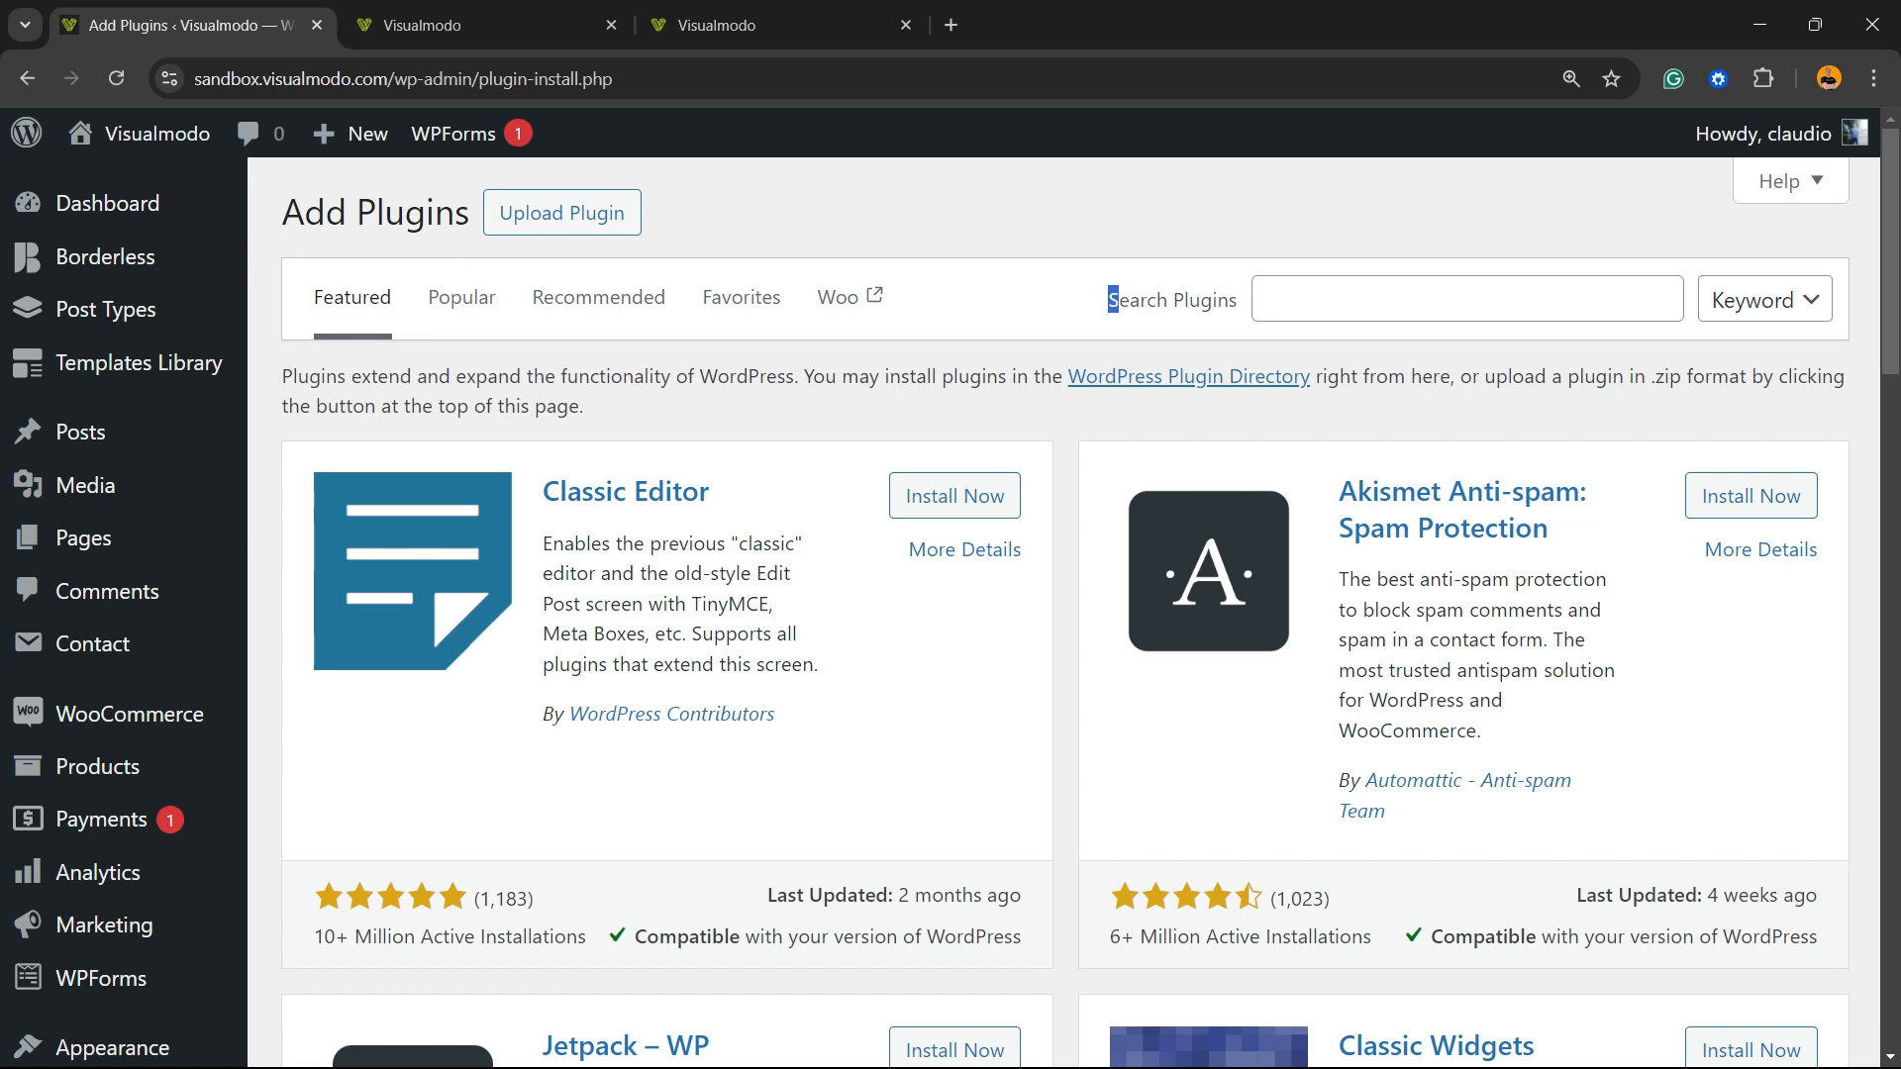
Search 'Multiple File Upload - Contact Form 7', then install and activate the Codedropz plugin
text(Multiple File Upload - Contact Form 7)
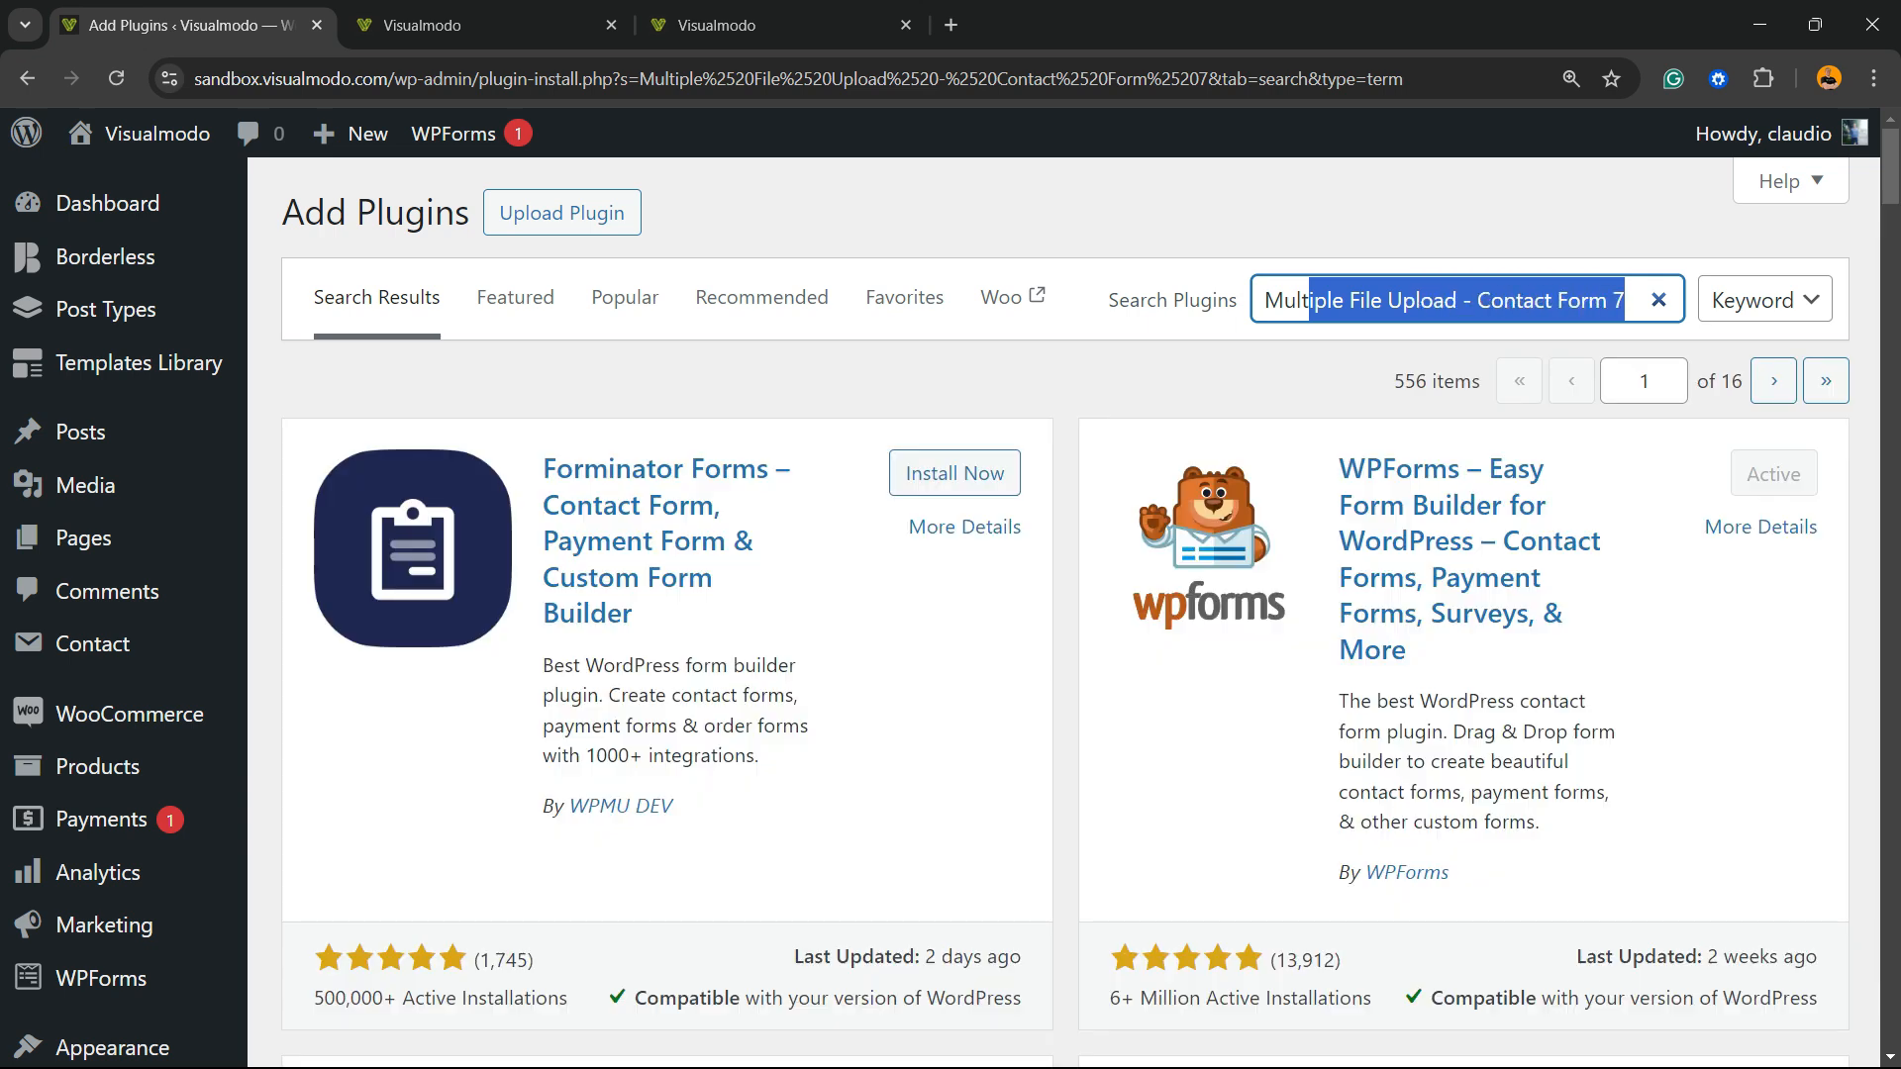
scroll(down, 3)
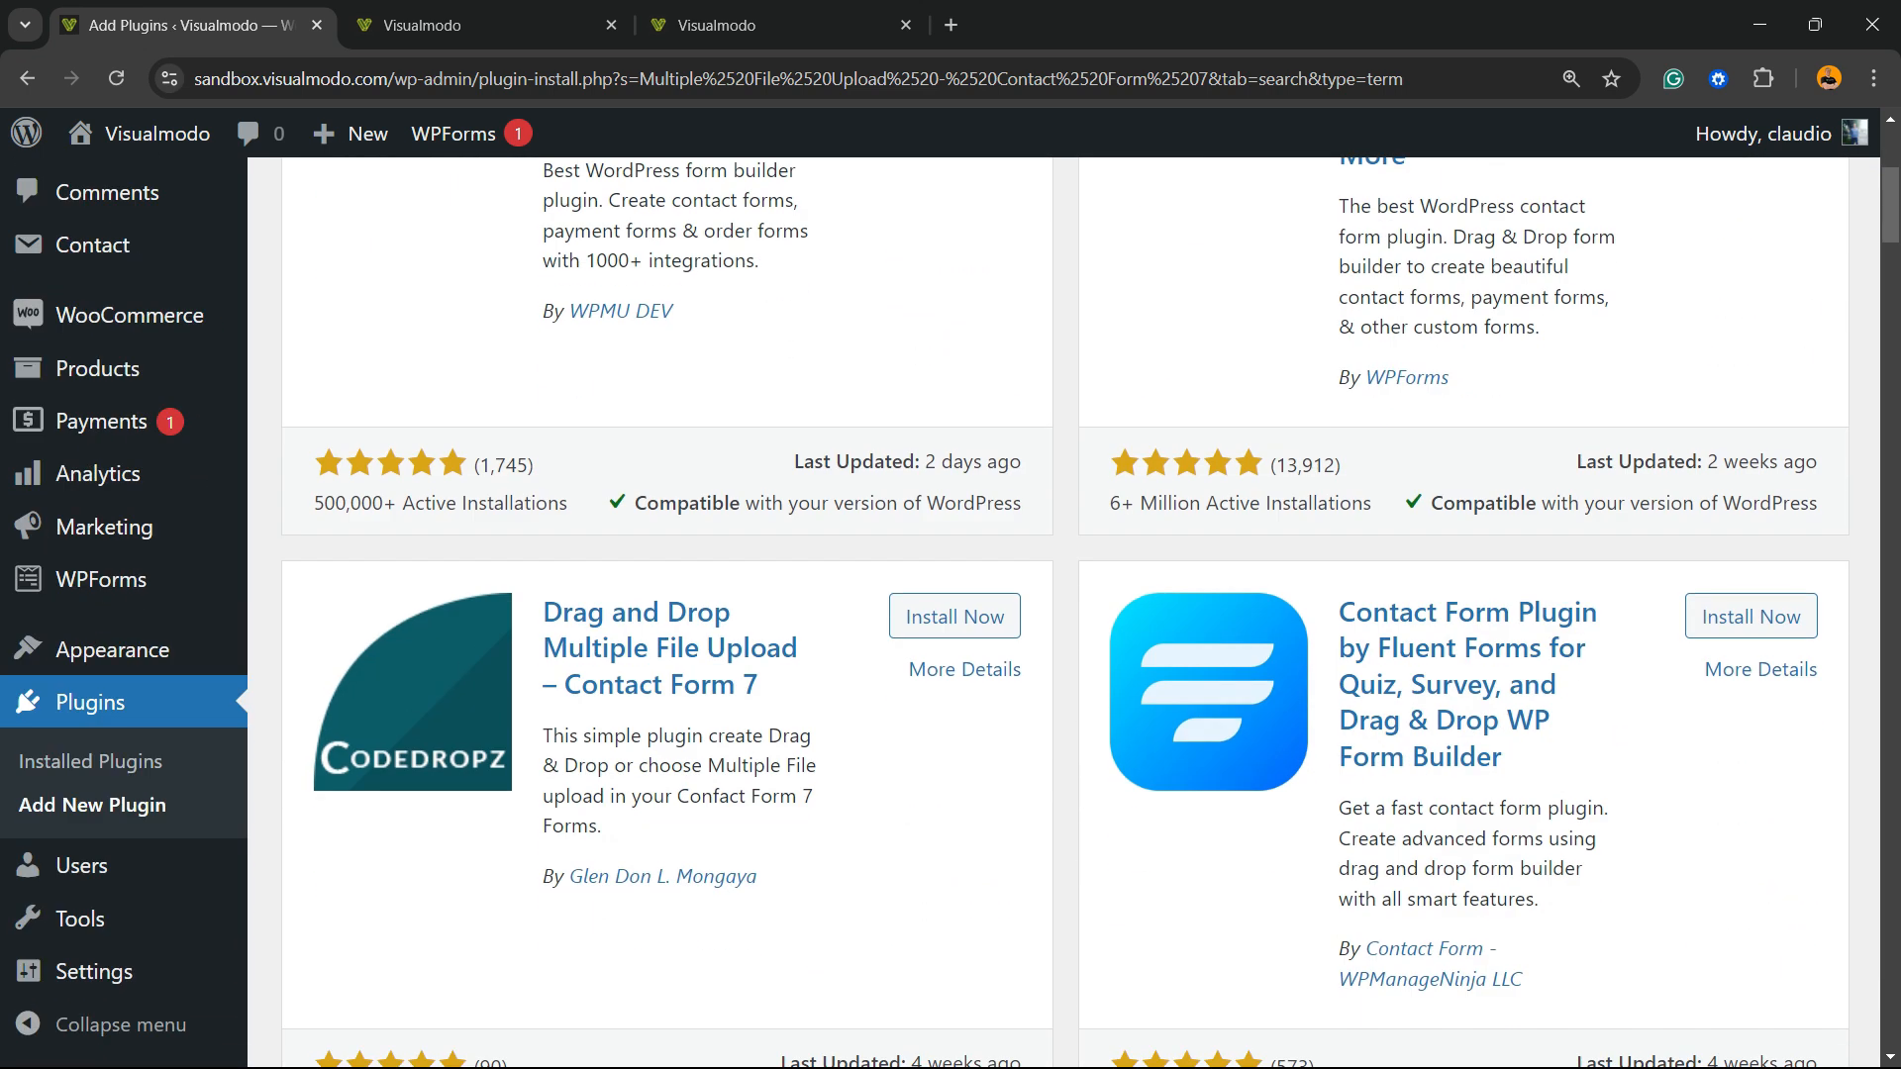
scroll(down, 3)
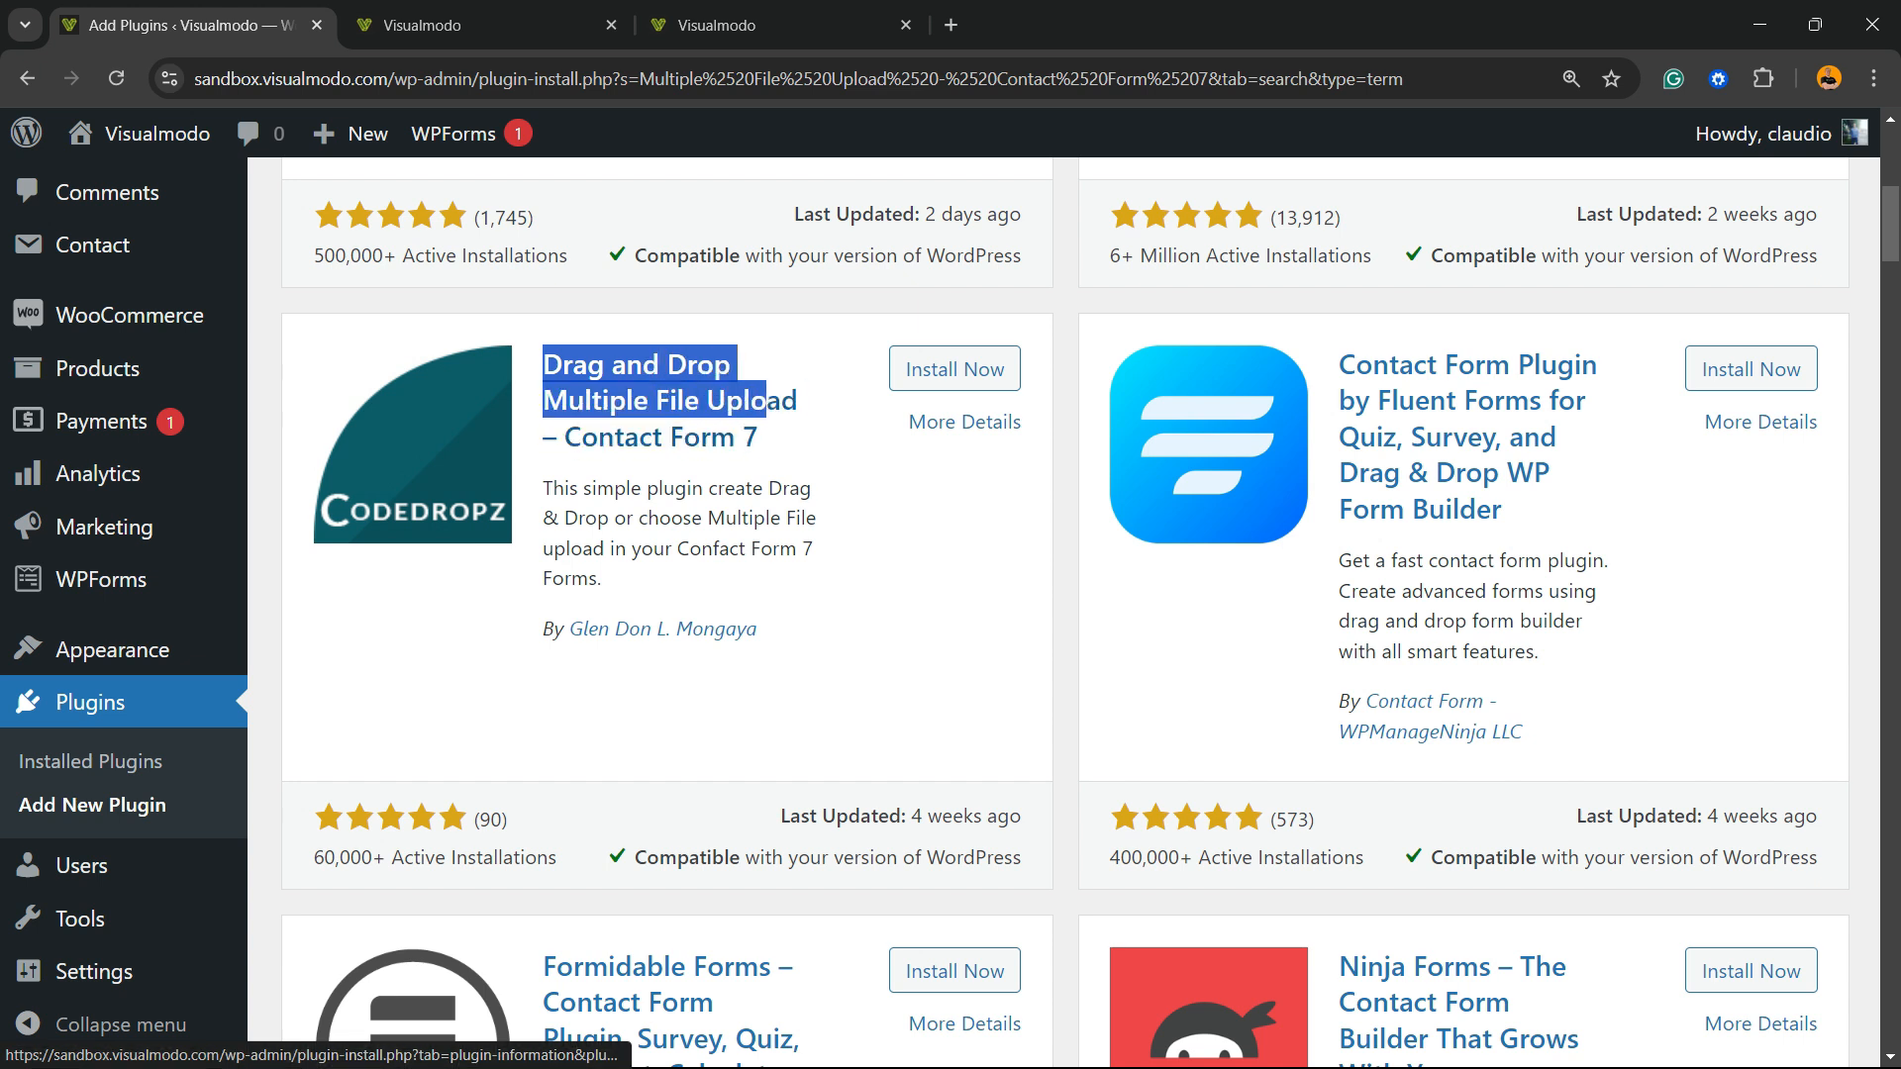
click(952, 368)
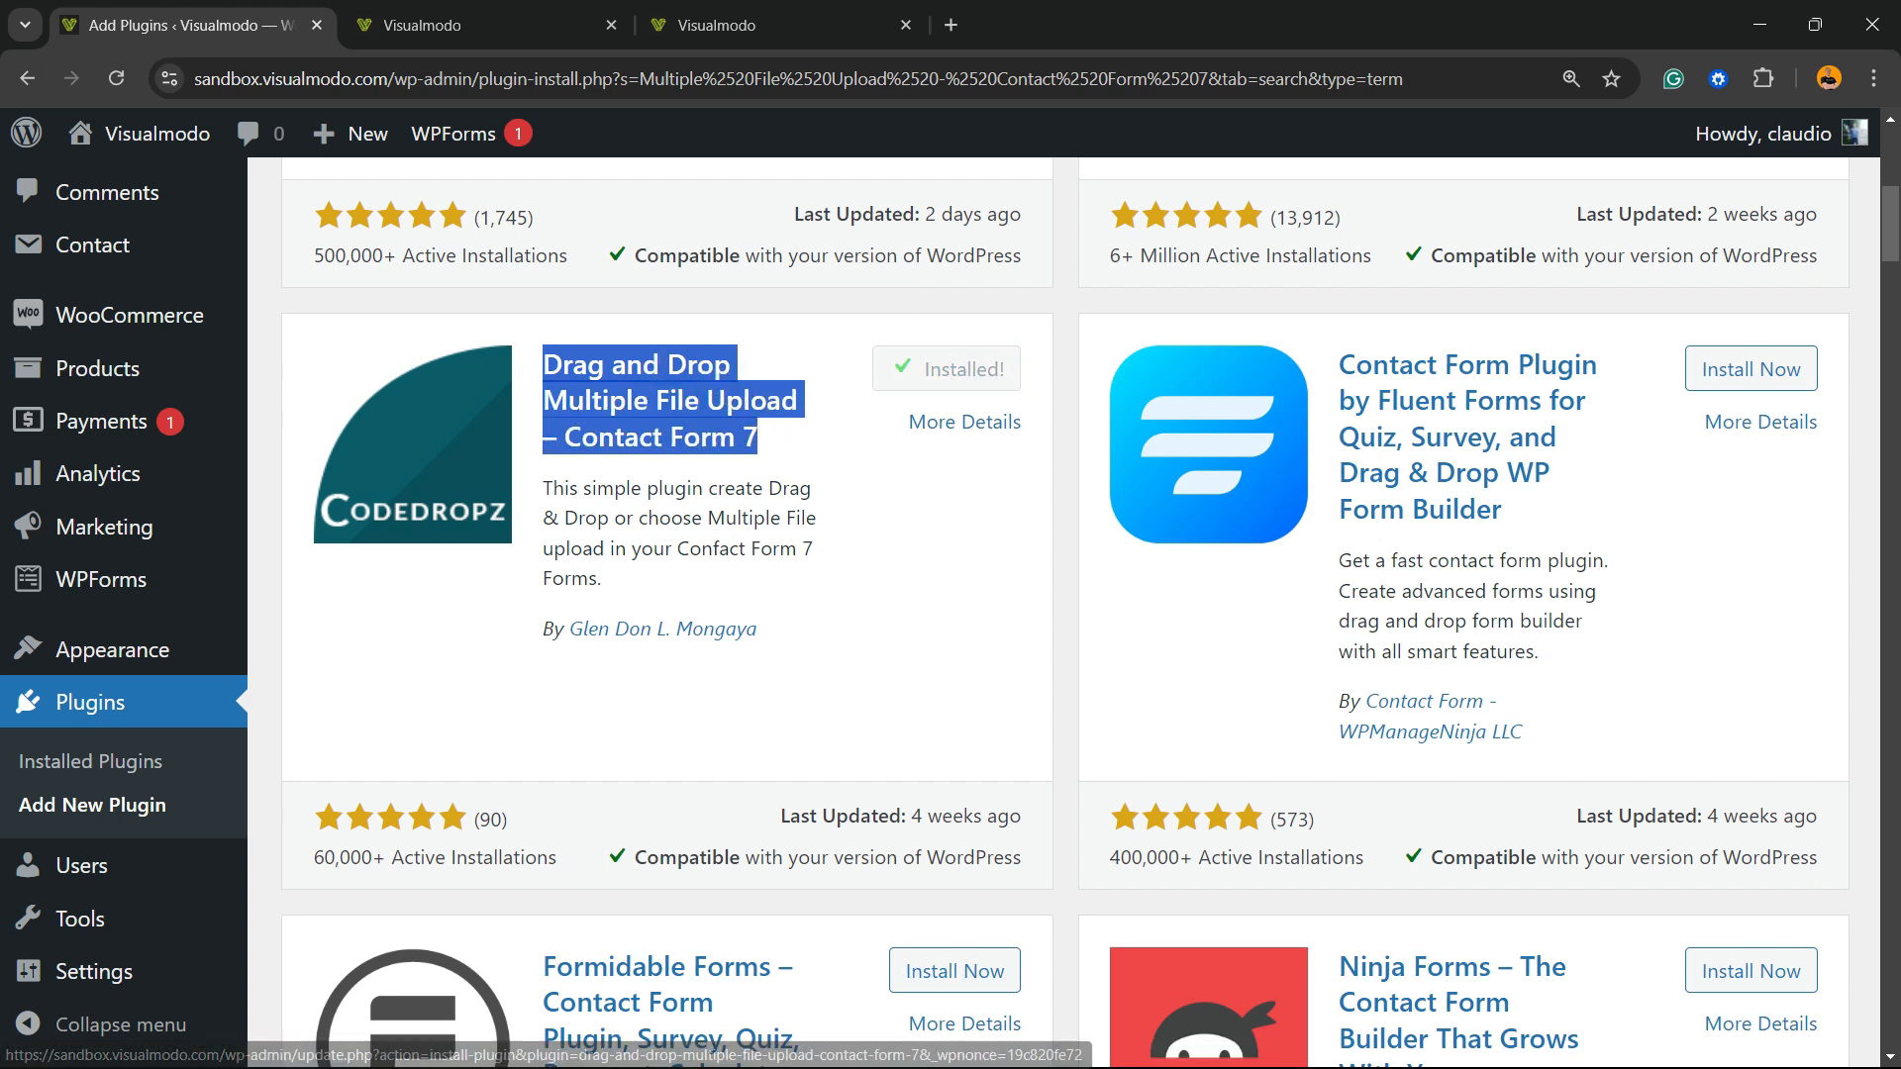
click(945, 368)
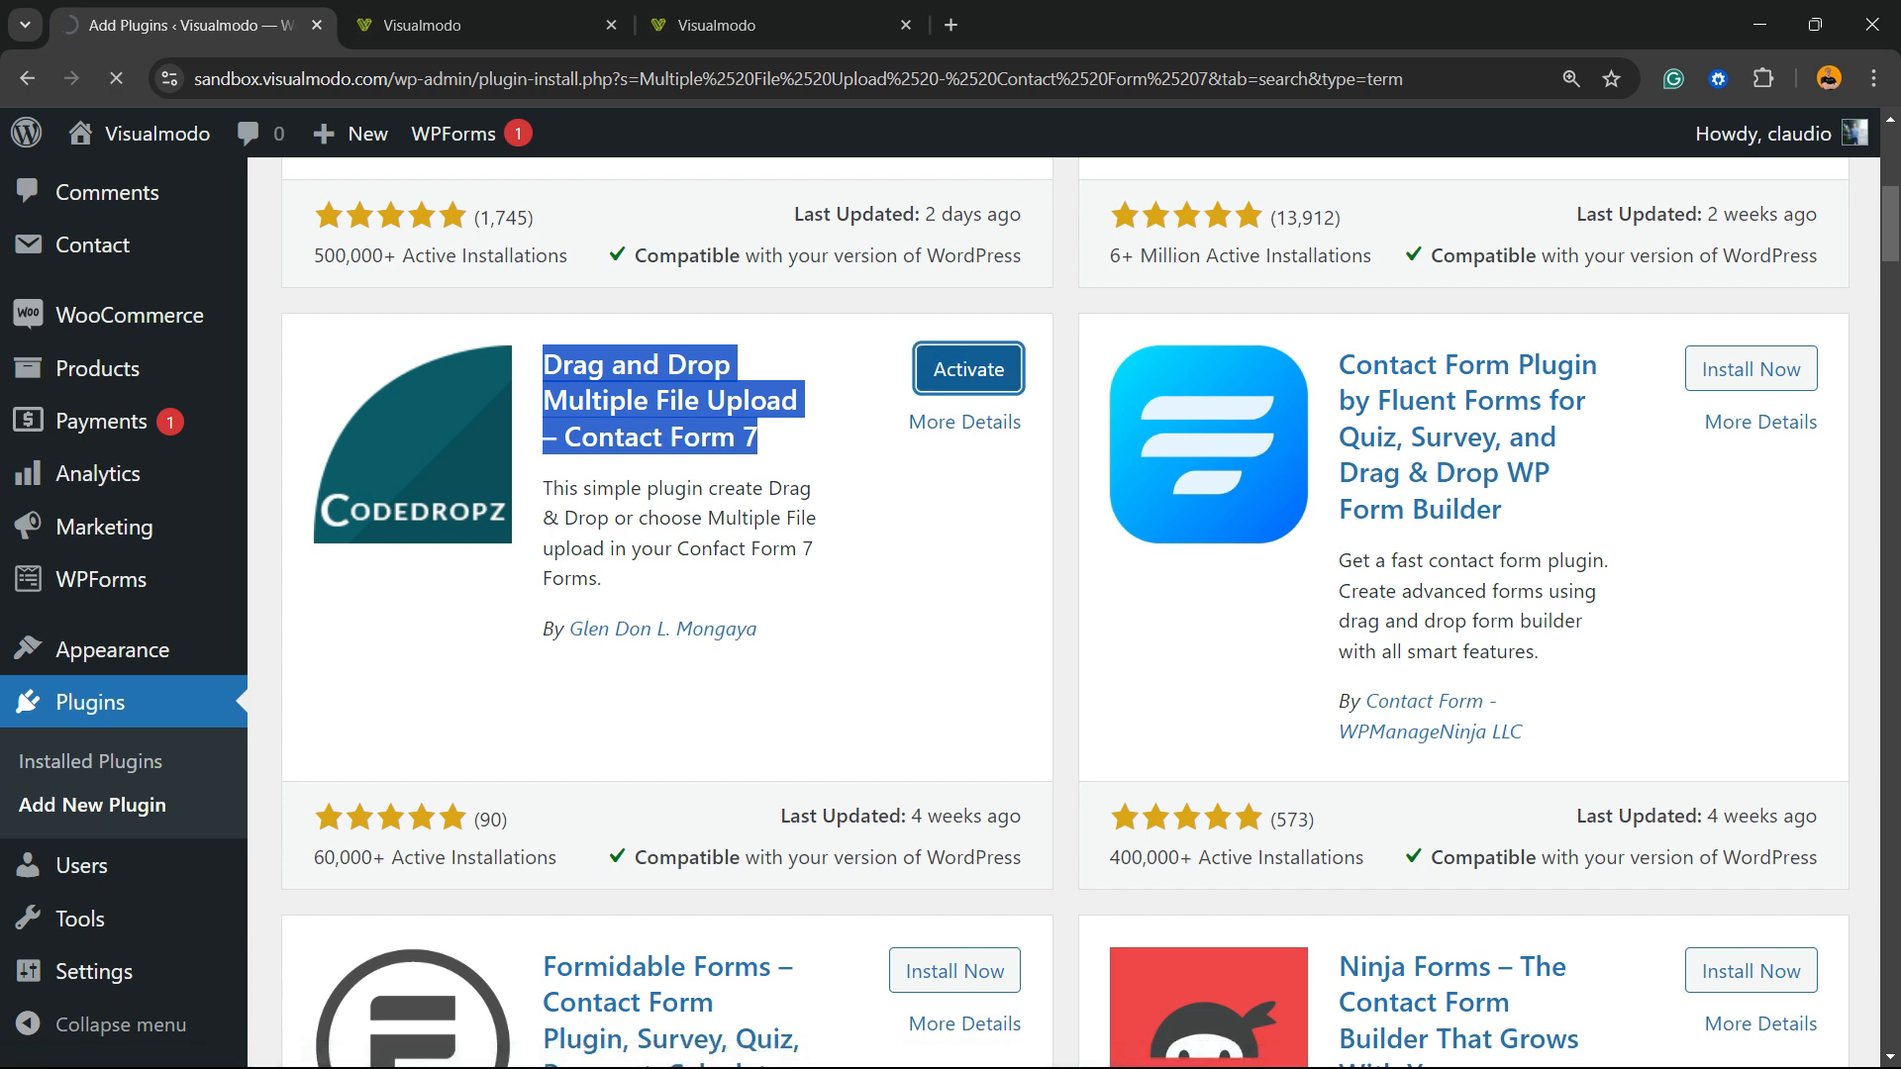
click(966, 369)
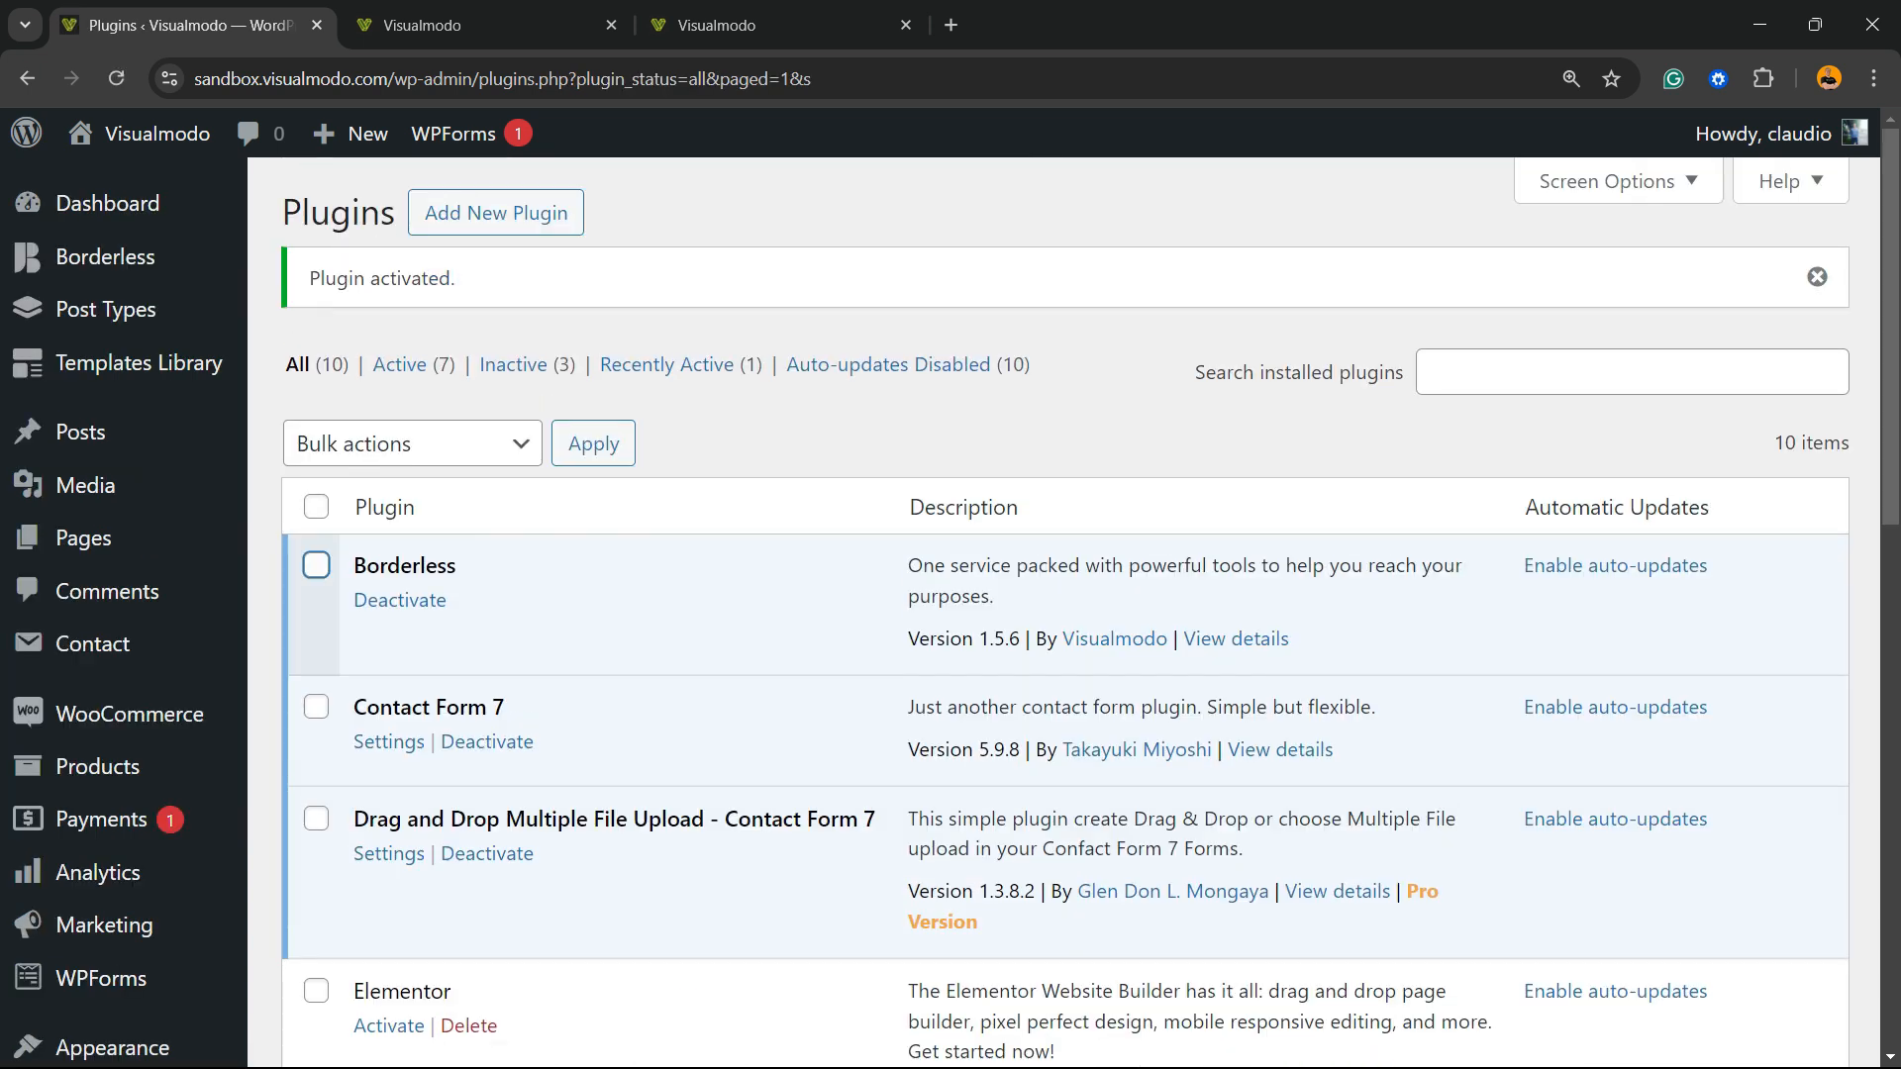
mouse_move(90, 642)
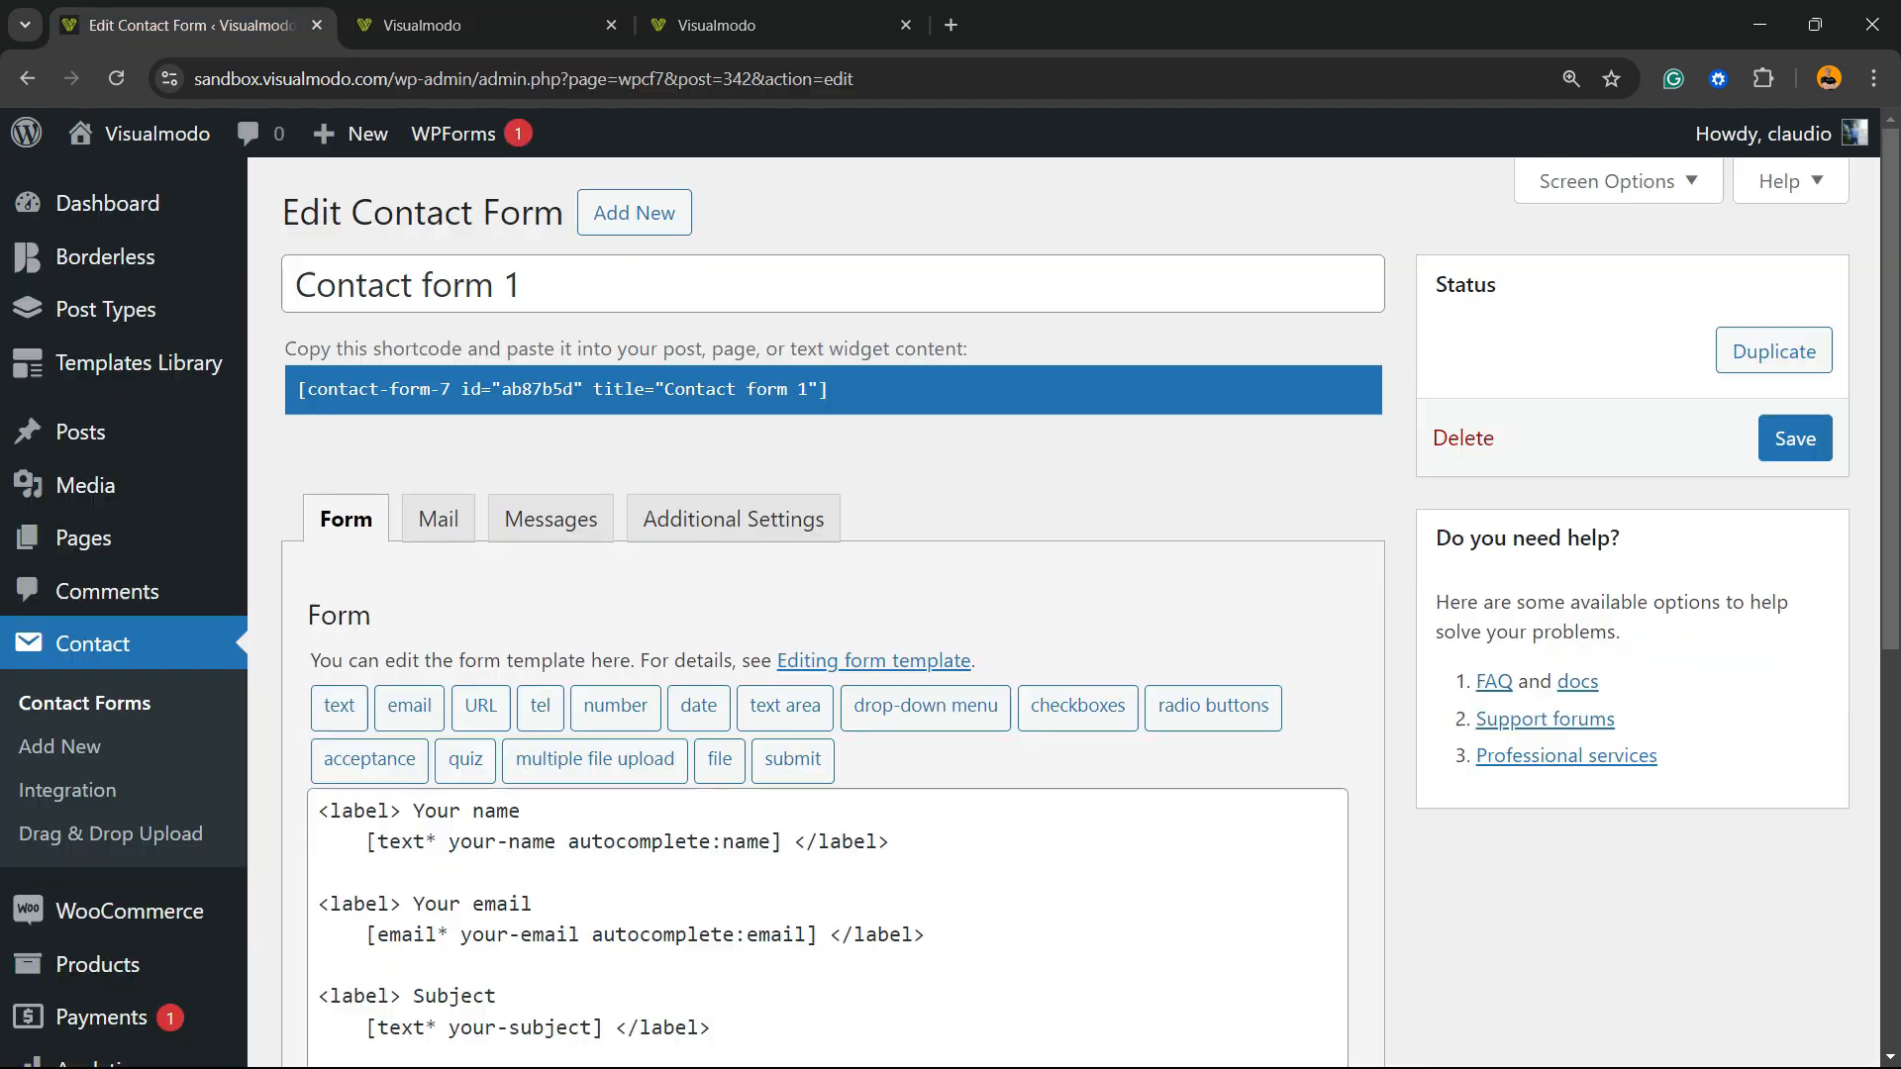
Compare Contact form 1's template with the published page showing a raw [mfile upload-file-135] tag
scroll(down, 3)
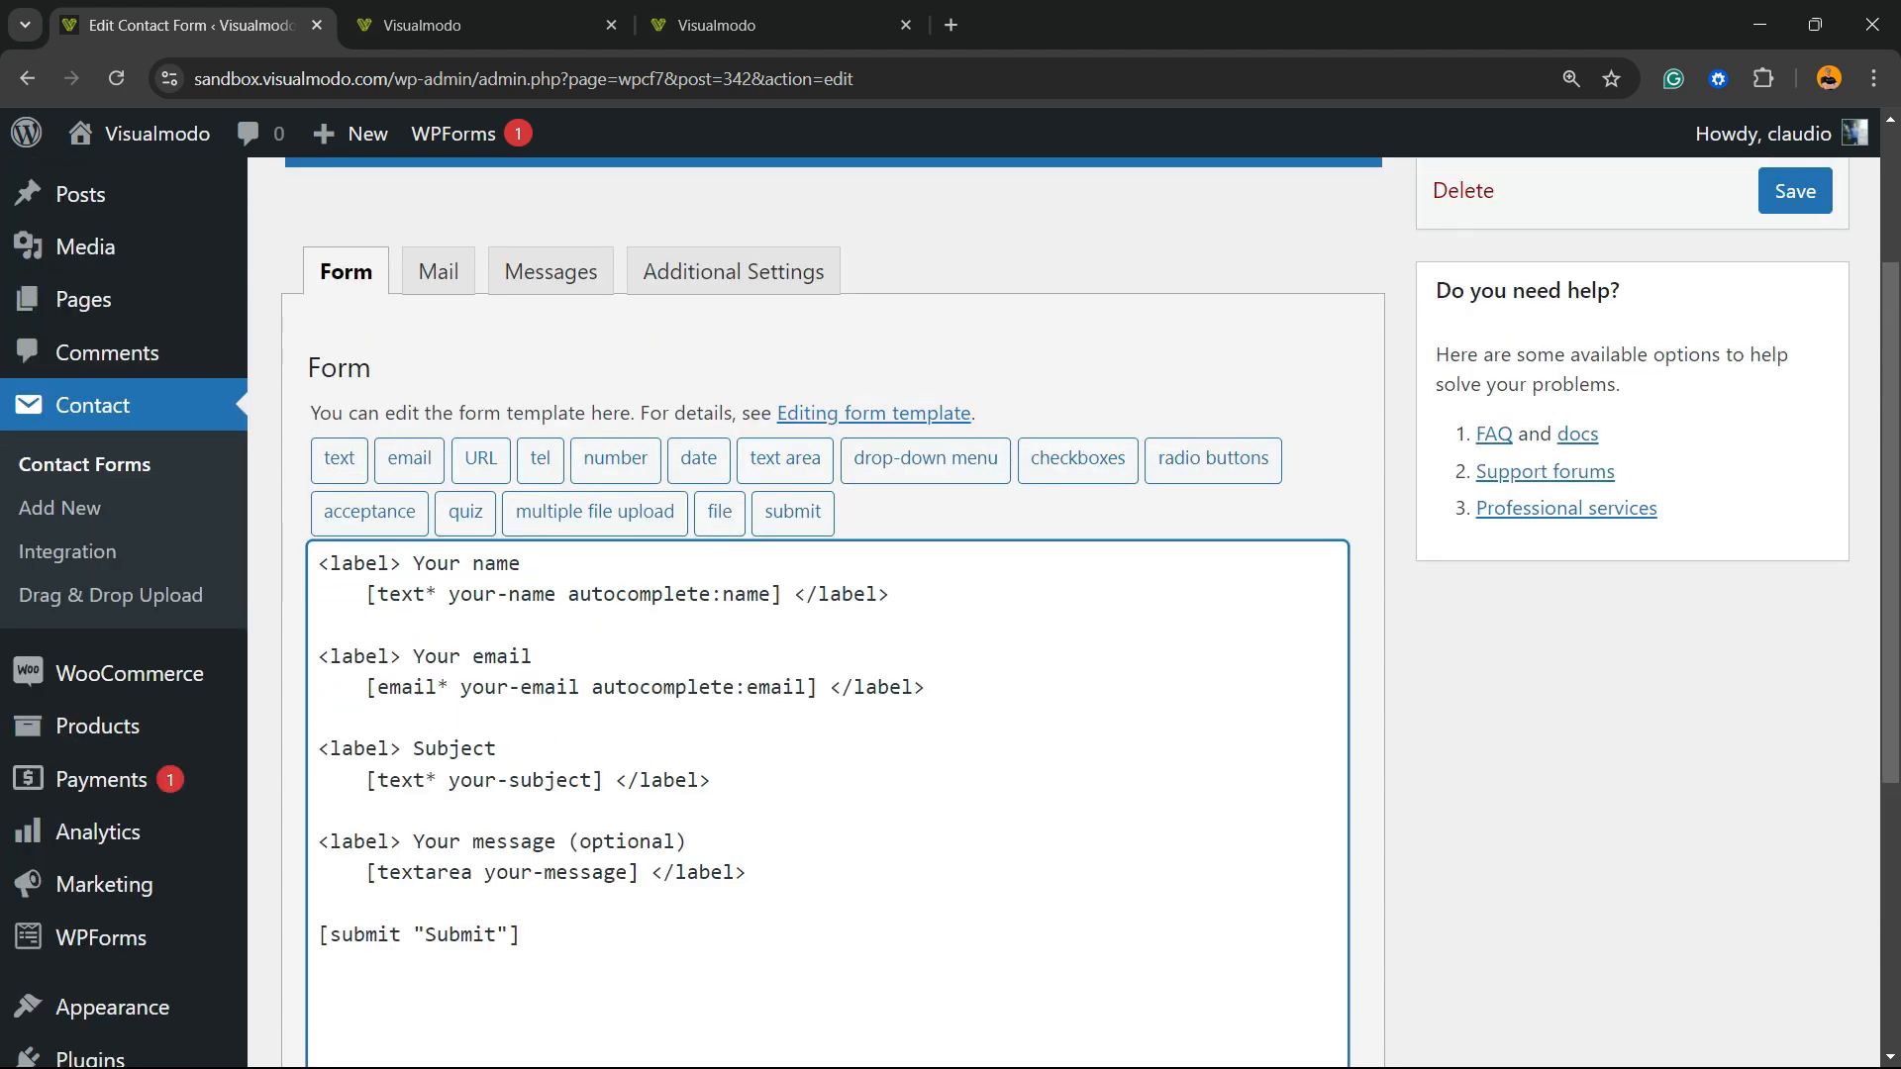
double_click(464, 562)
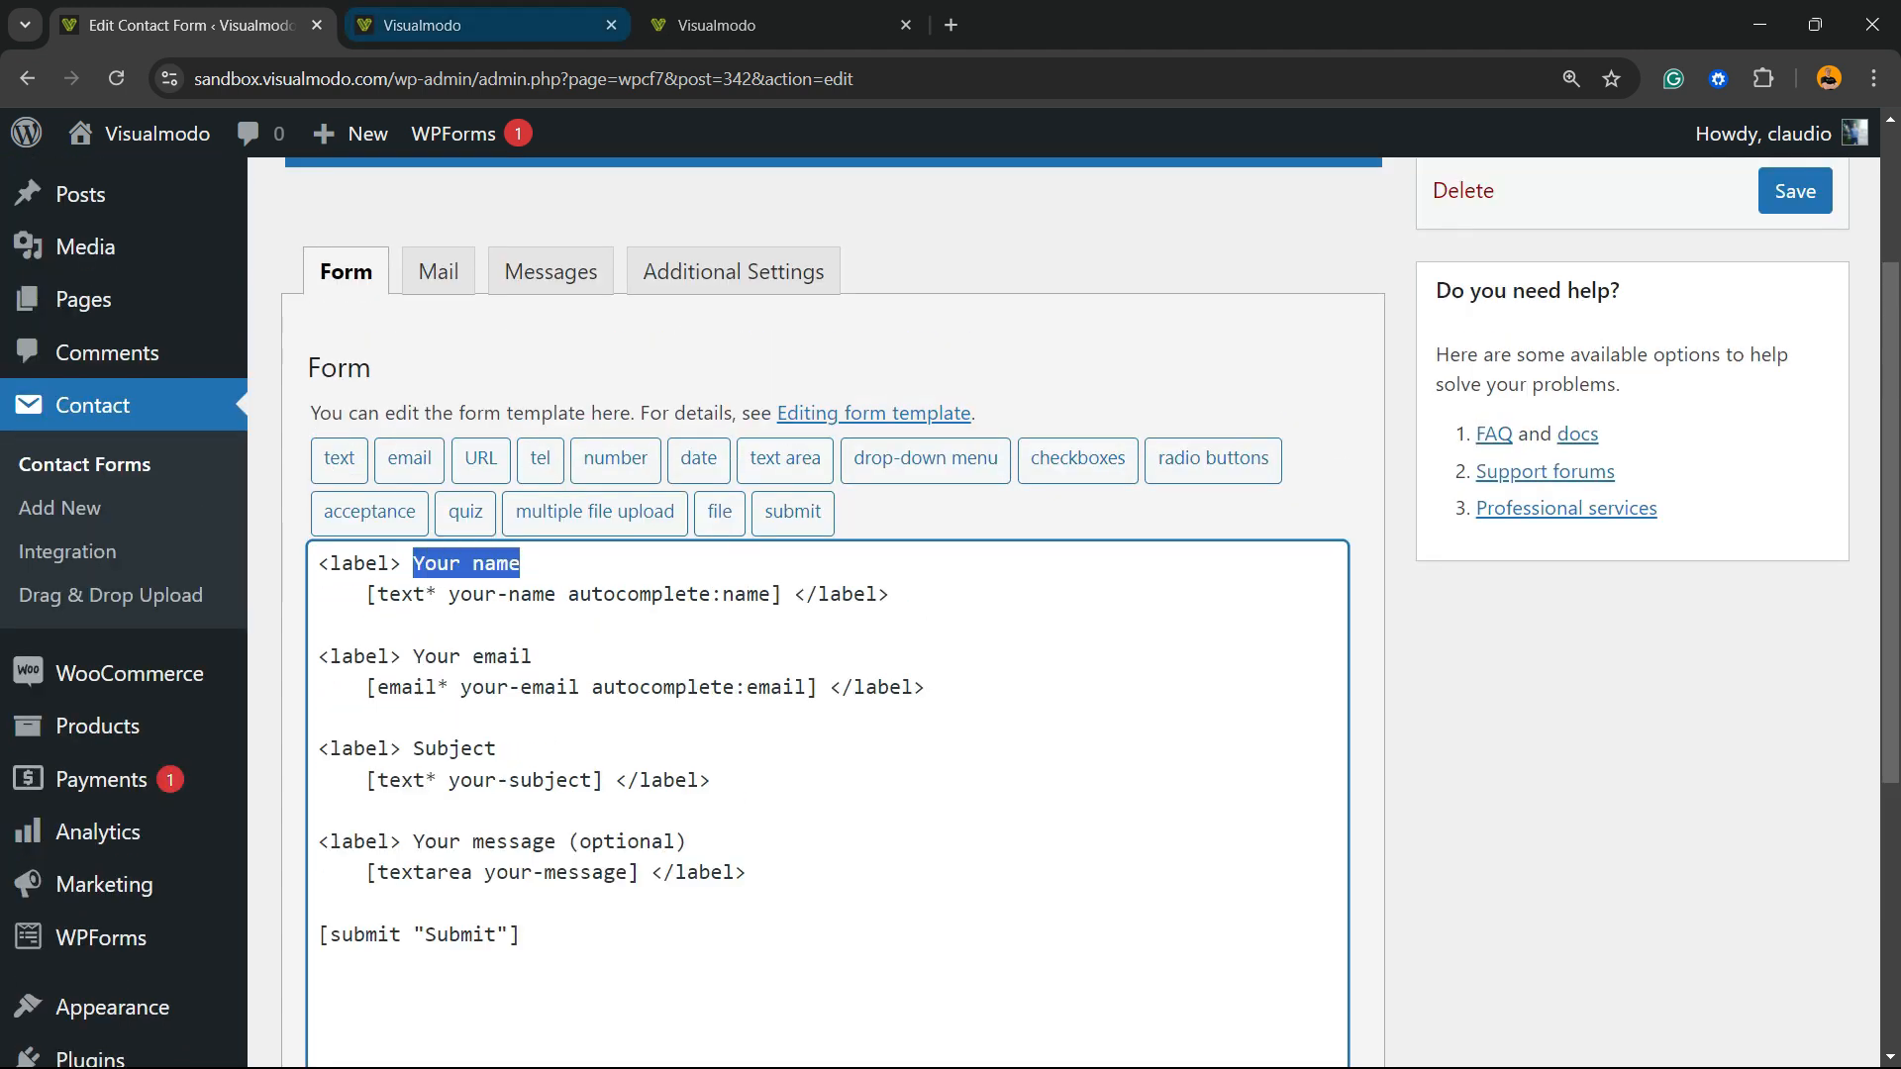
click(485, 24)
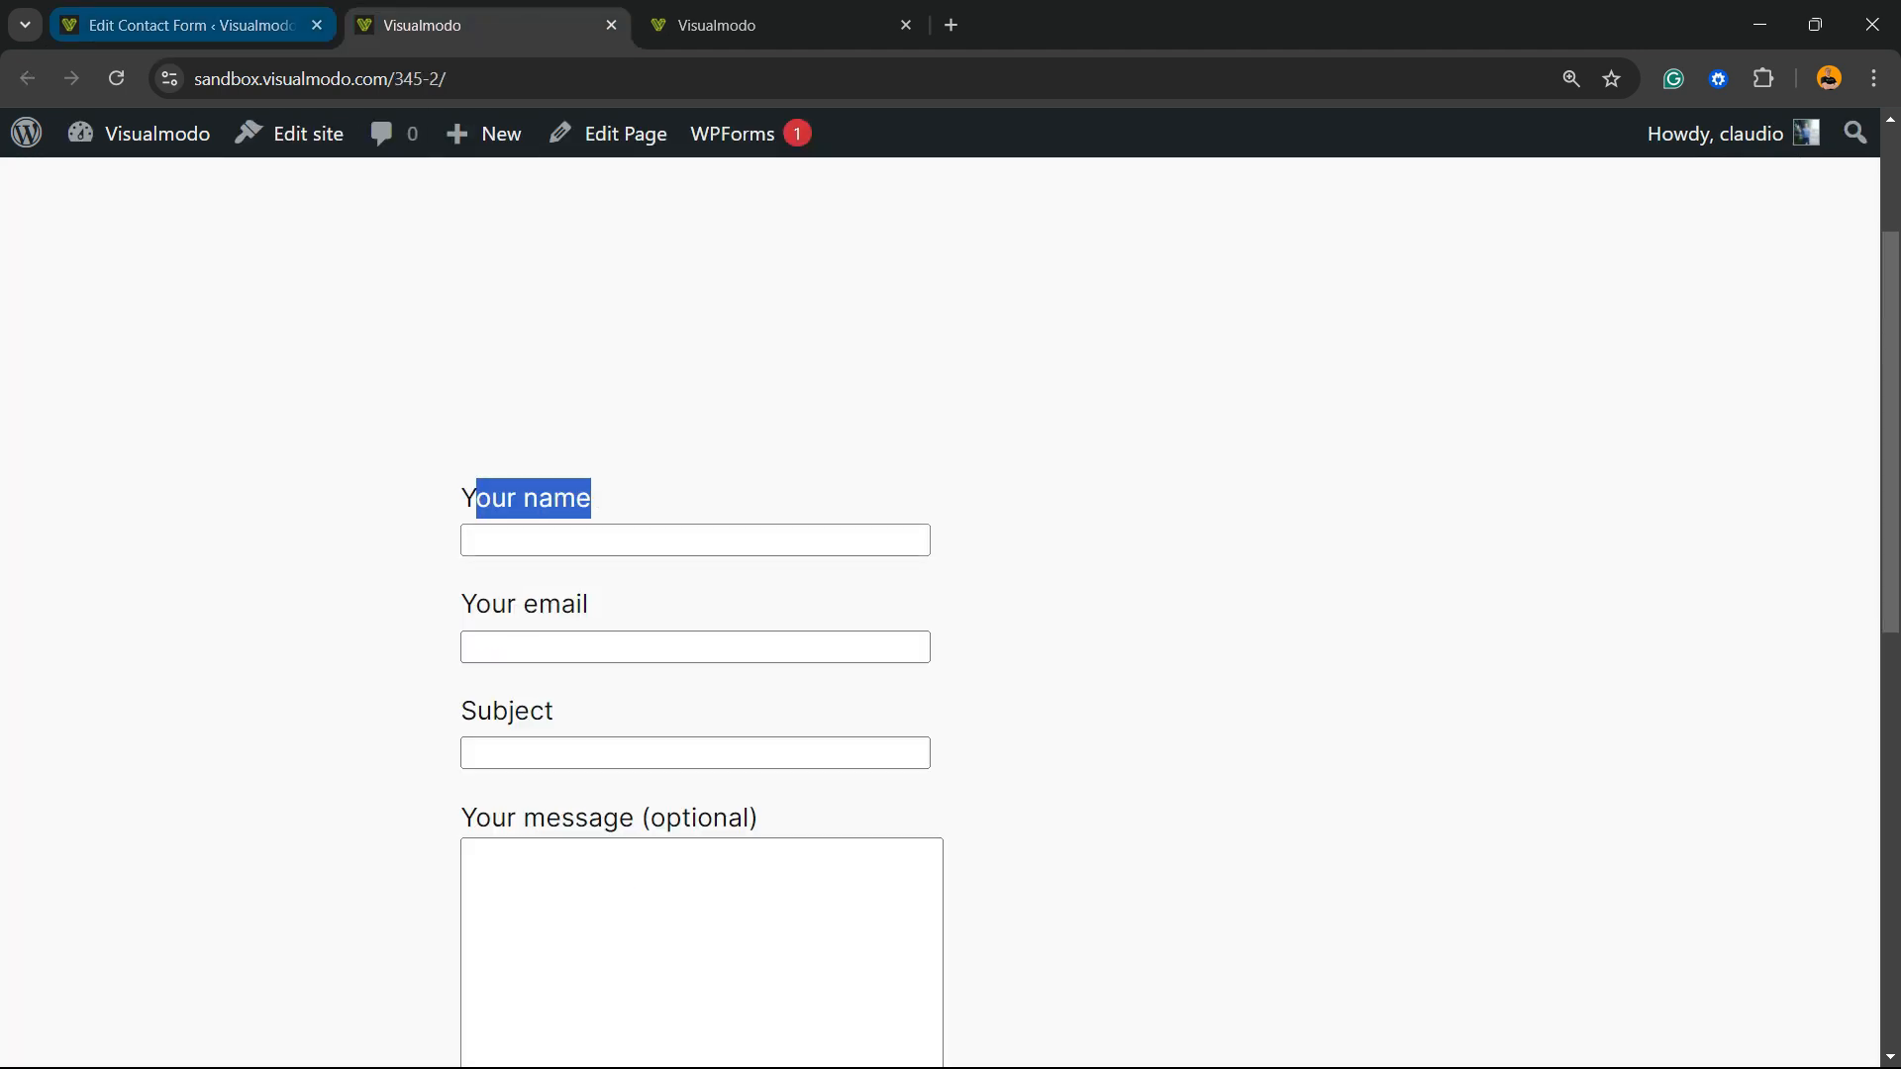
click(182, 24)
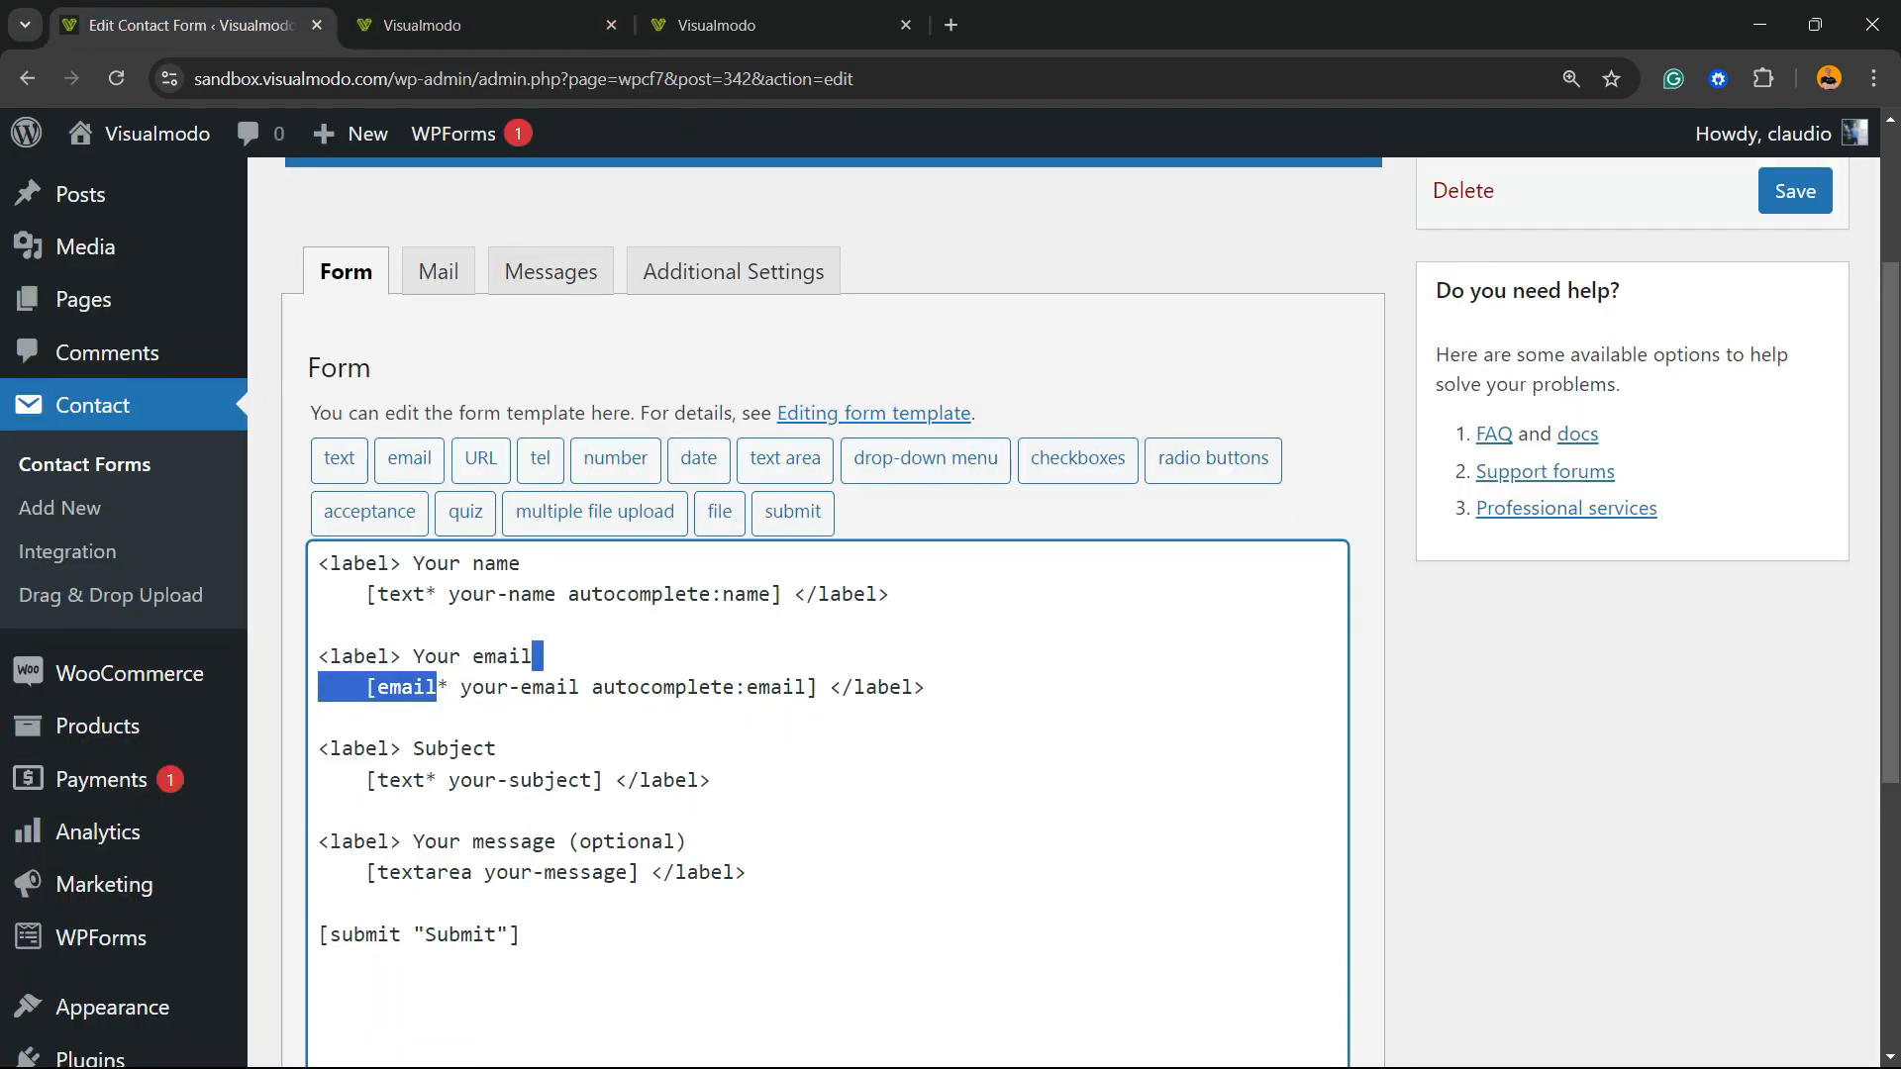
click(473, 23)
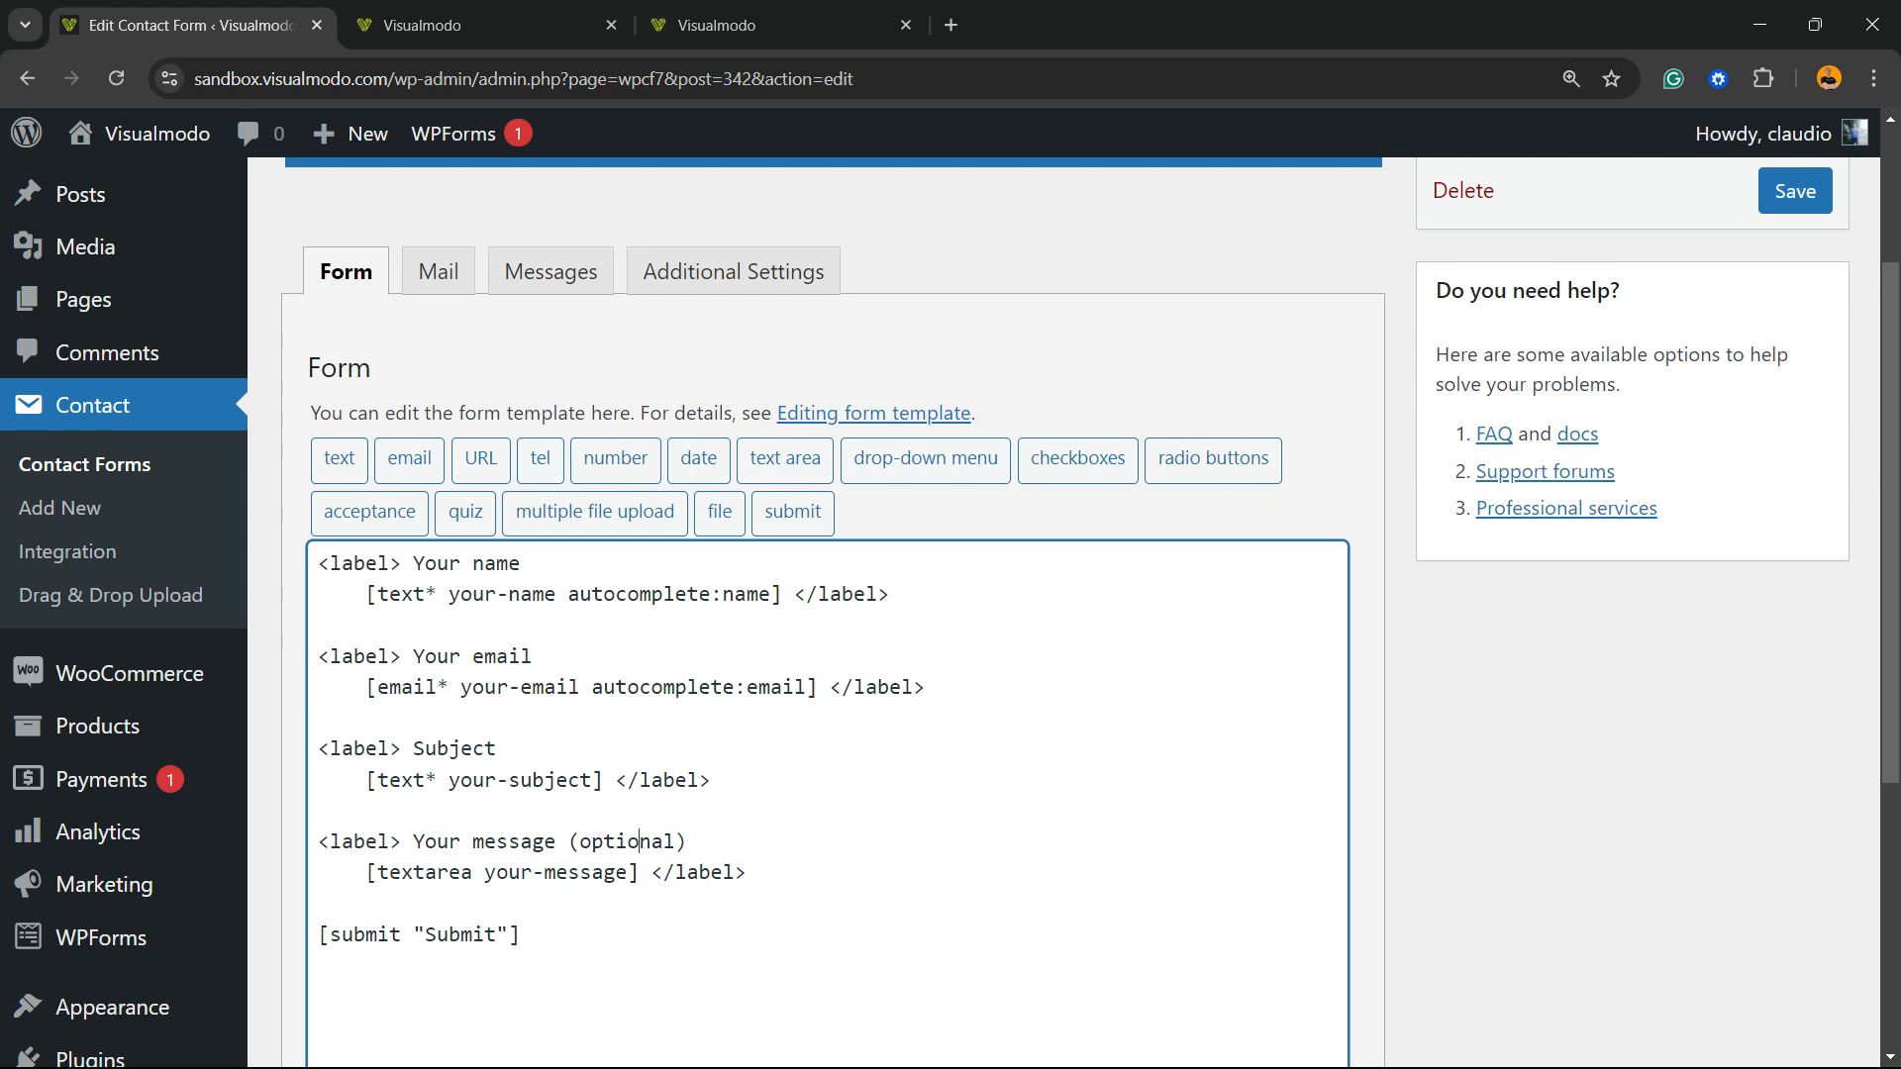
scroll(down, 3)
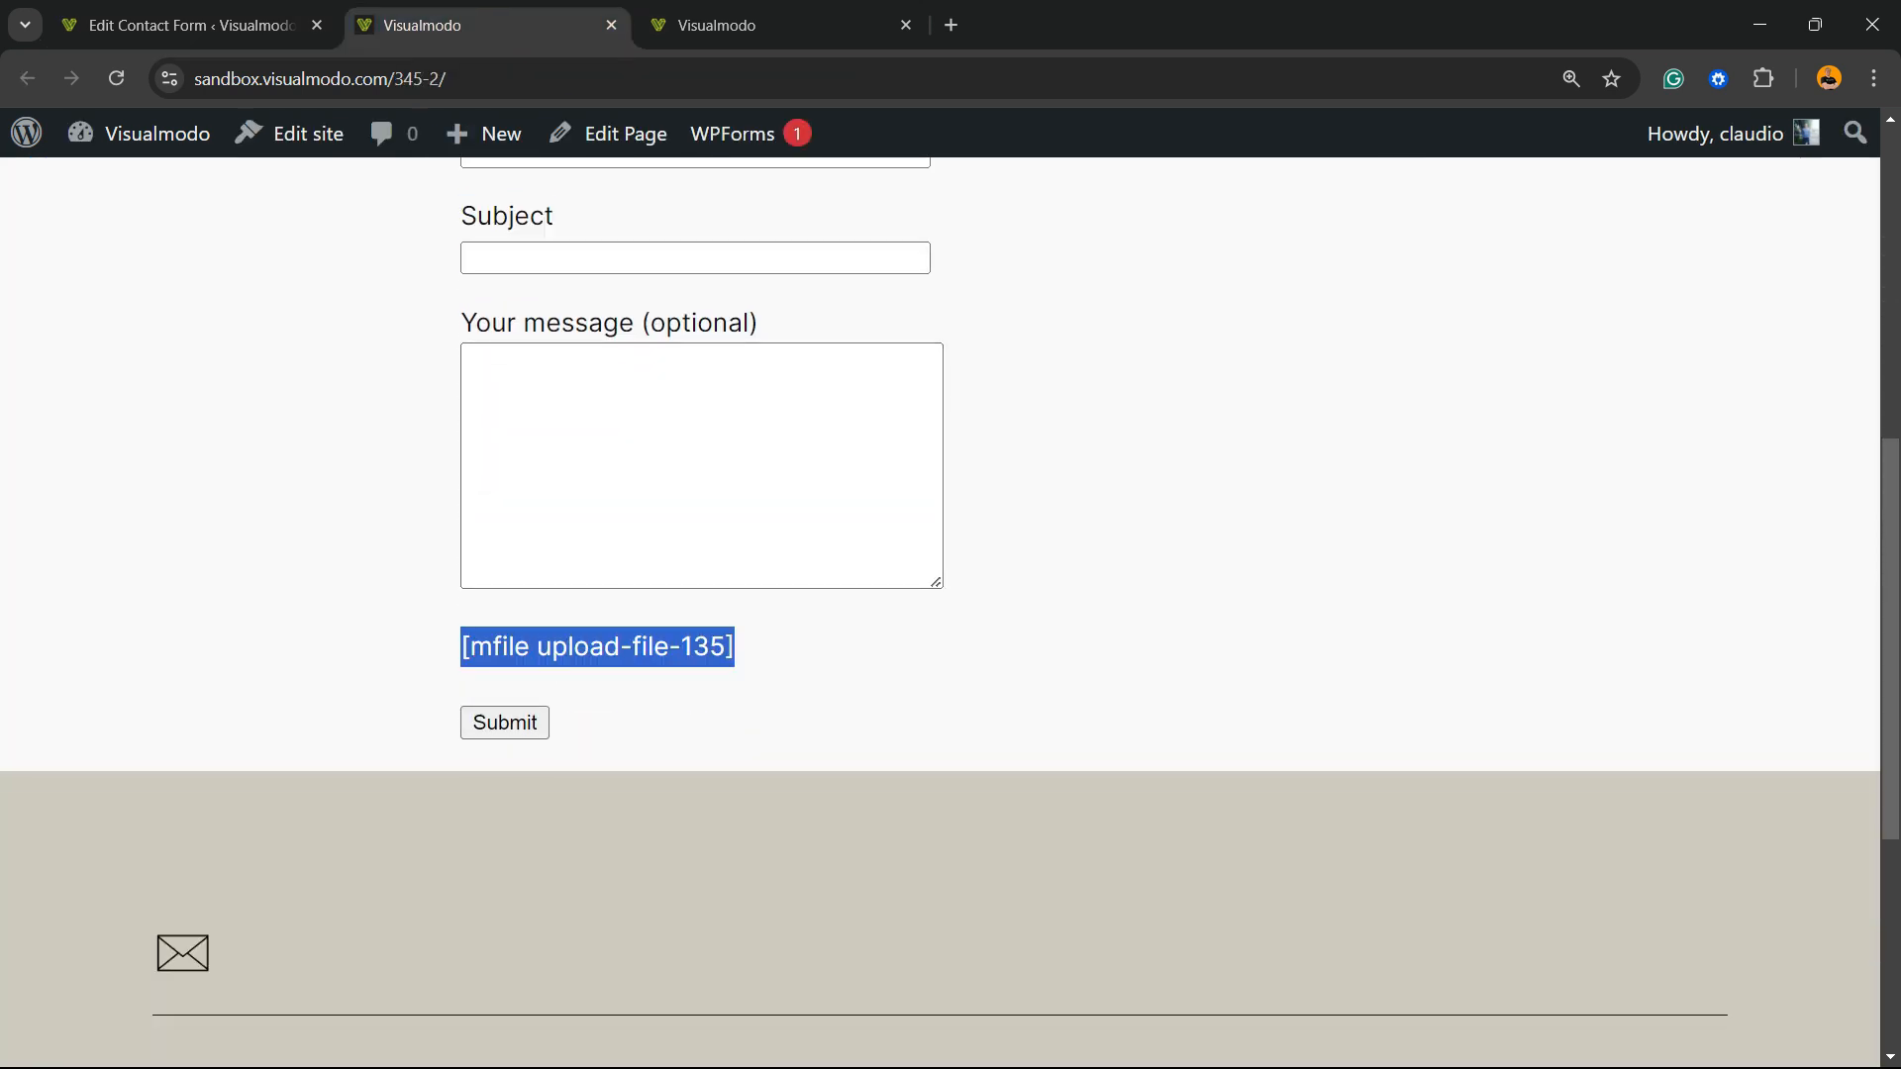
In the Contact form 1 editor, place the cursor just above [submit "Submit"]
click(188, 24)
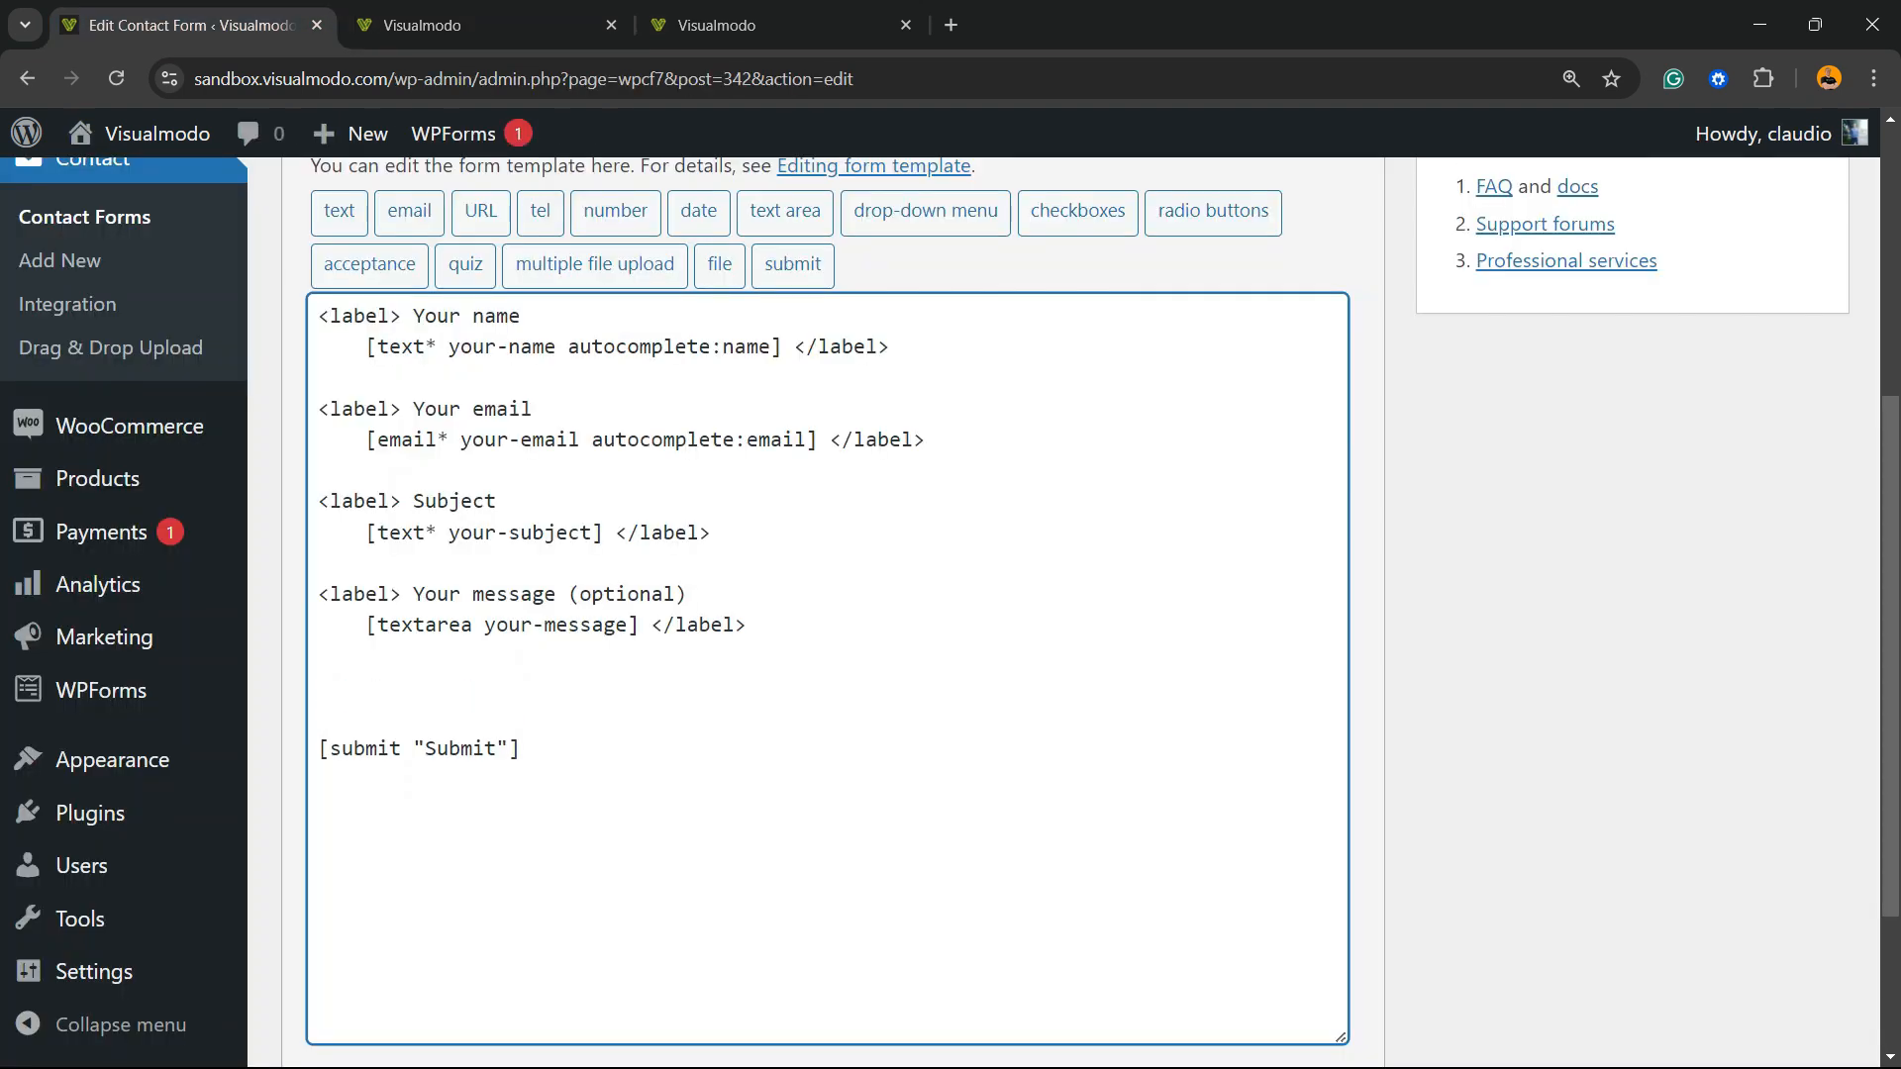
click(318, 687)
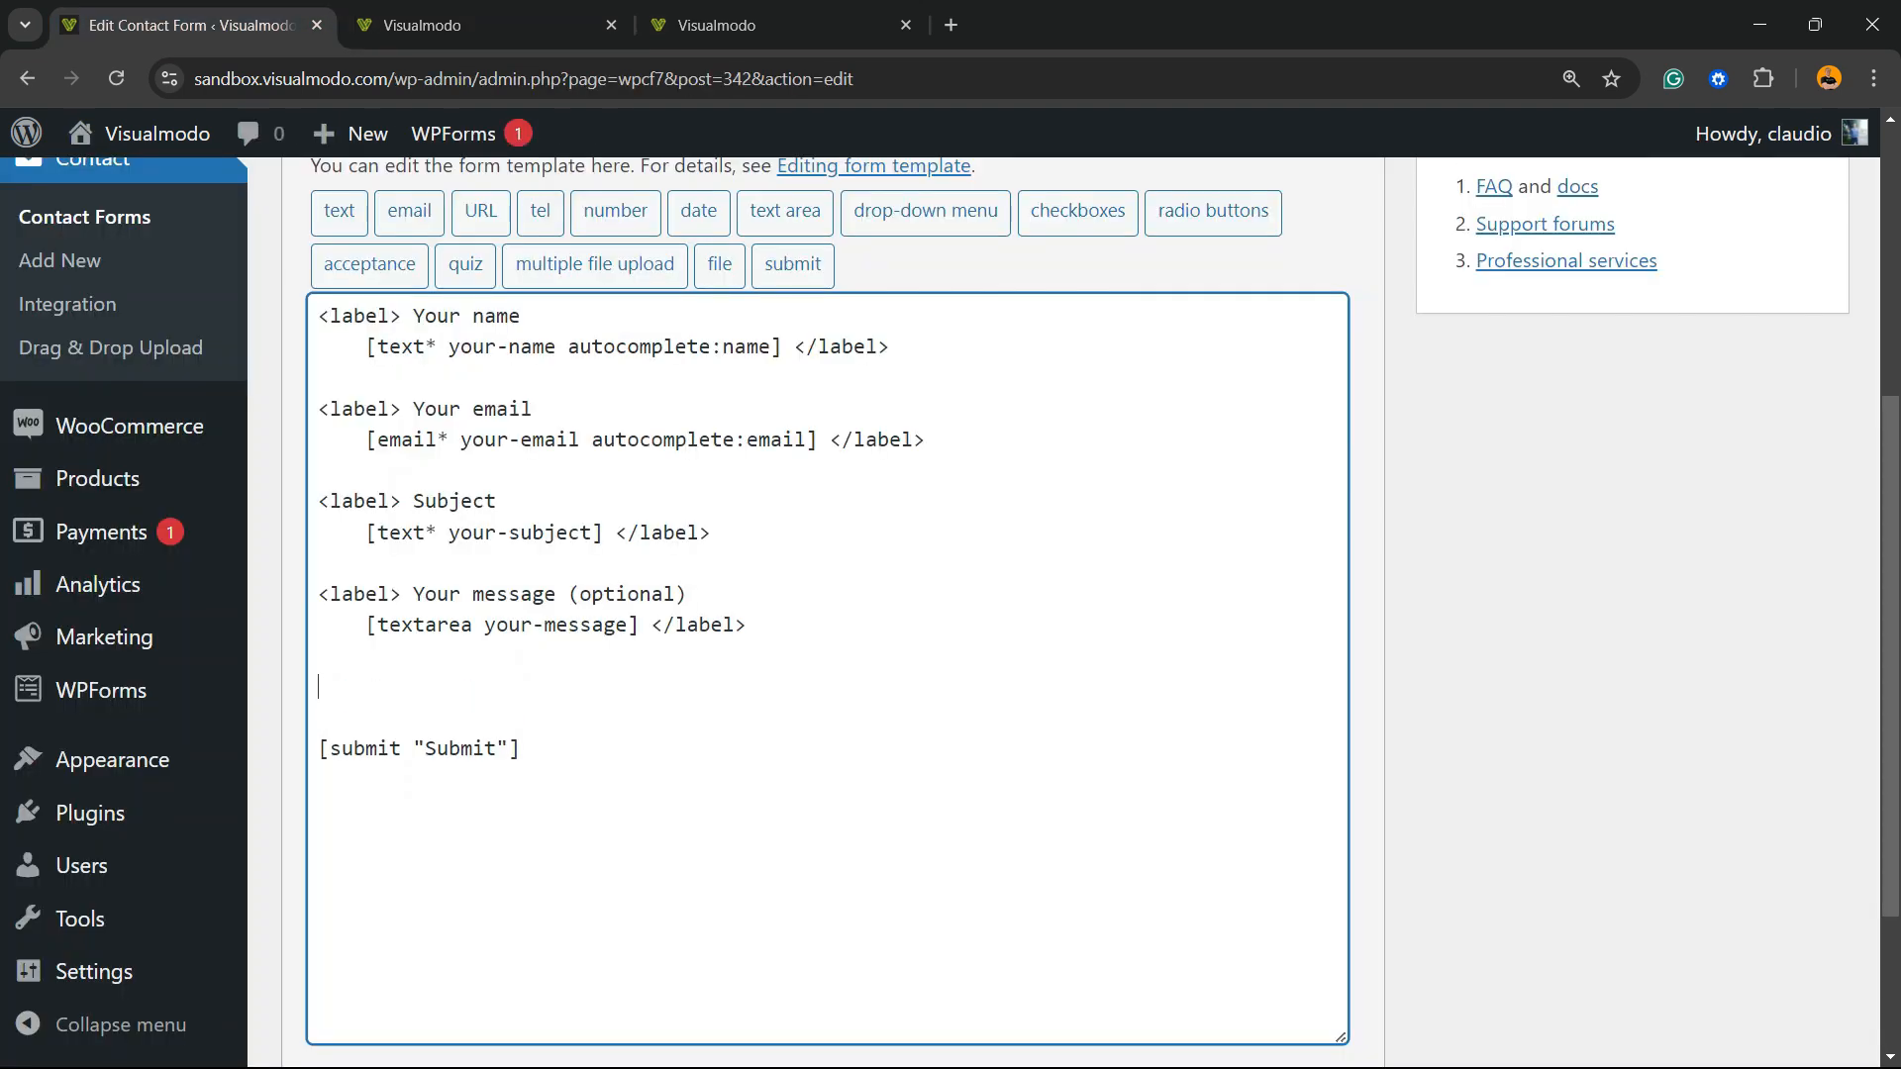
scroll(up, 3)
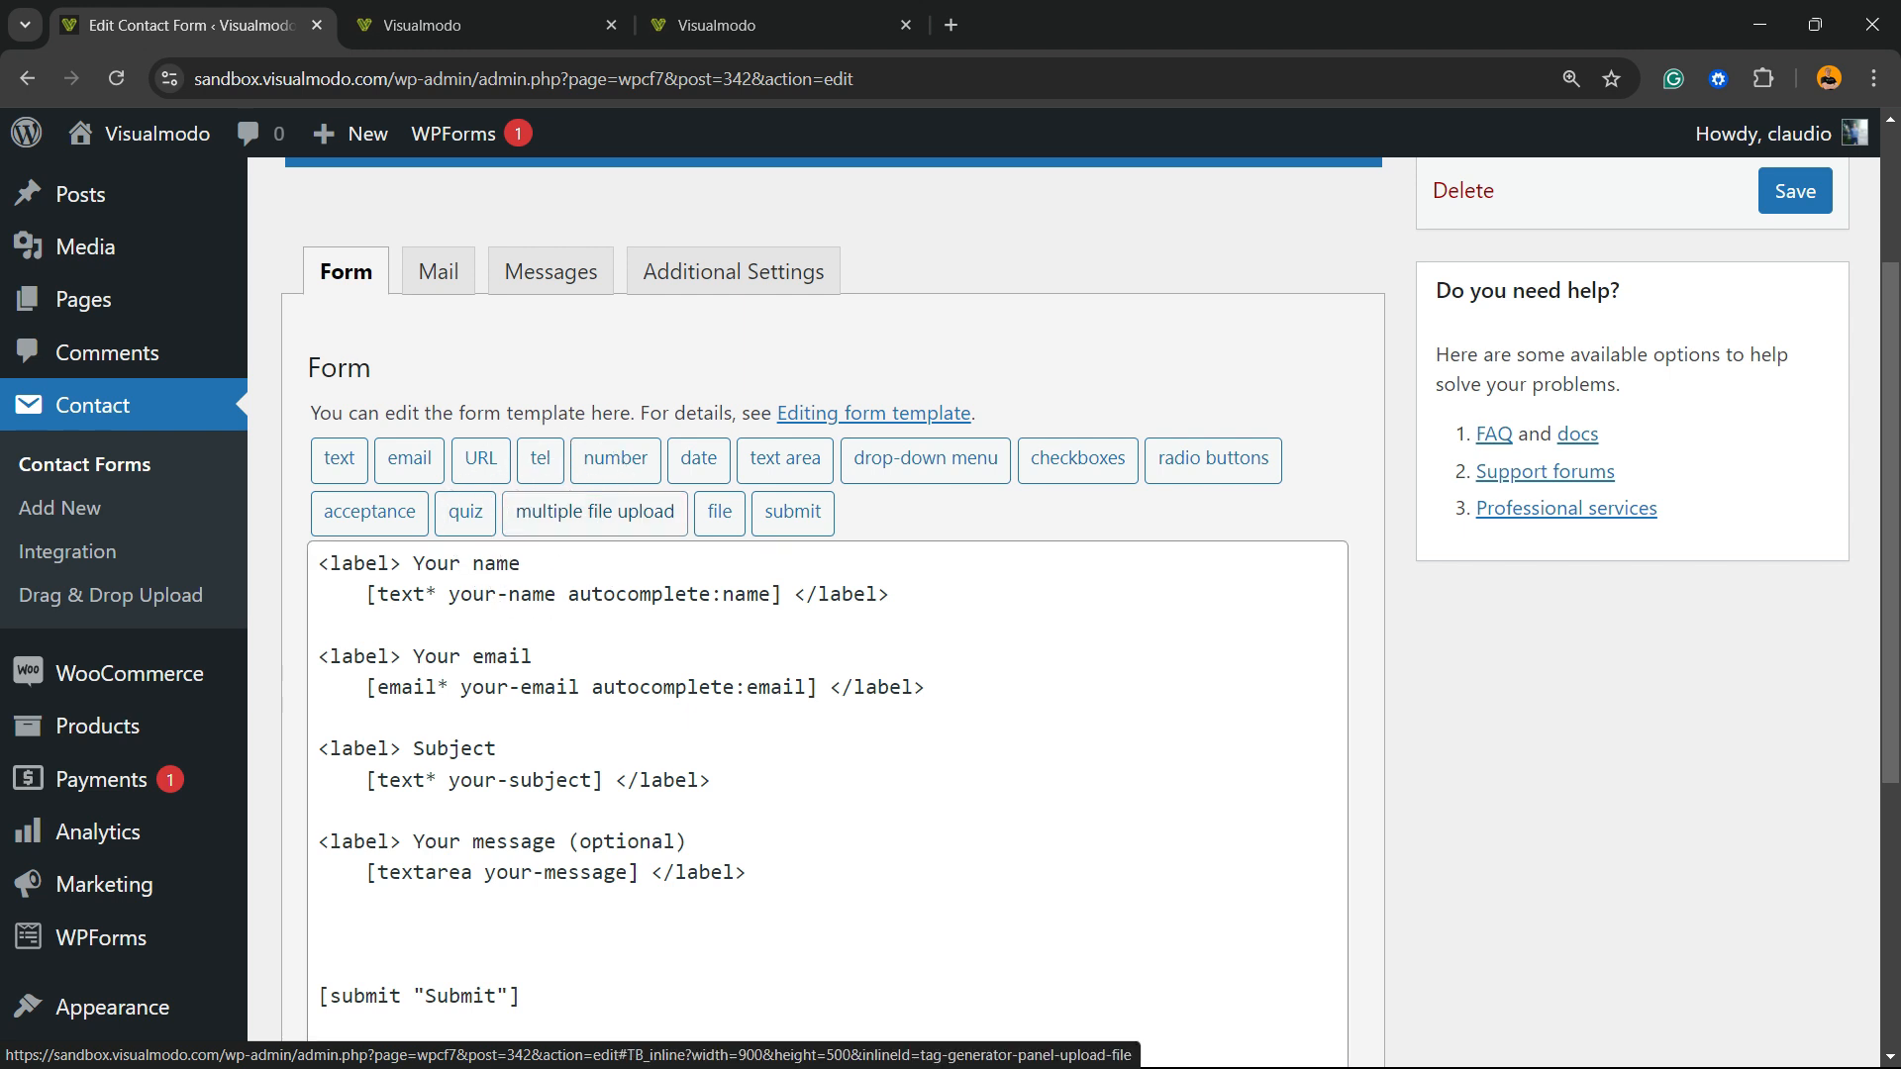
Insert a [mfile upload-file-333] multiple file upload tag above the Submit tag
click(594, 512)
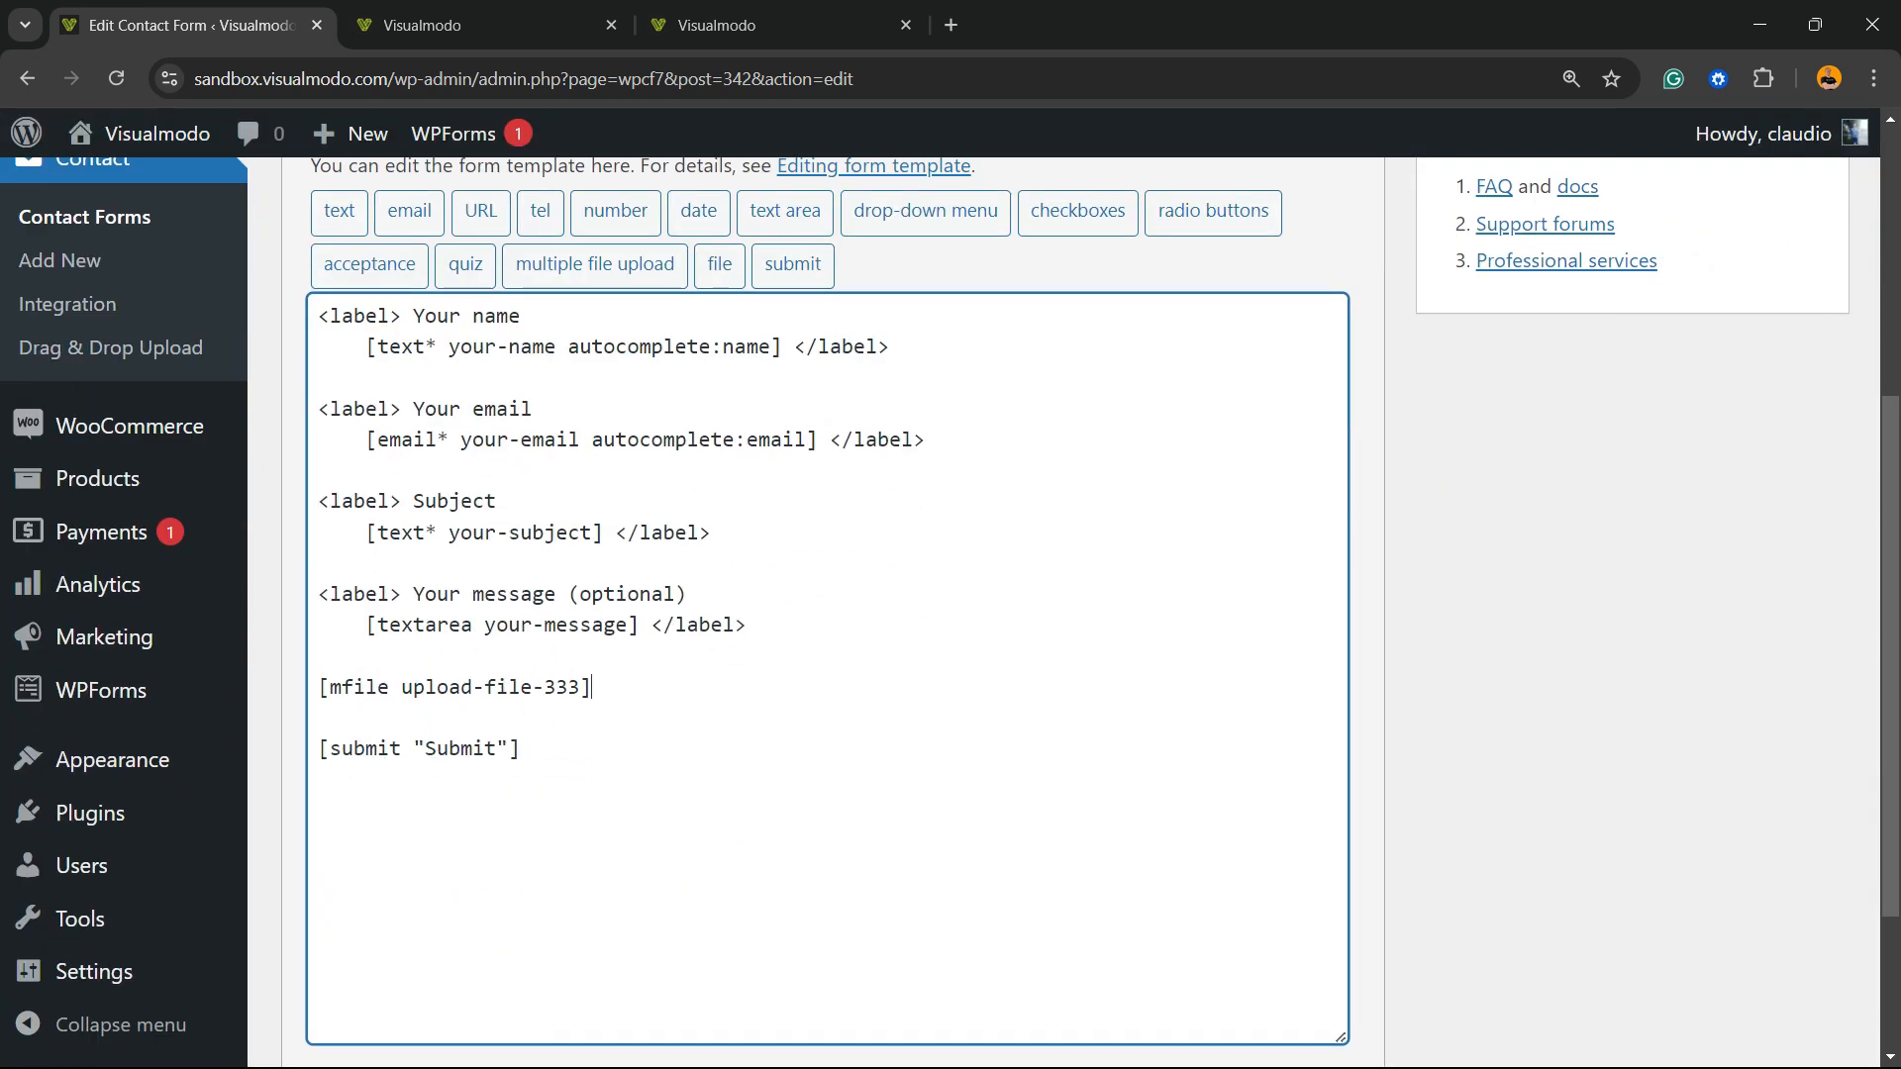
double_click(454, 687)
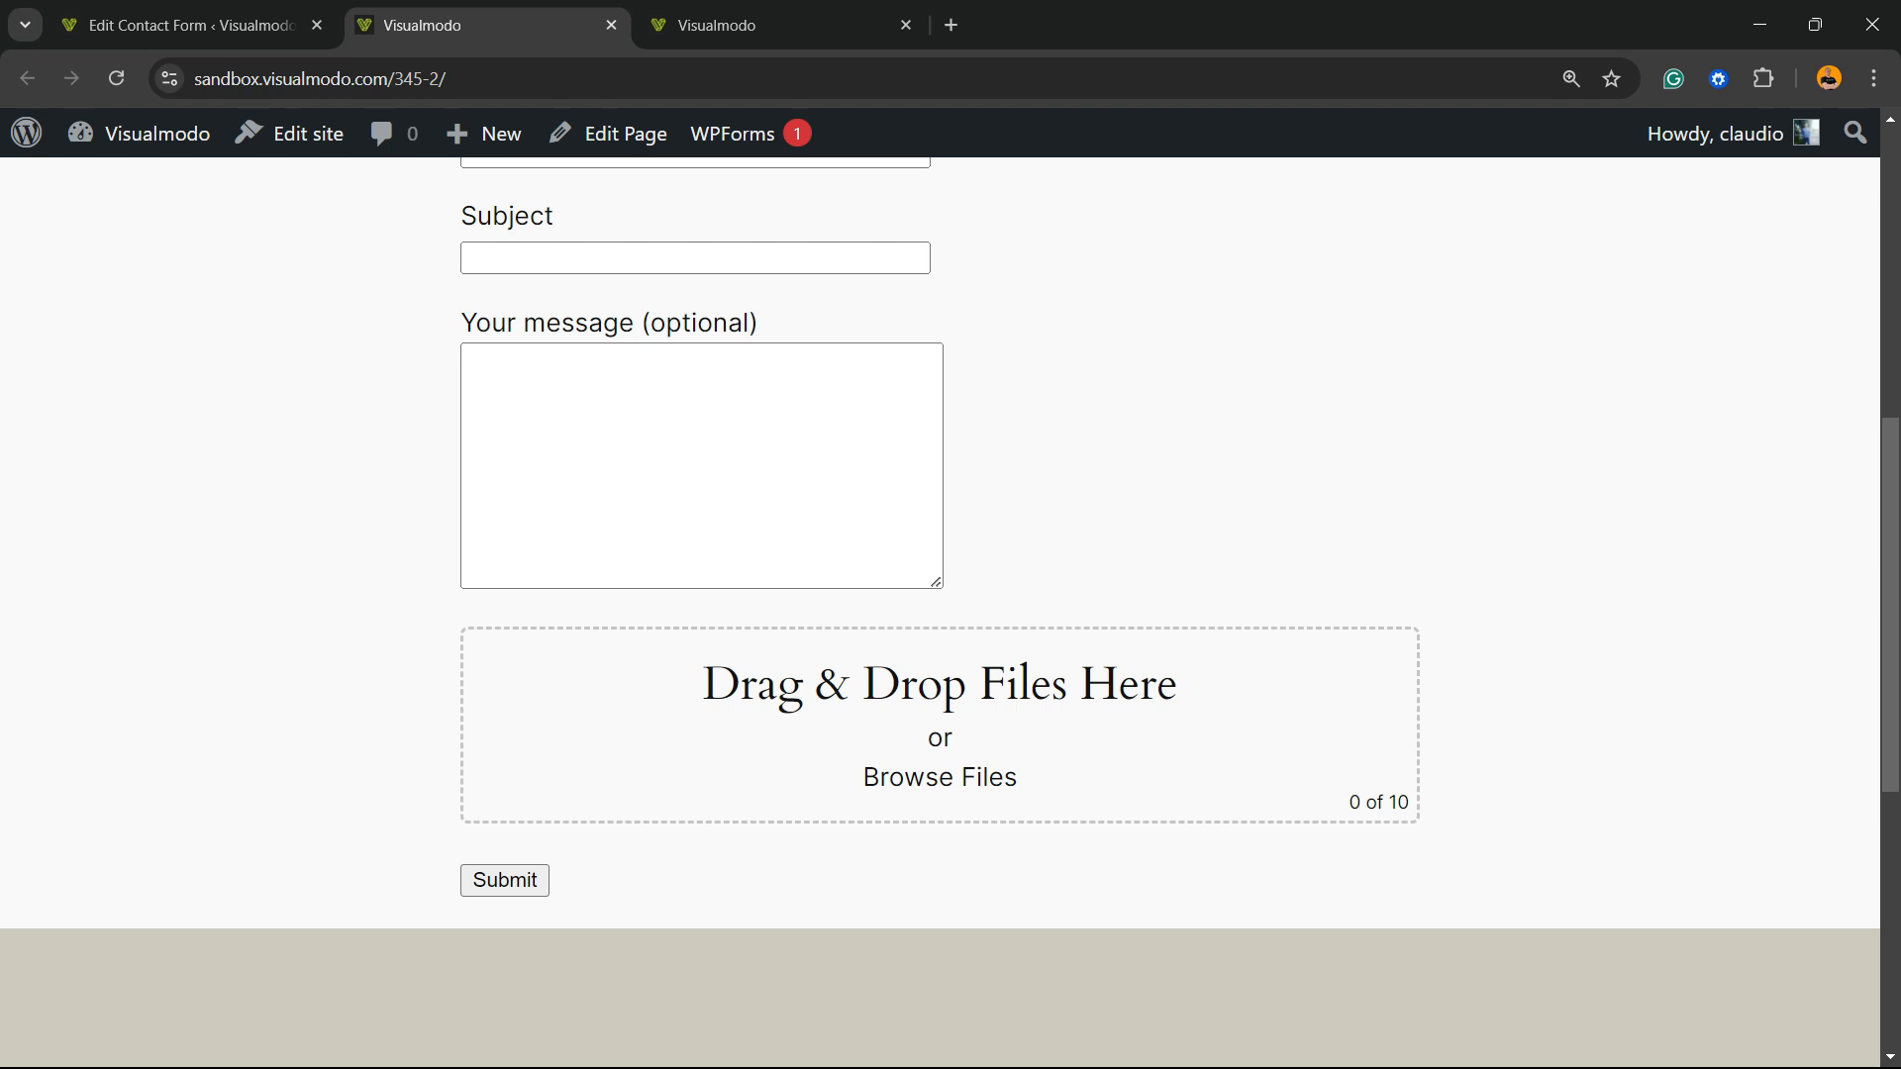
Check that the Drag & Drop Files Here upload area renders above Submit on the page
double_click(896, 684)
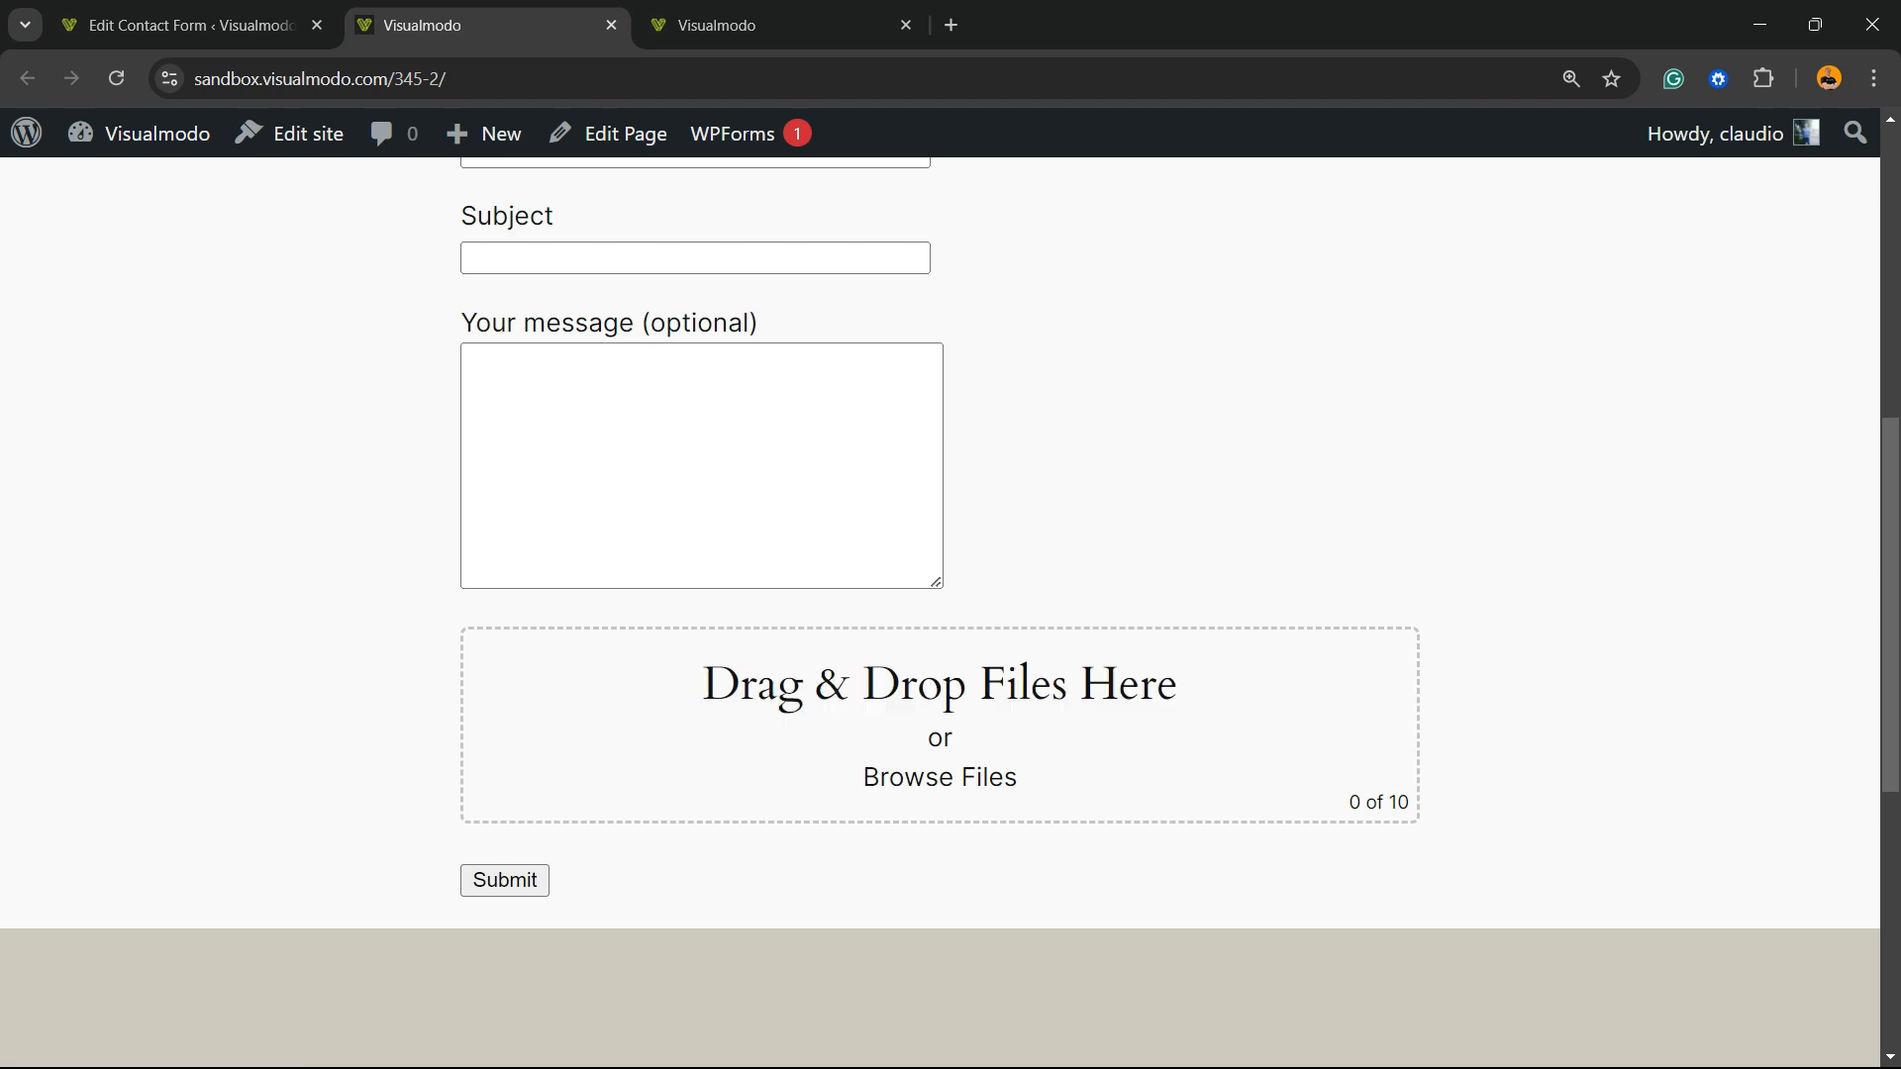
double_click(939, 684)
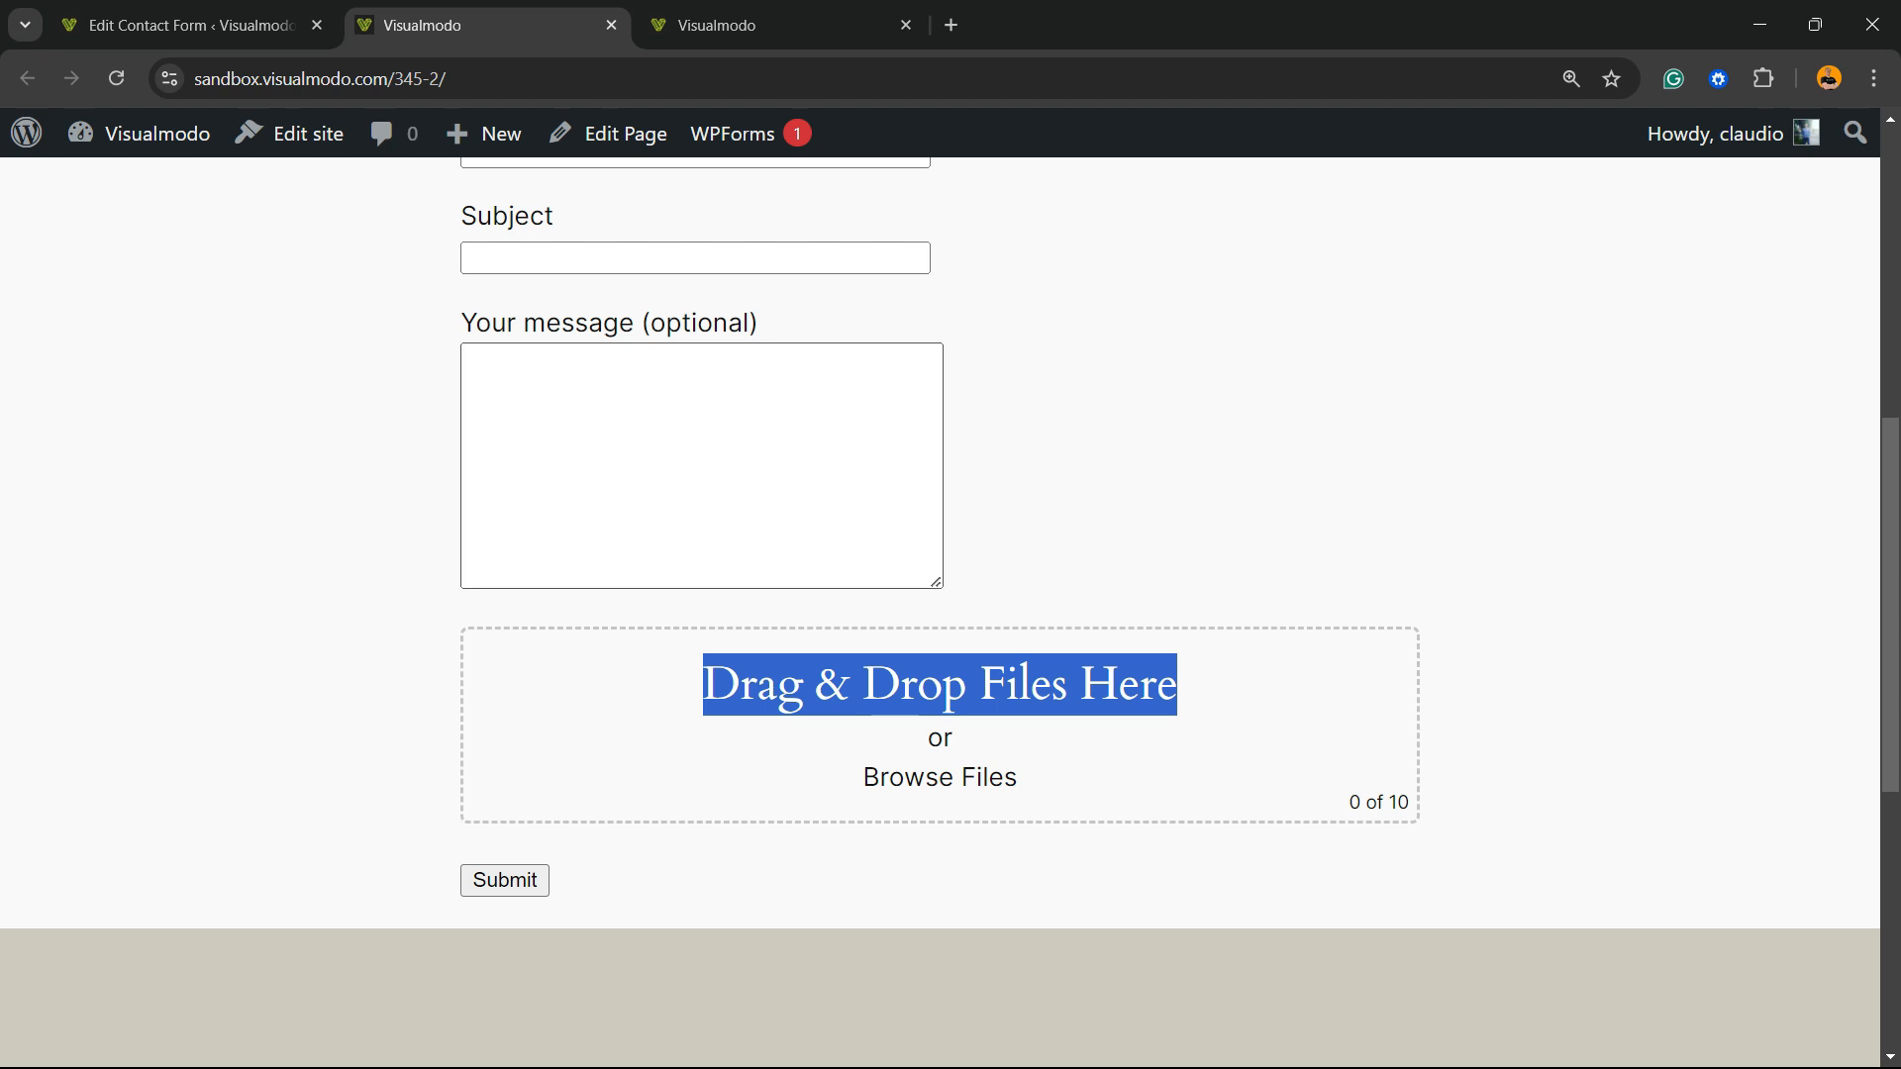
scroll(up, 3)
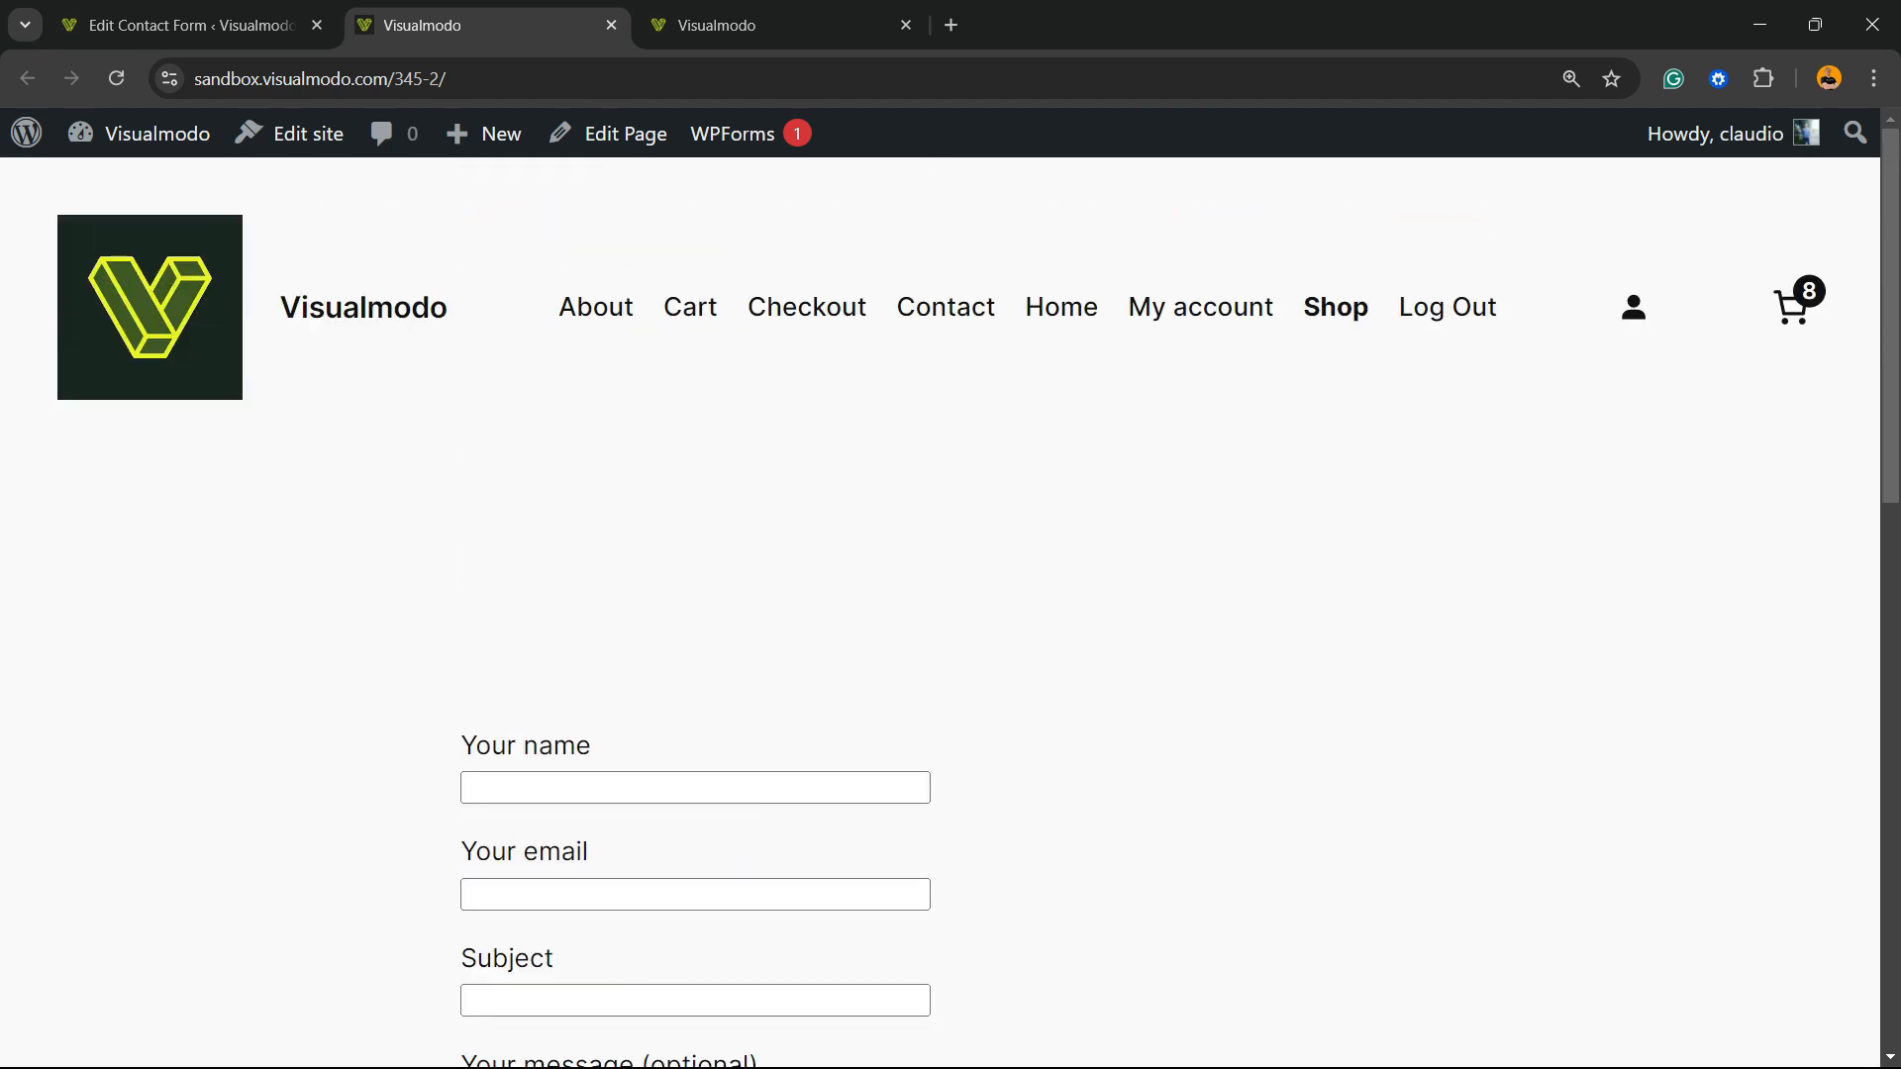
scroll(down, 3)
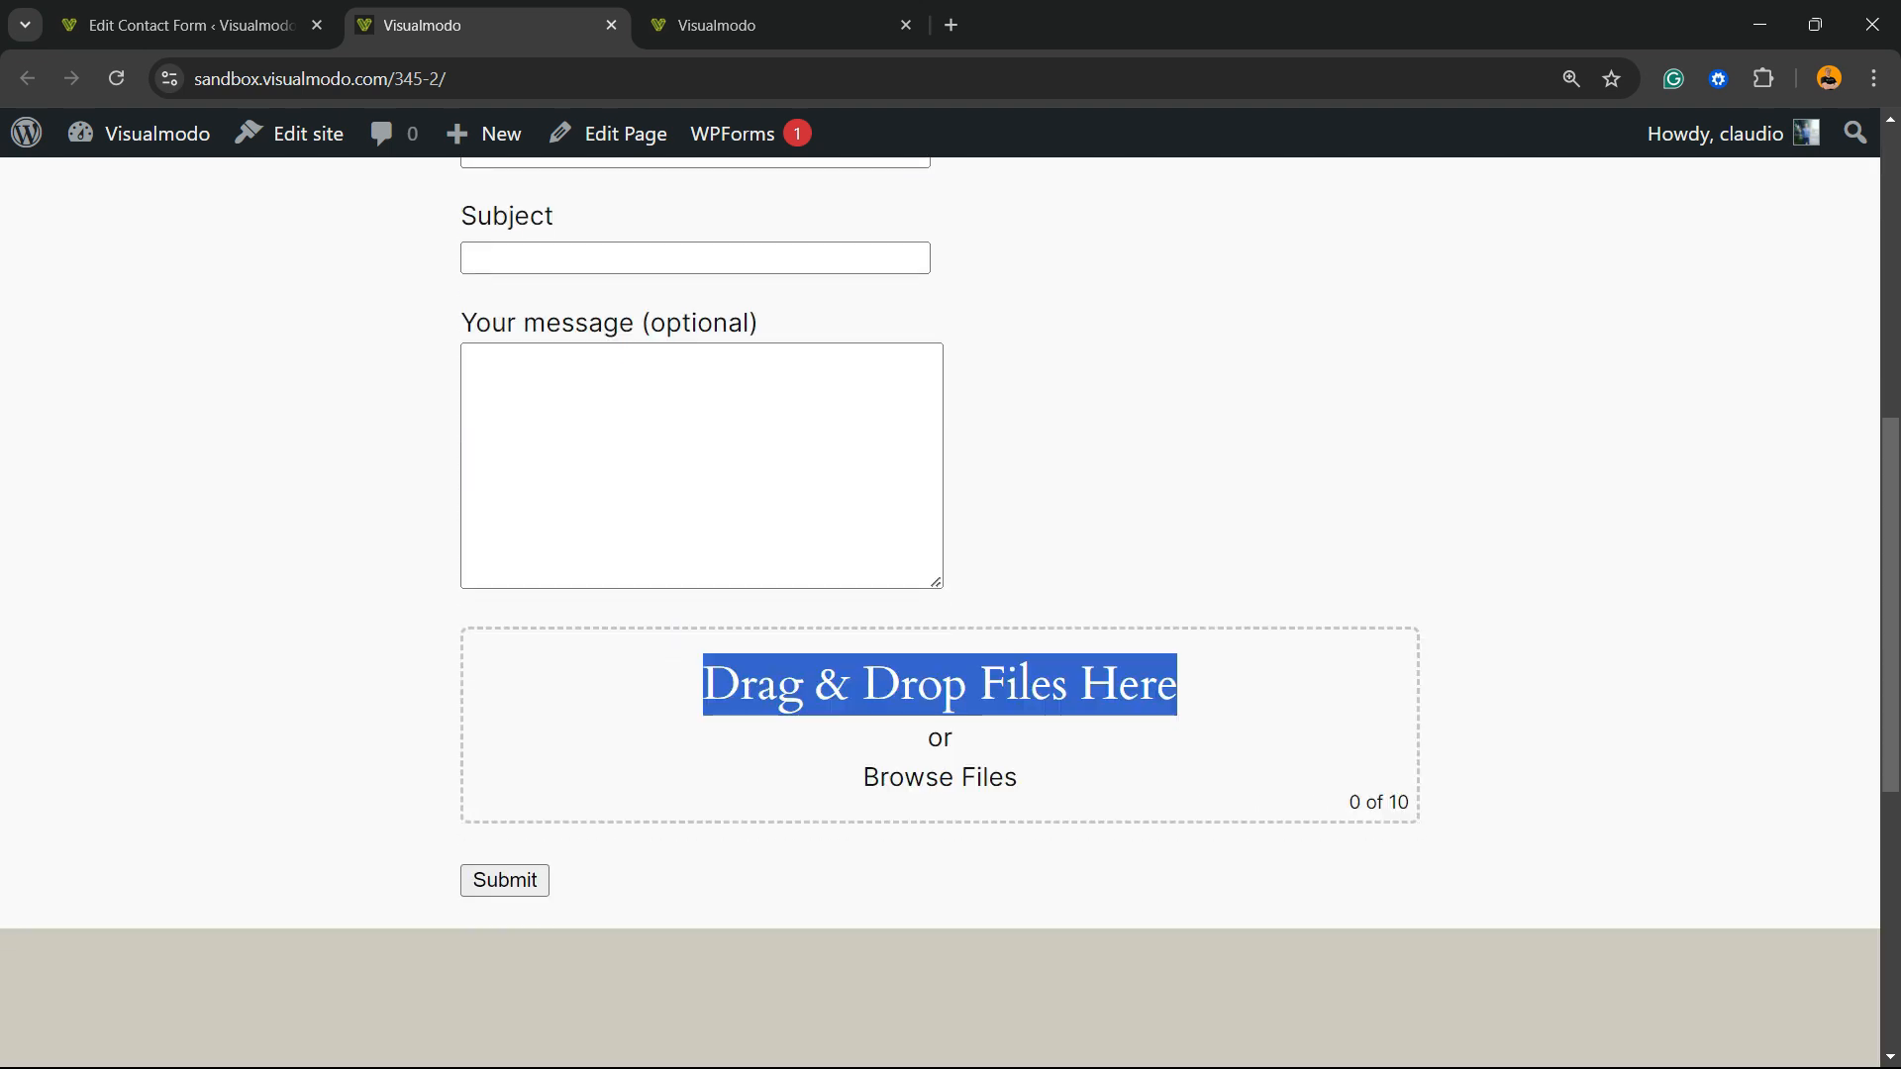
click(339, 24)
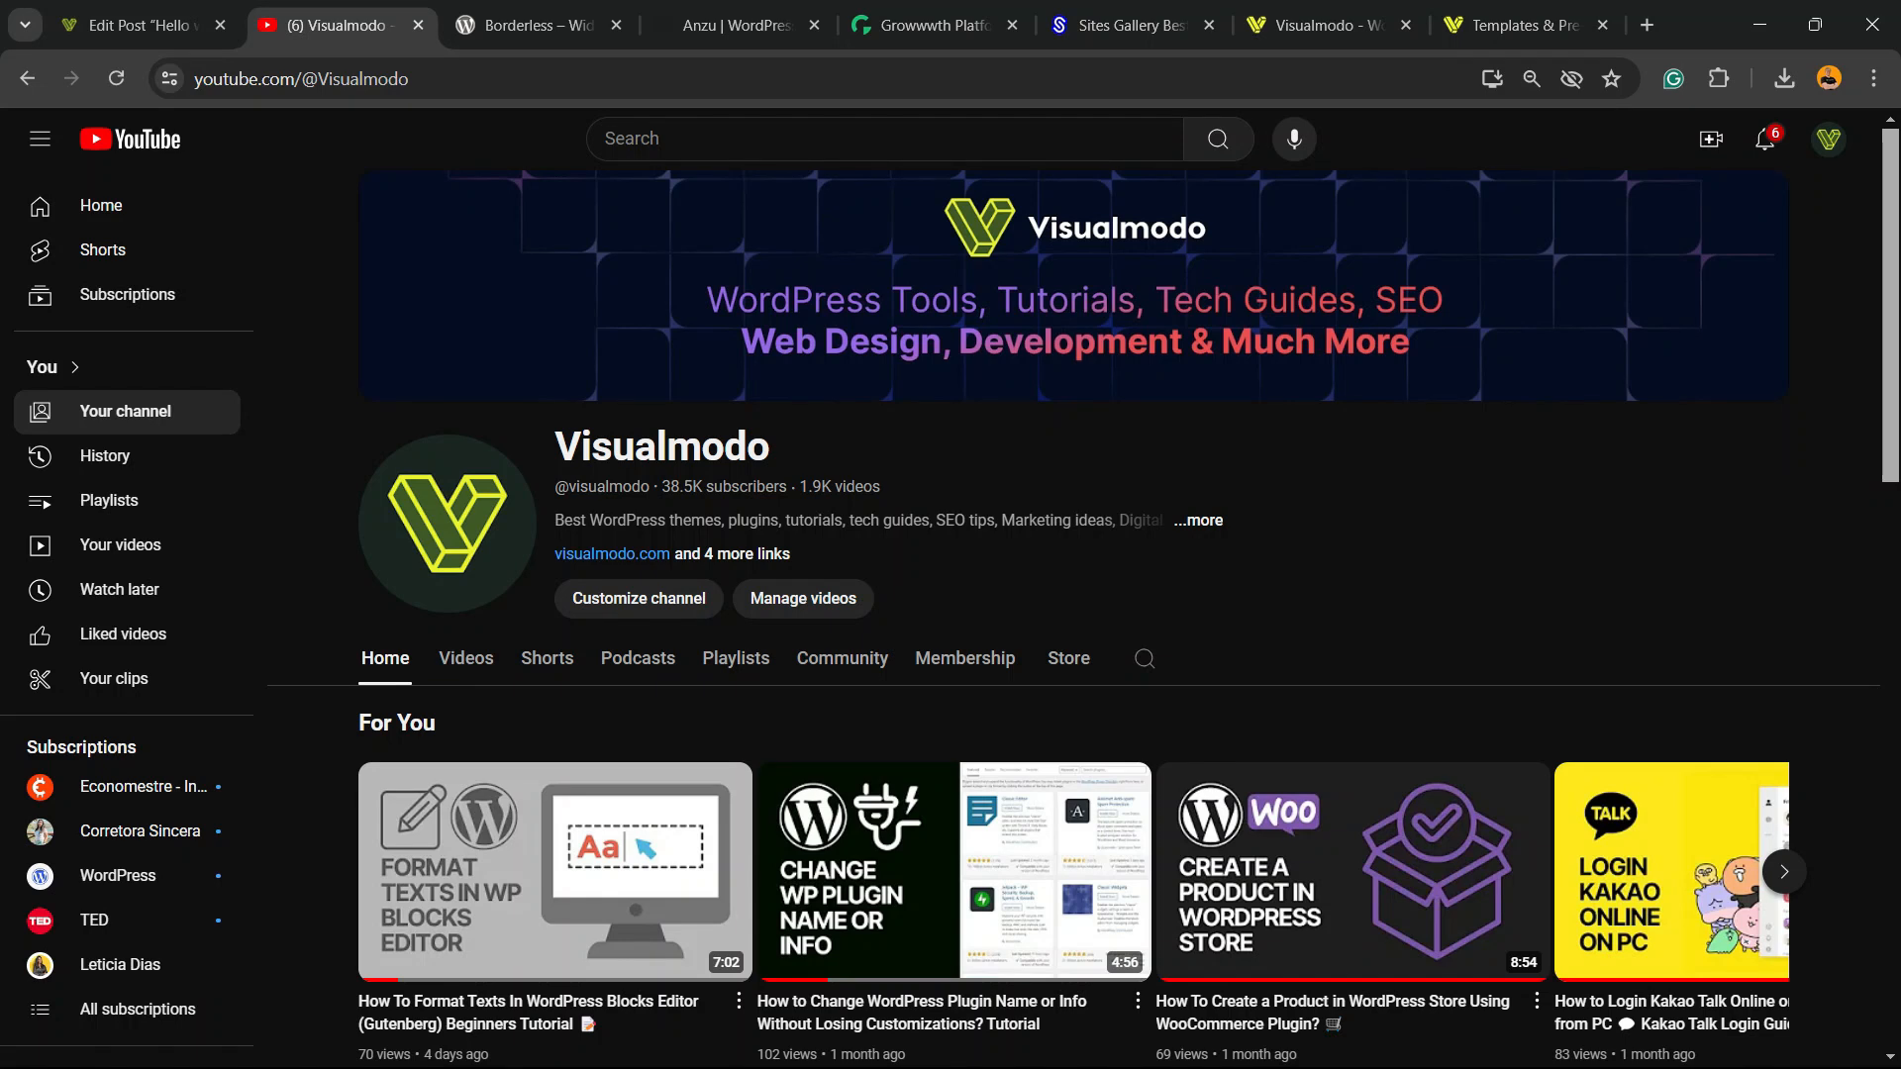
Browse the Borderless plugin page, then the Anzu theme and Growwwth homepage tabs
click(534, 23)
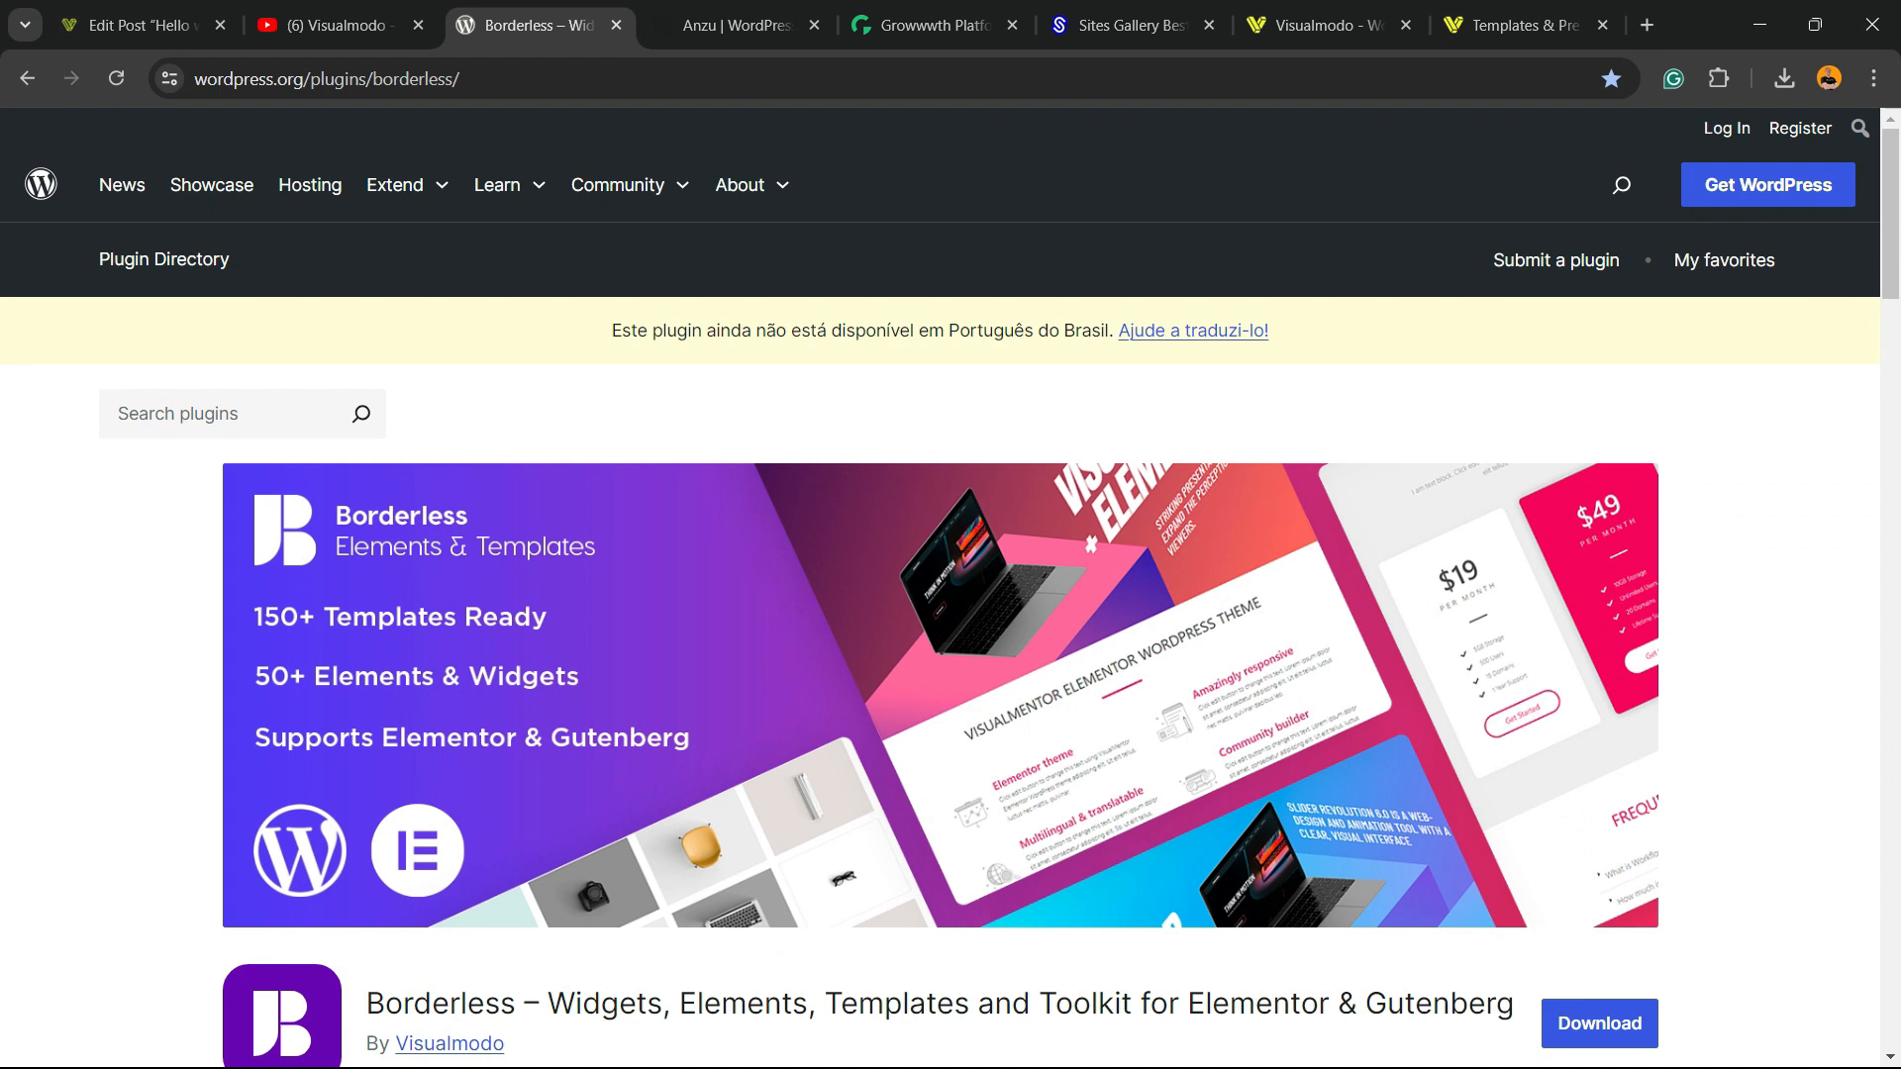
scroll(down, 3)
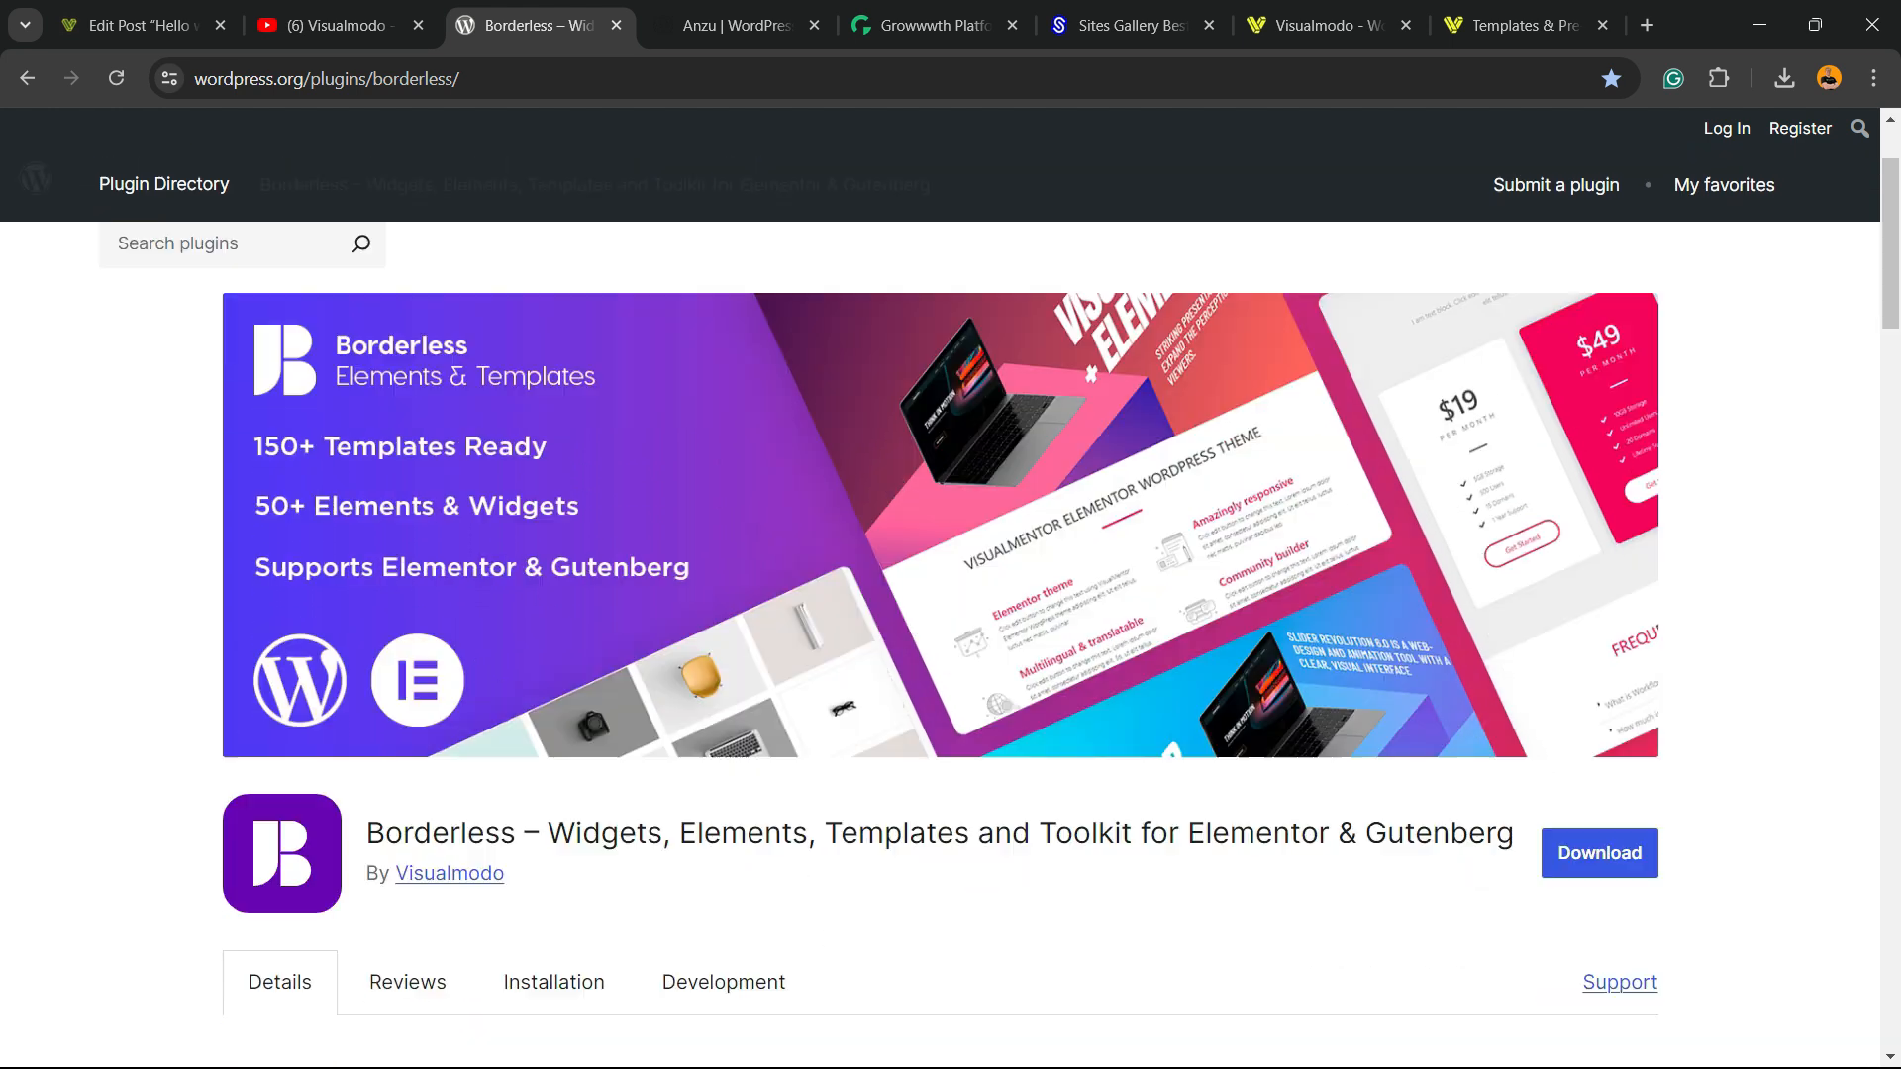
scroll(down, 3)
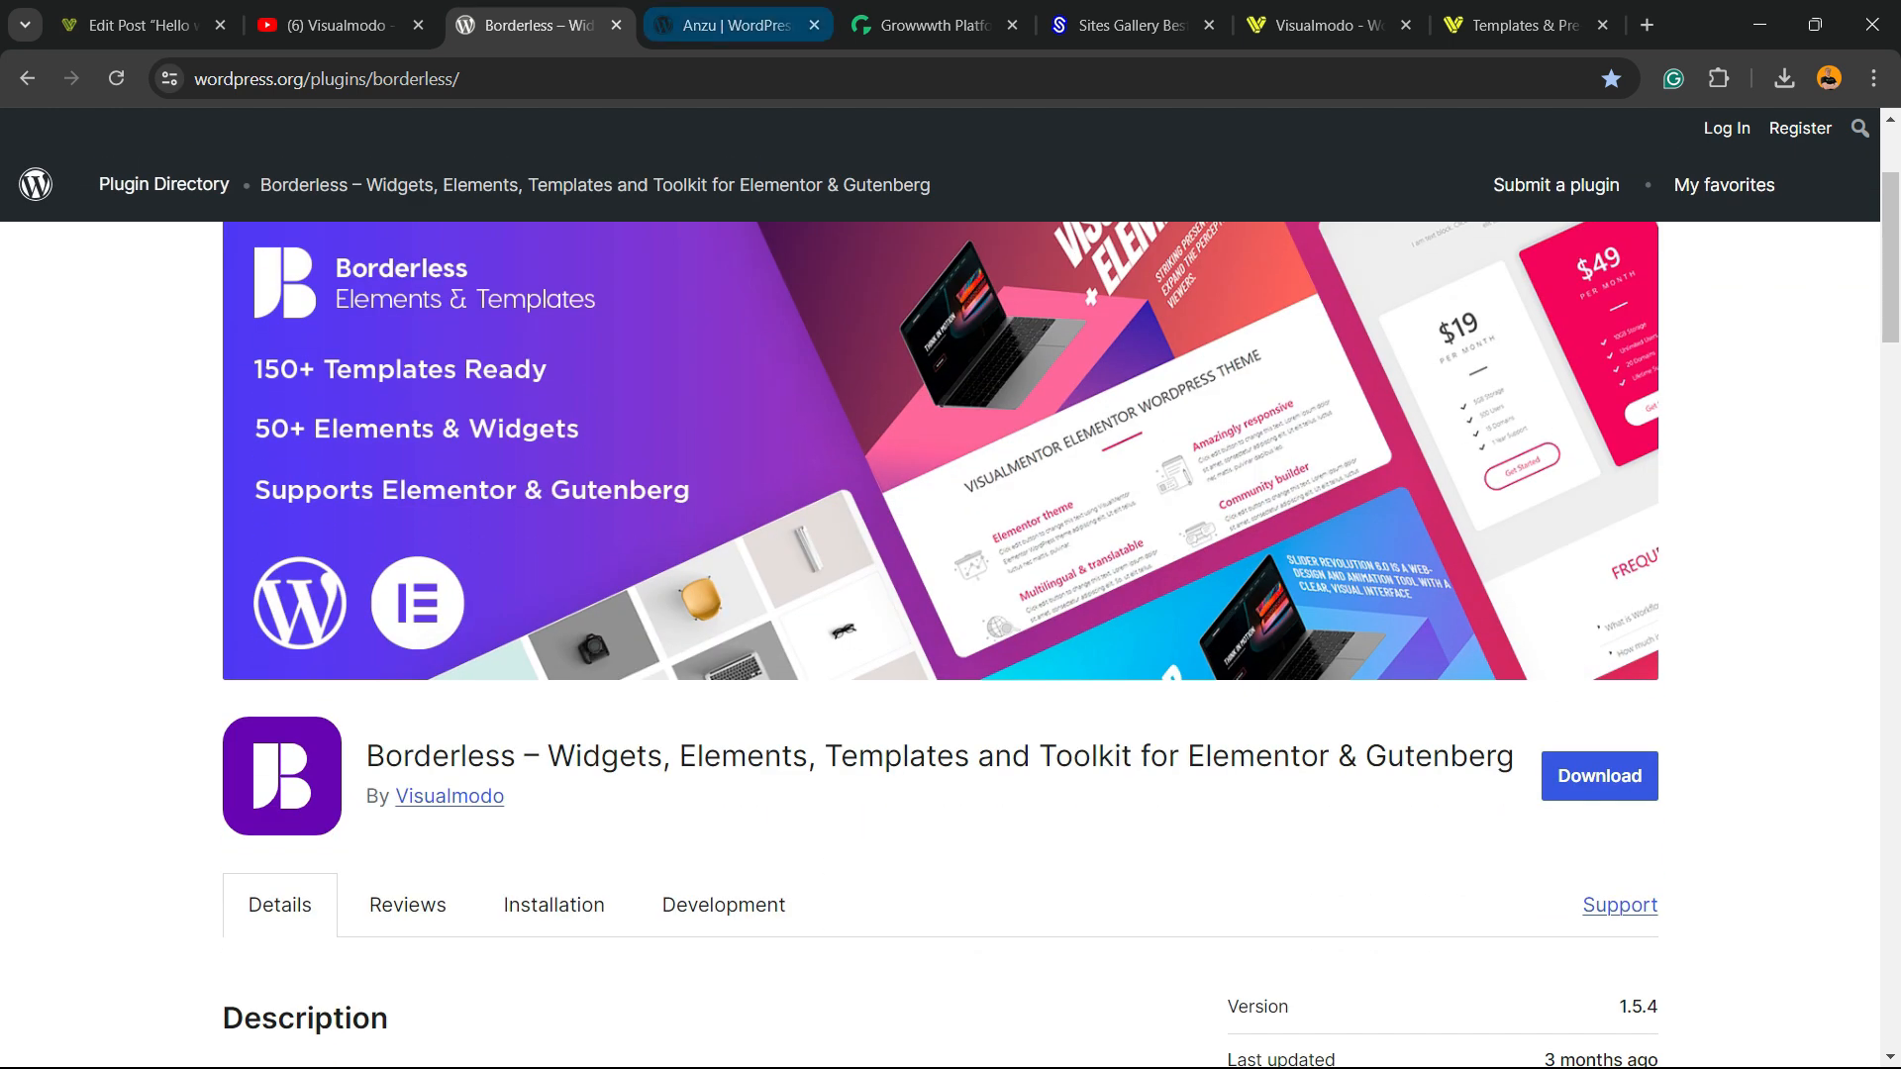
click(734, 24)
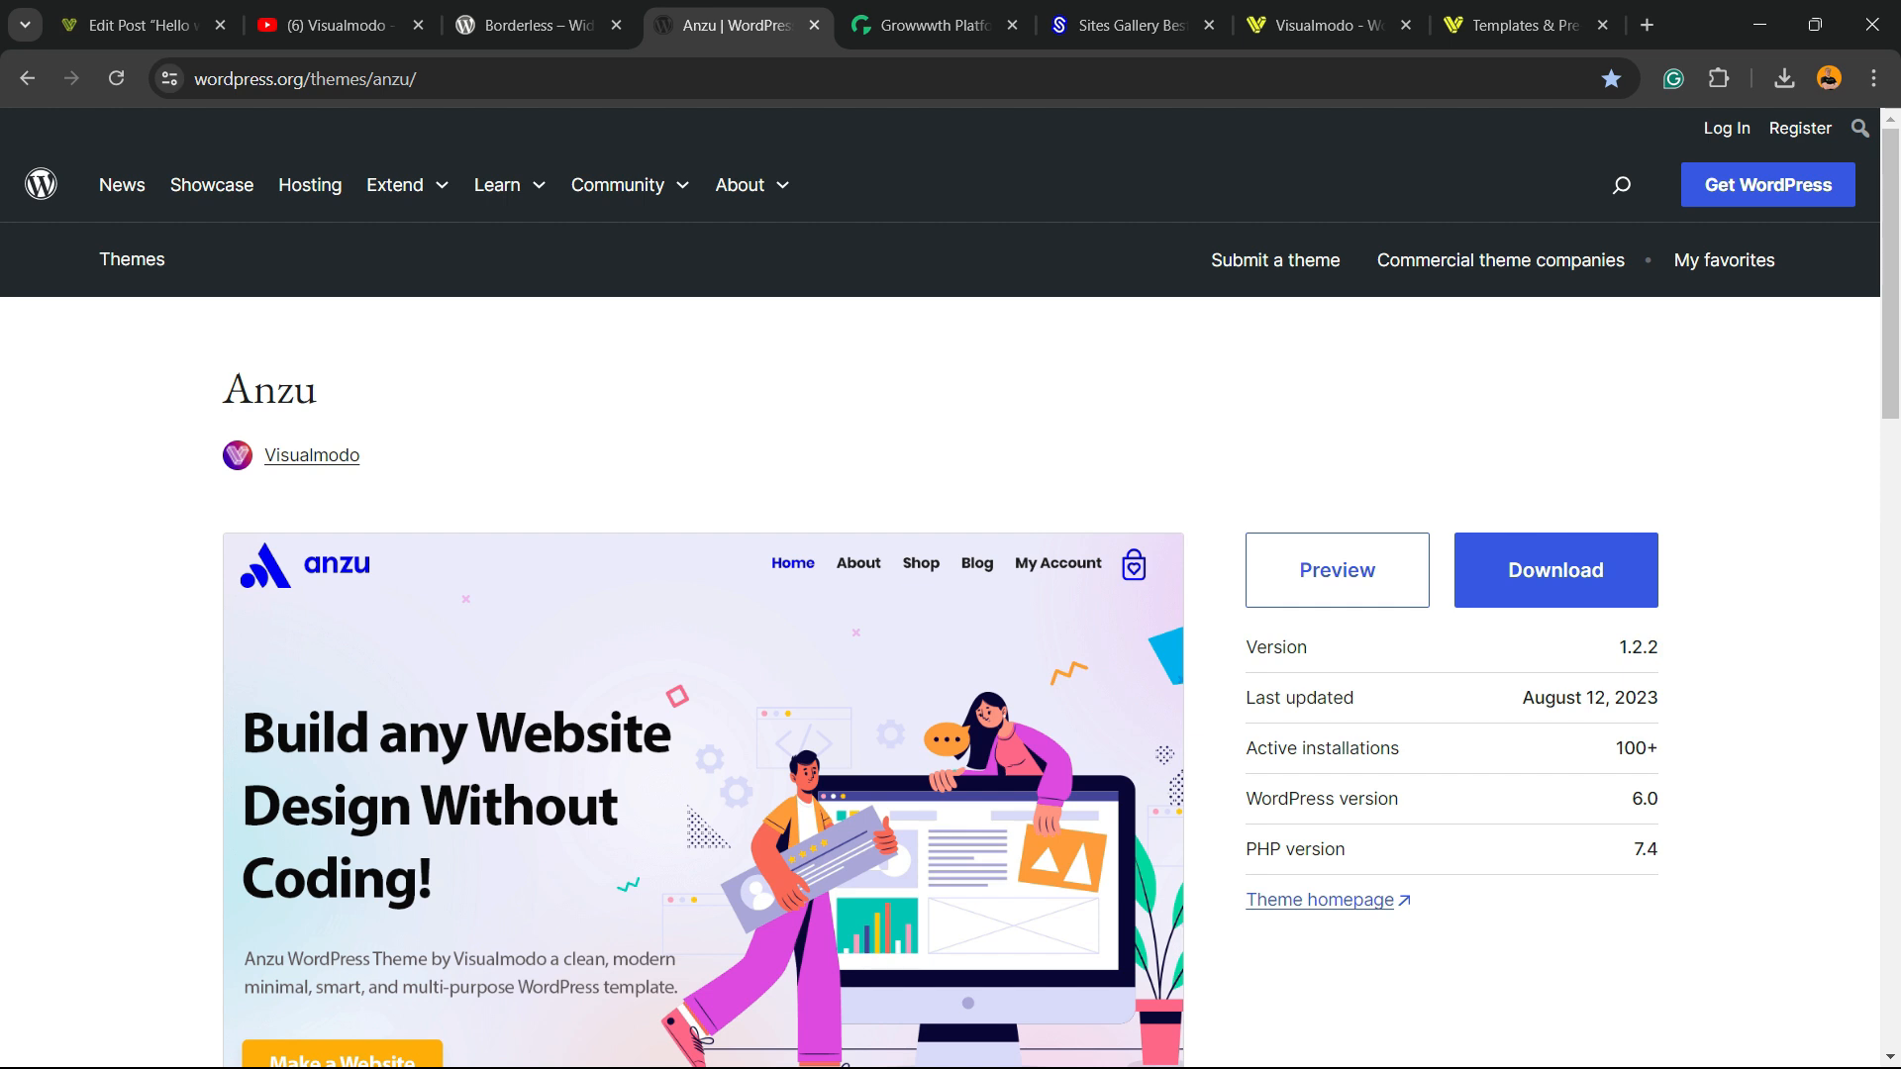
click(930, 24)
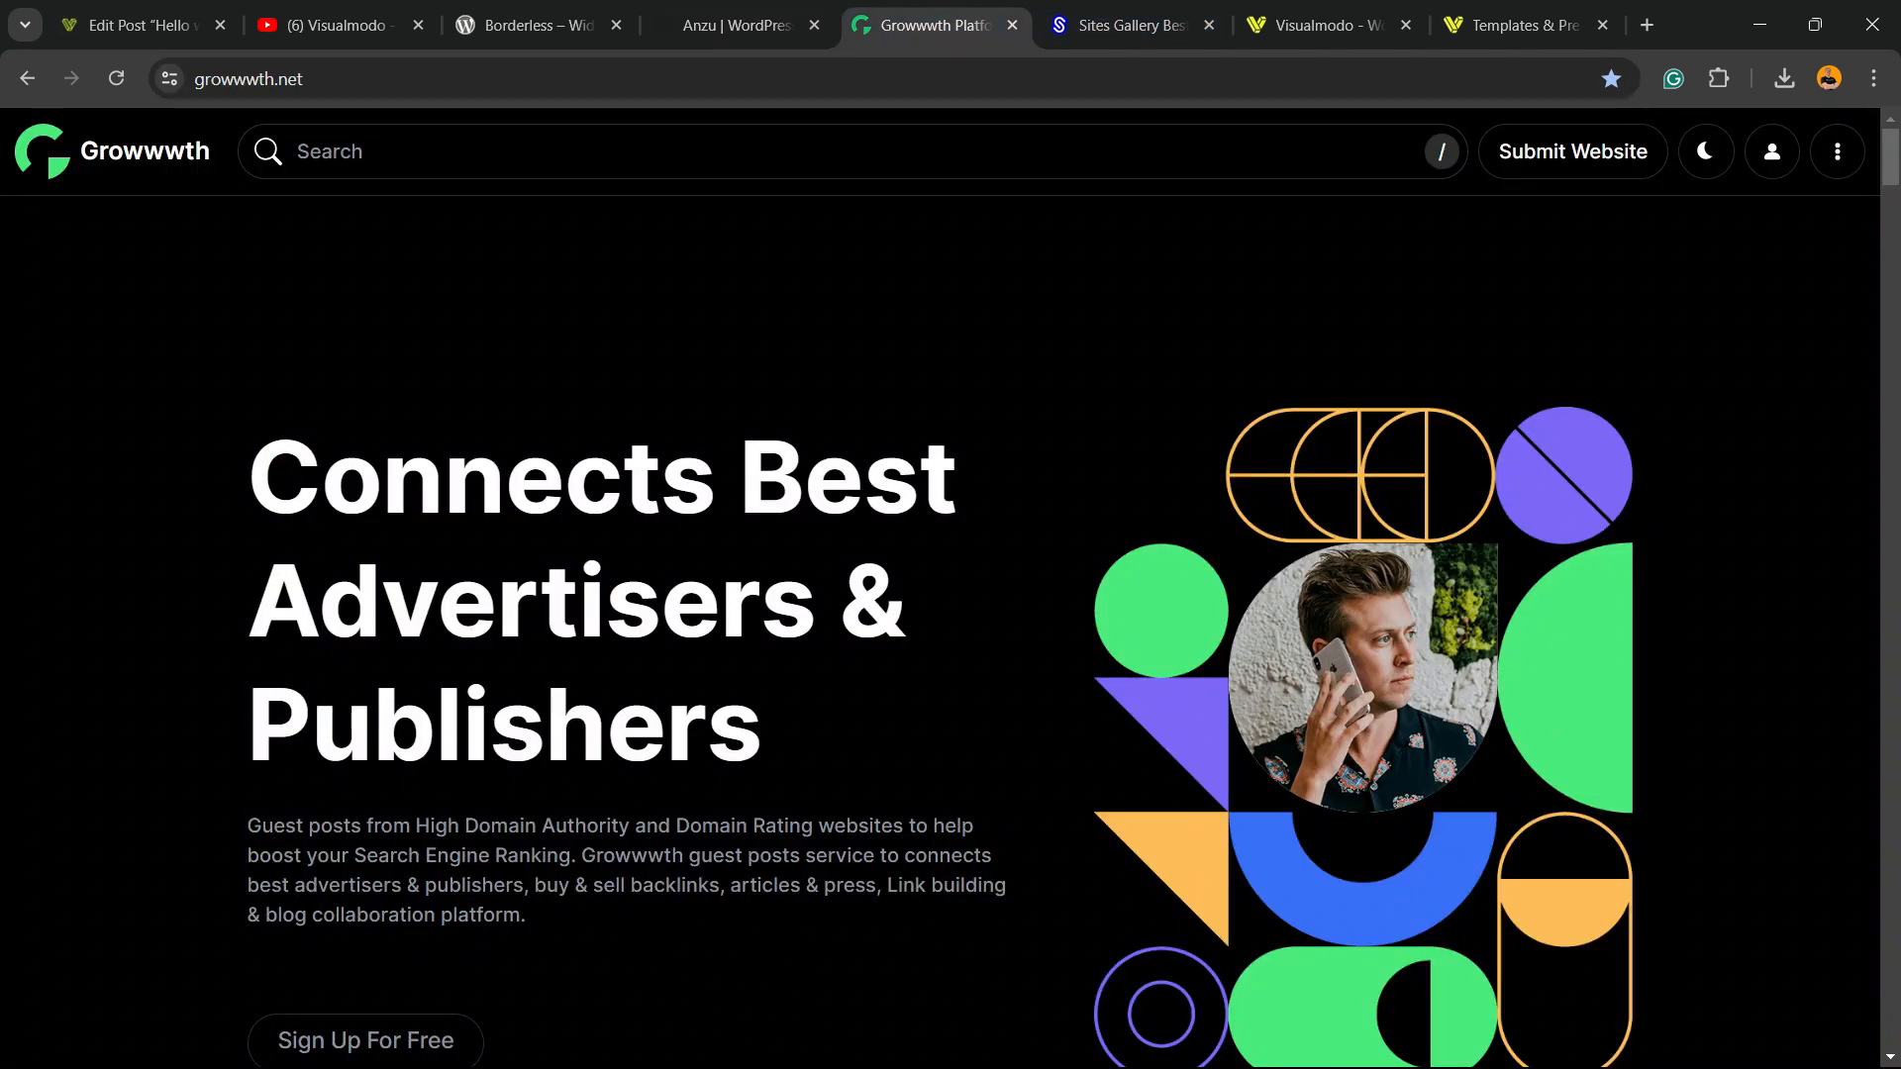
Scroll Growwwth's featured guest-post websites and highlight the site's web address
scroll(down, 3)
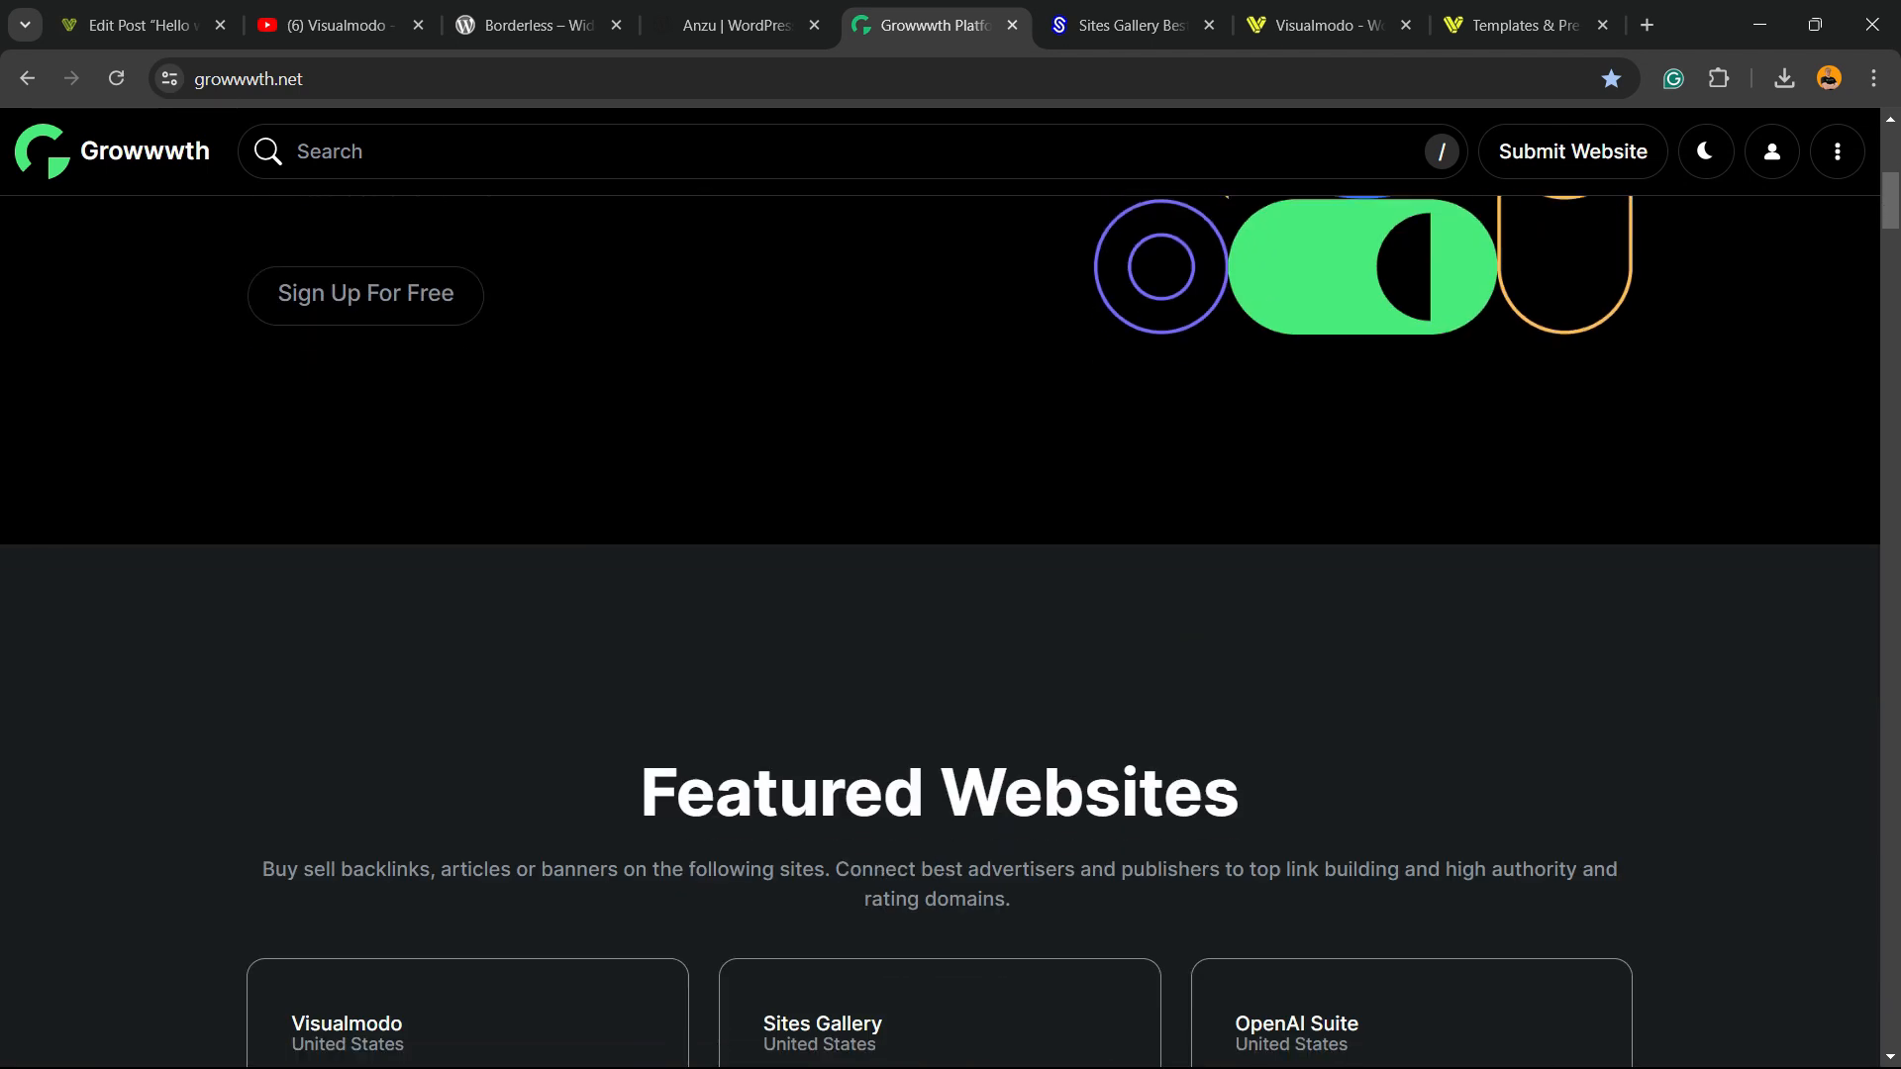
scroll(down, 3)
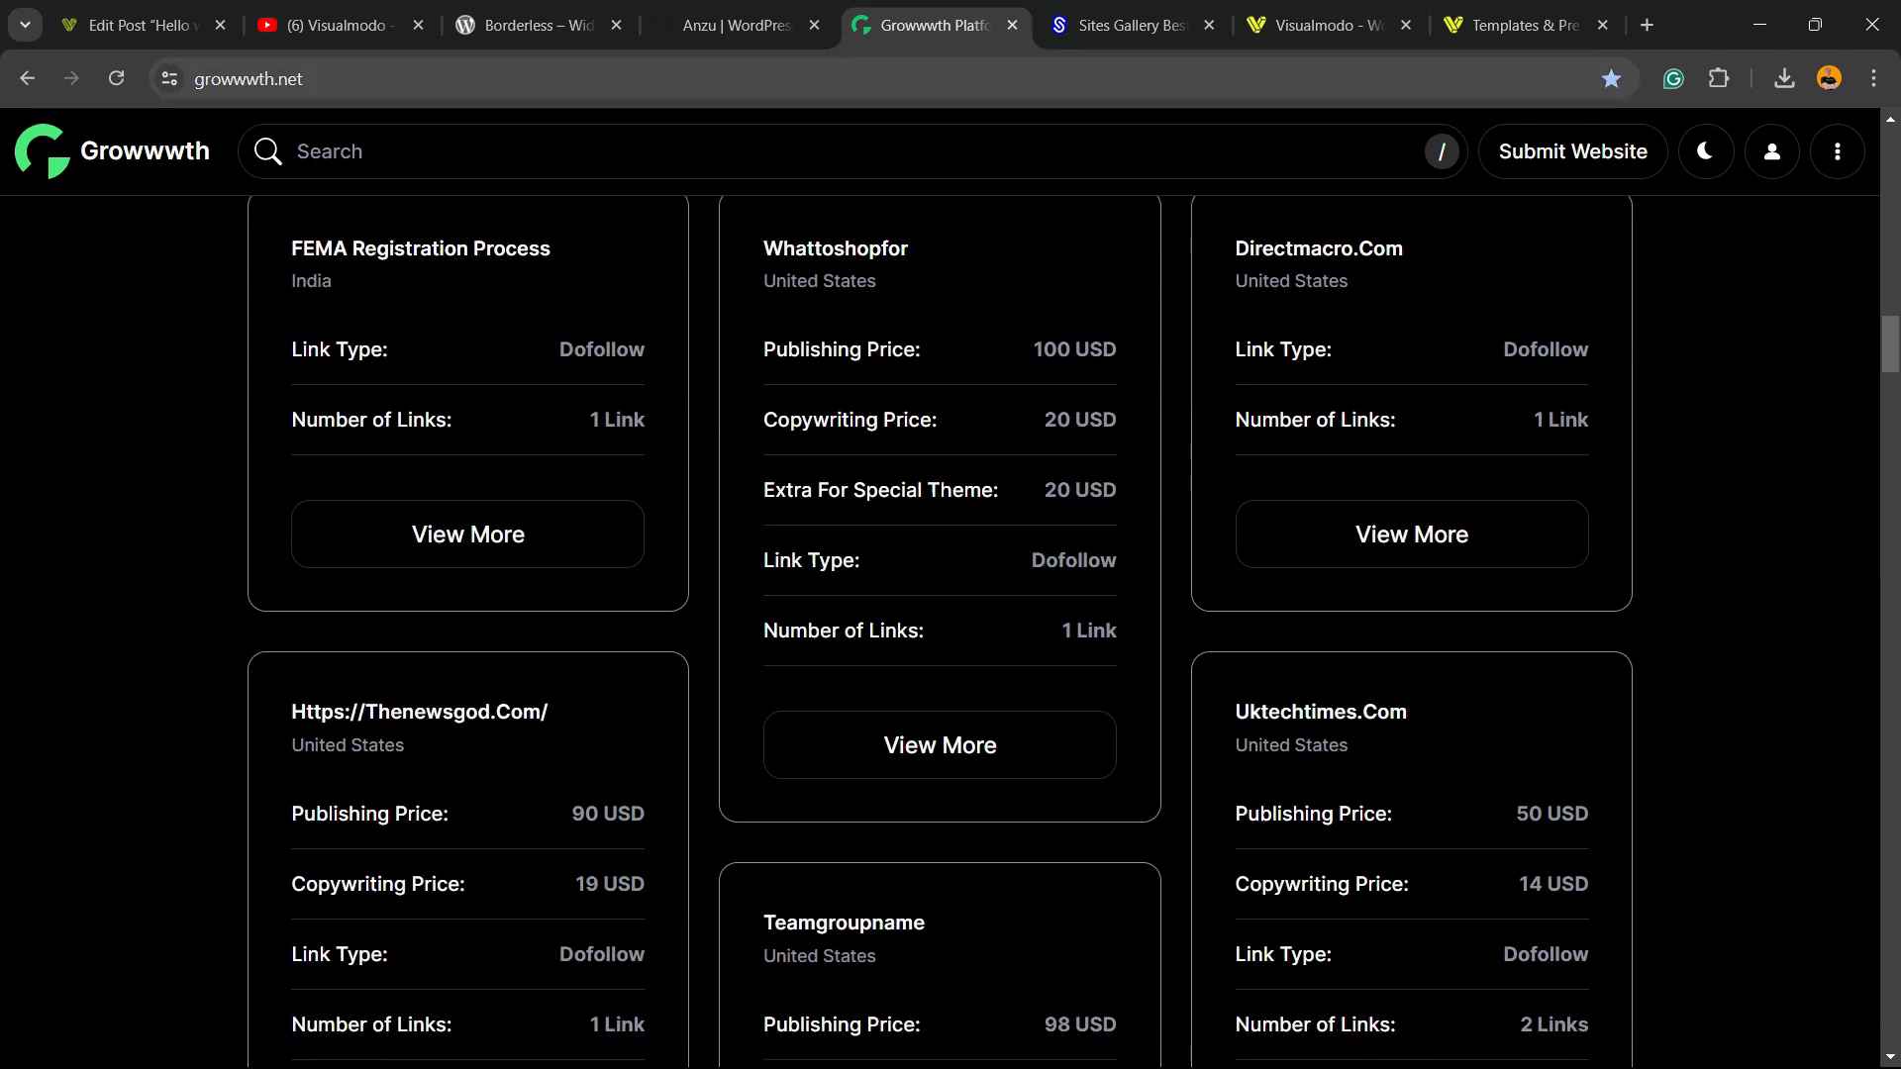
click(363, 79)
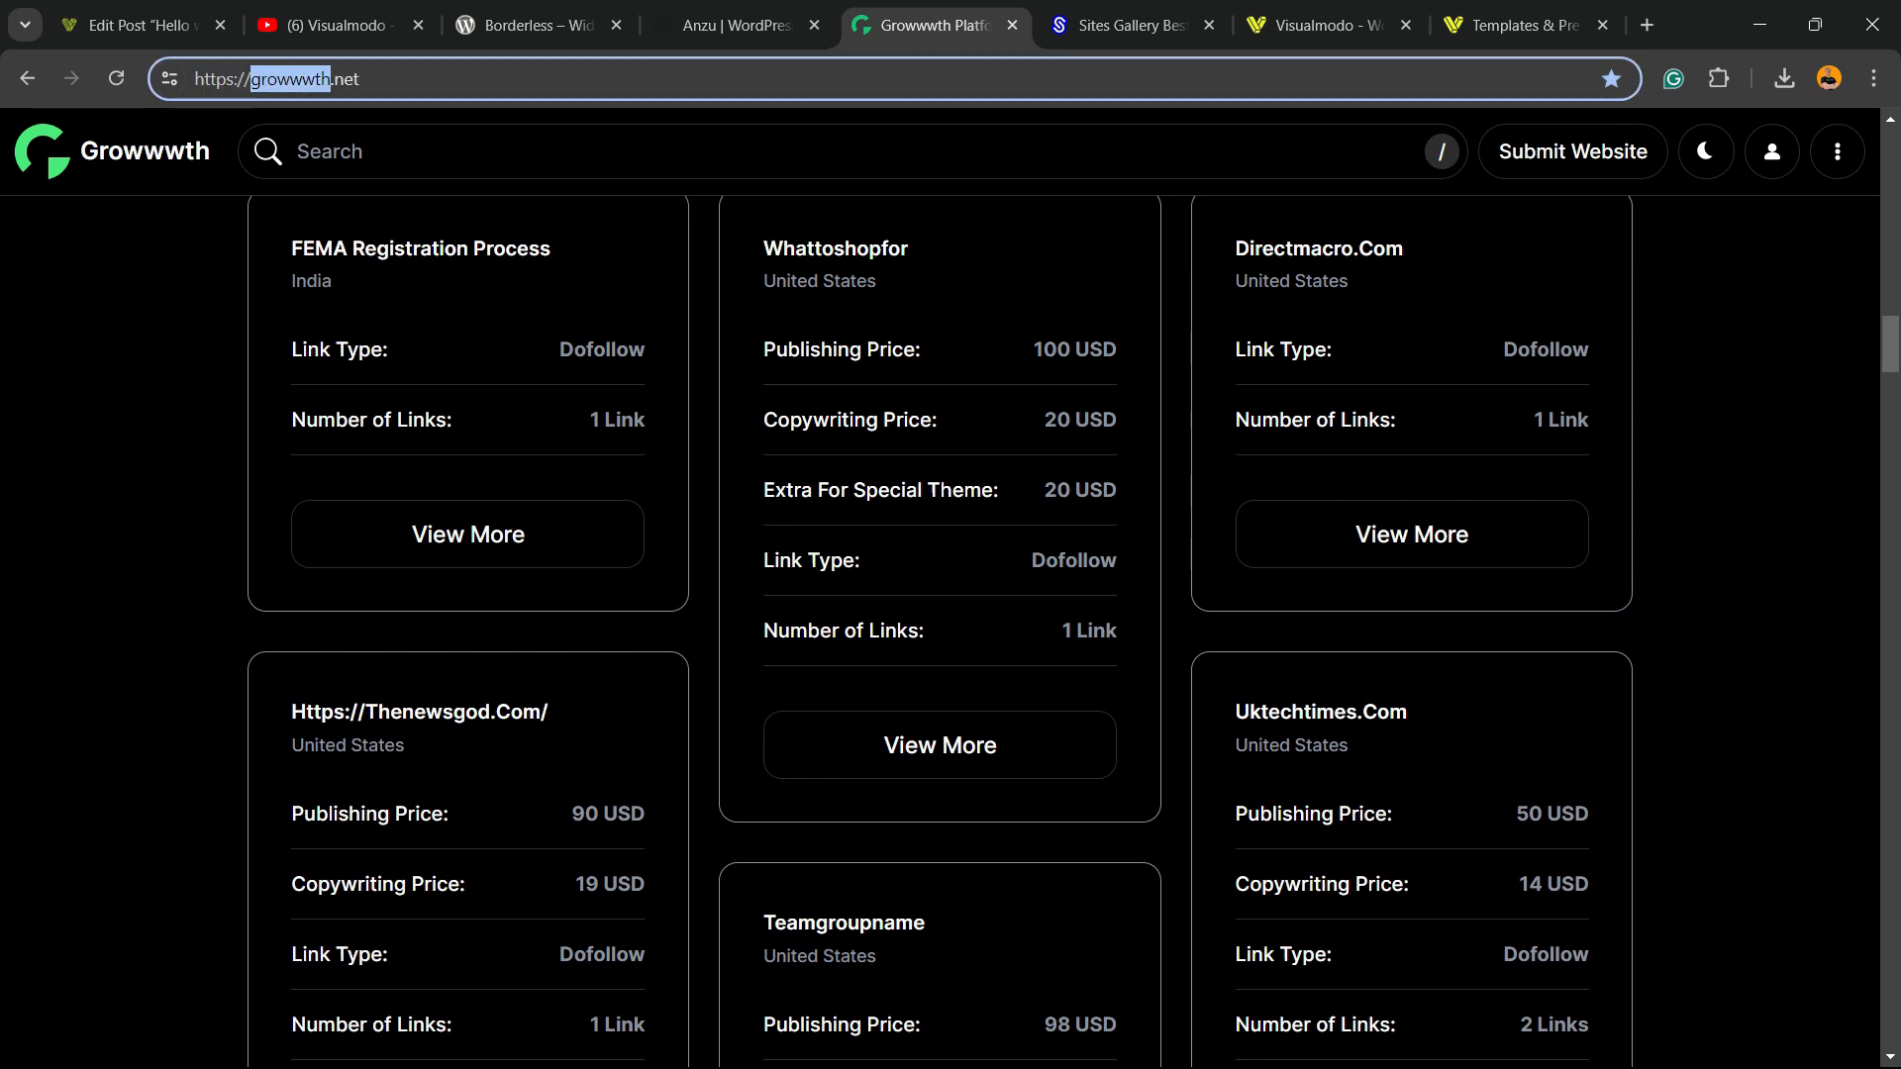
Browse the Sites Gallery showcase of site designs, then go to the Visualmodo homepage
scroll(down, 3)
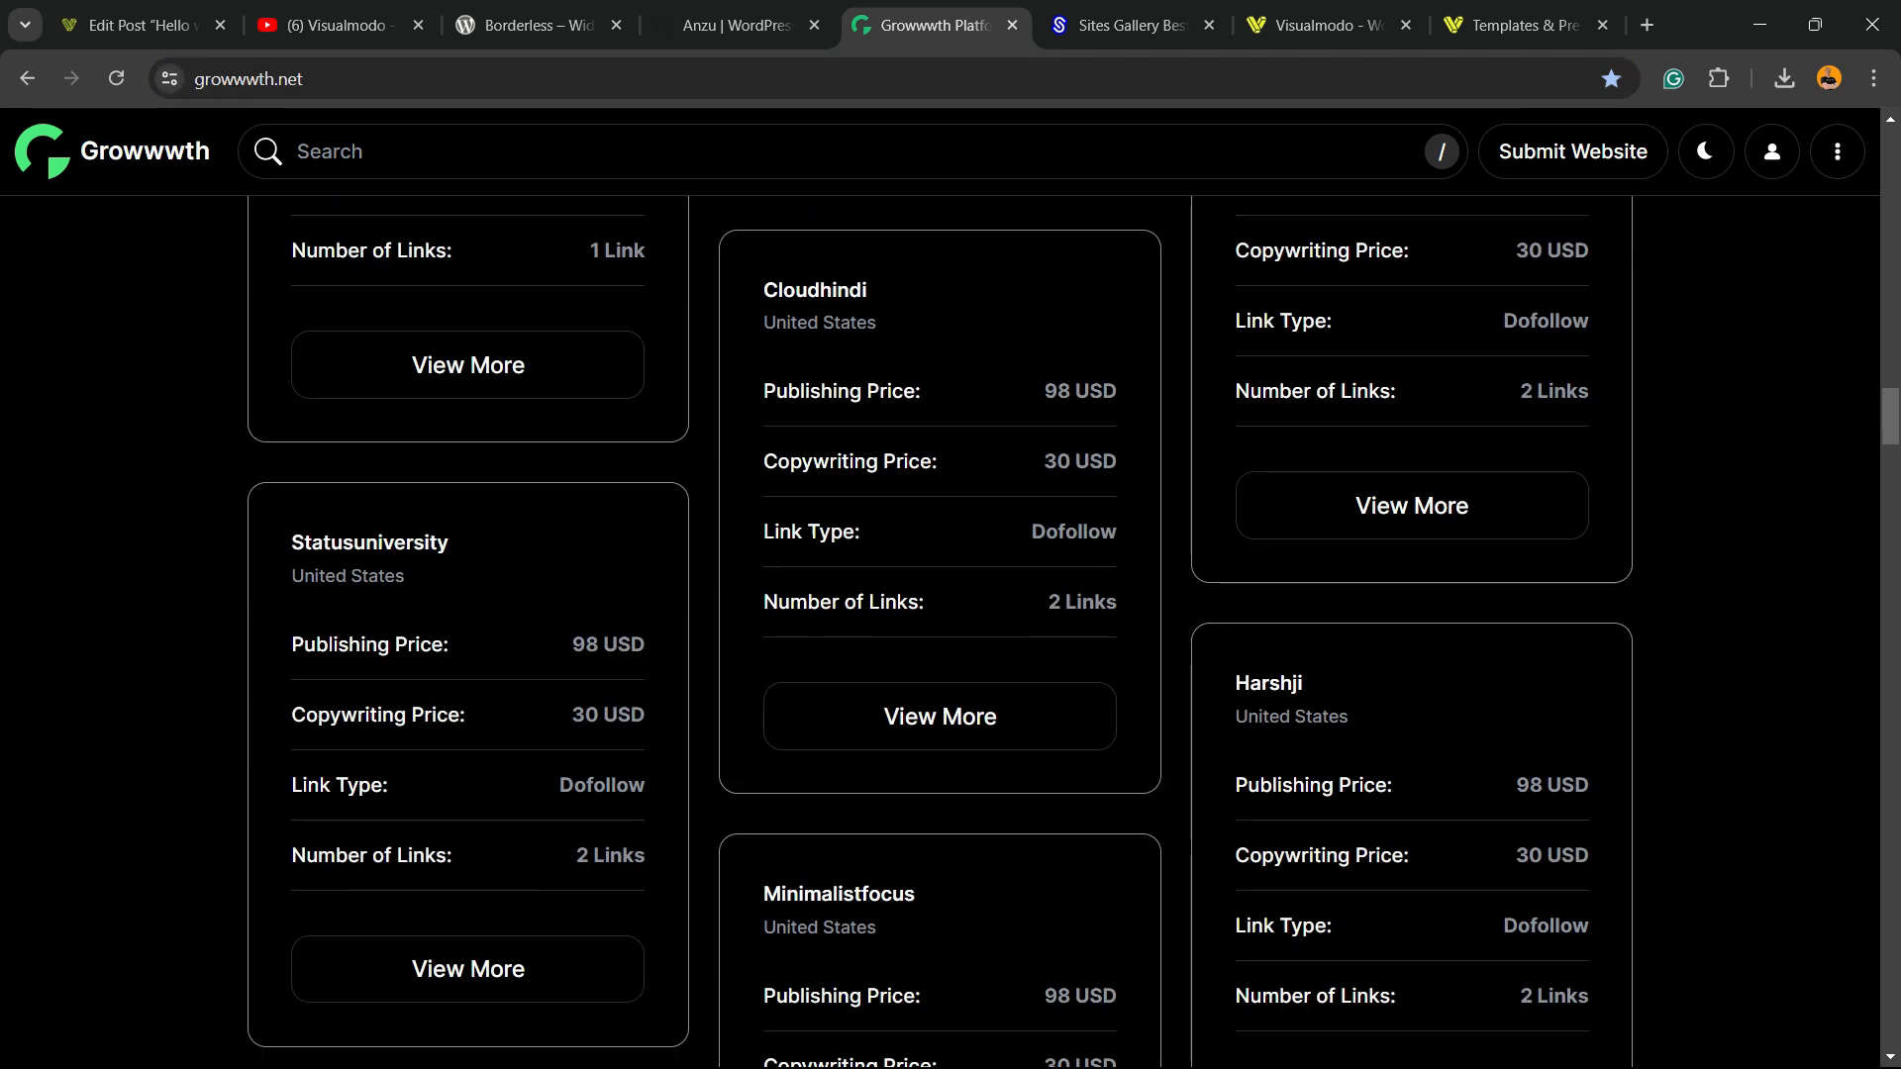
scroll(down, 3)
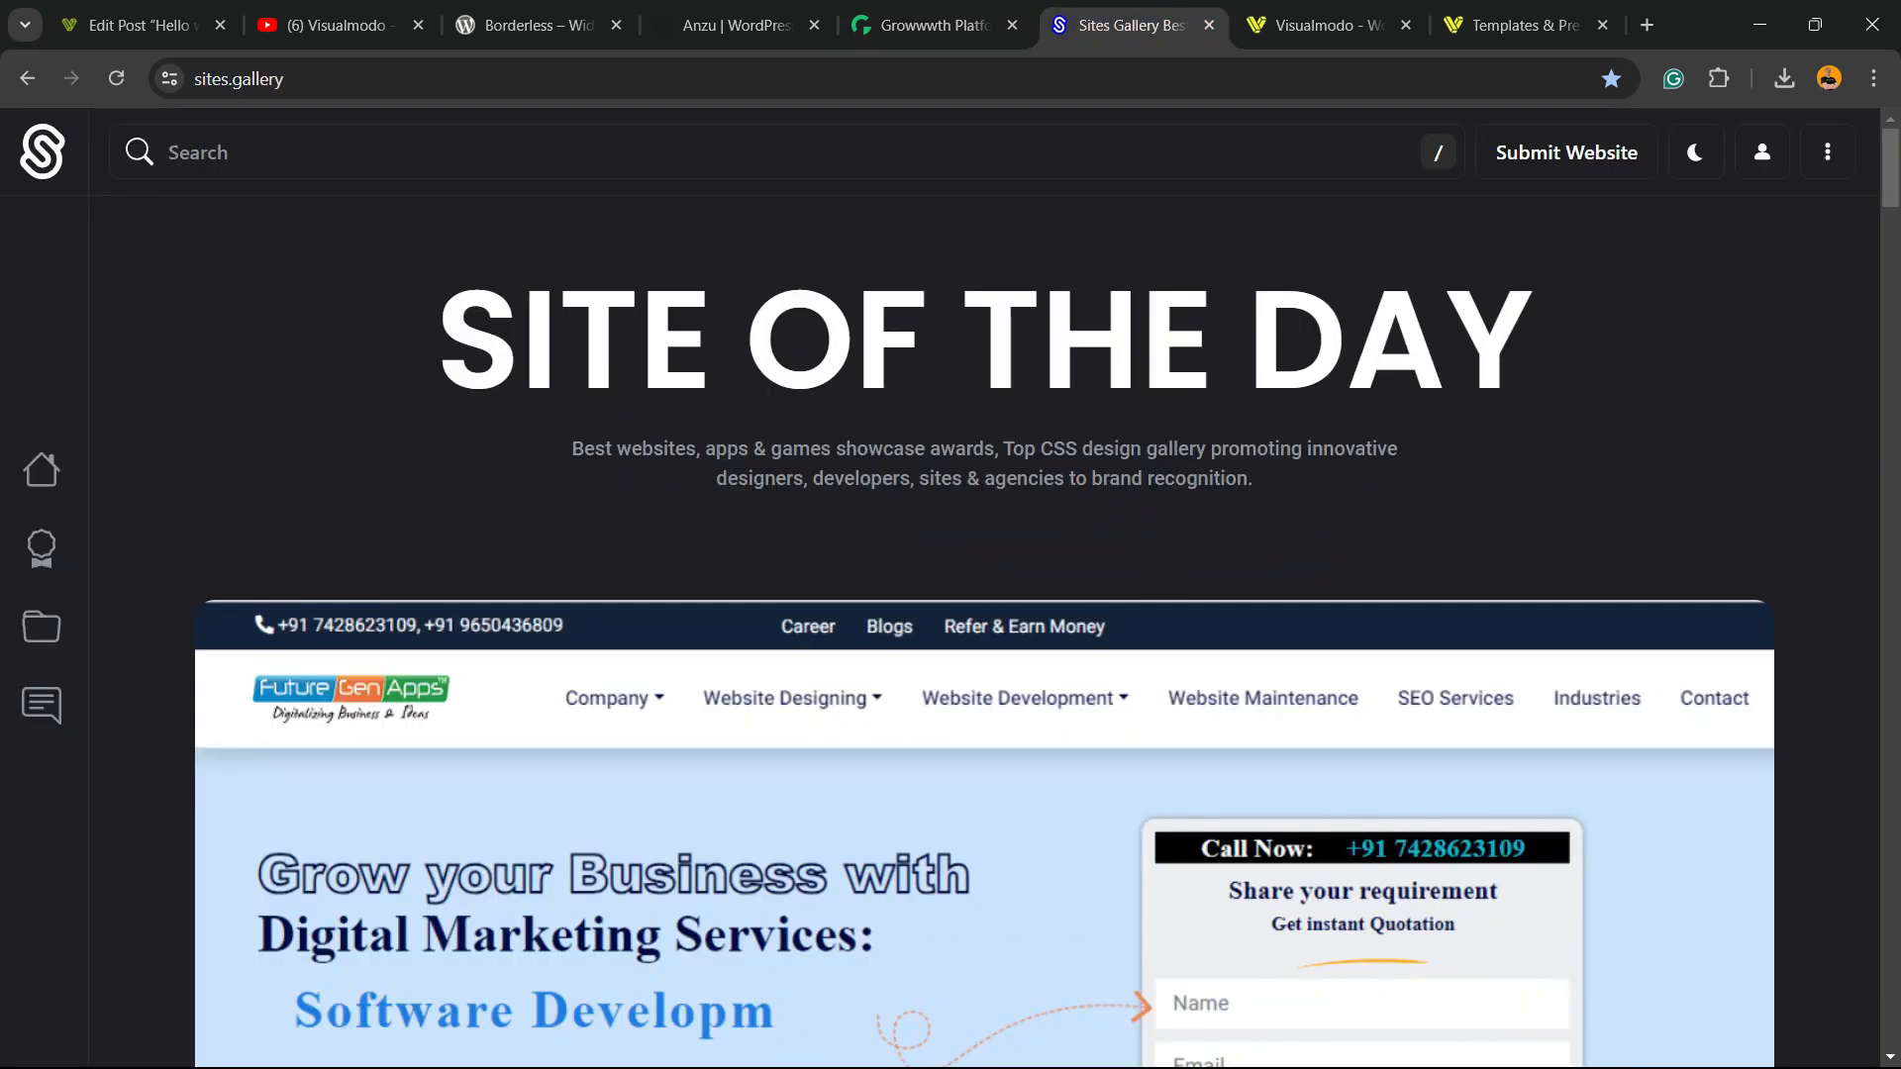
scroll(down, 3)
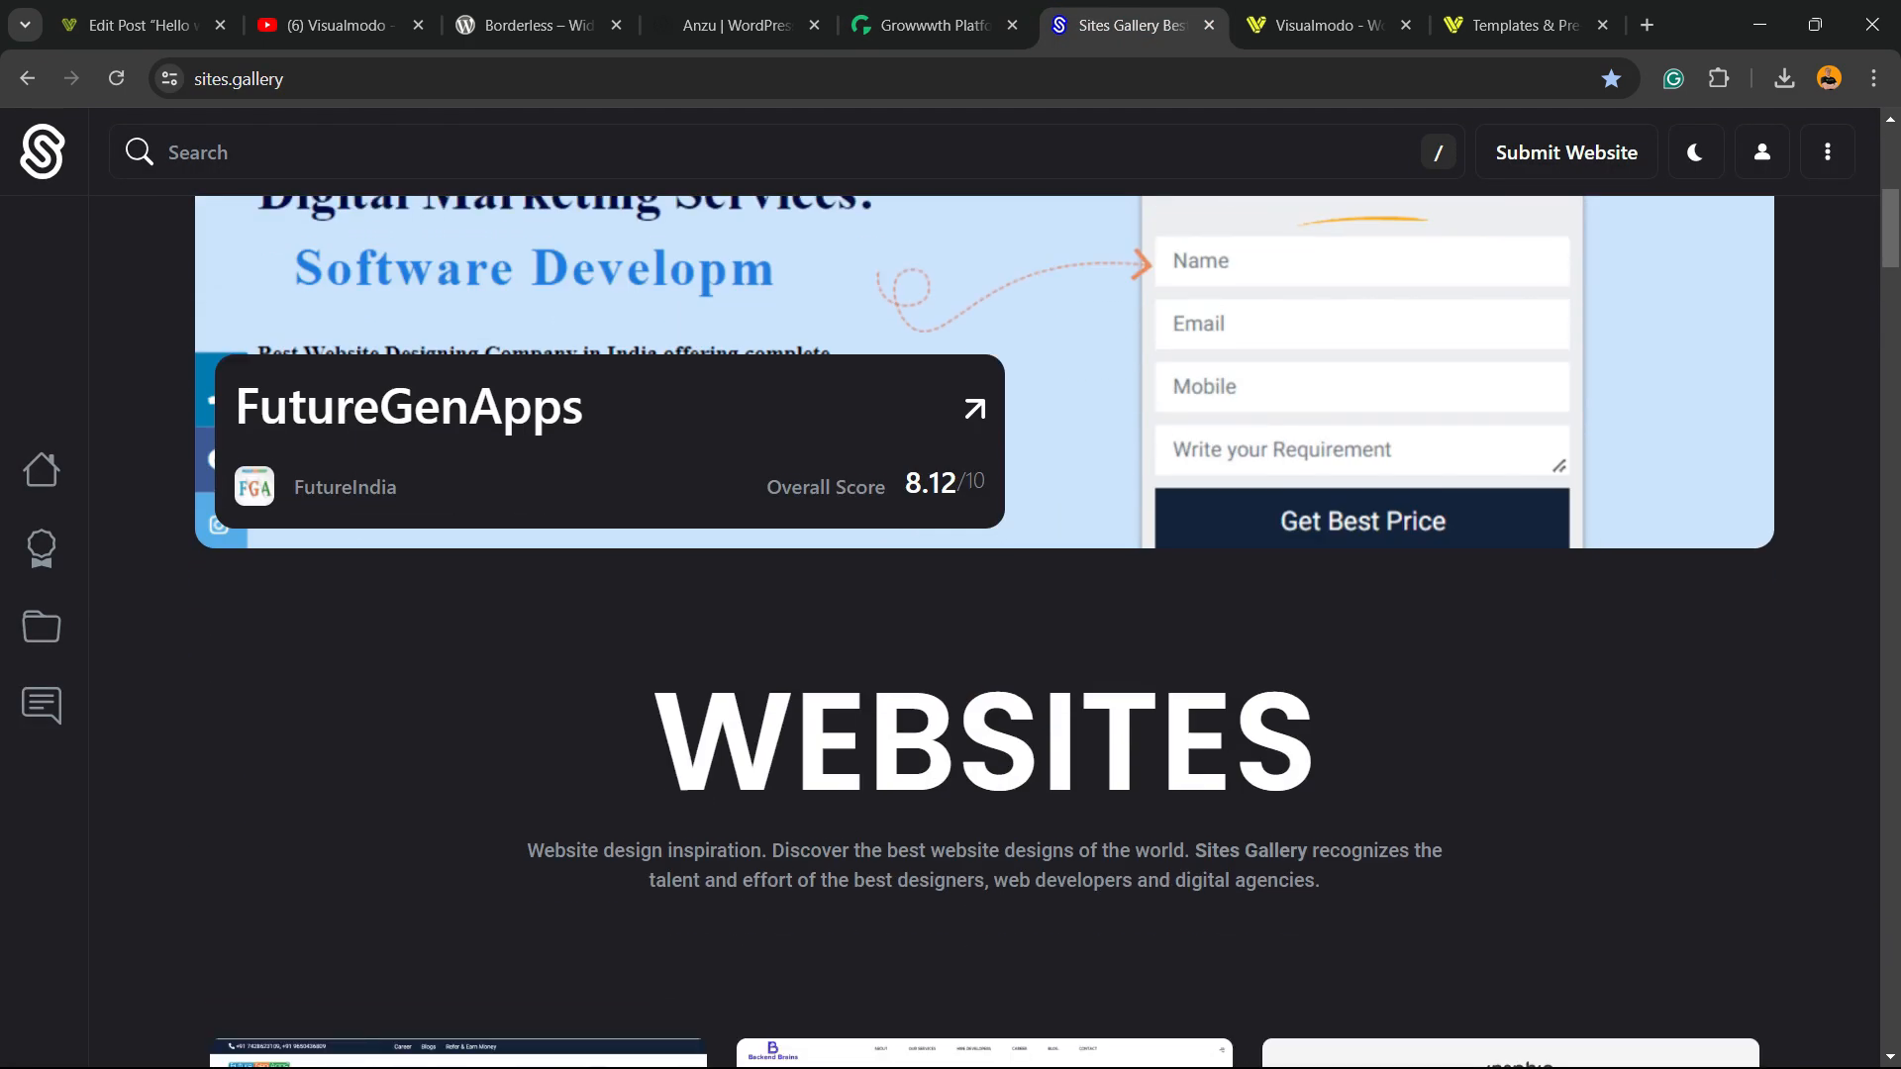
scroll(down, 3)
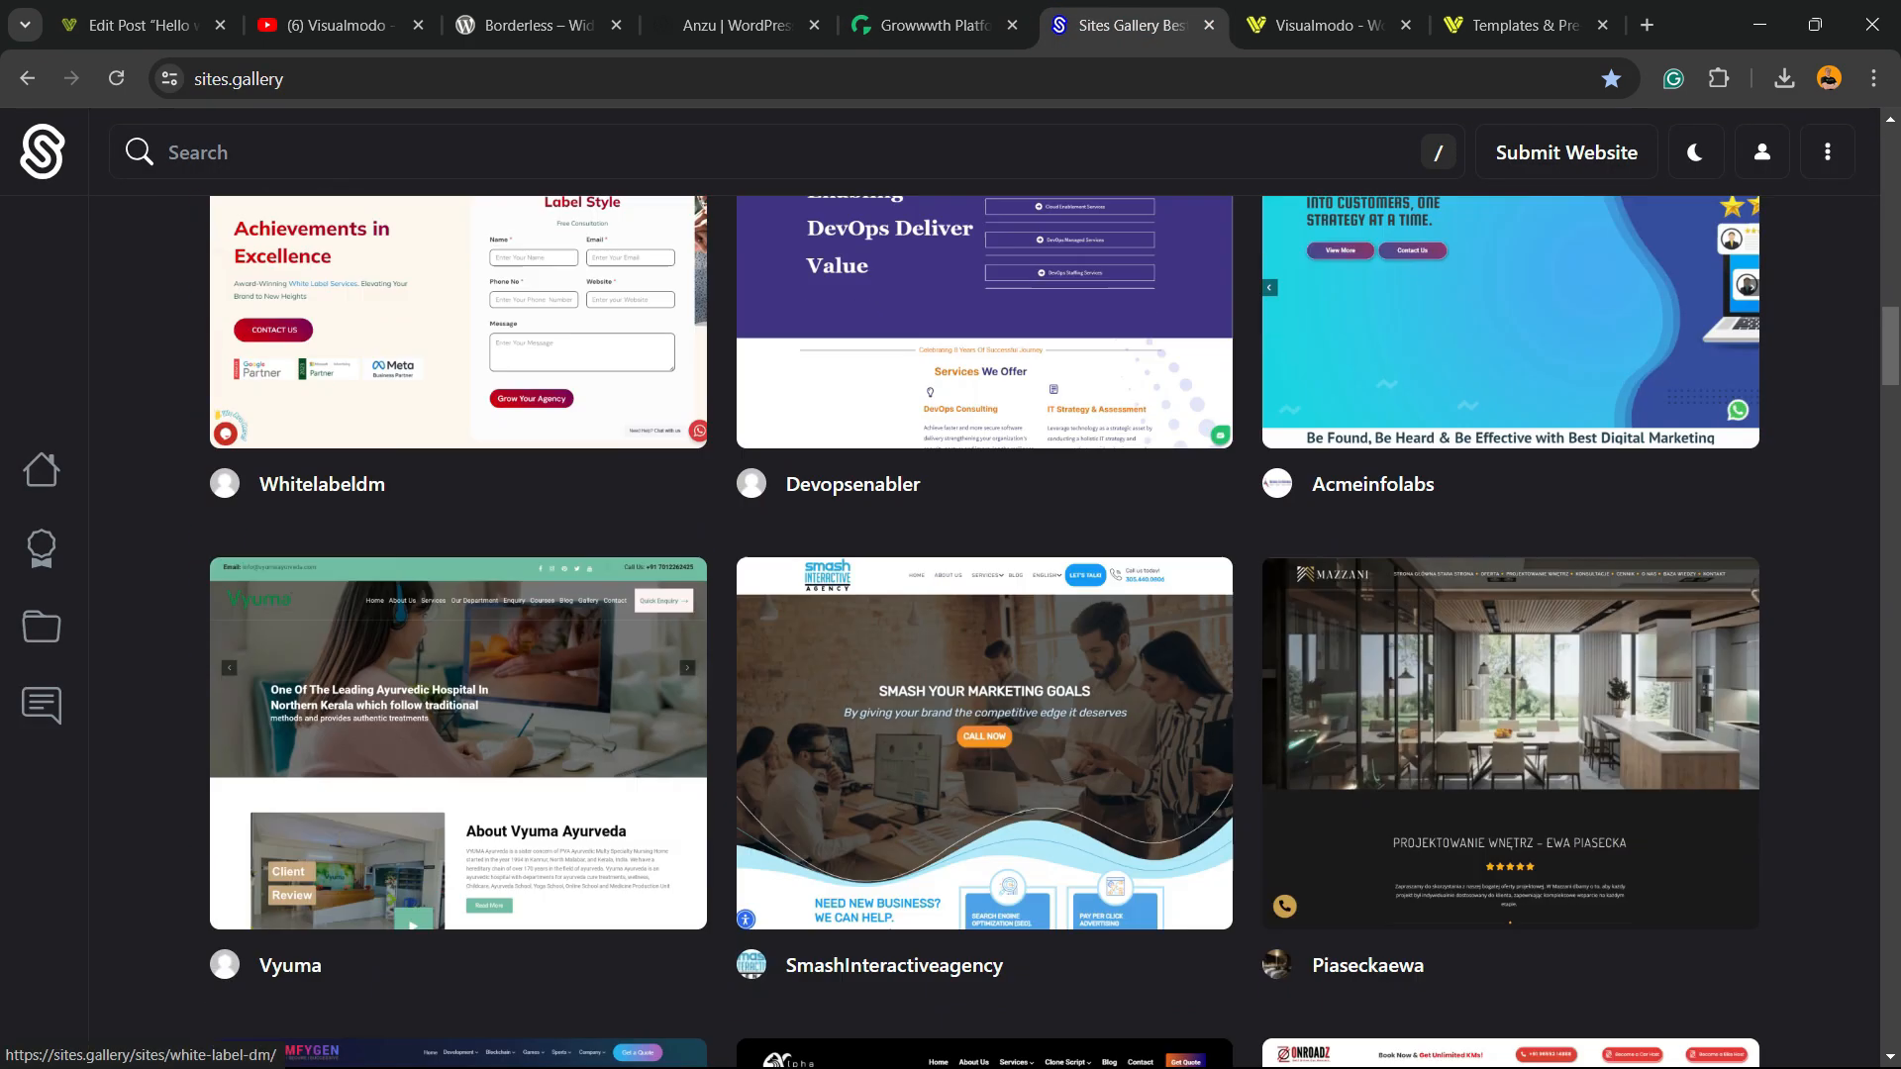
scroll(down, 3)
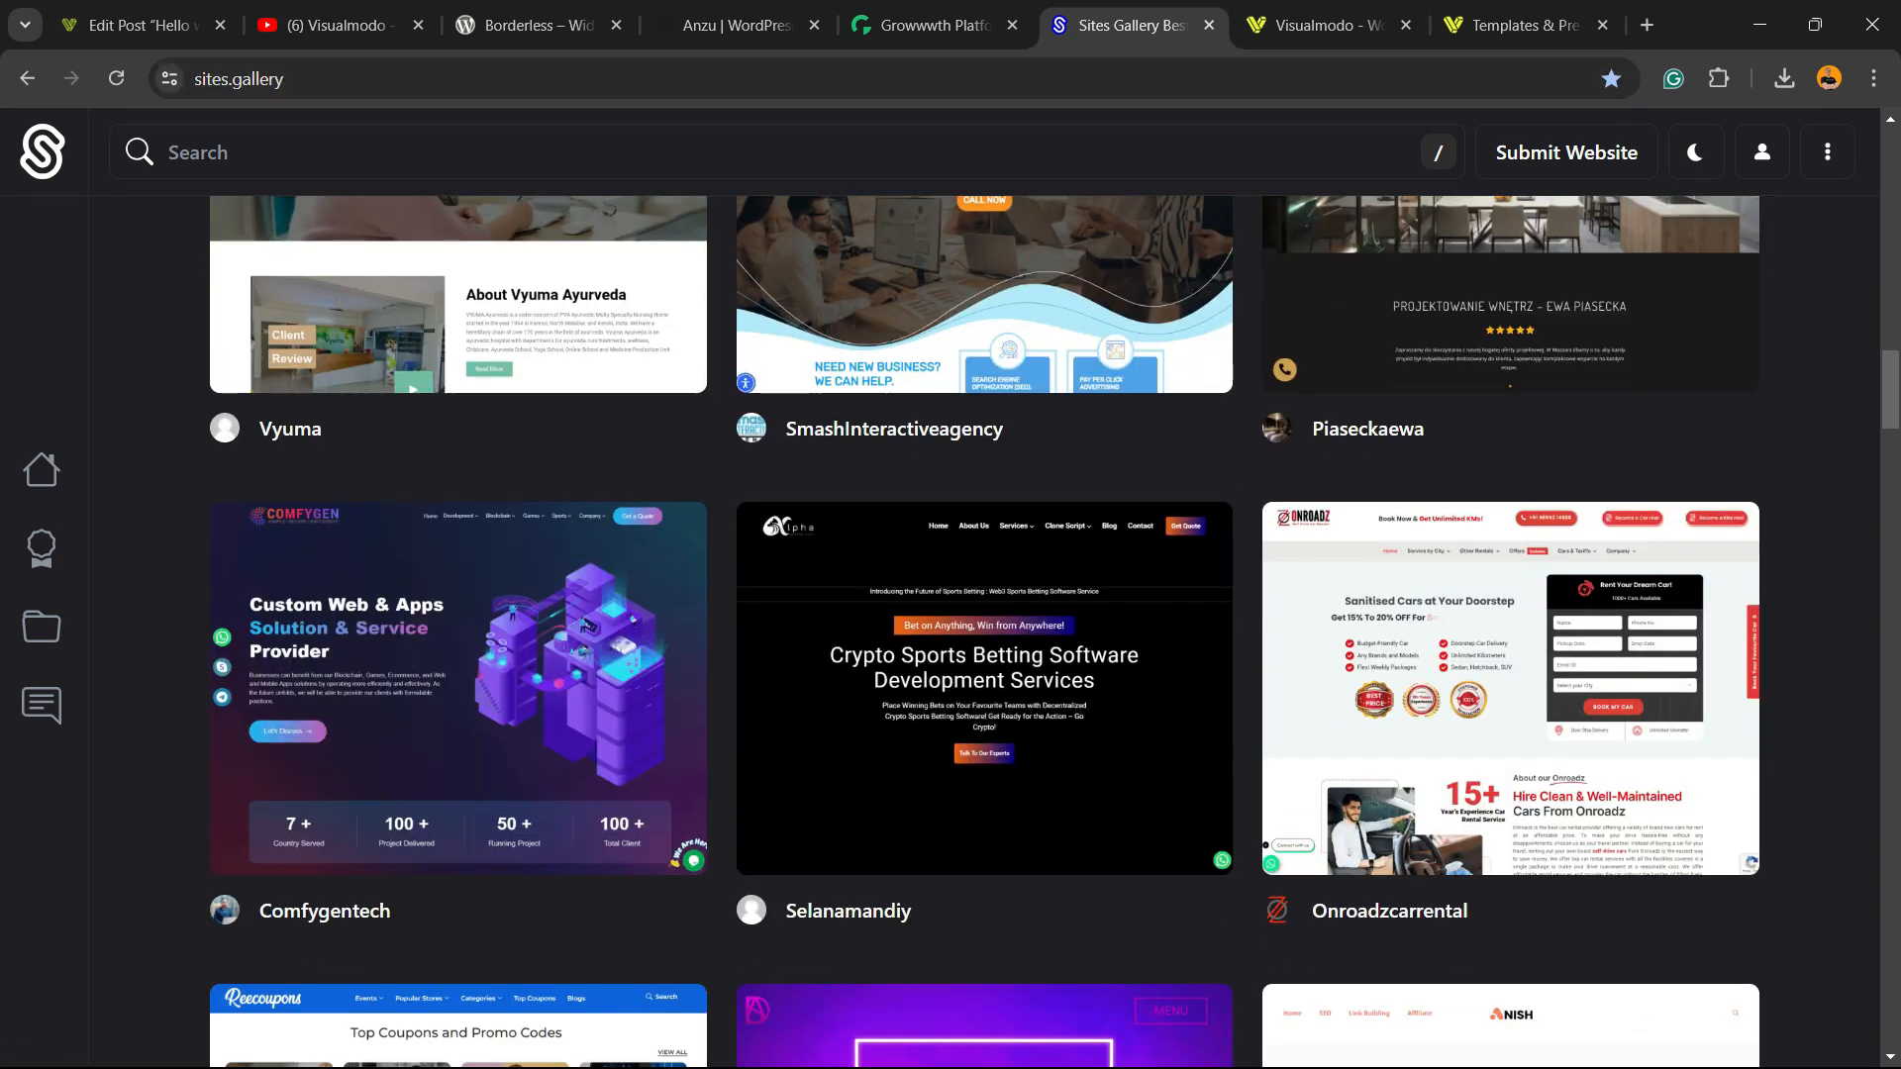
scroll(down, 3)
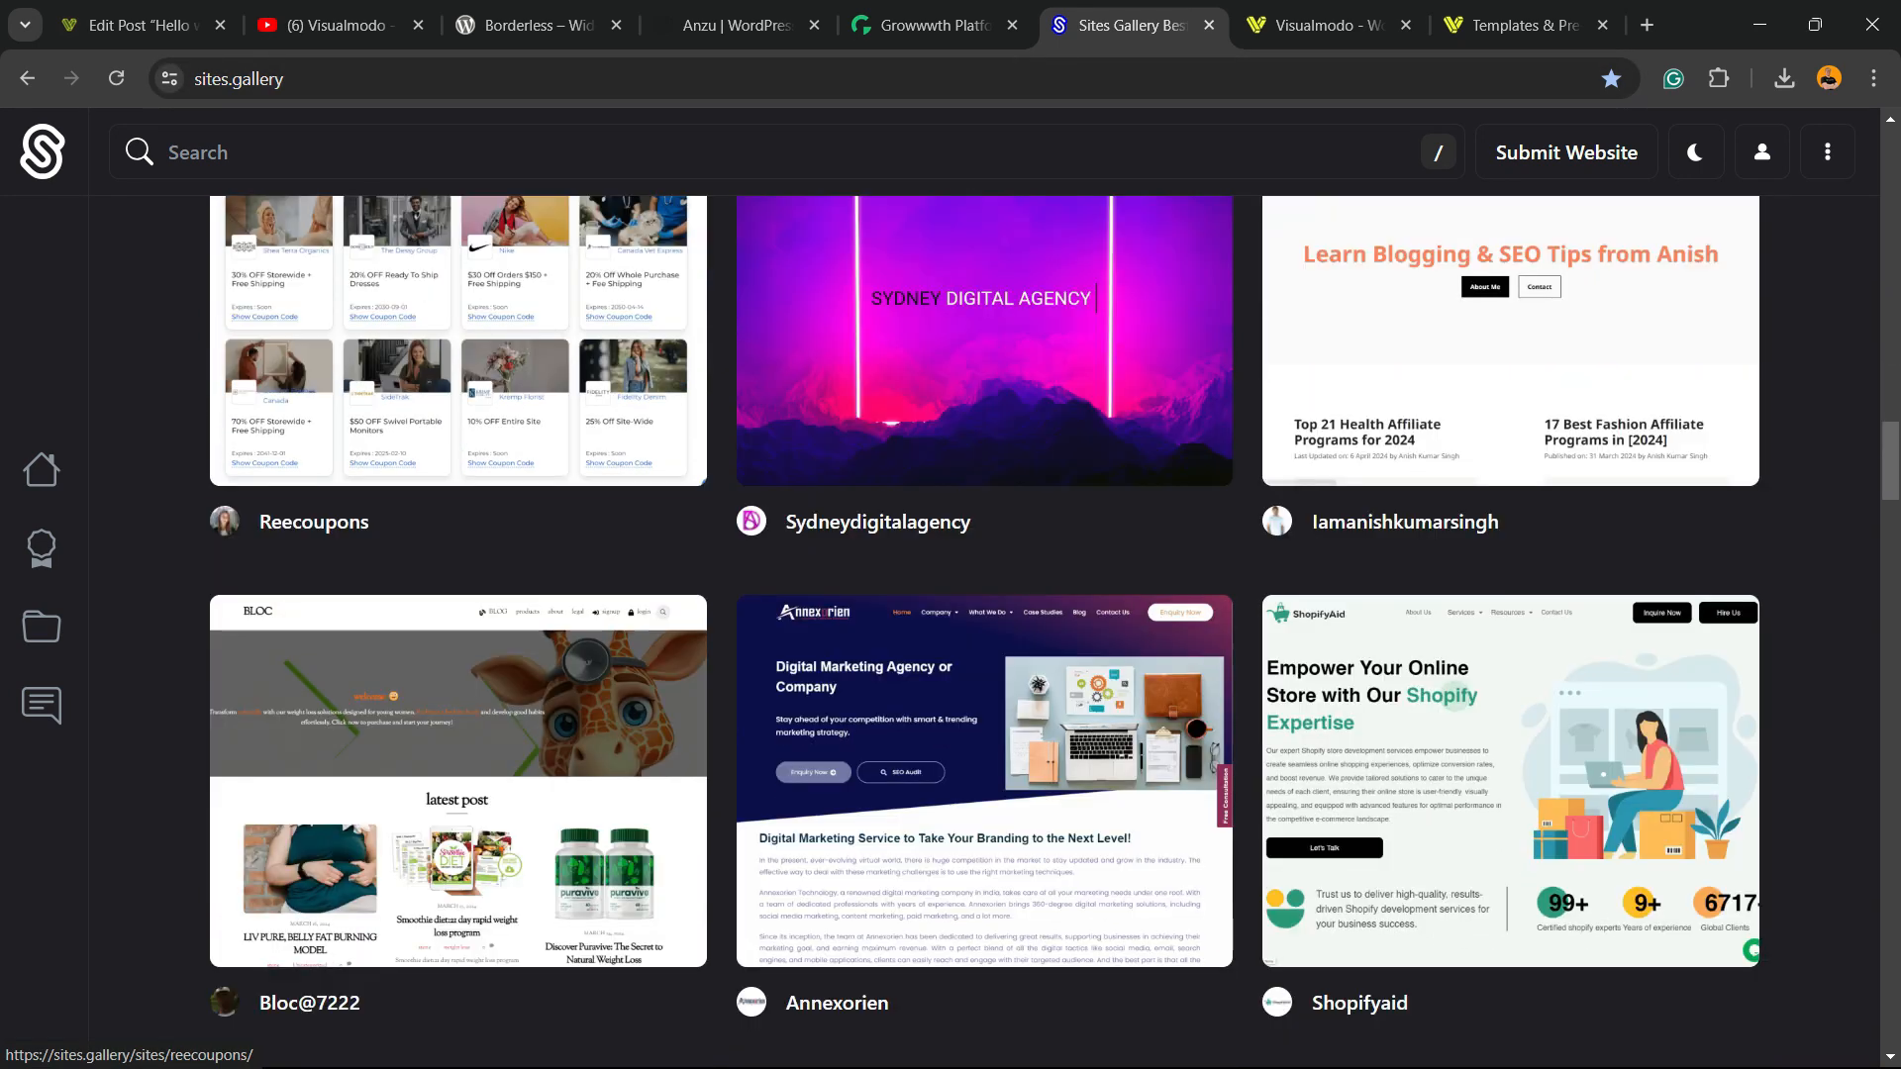
scroll(down, 3)
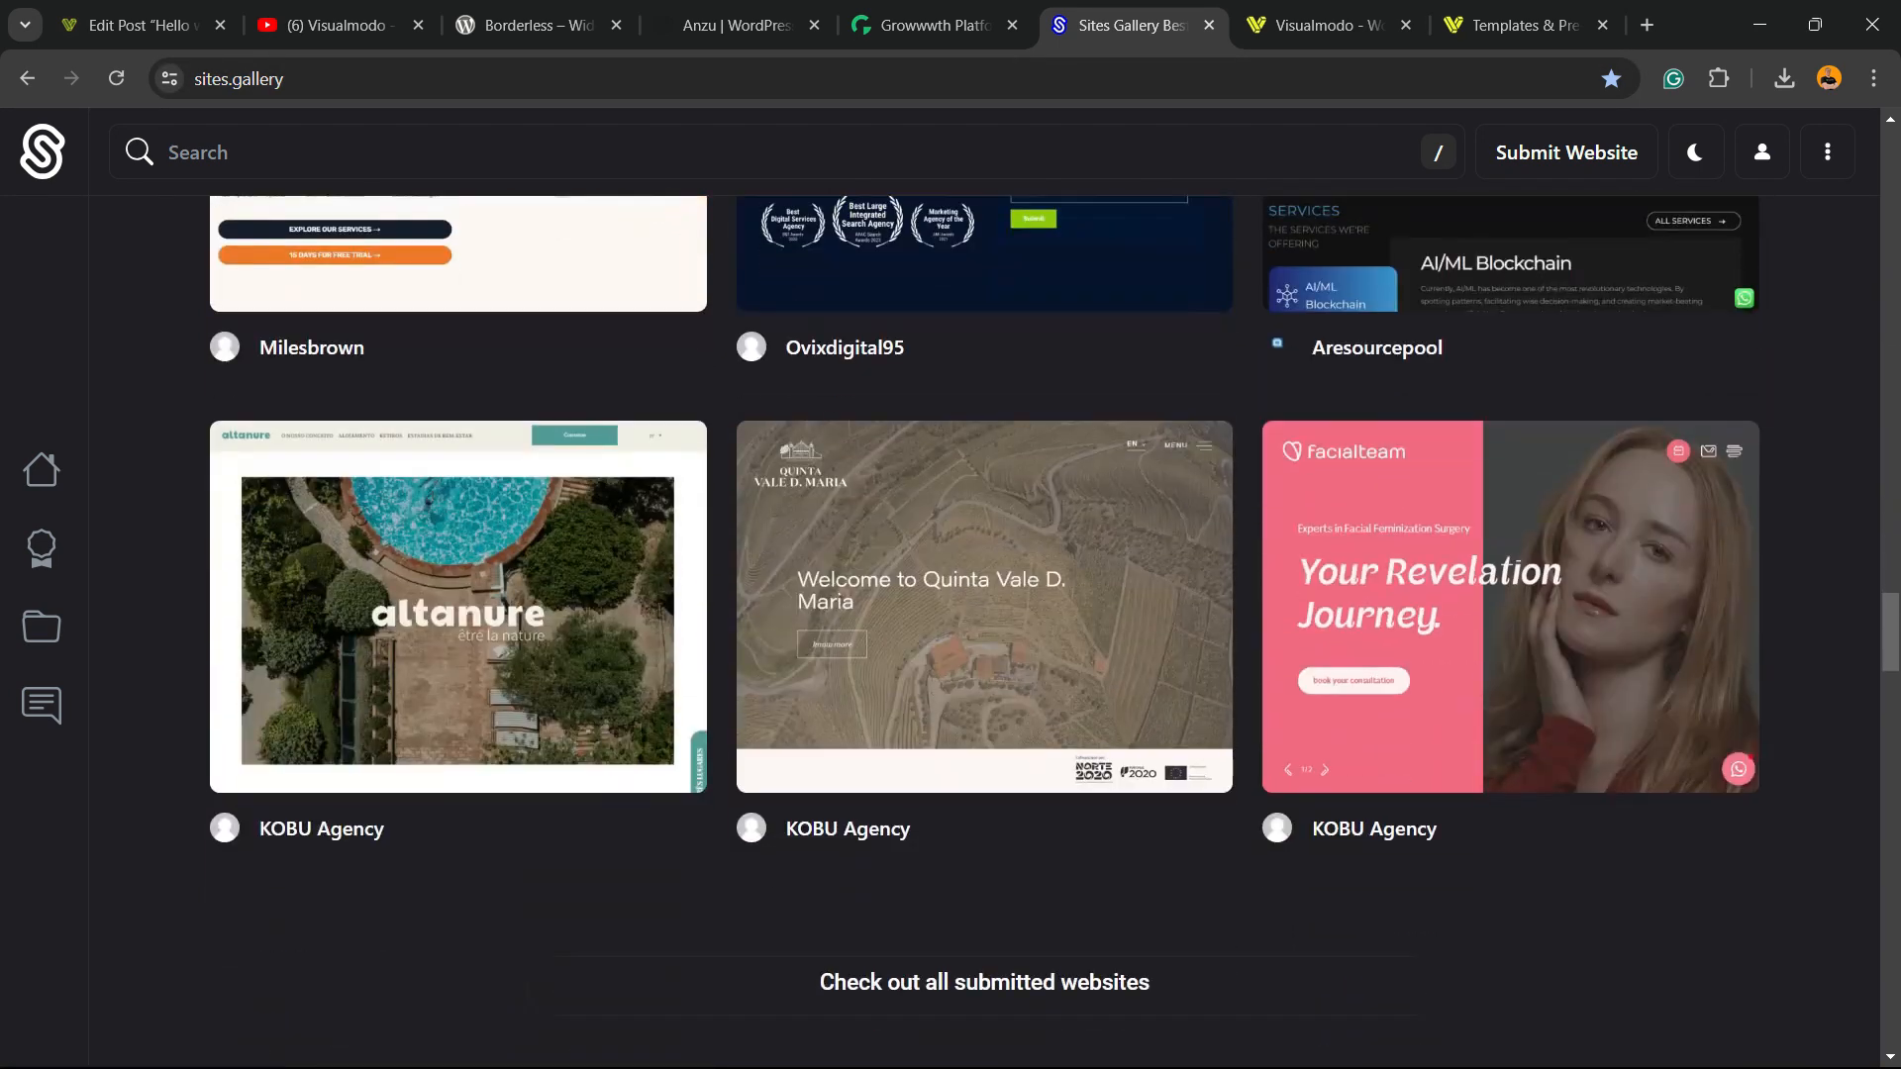
scroll(up, 3)
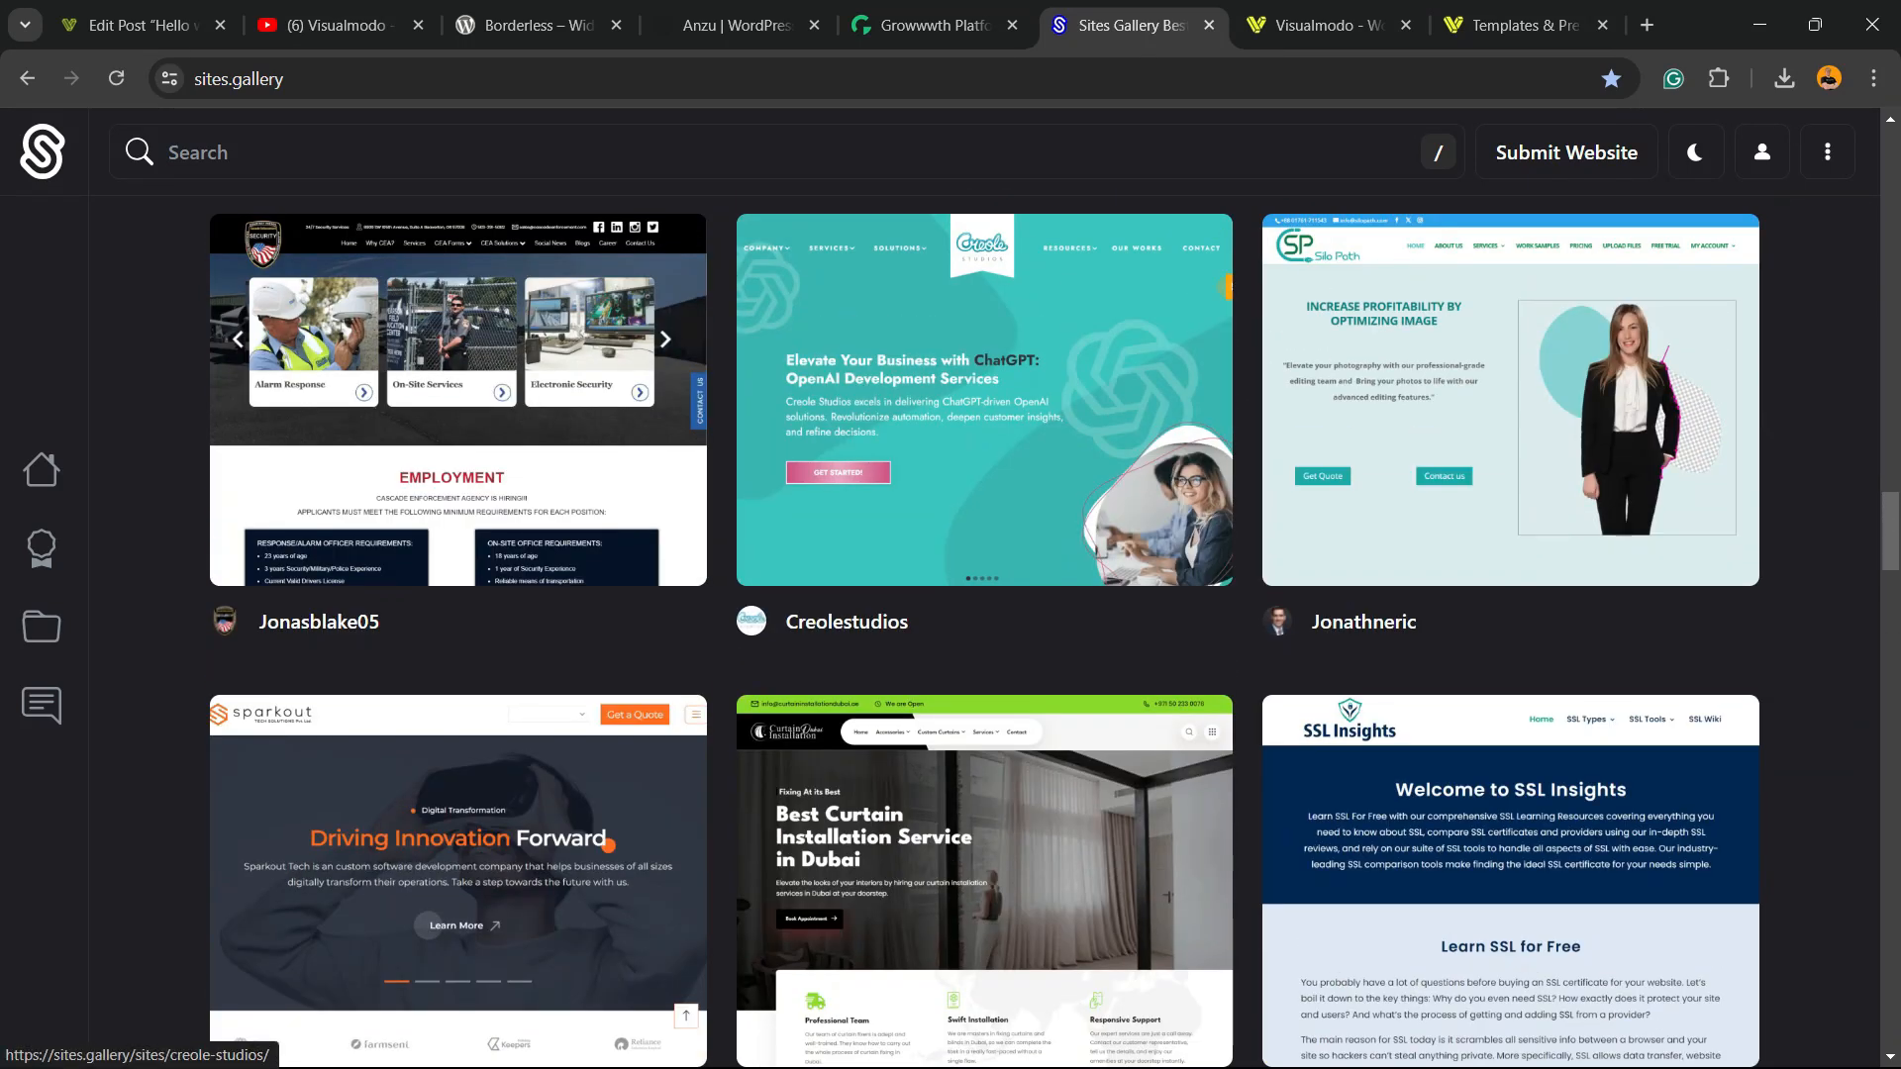
click(1328, 23)
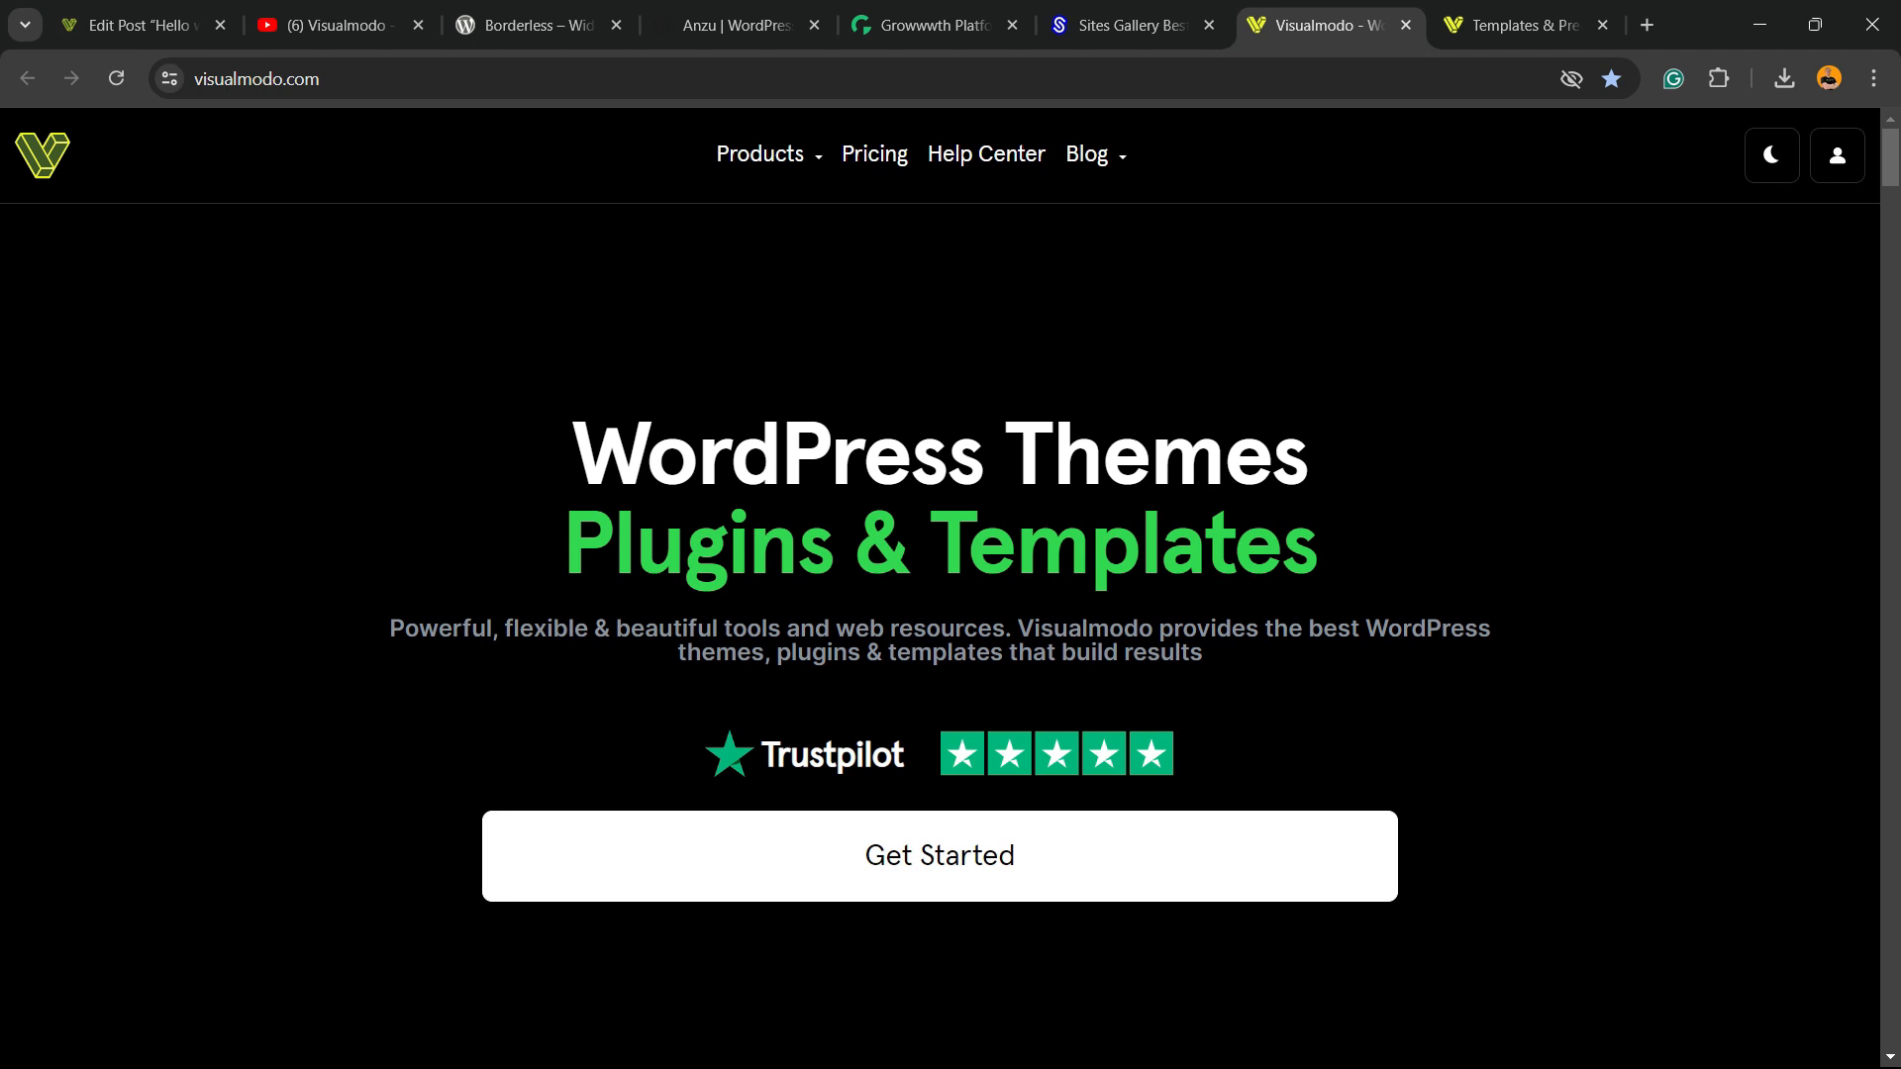
Look through the WordPress themes on the Visualmodo homepage
scroll(down, 3)
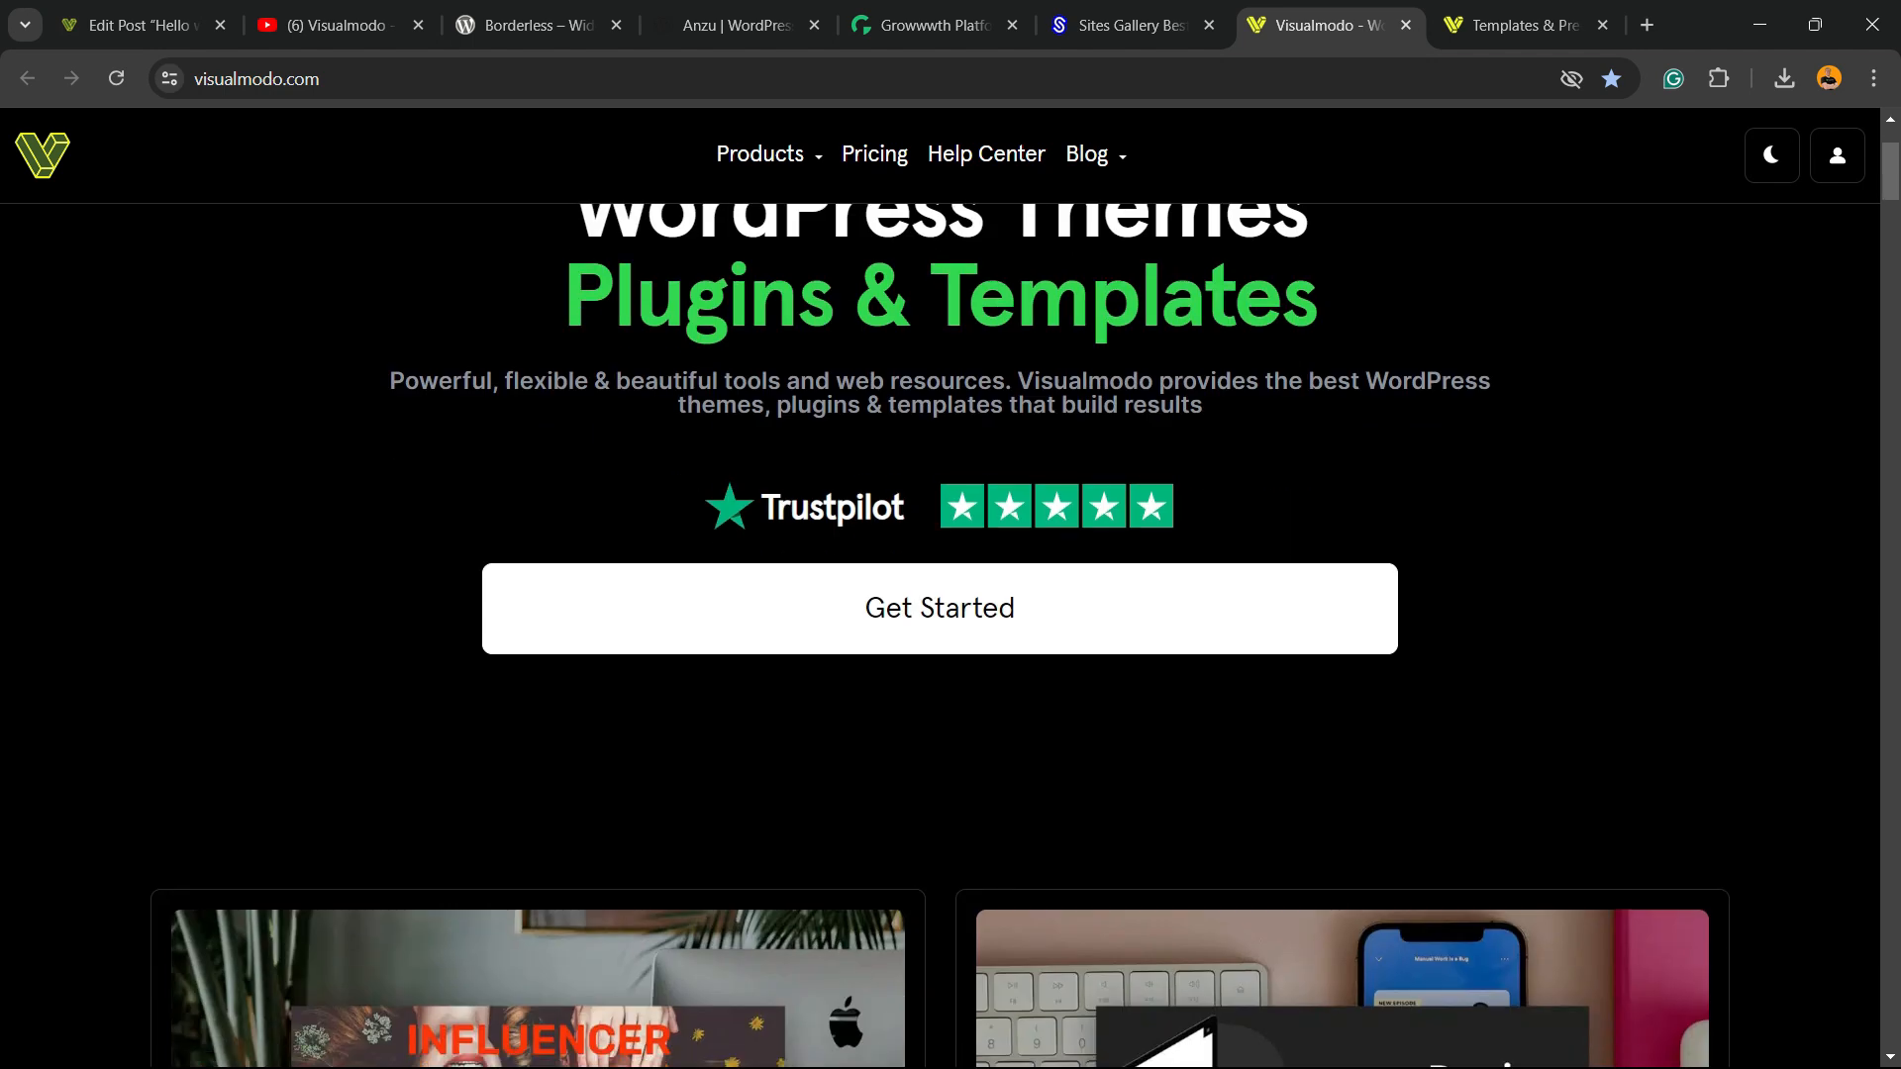
scroll(down, 3)
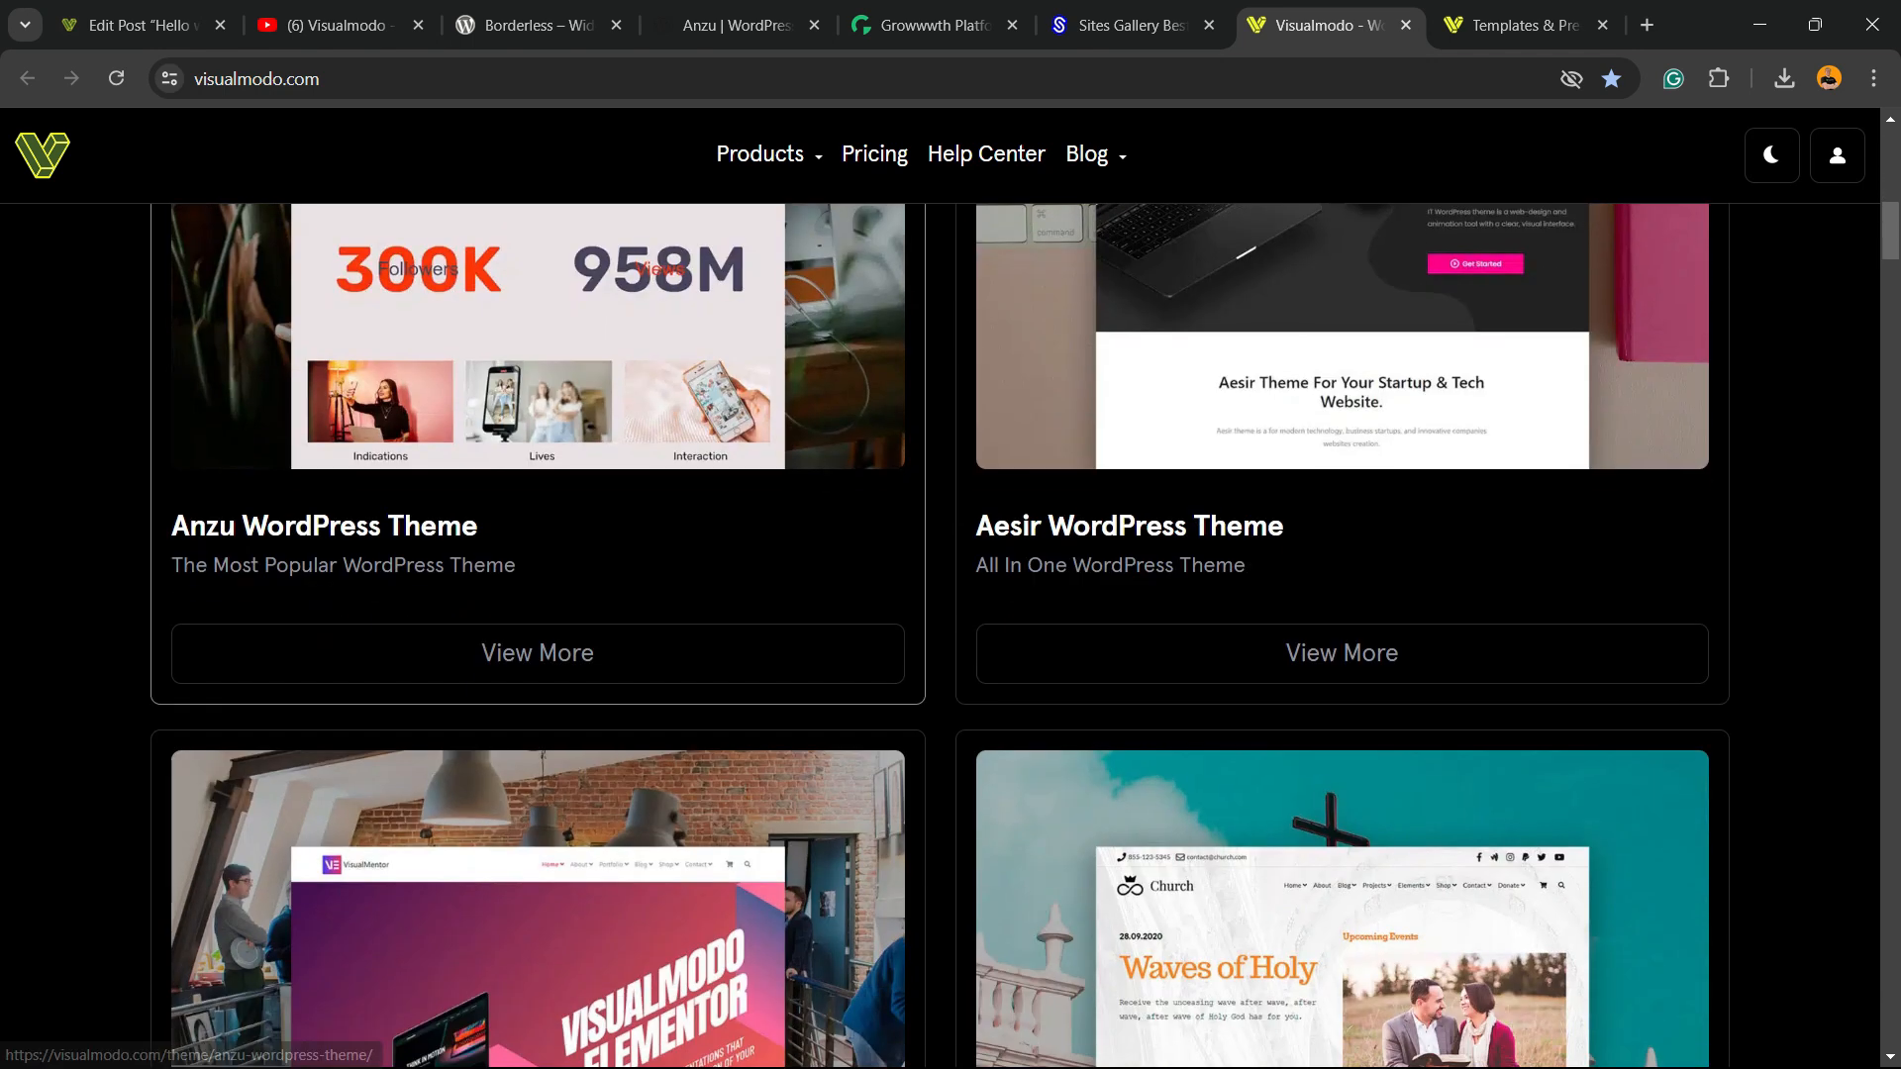
scroll(down, 3)
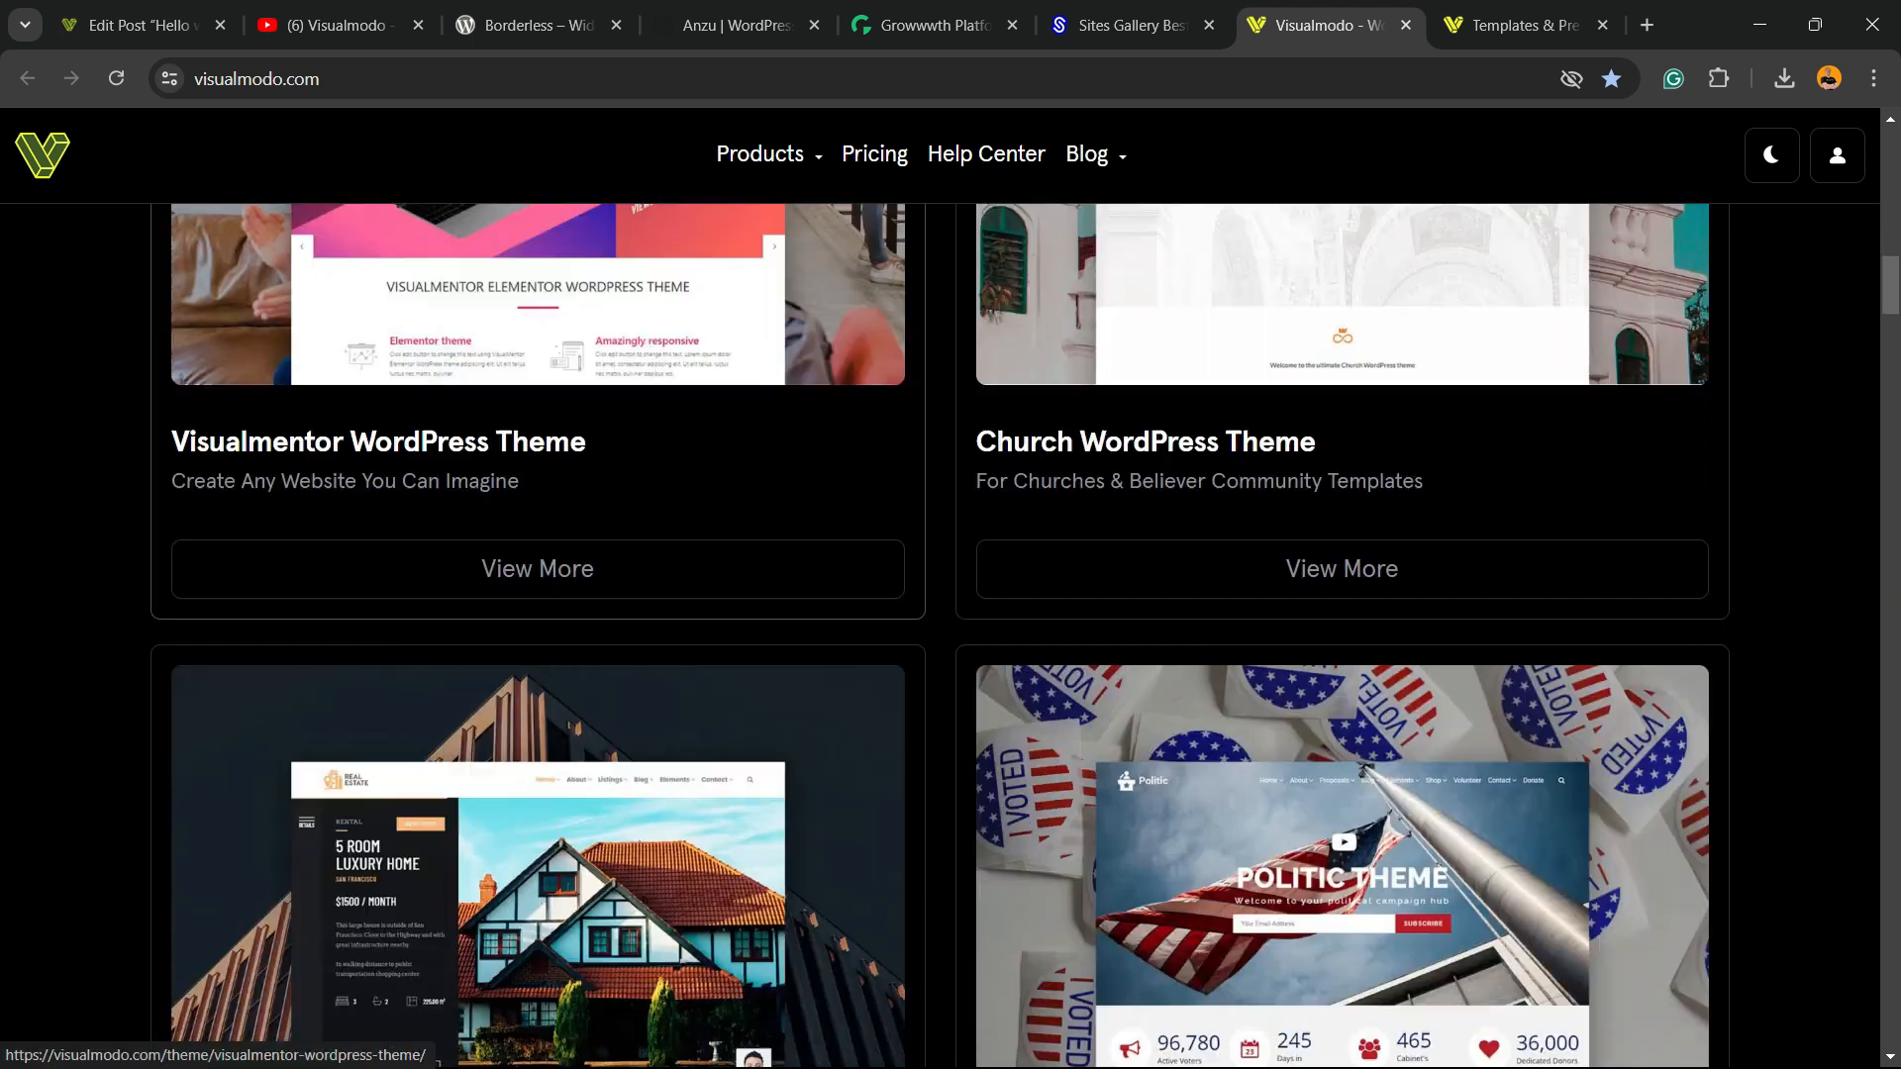
scroll(down, 3)
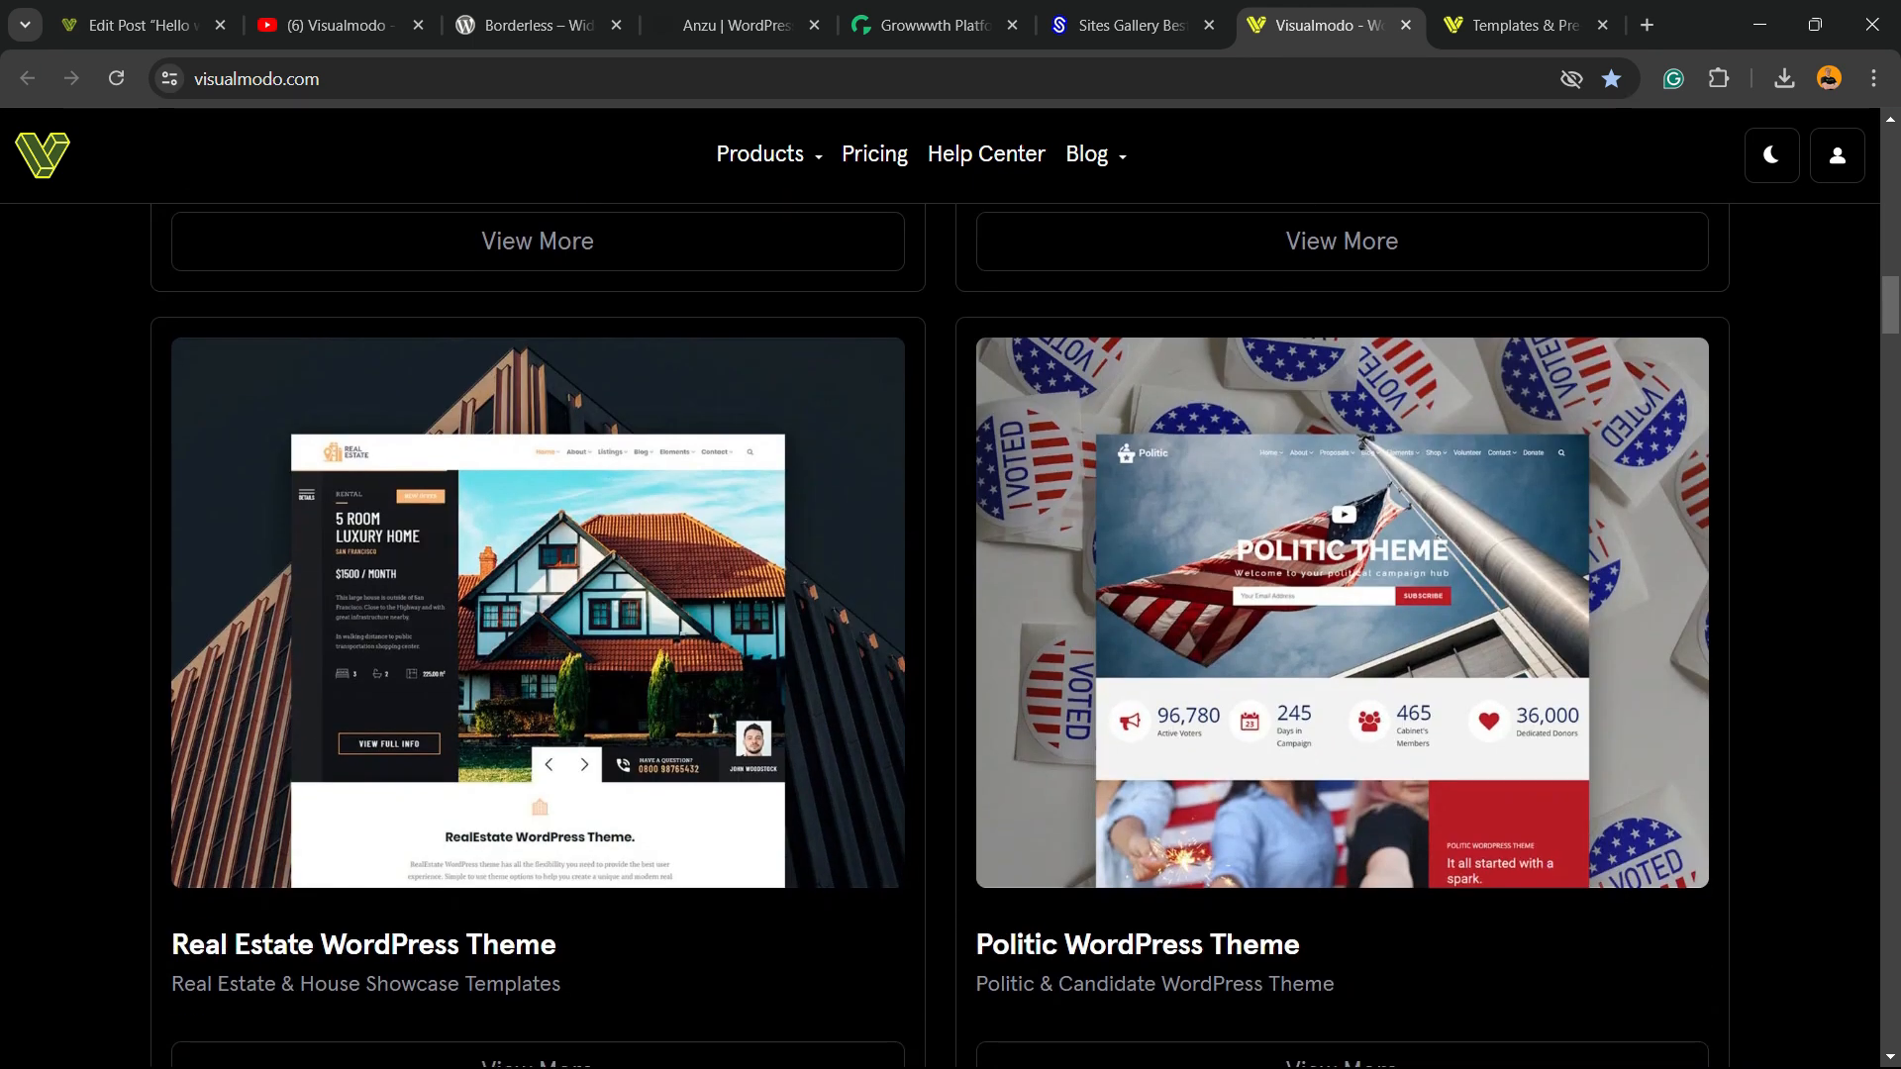
scroll(up, 3)
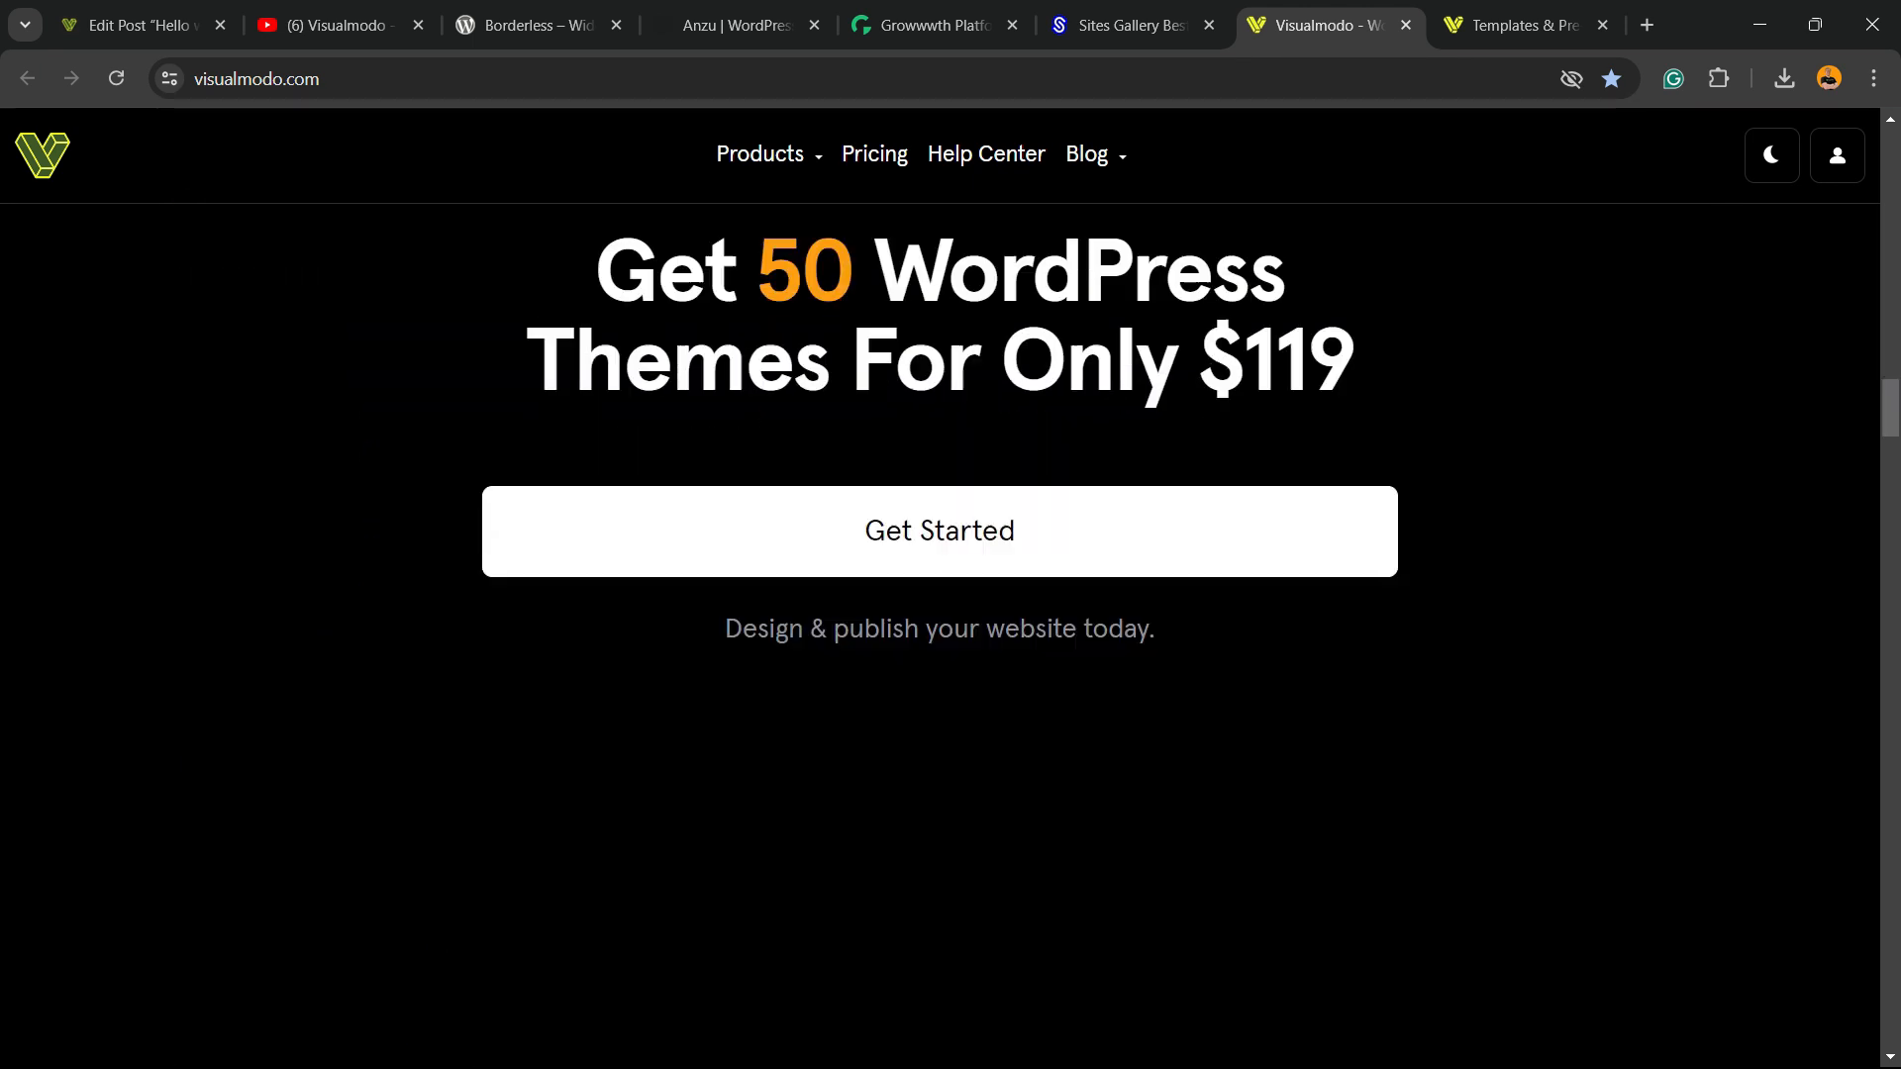
Open the Templates Library and browse templates like Juice Shop and Copywriter
click(1522, 24)
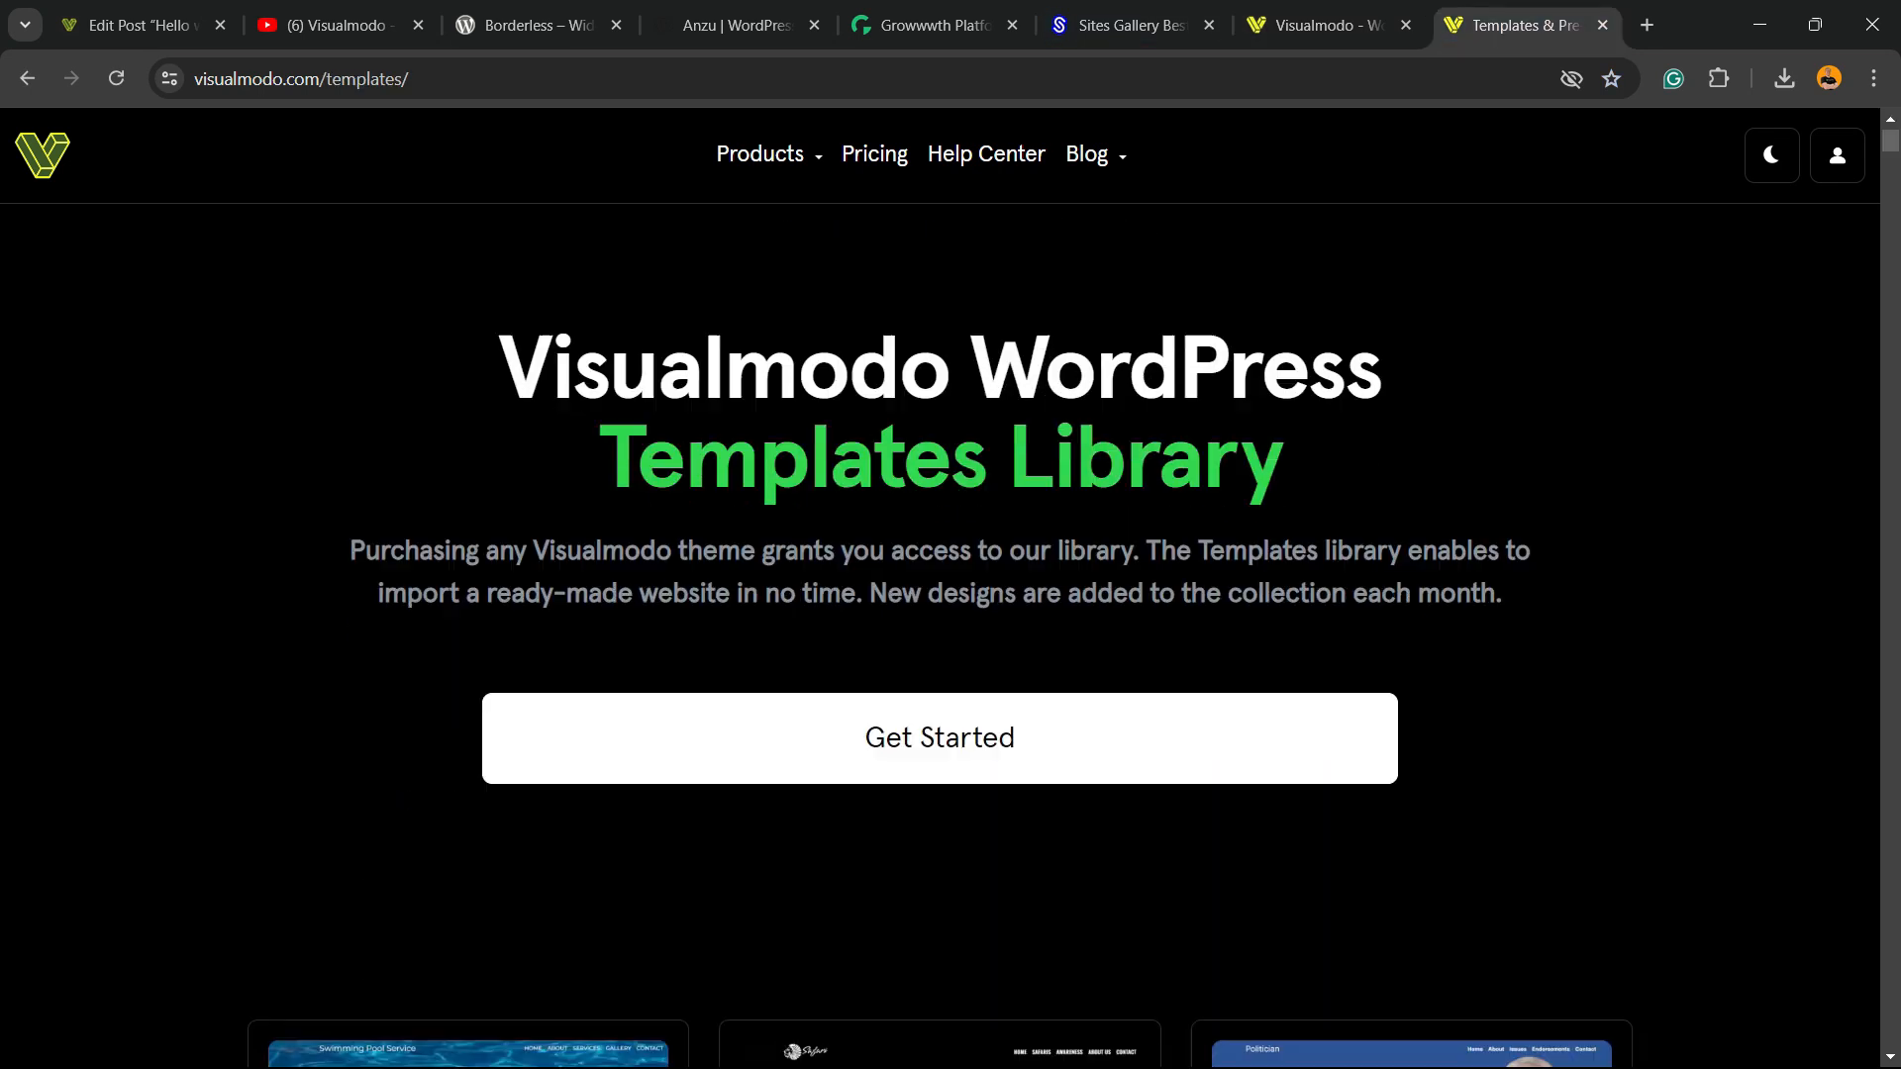
scroll(down, 3)
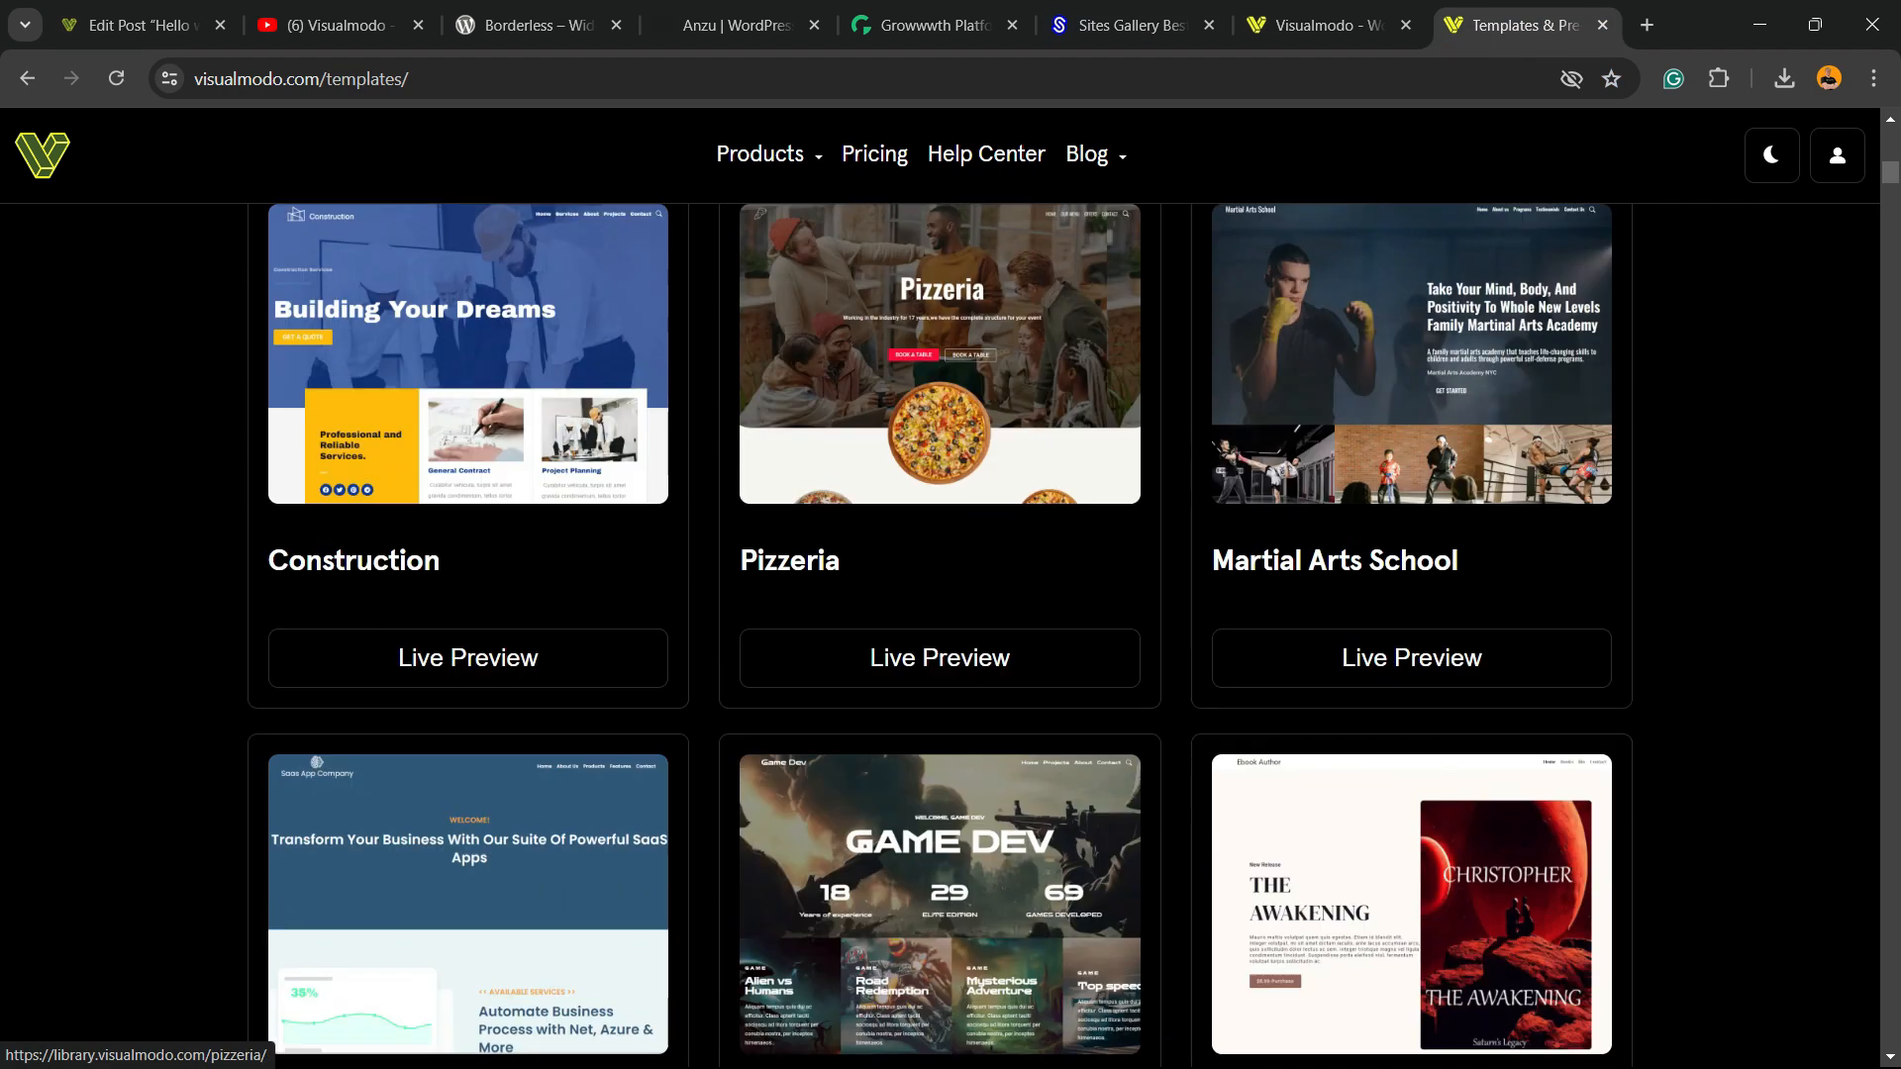
scroll(down, 3)
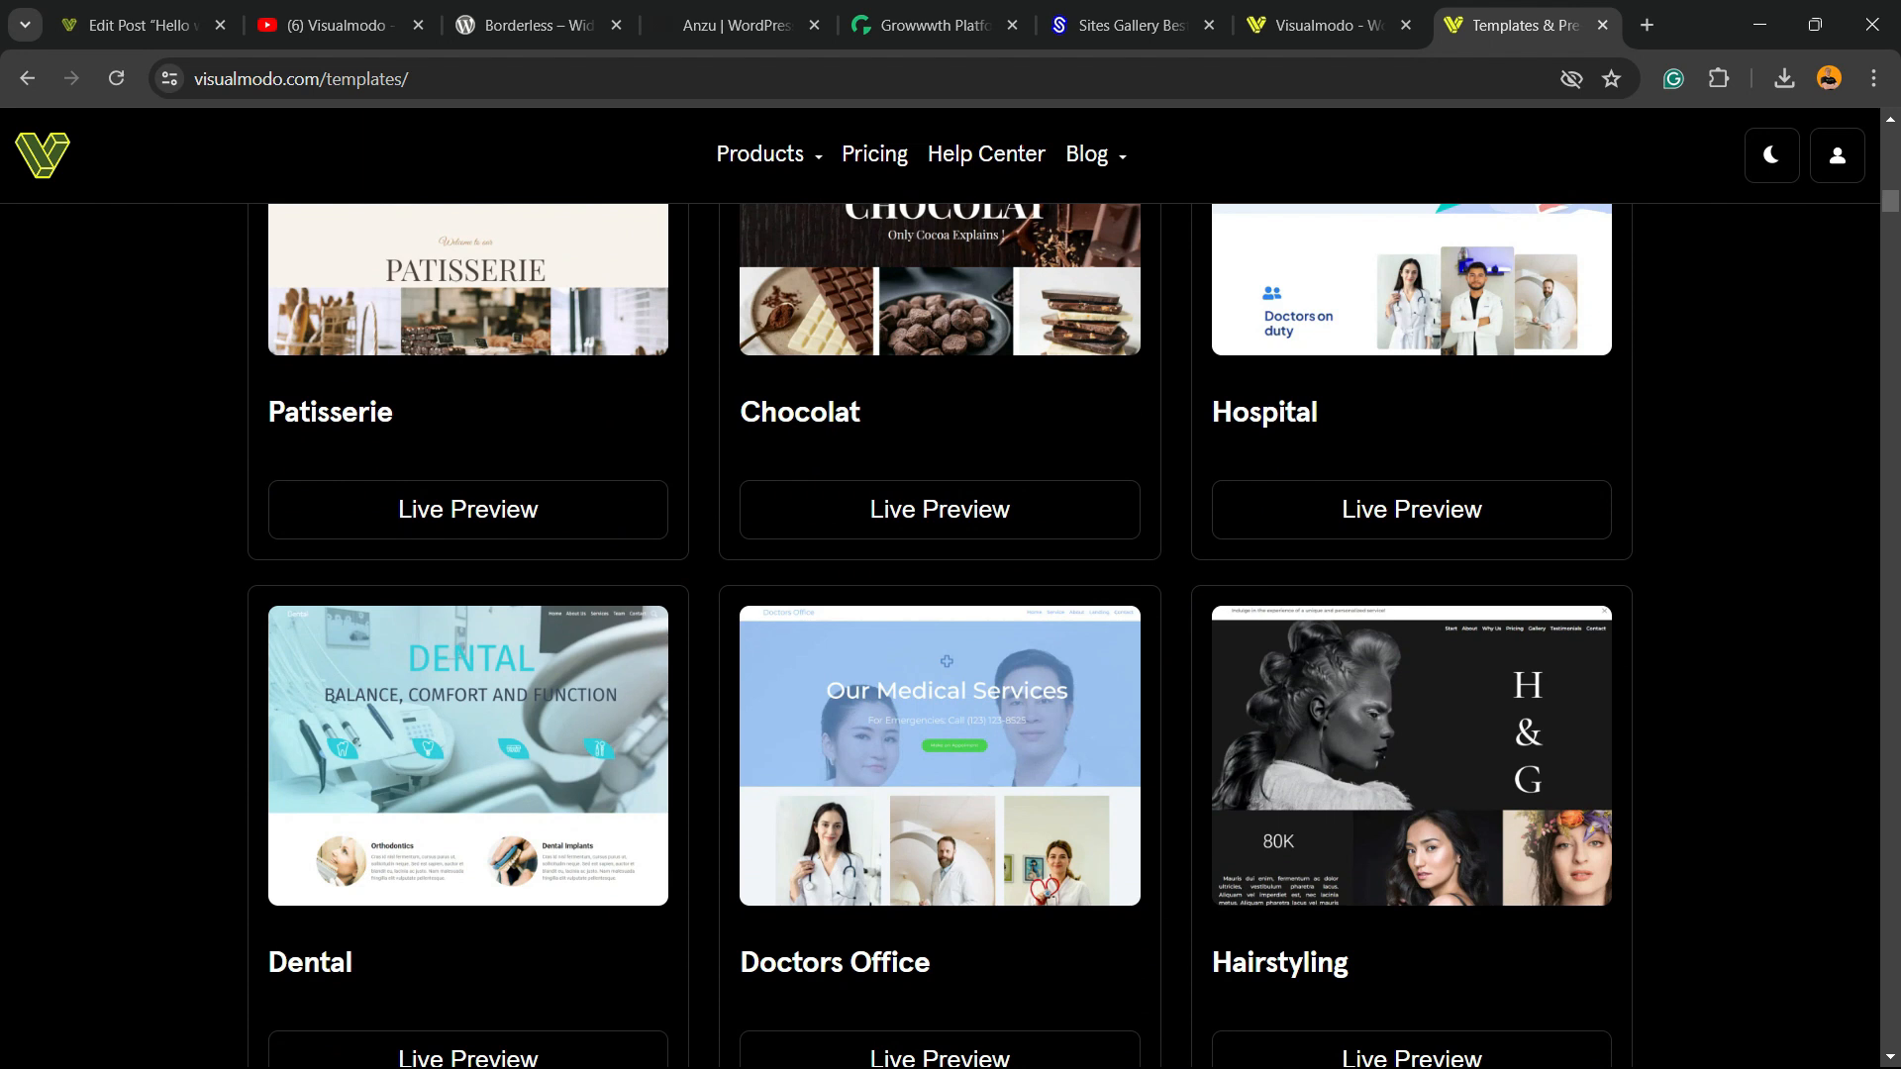
scroll(down, 3)
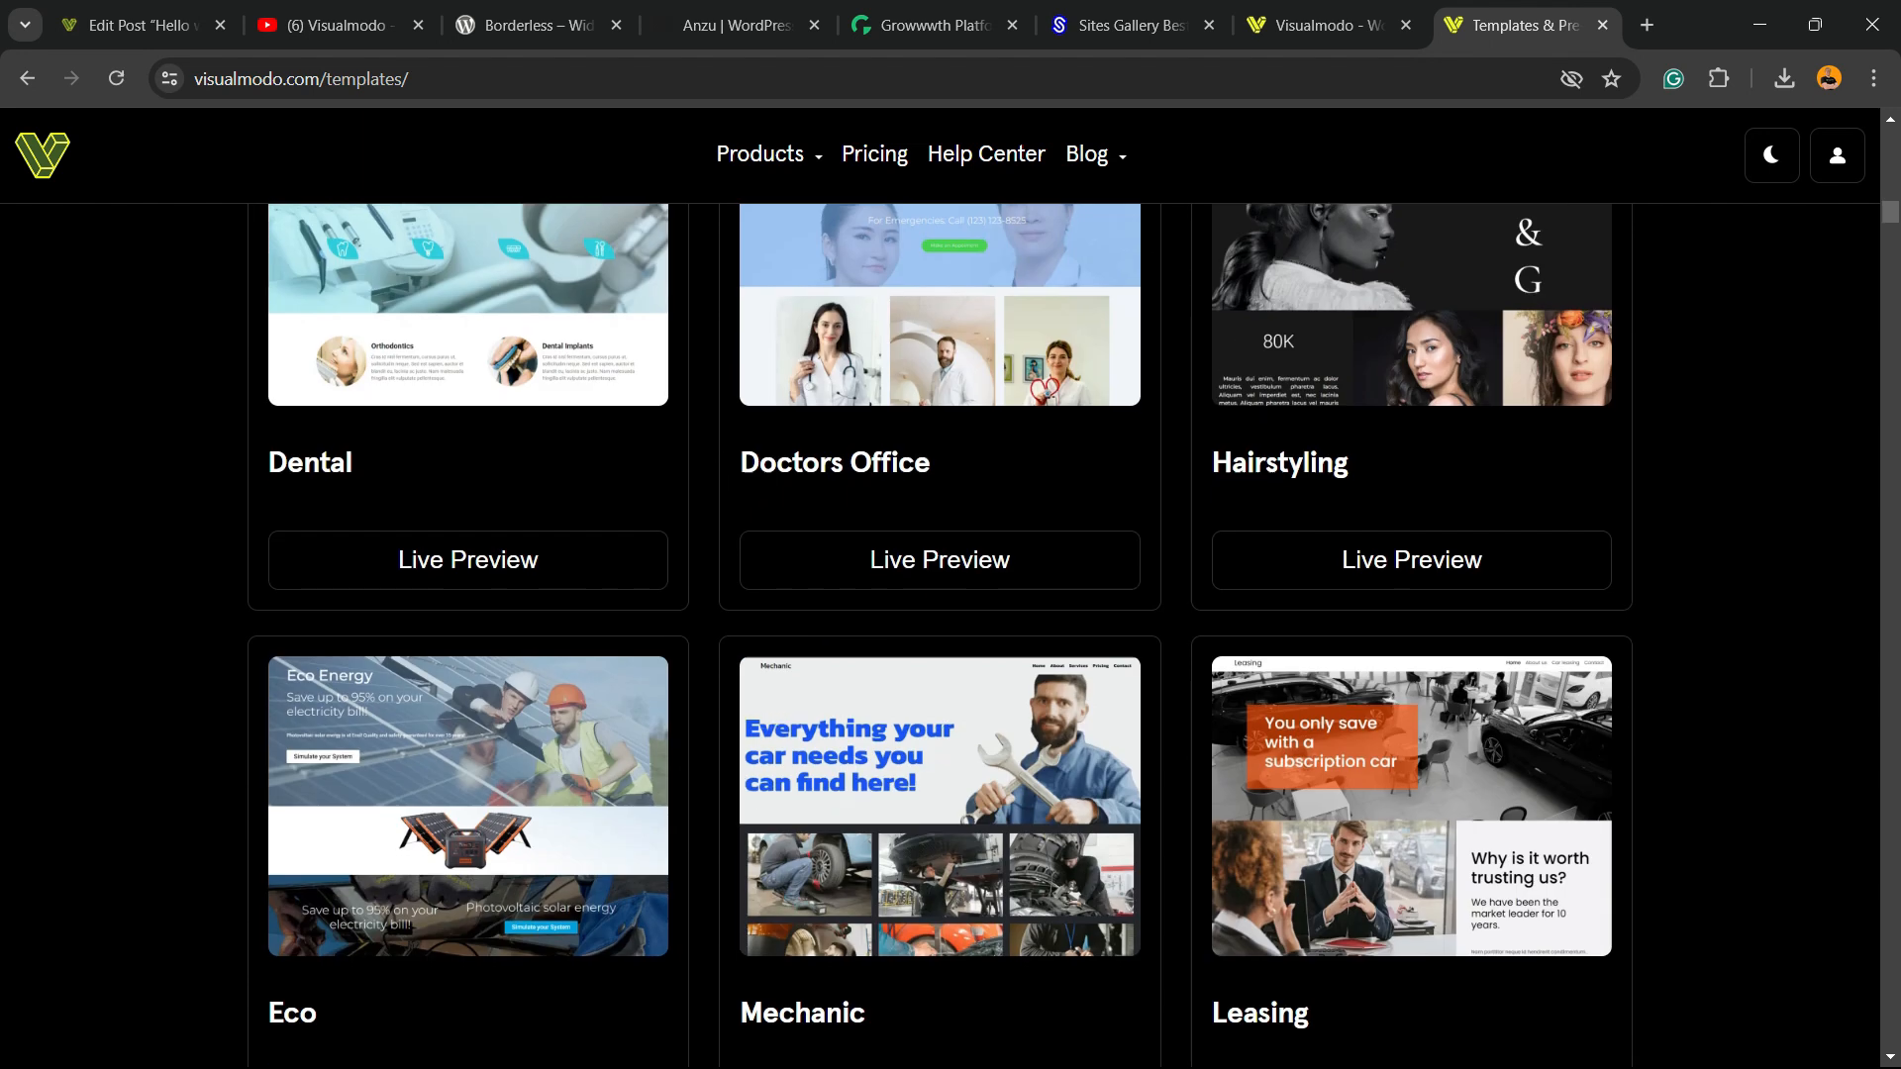
scroll(down, 3)
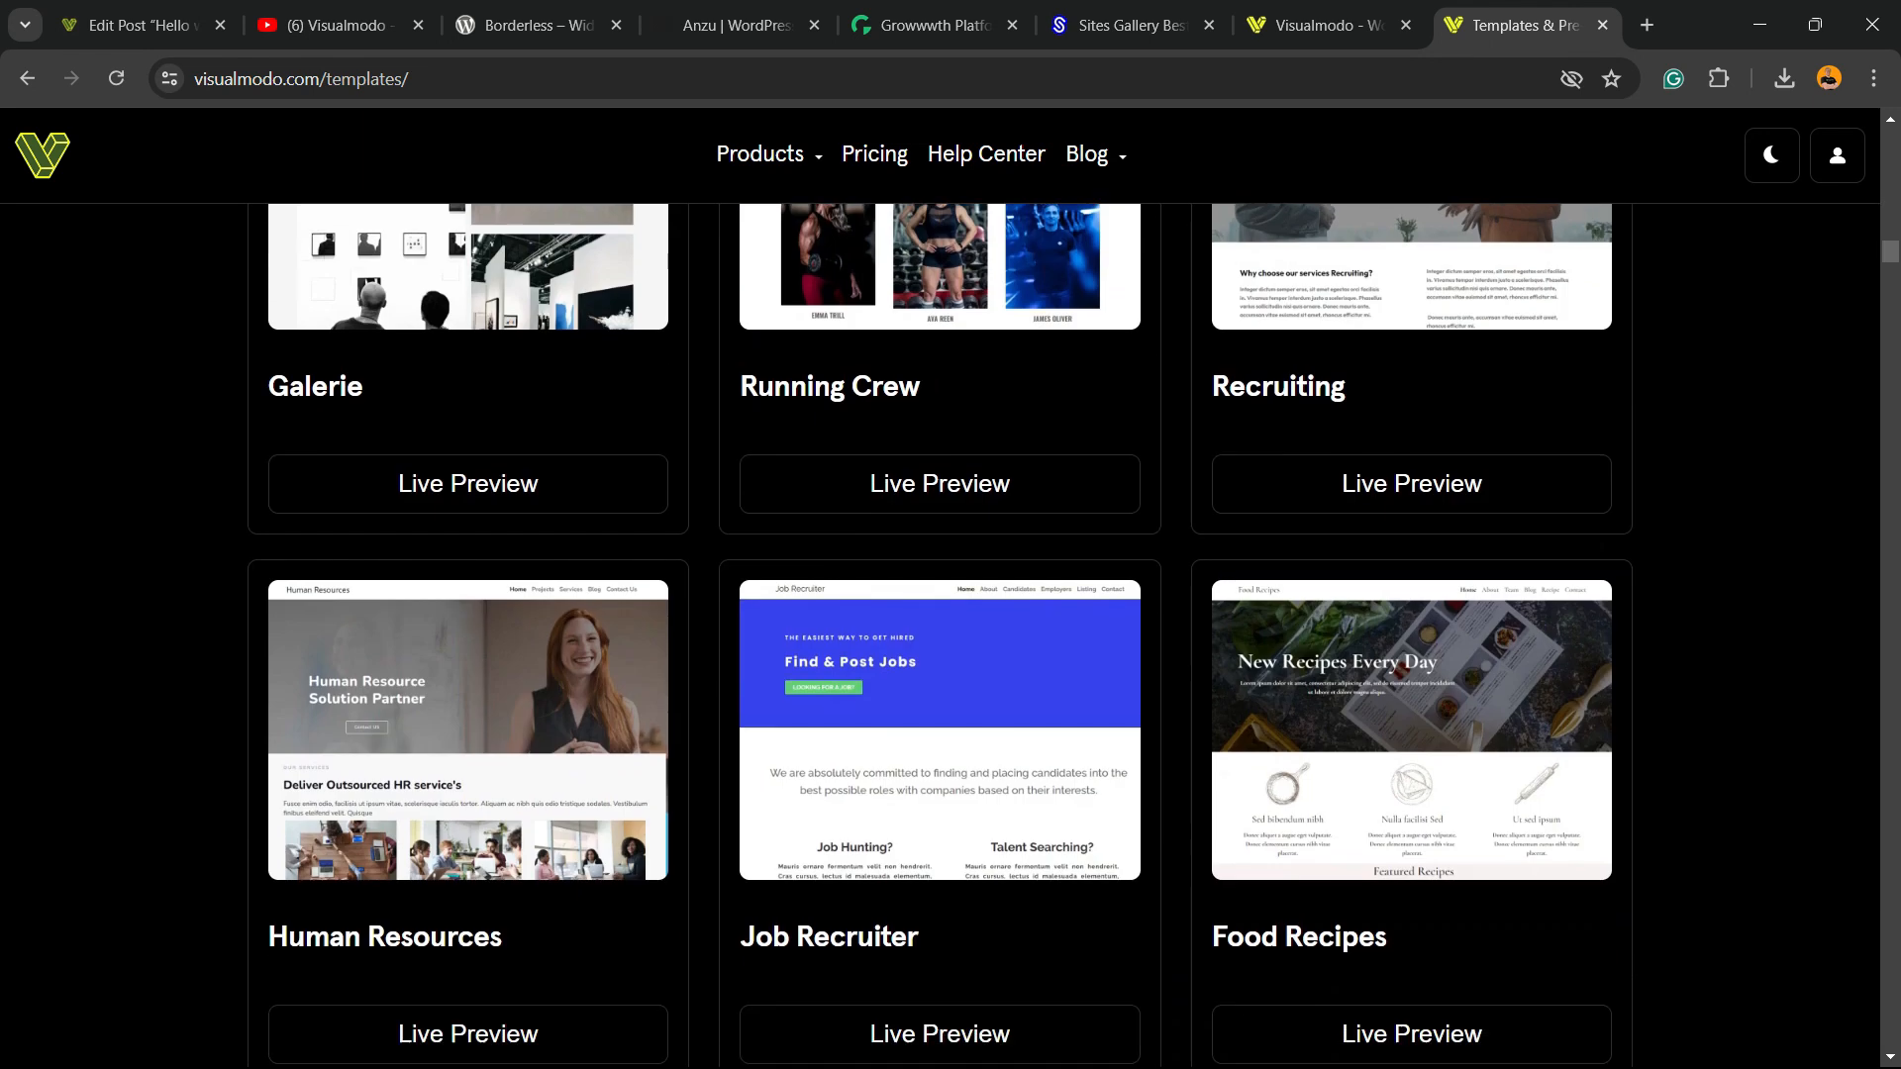
scroll(down, 3)
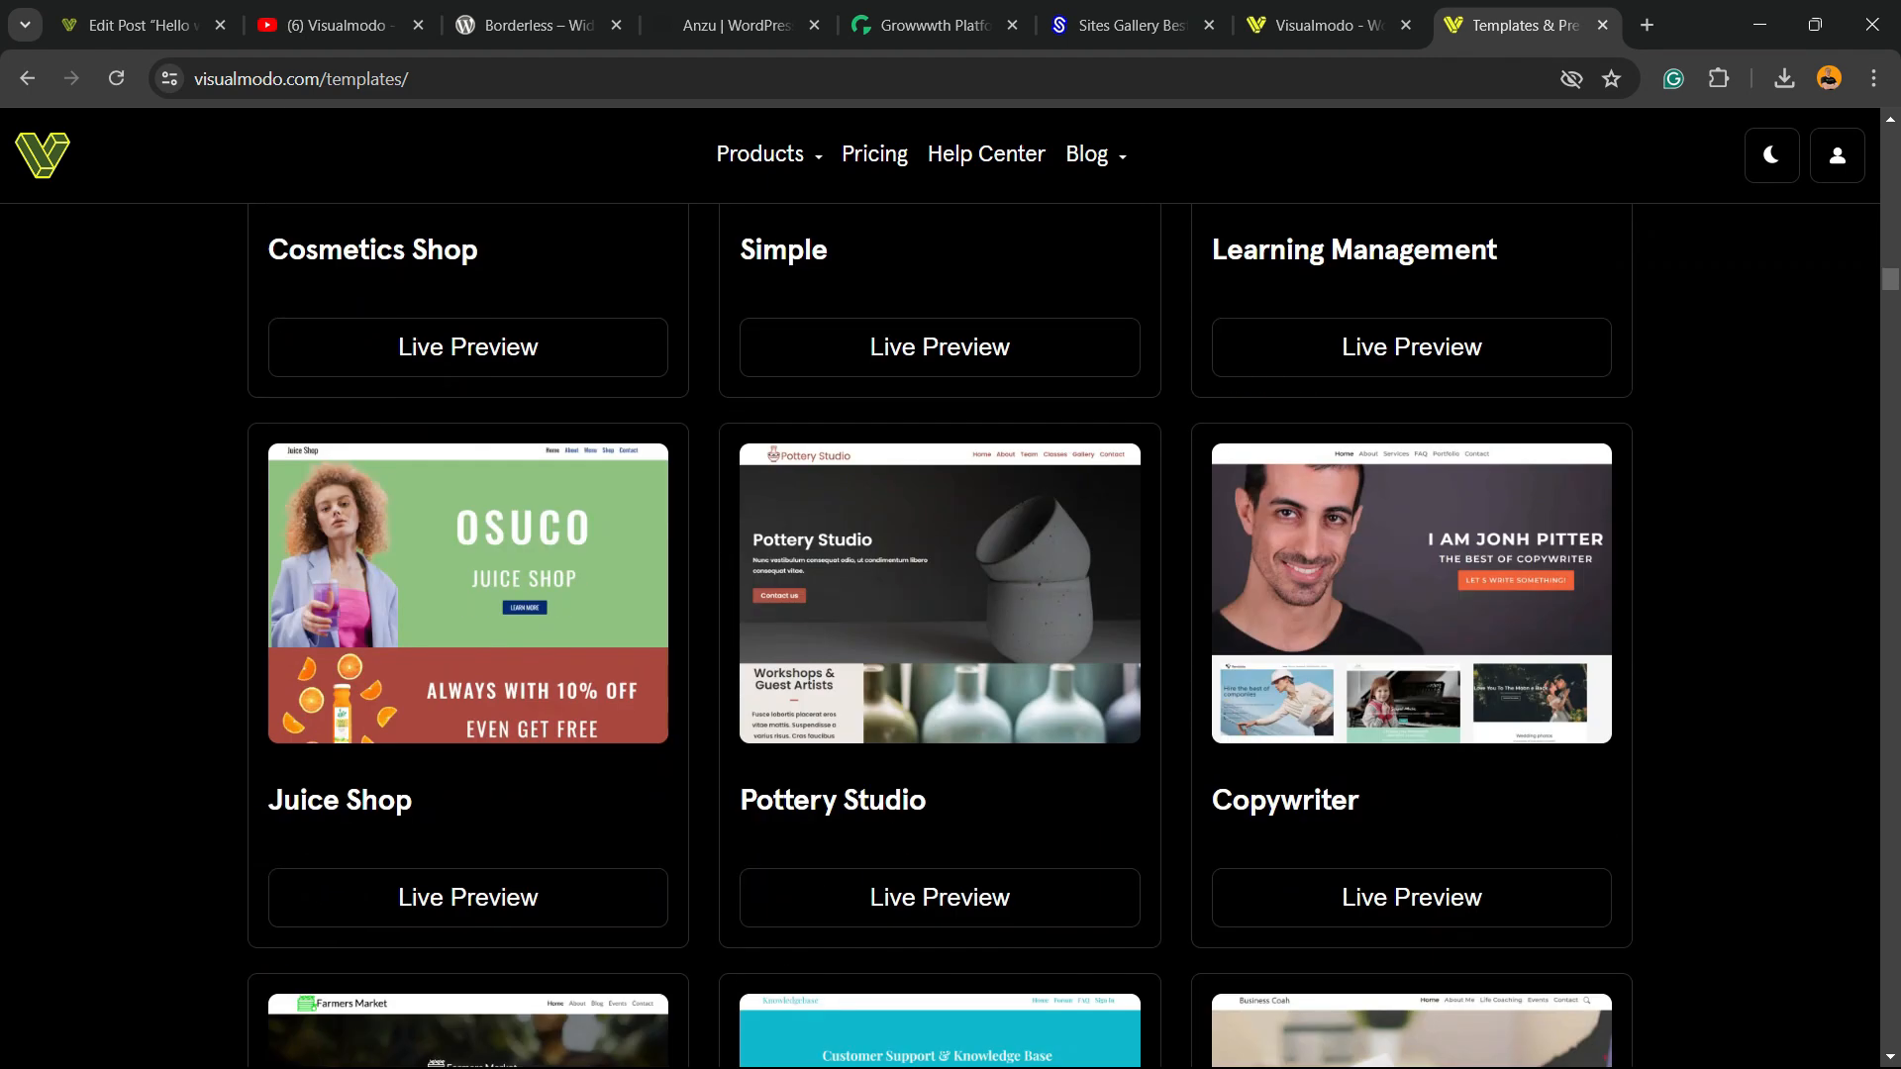
scroll(down, 3)
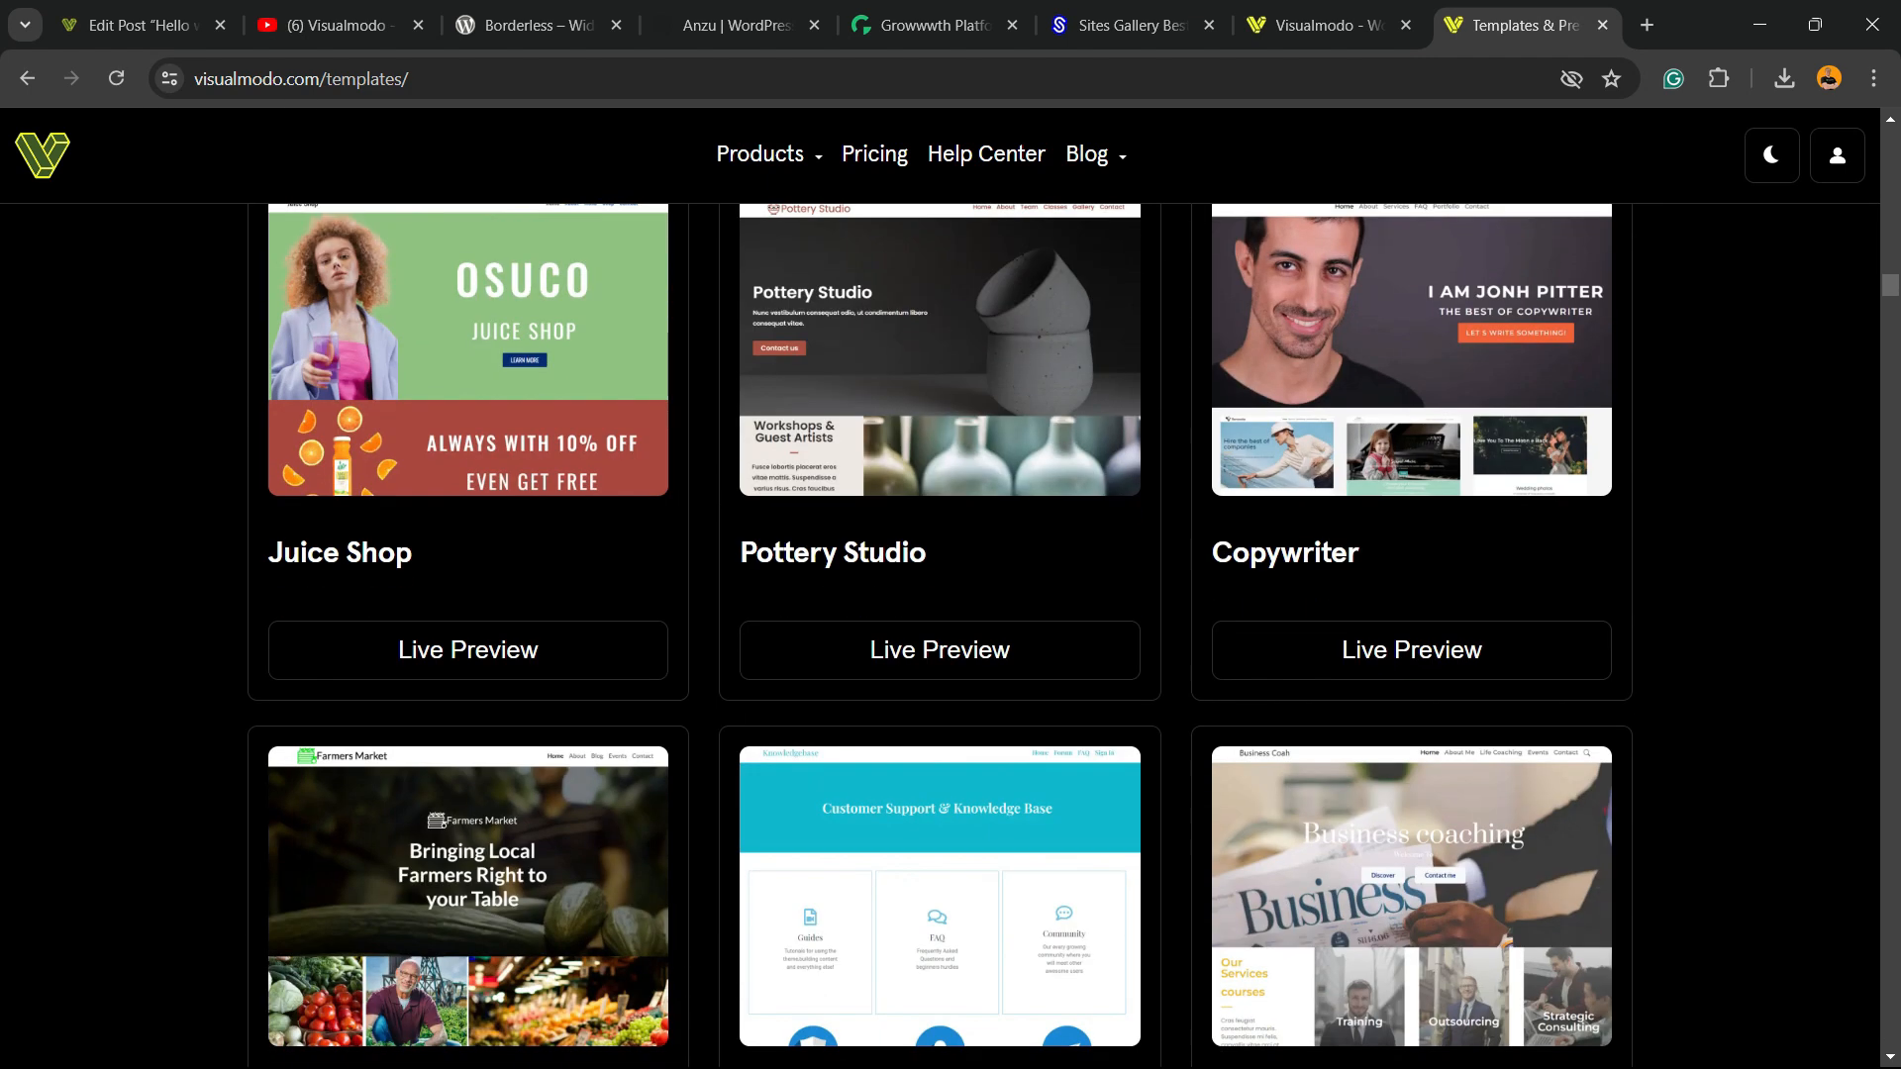